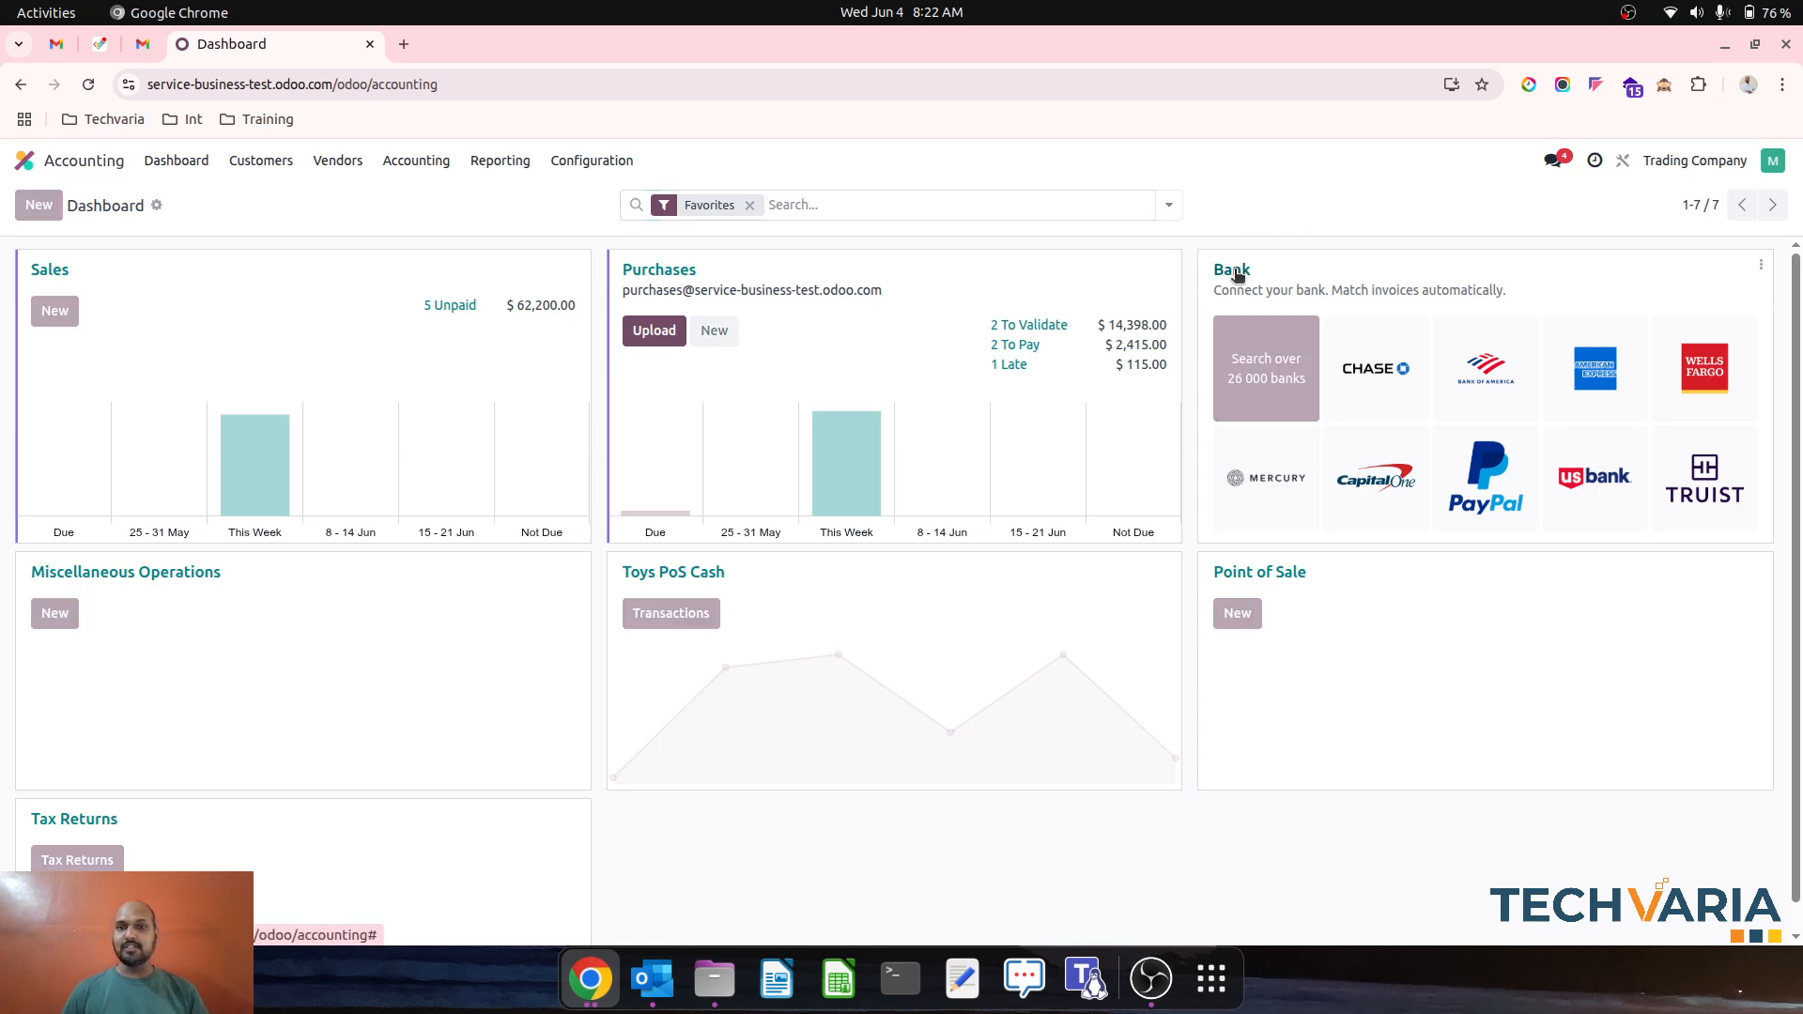
- Show the bank transactions card, then the customer invoices list with the unpaid Azure Interiors invoices
{"action": "left_click", "coordinate": [1230, 270]}
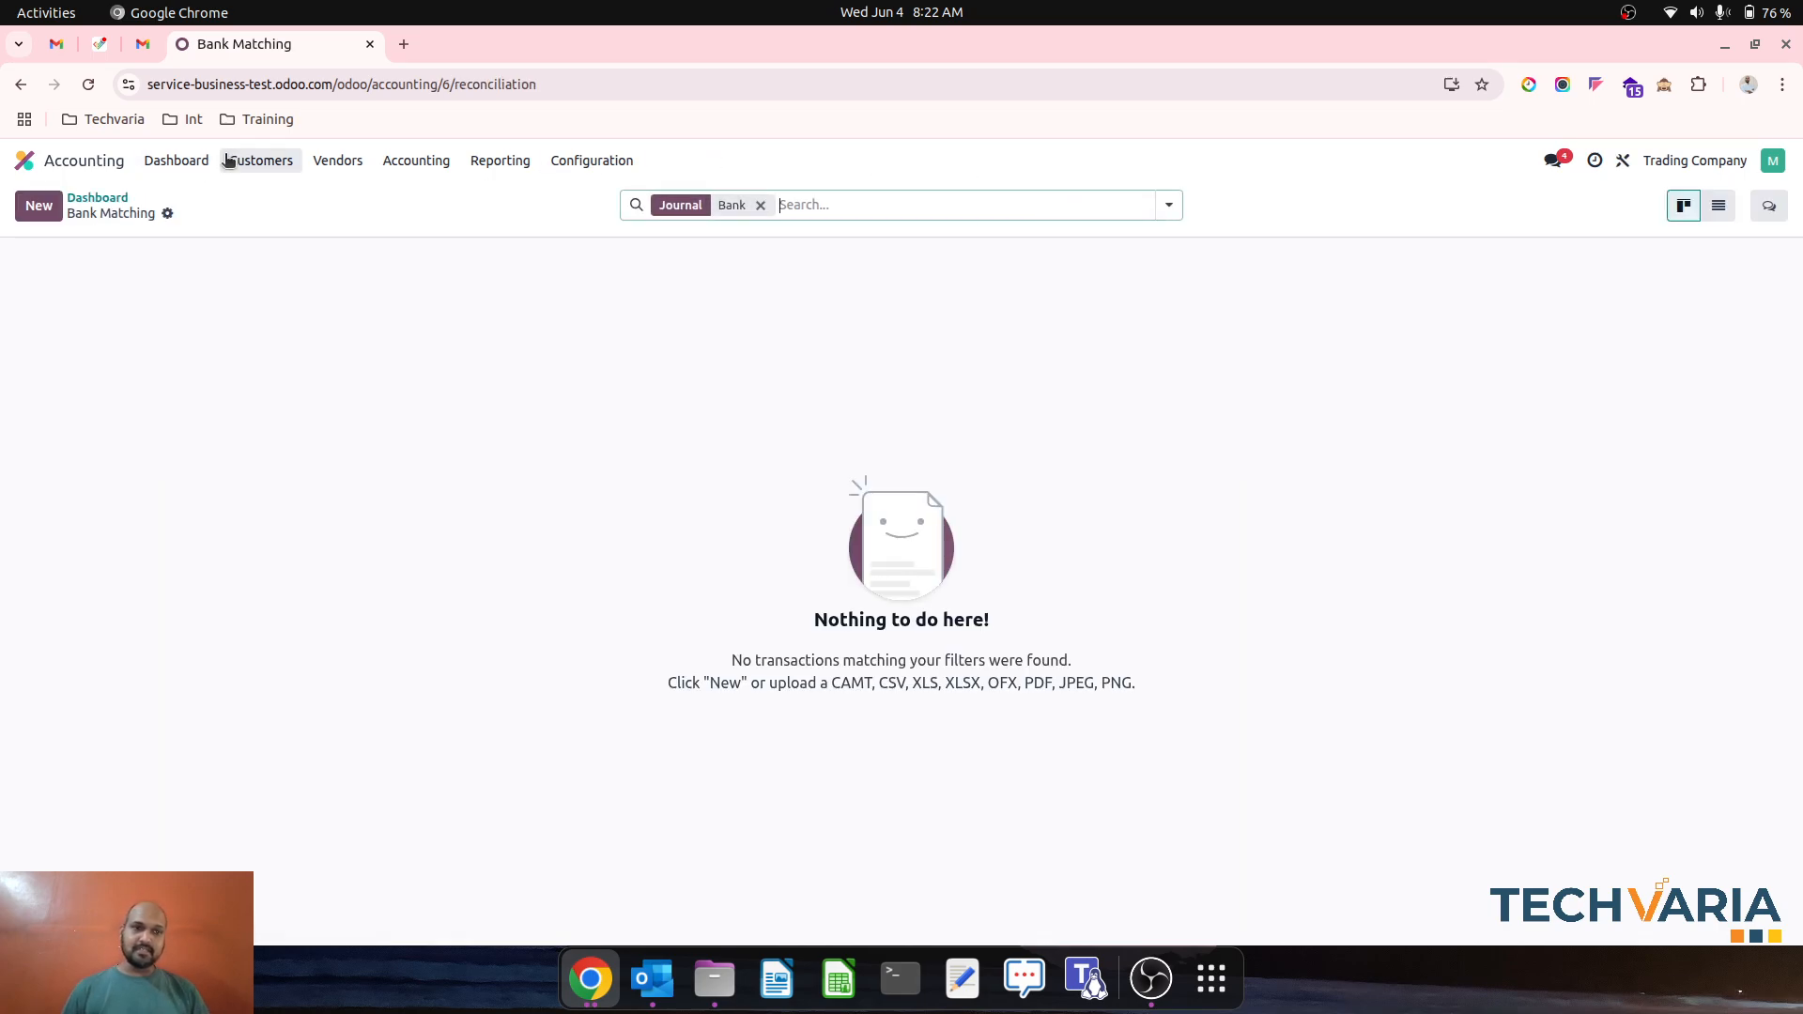
{"action": "left_click", "coordinate": [261, 162]}
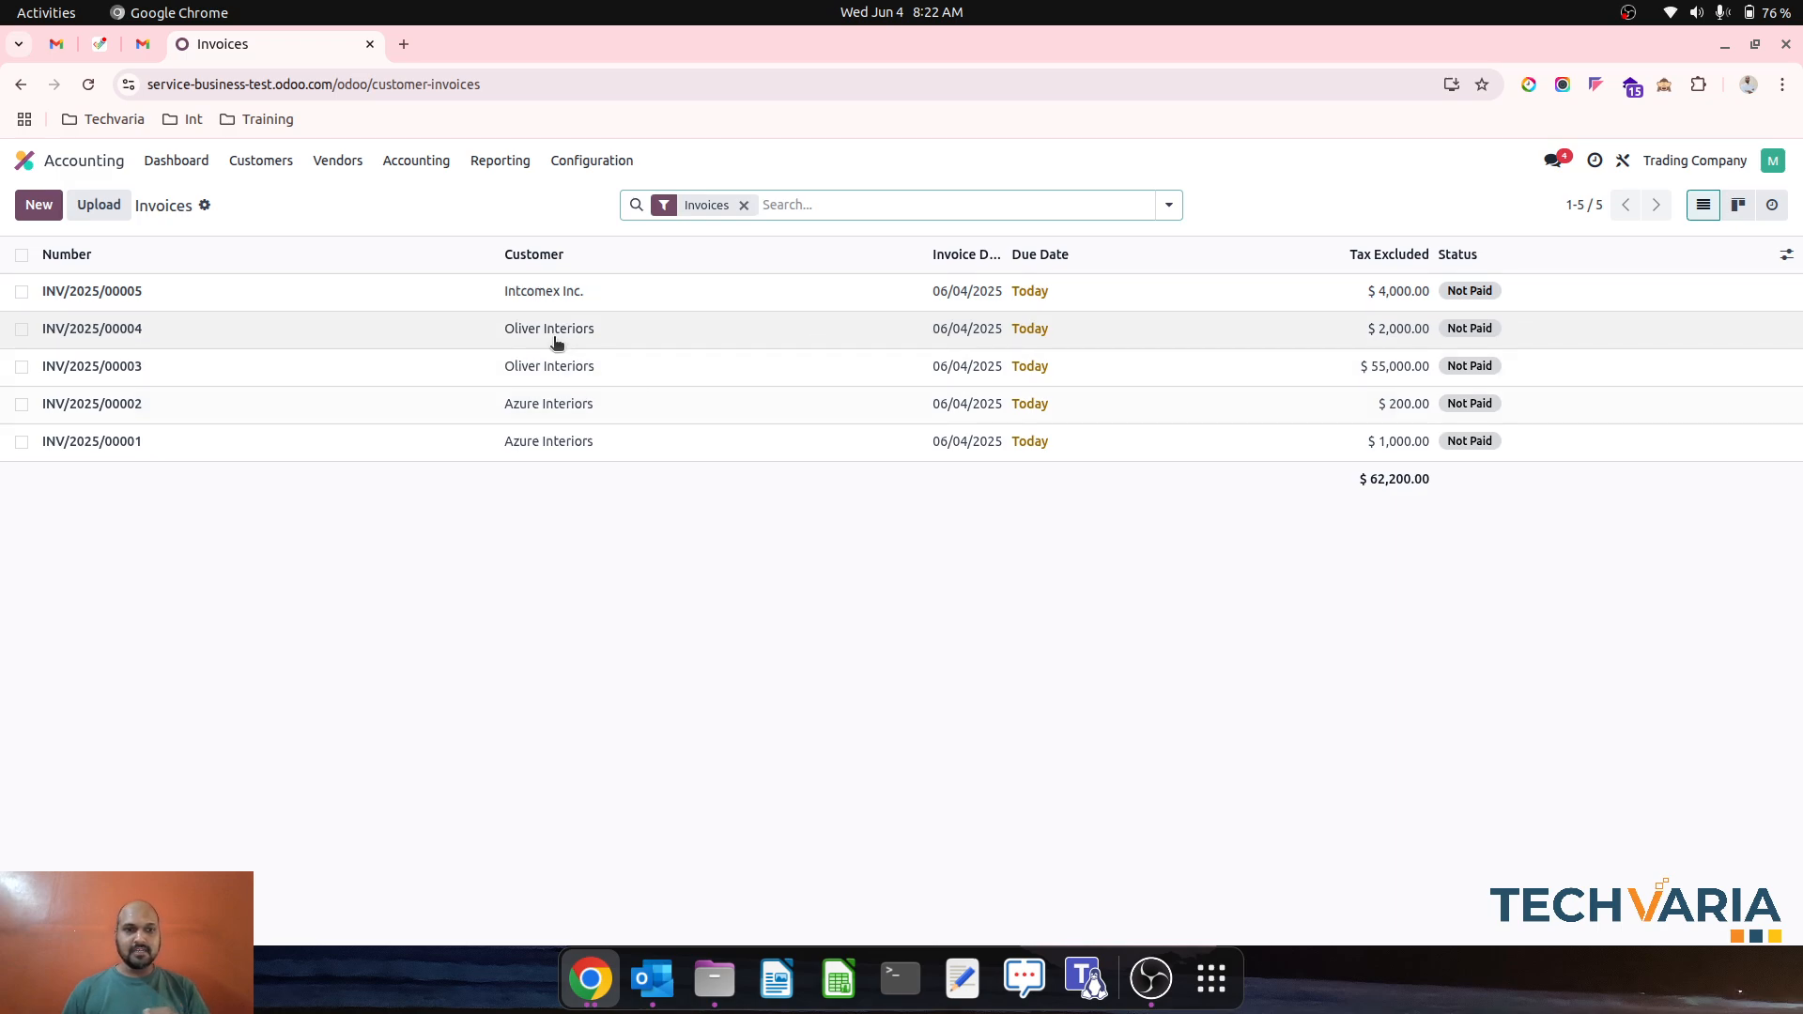
{"action": "mouse_move", "coordinate": [554, 342]}
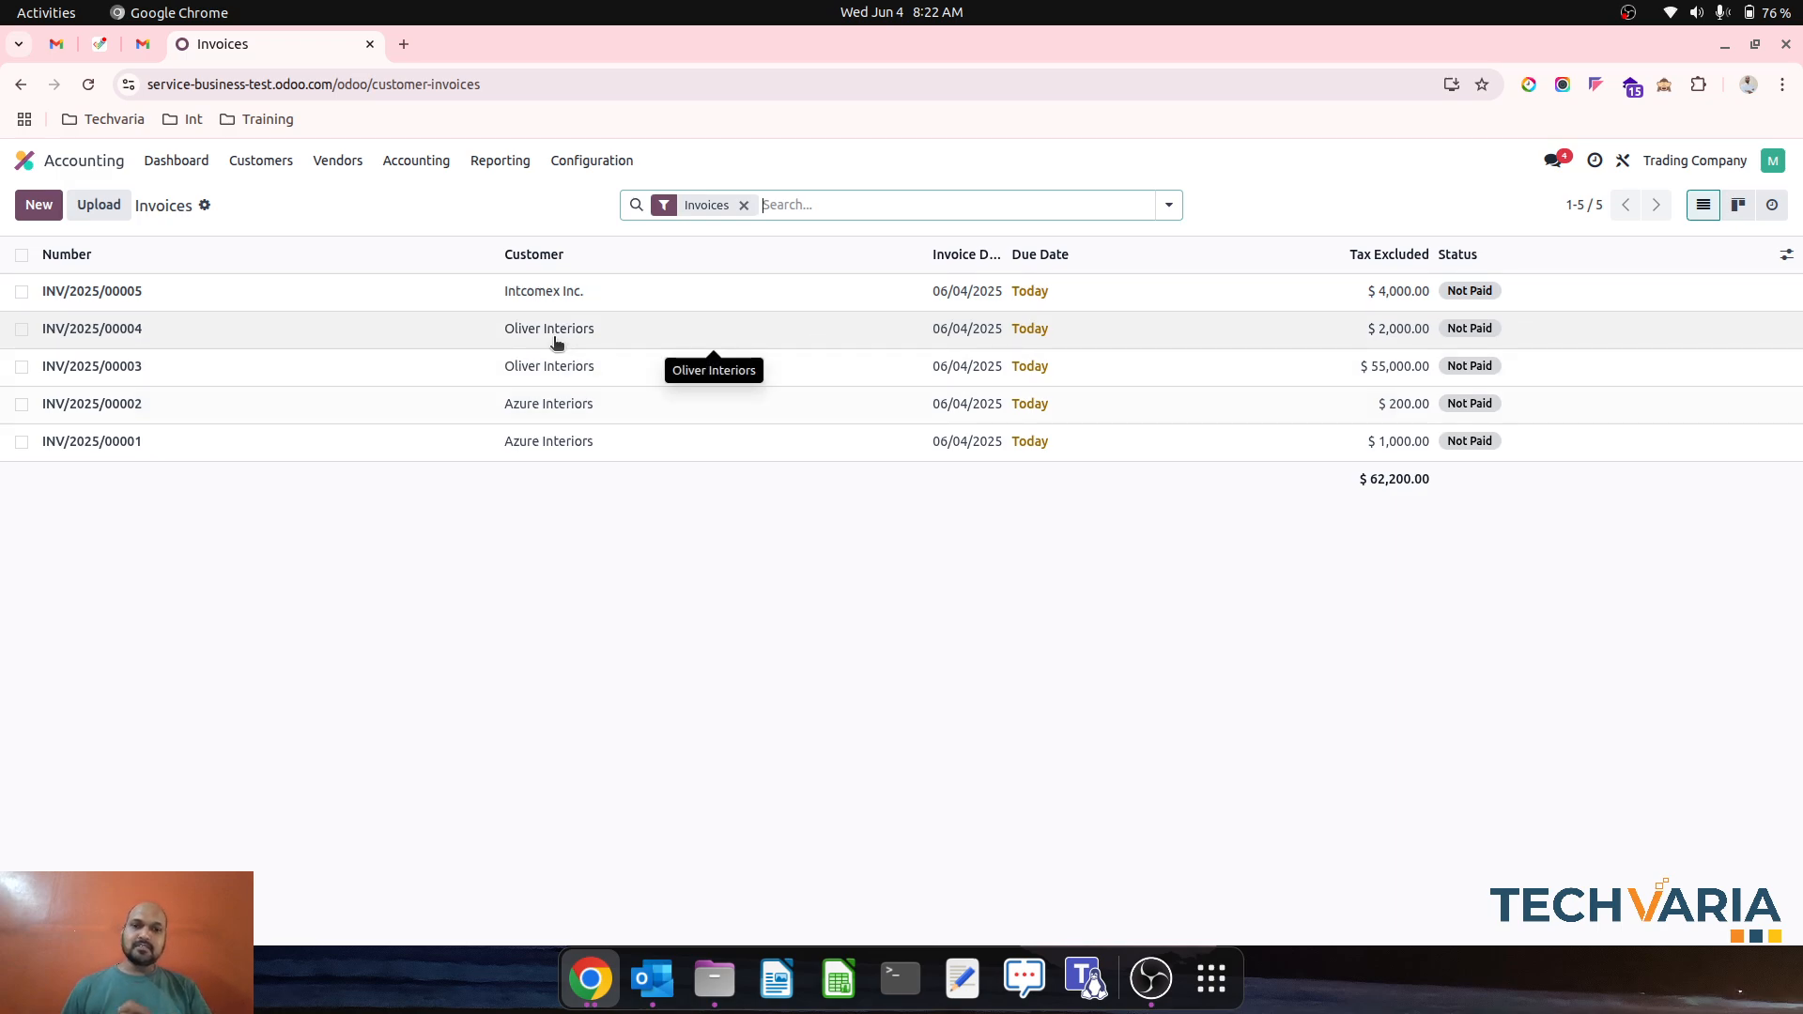
{"action": "mouse_move", "coordinate": [691, 340]}
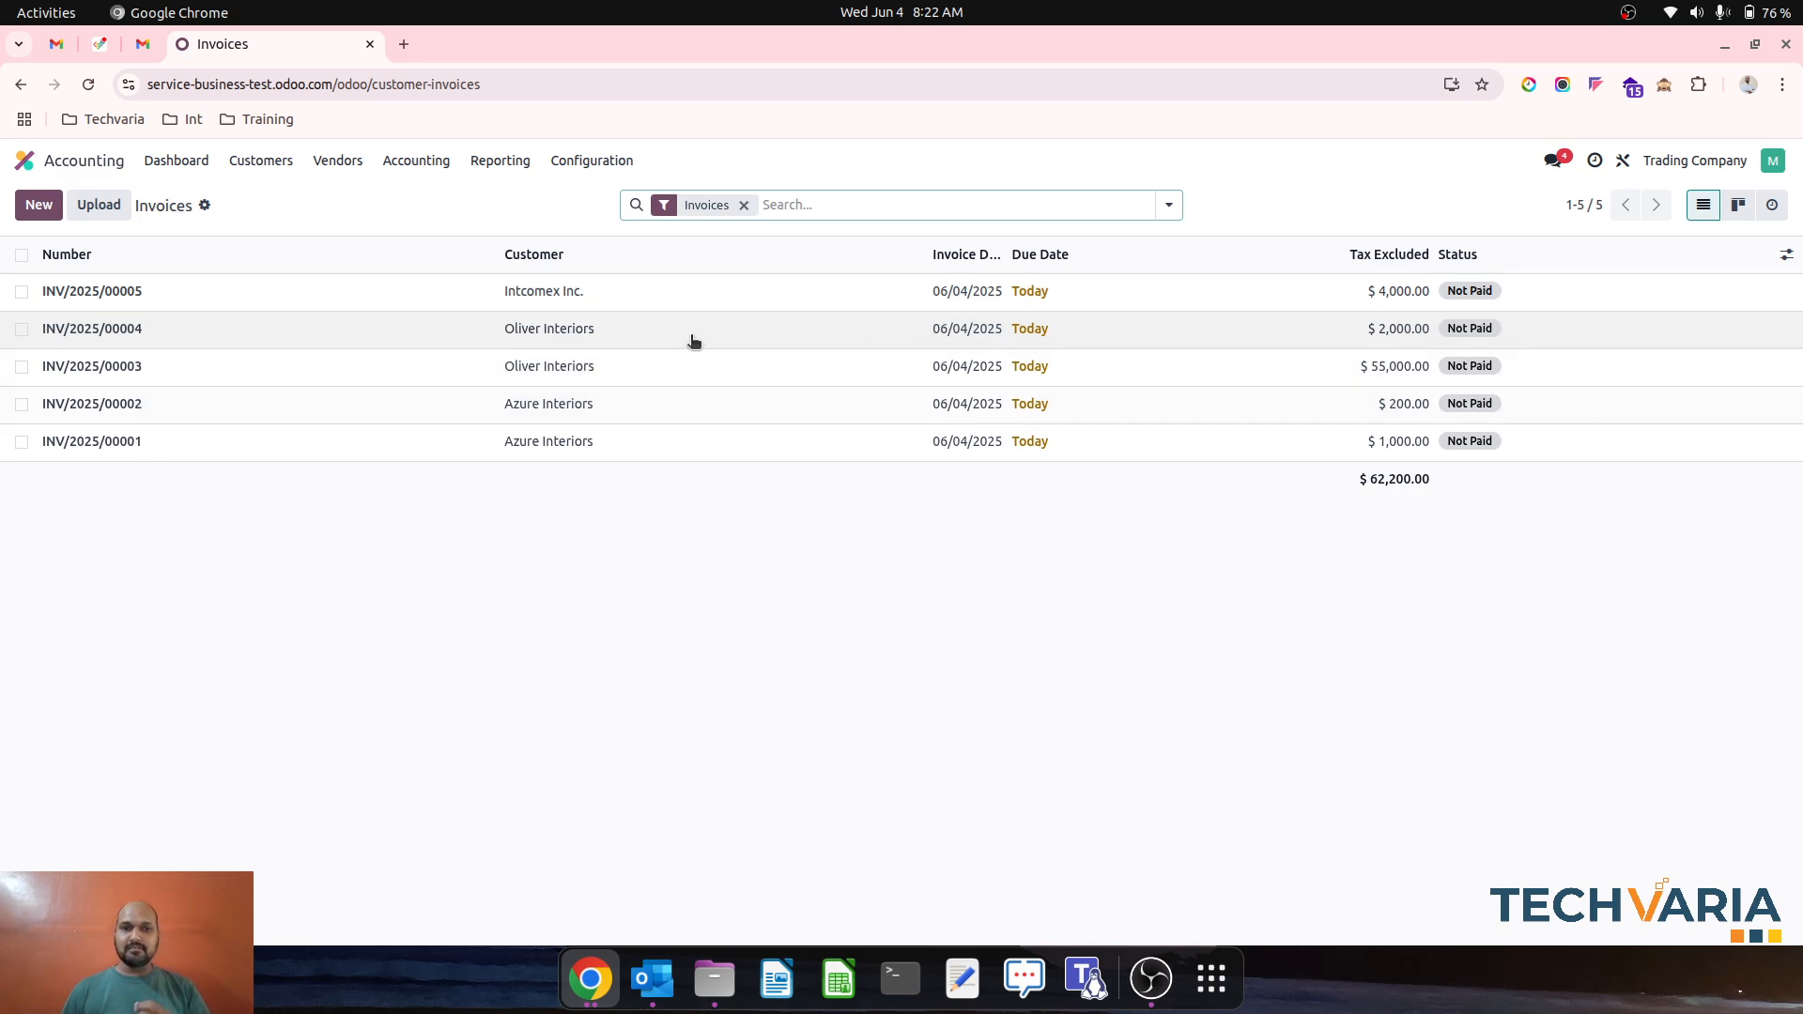
{"action": "mouse_move", "coordinate": [772, 364]}
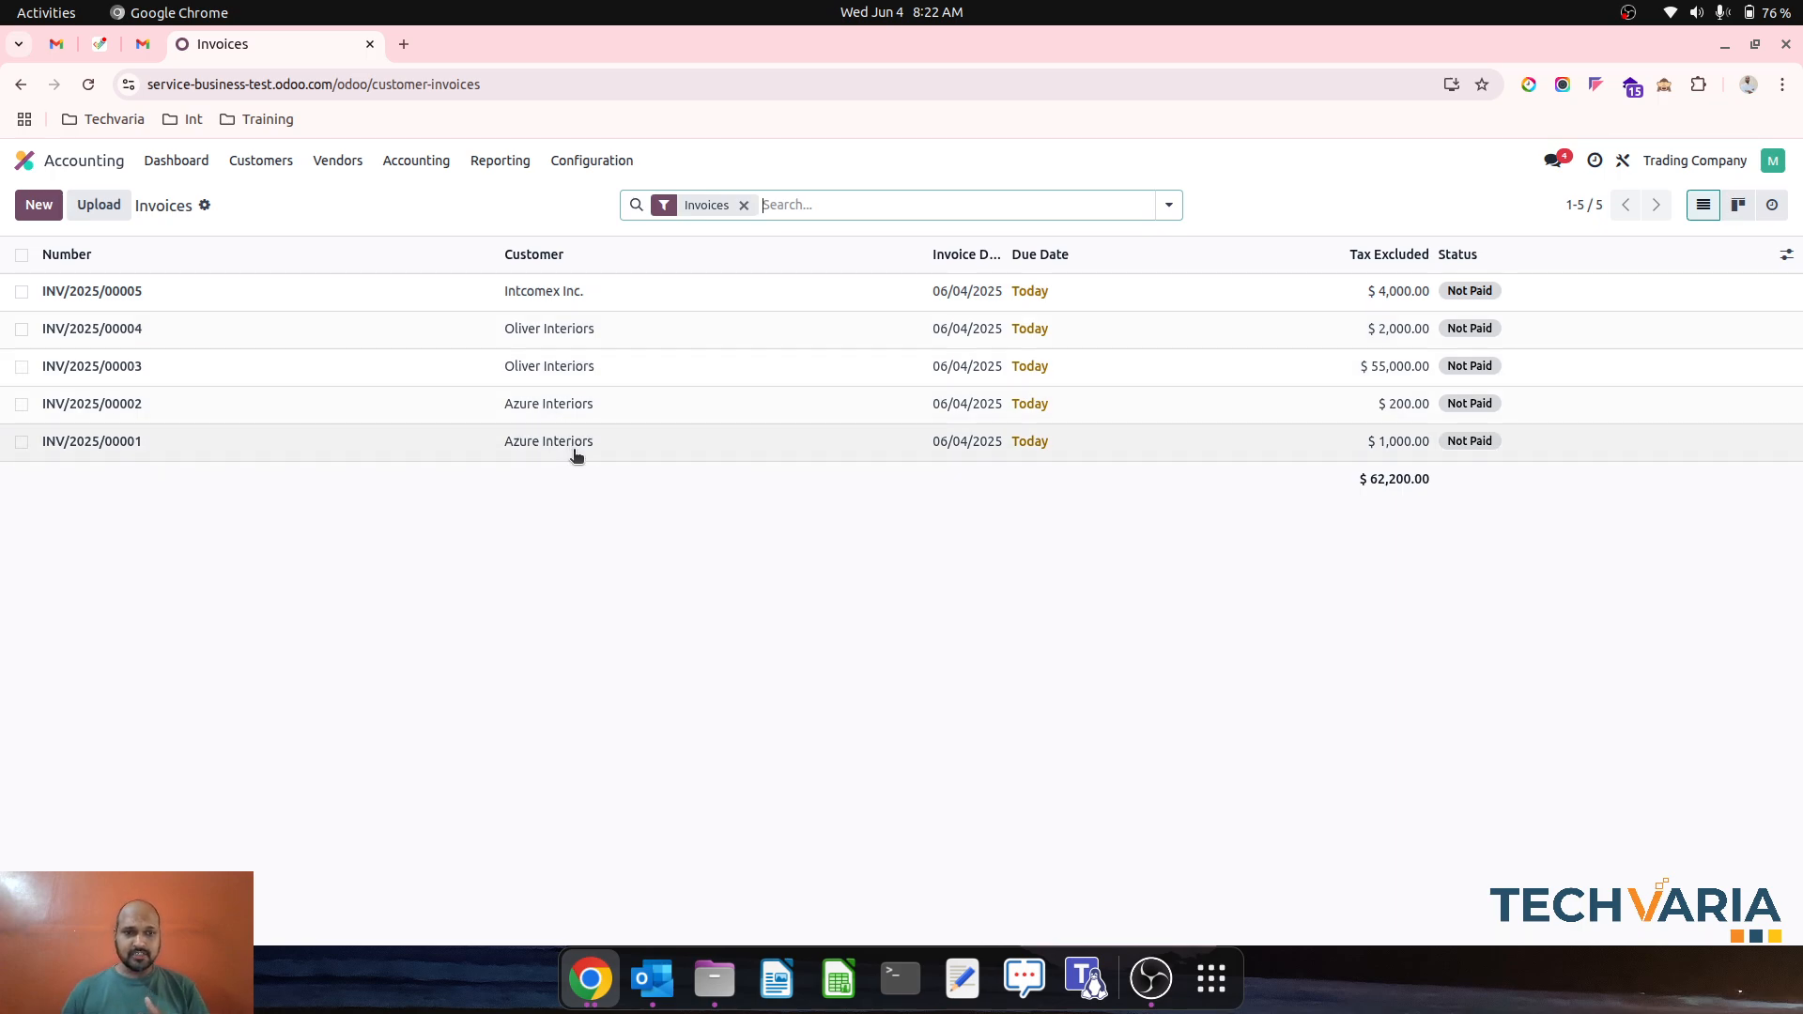
{"action": "mouse_move", "coordinate": [1337, 439]}
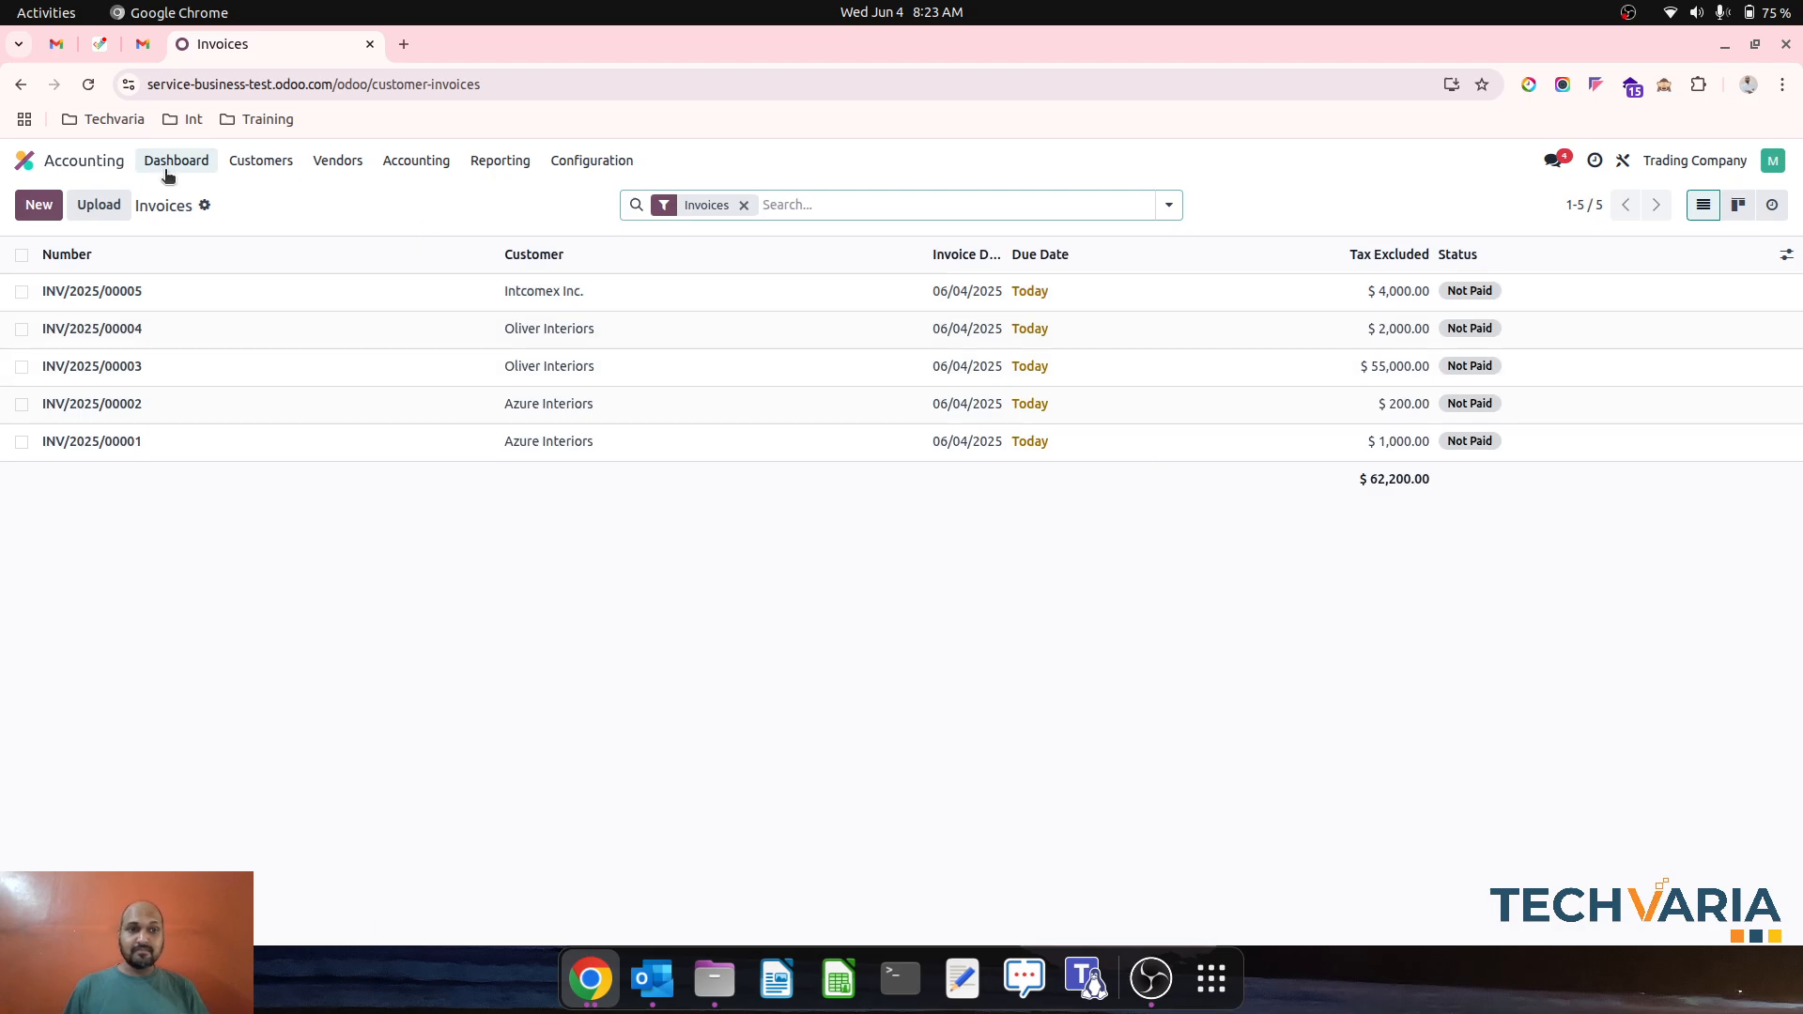
- Add a $500 bank transaction 'payment from Azure' for Azure Interiors and save it
{"action": "left_click", "coordinate": [177, 161]}
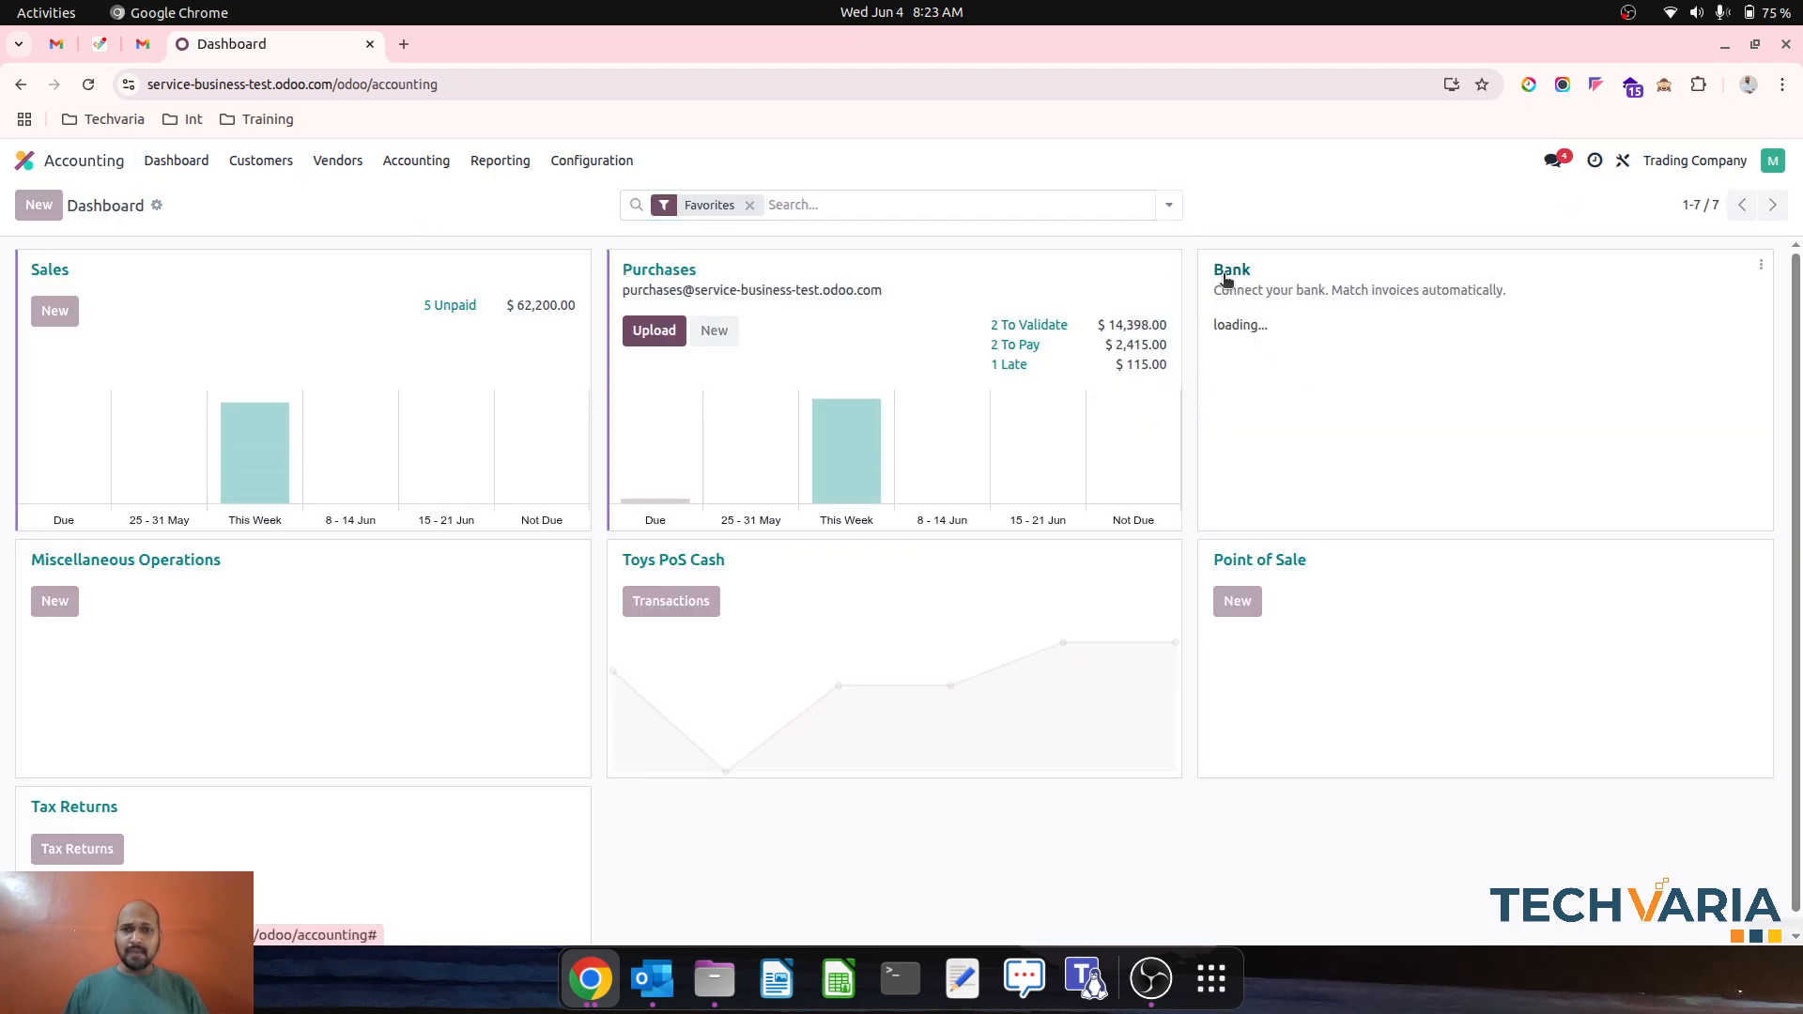
{"action": "left_click", "coordinate": [1231, 270]}
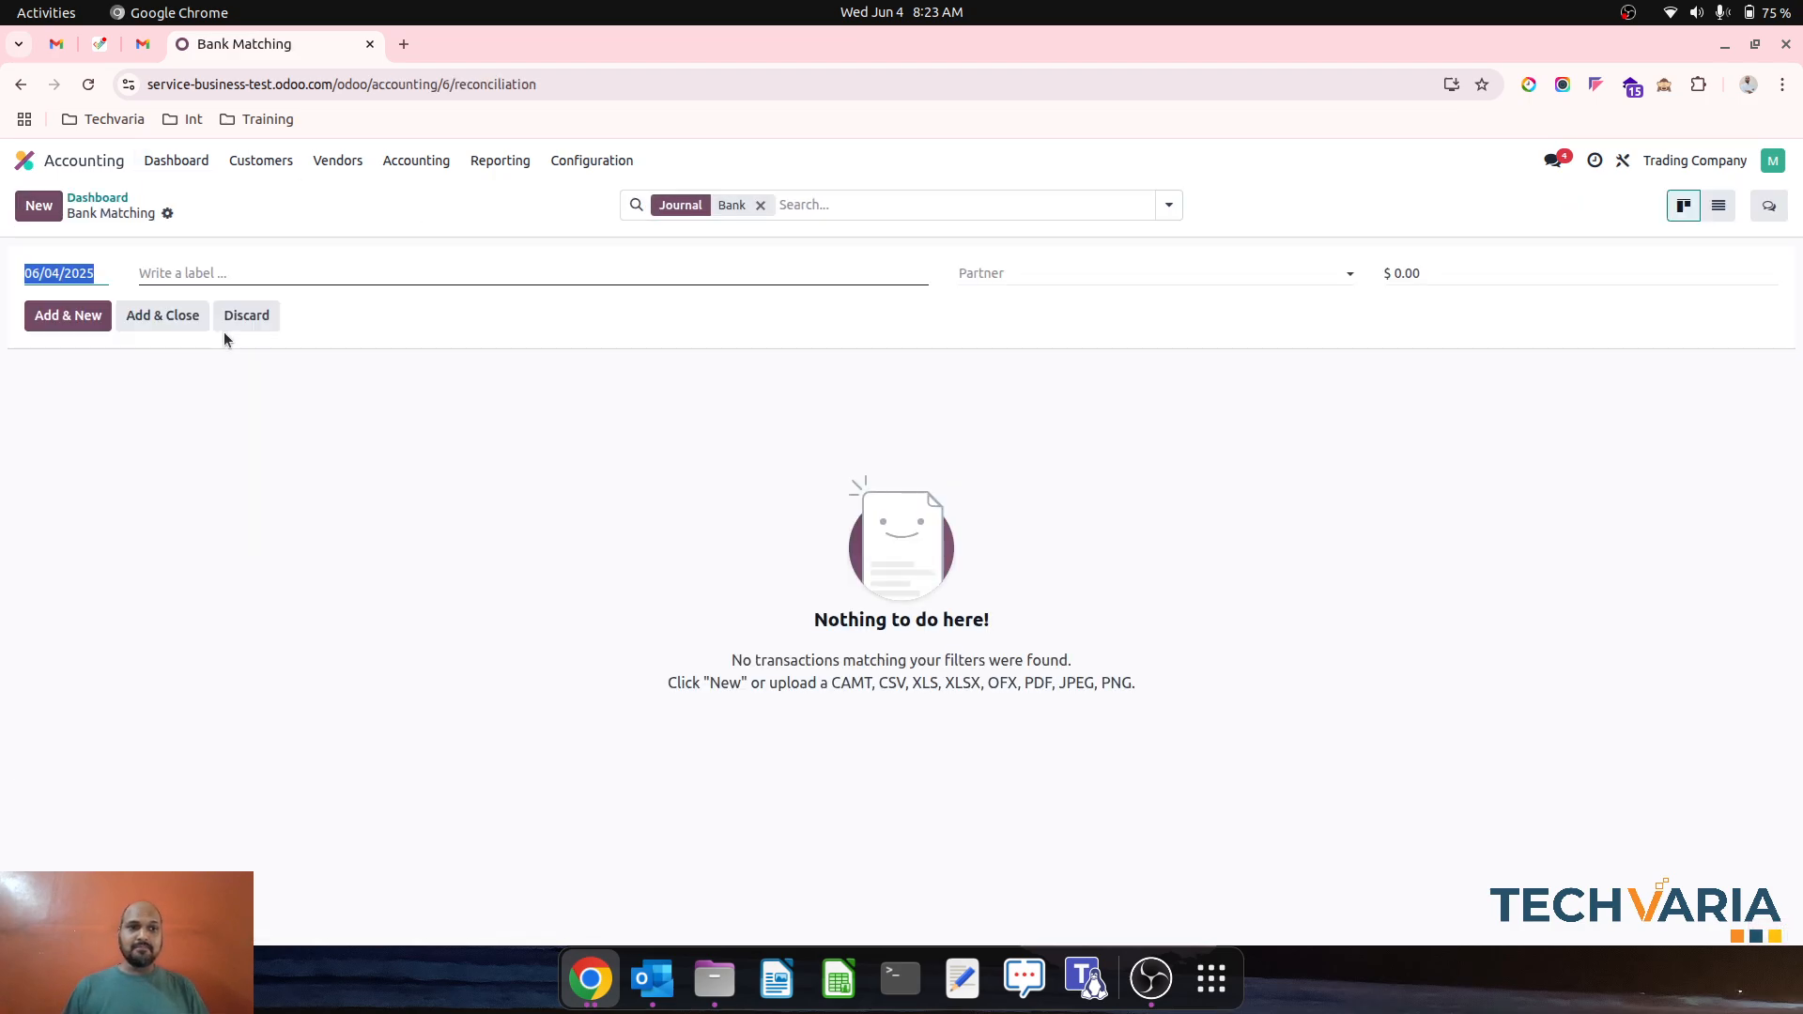
{"action": "type", "text": "payment from Azure"}
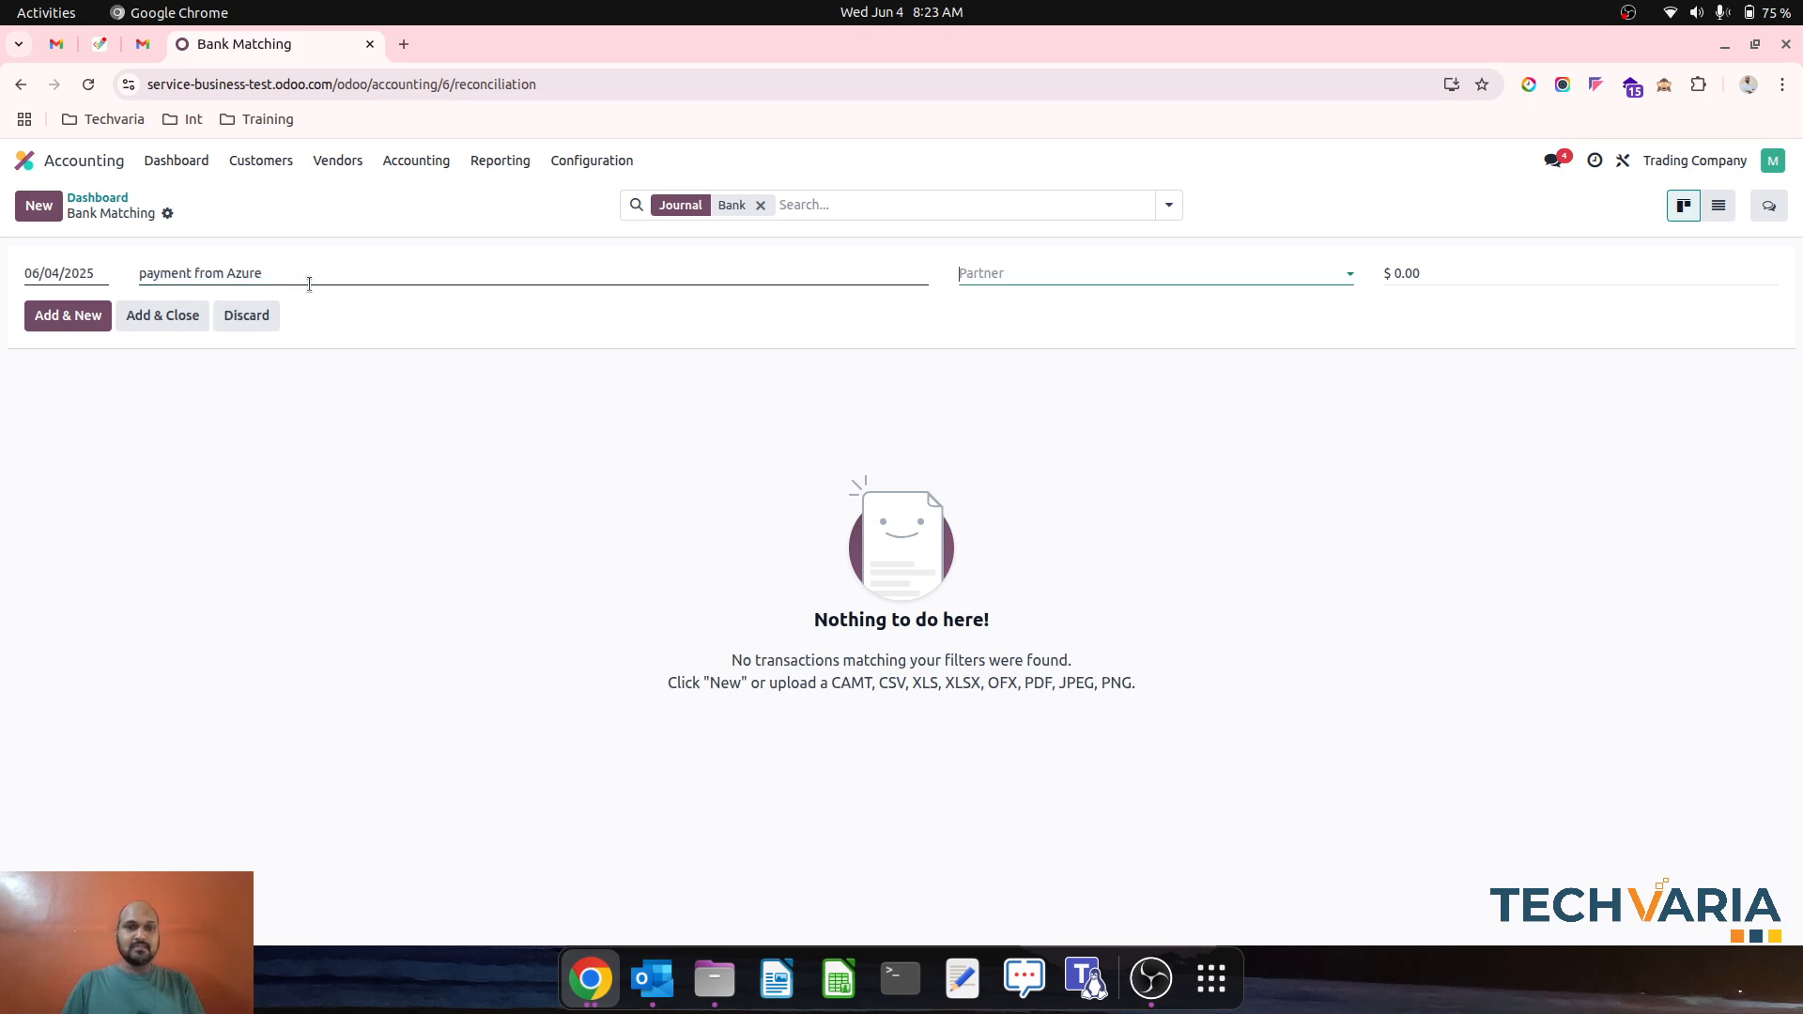
{"action": "type", "text": "az"}
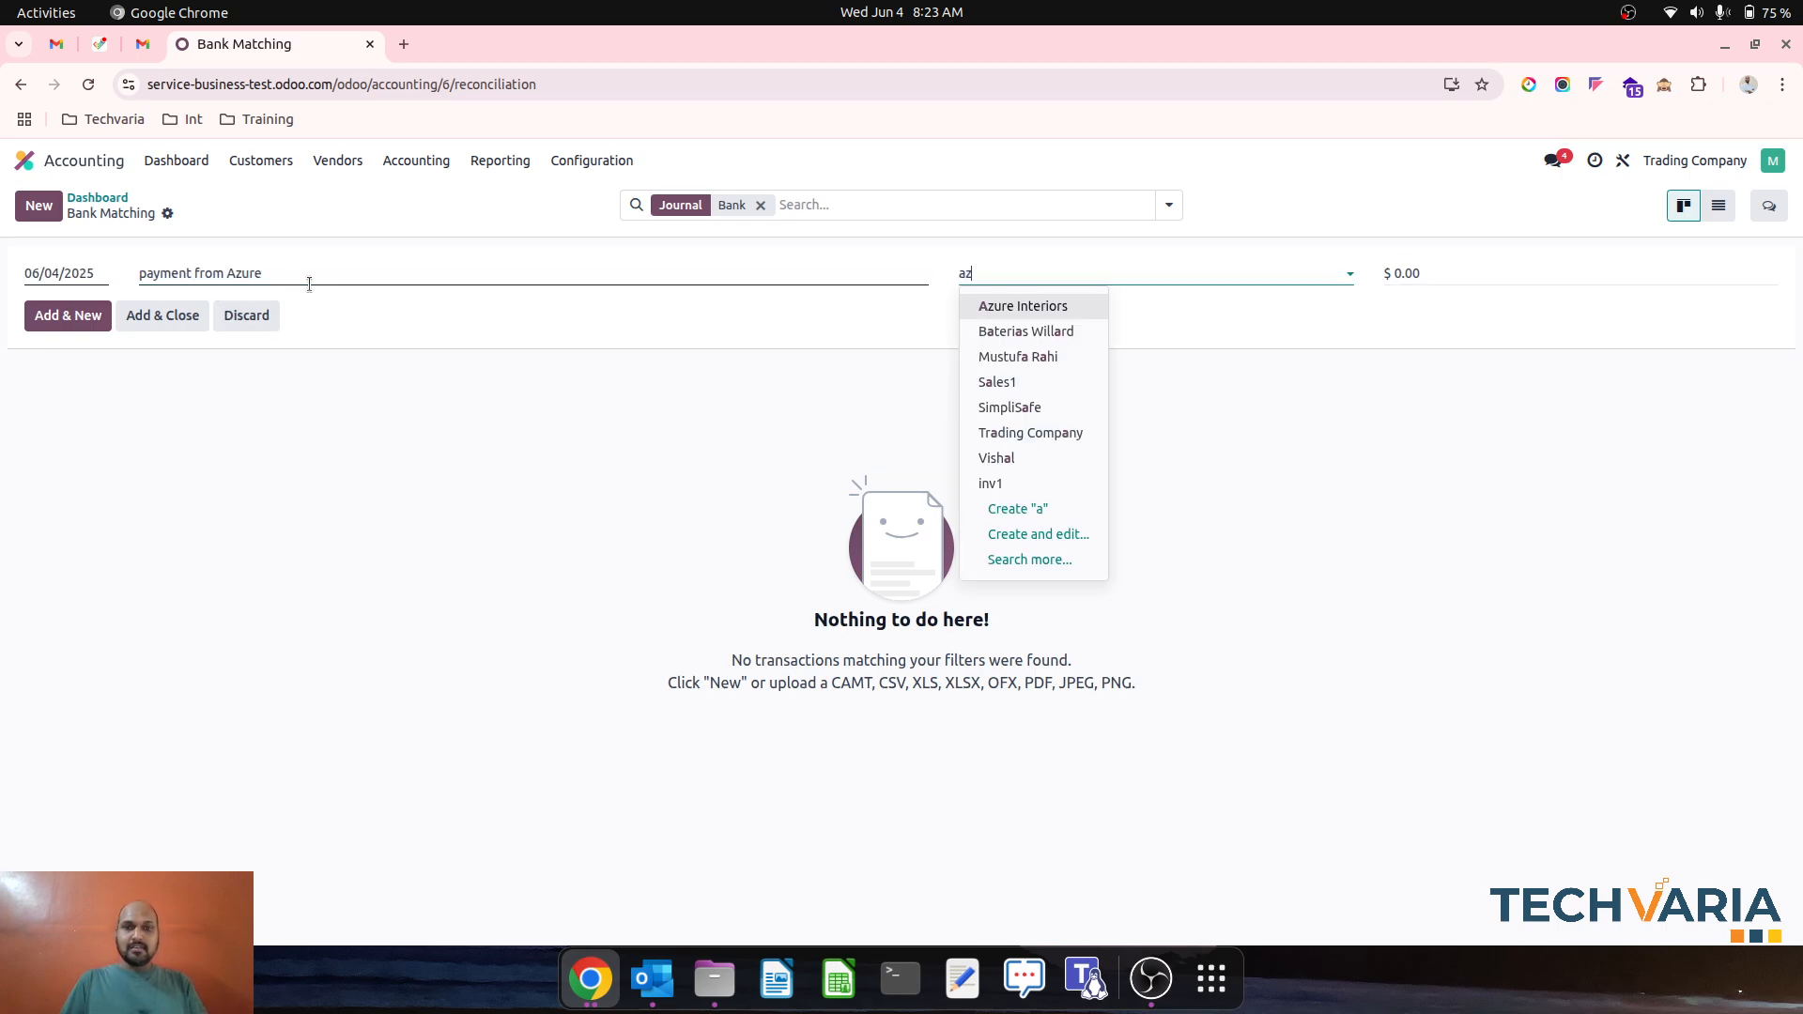
{"action": "left_click", "coordinate": [1024, 306]}
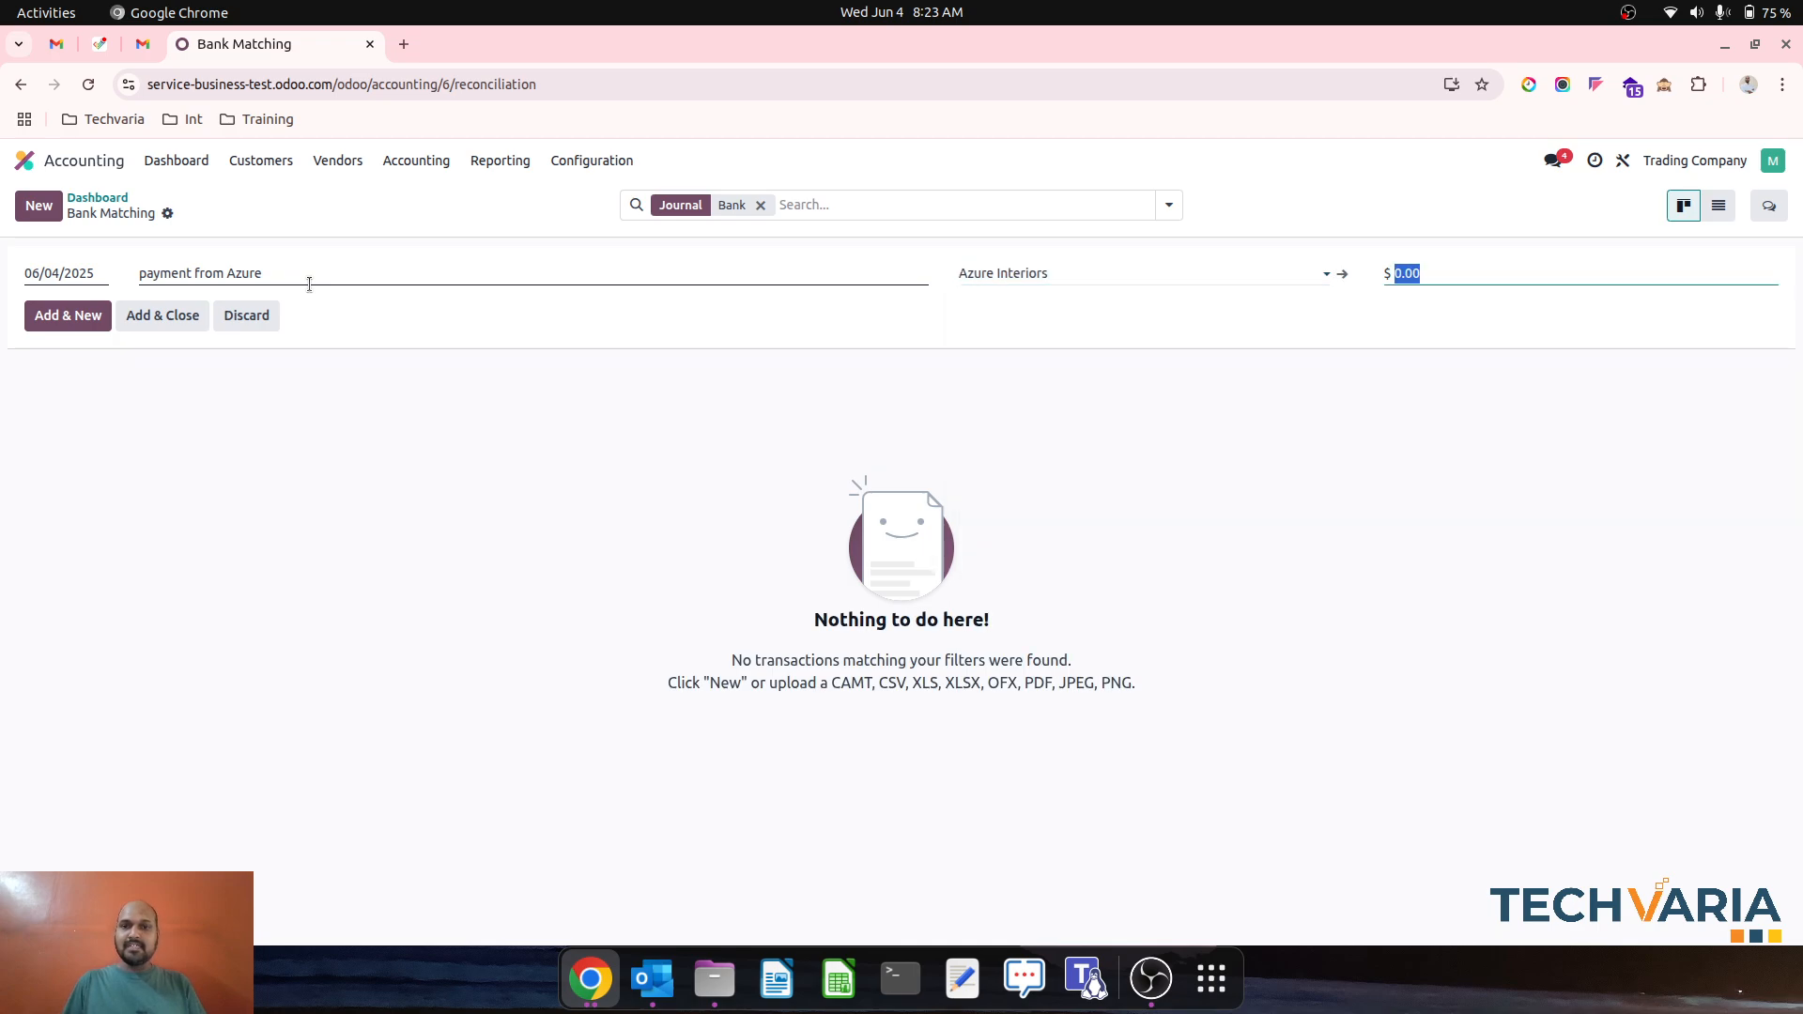
{"action": "type", "text": "500"}
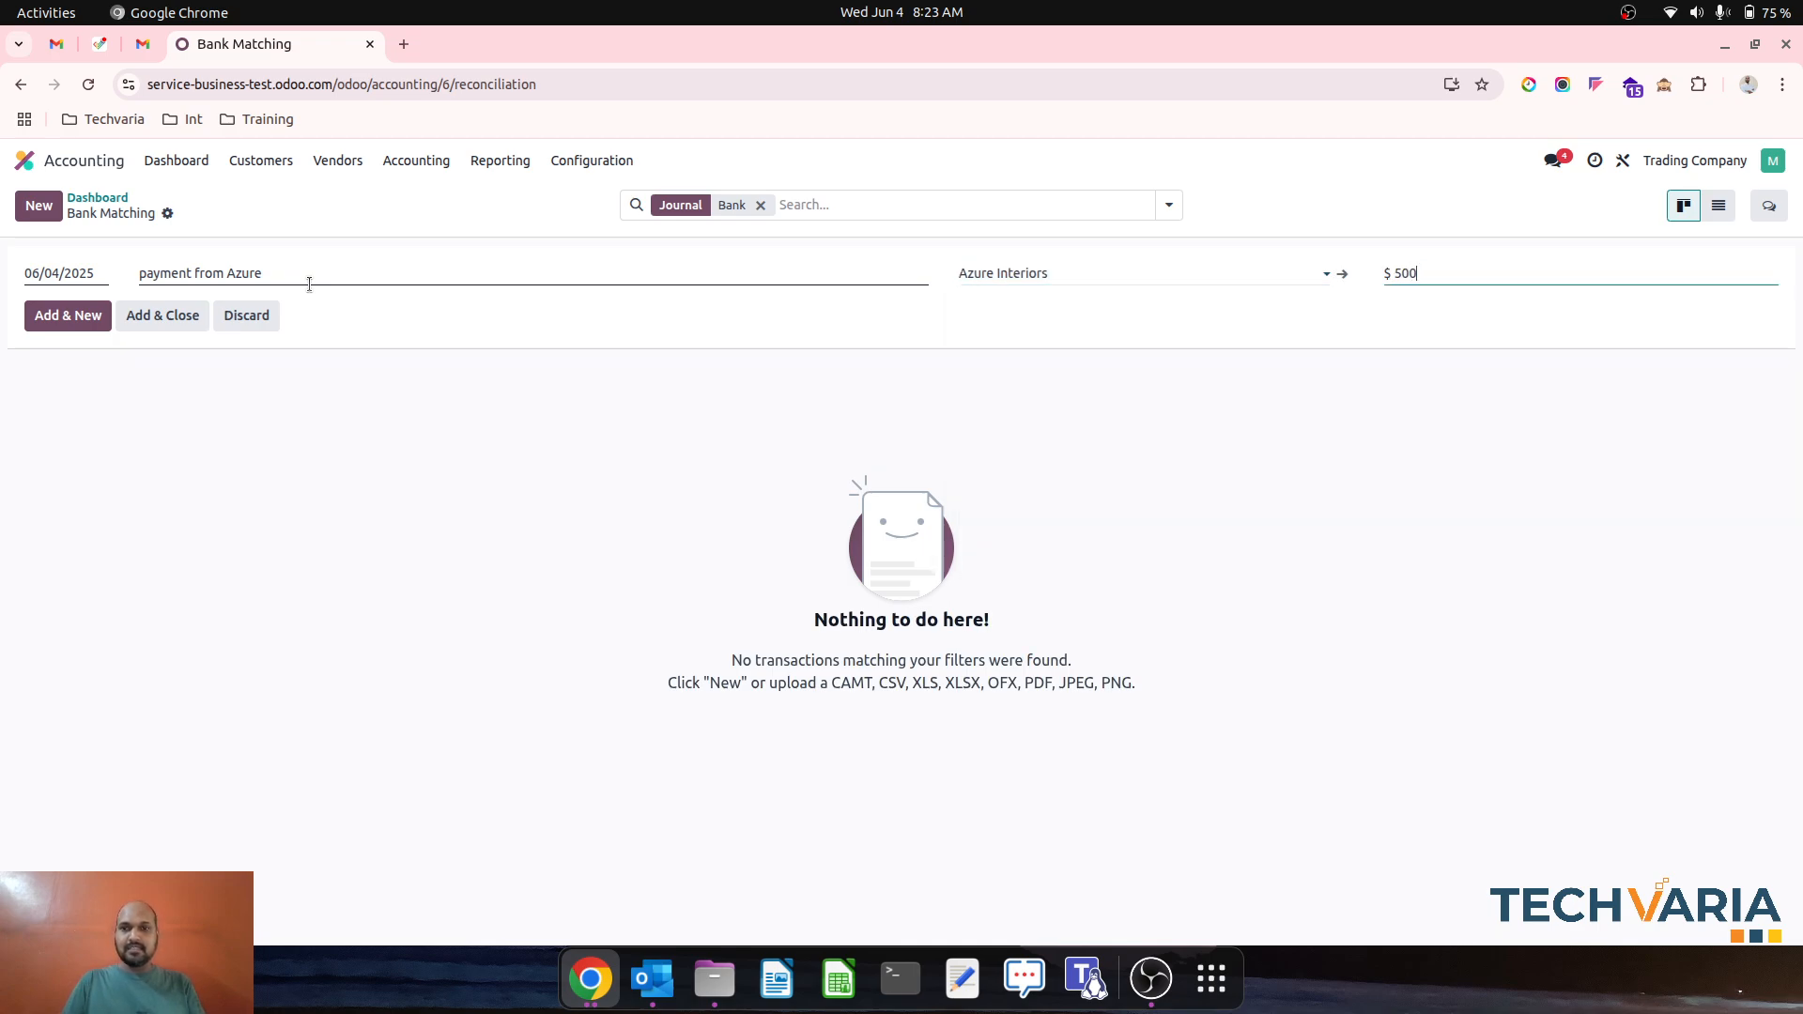
{"action": "mouse_move", "coordinate": [145, 323]}
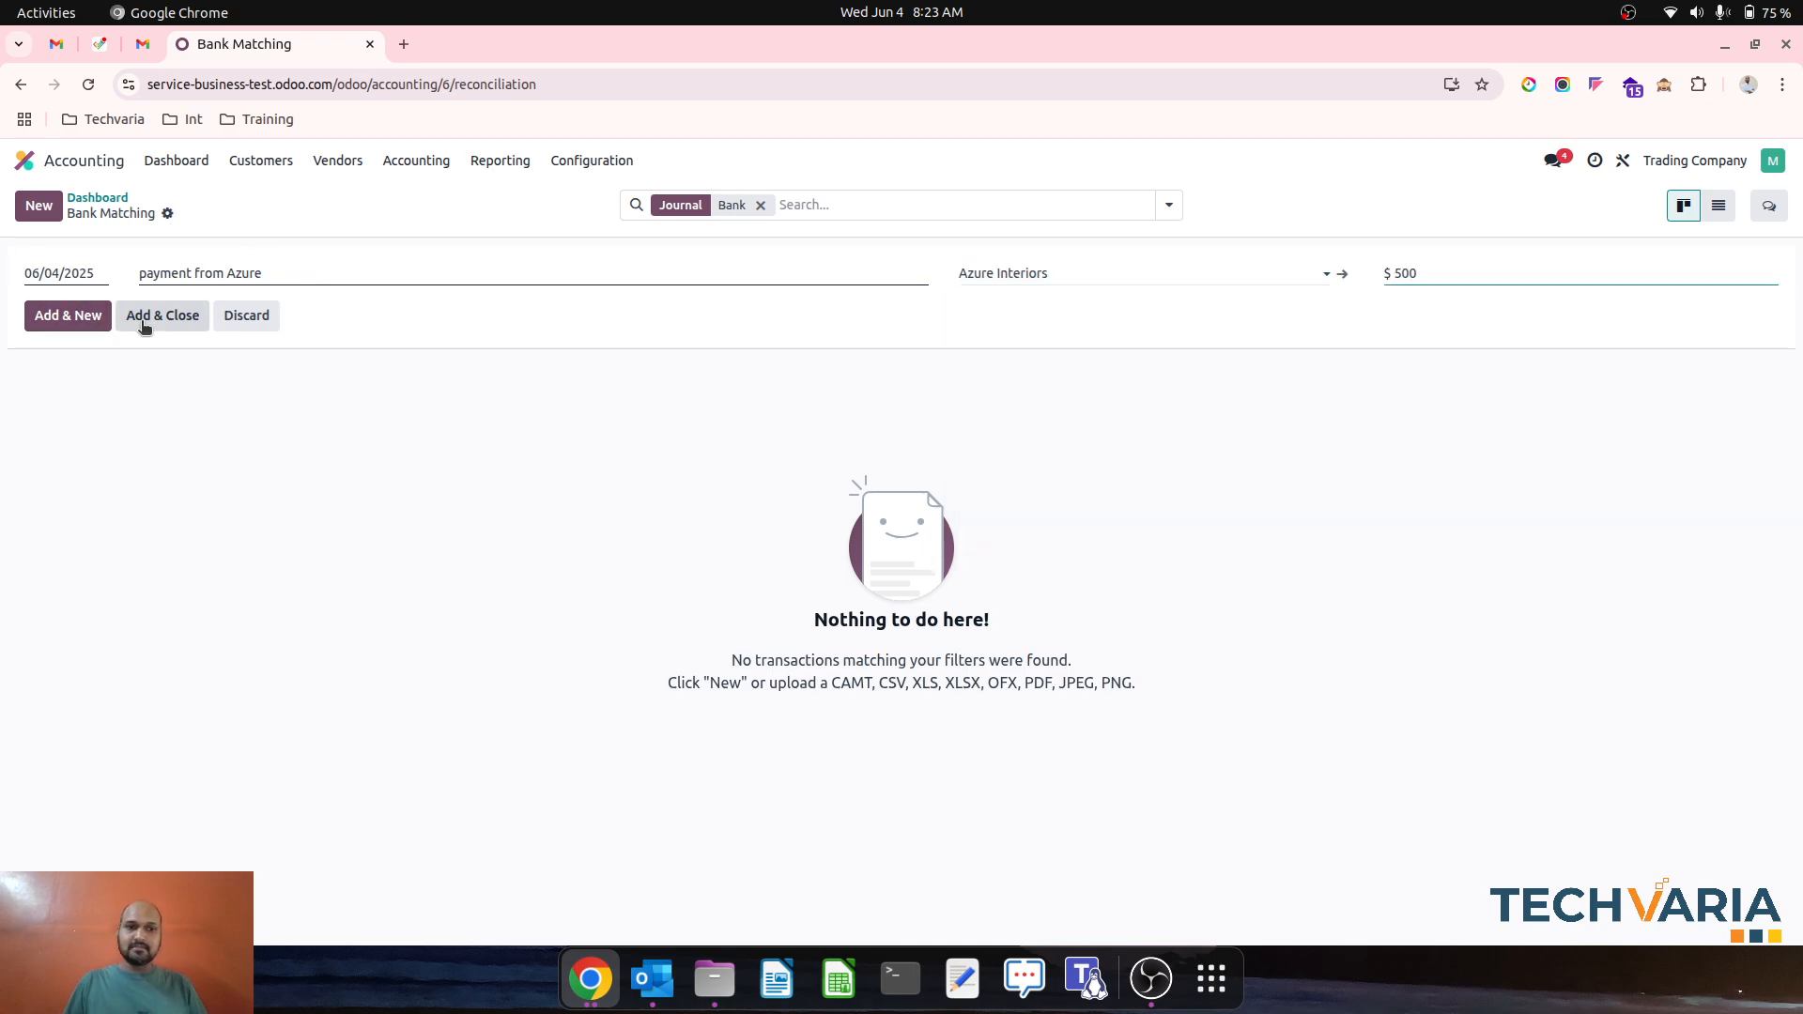
{"action": "left_click", "coordinate": [161, 315]}
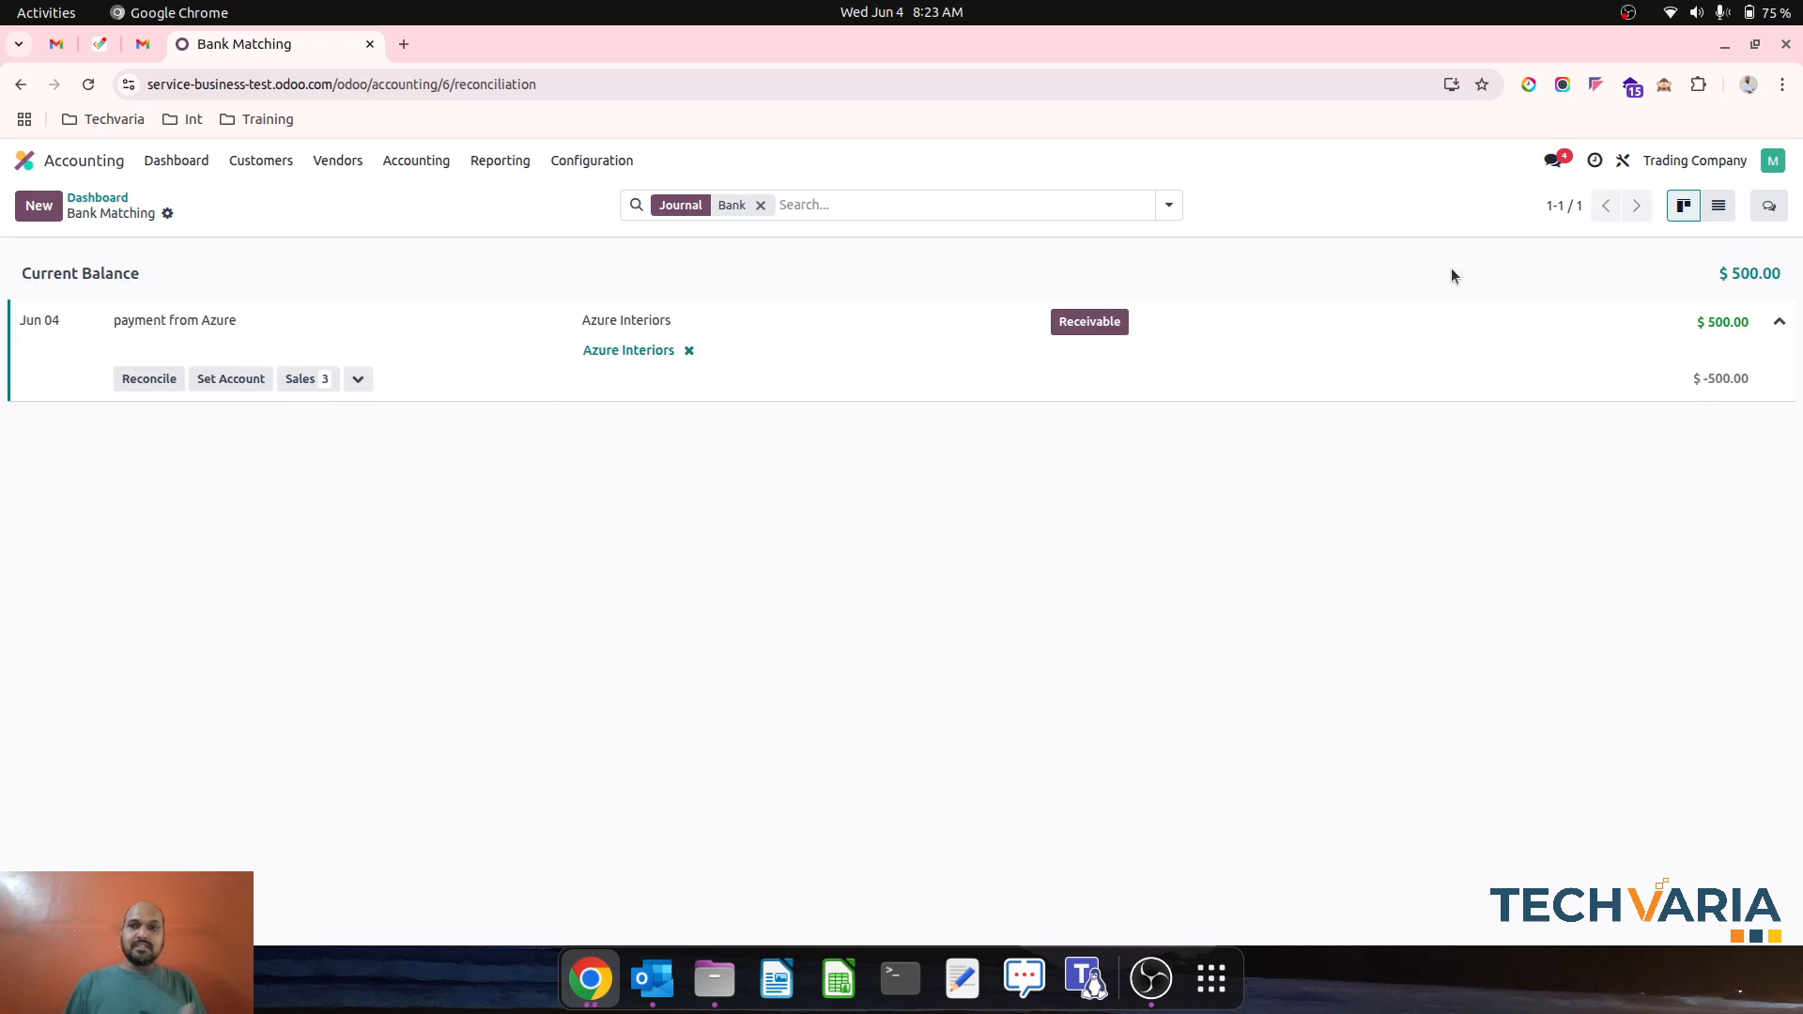
- Reconcile the $500 Azure payment against invoices INV/2025/00002 and INV/2025/00001
{"action": "left_click", "coordinate": [1718, 206]}
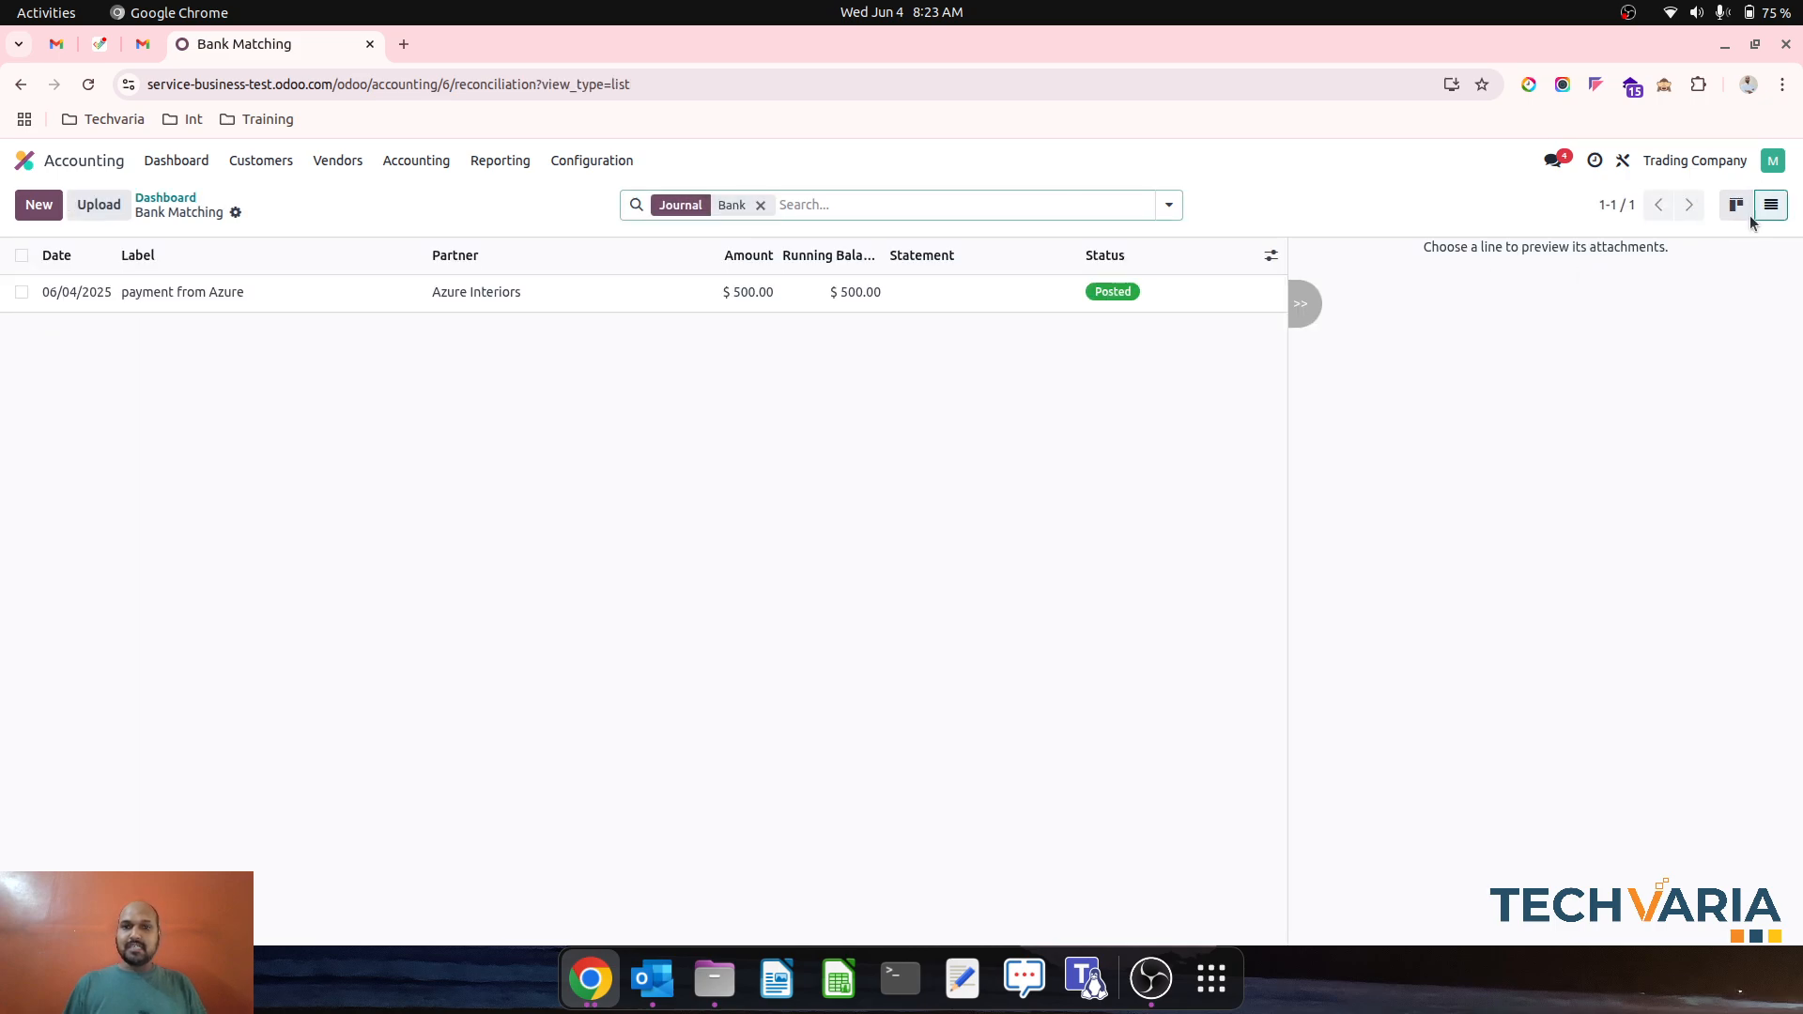
{"action": "left_click", "coordinate": [1735, 205]}
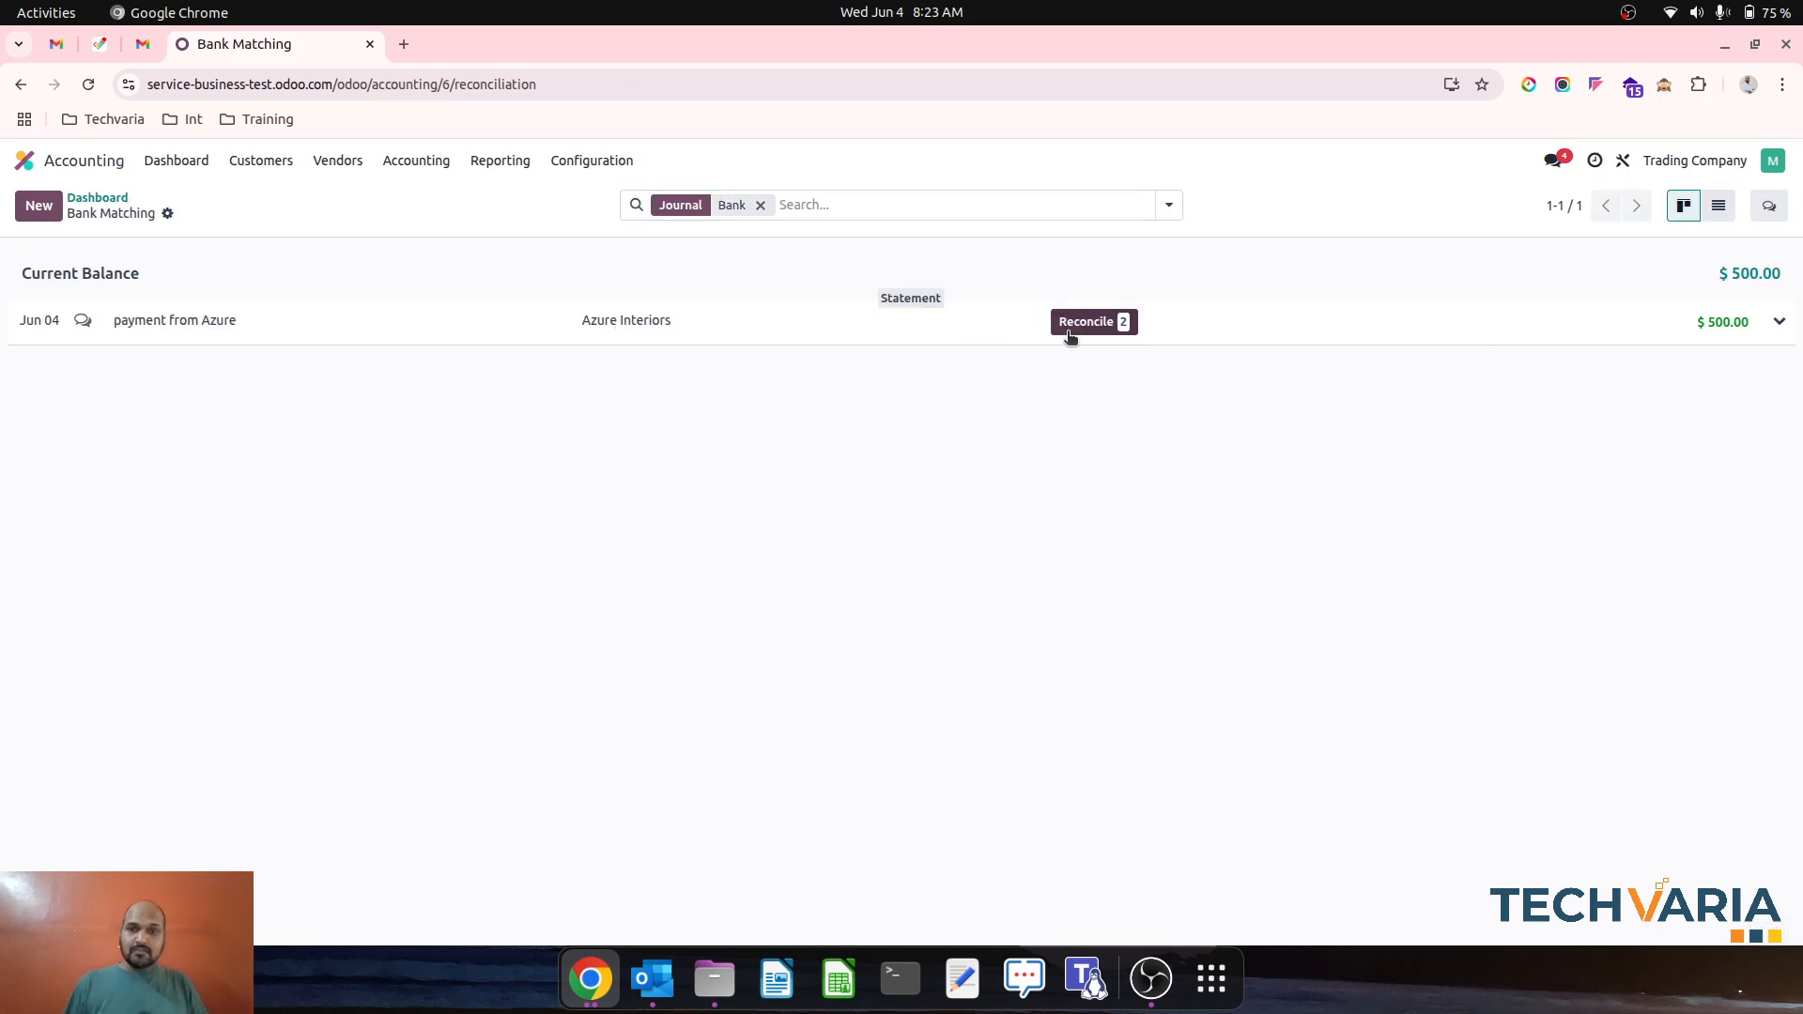
{"action": "left_click", "coordinate": [1085, 321]}
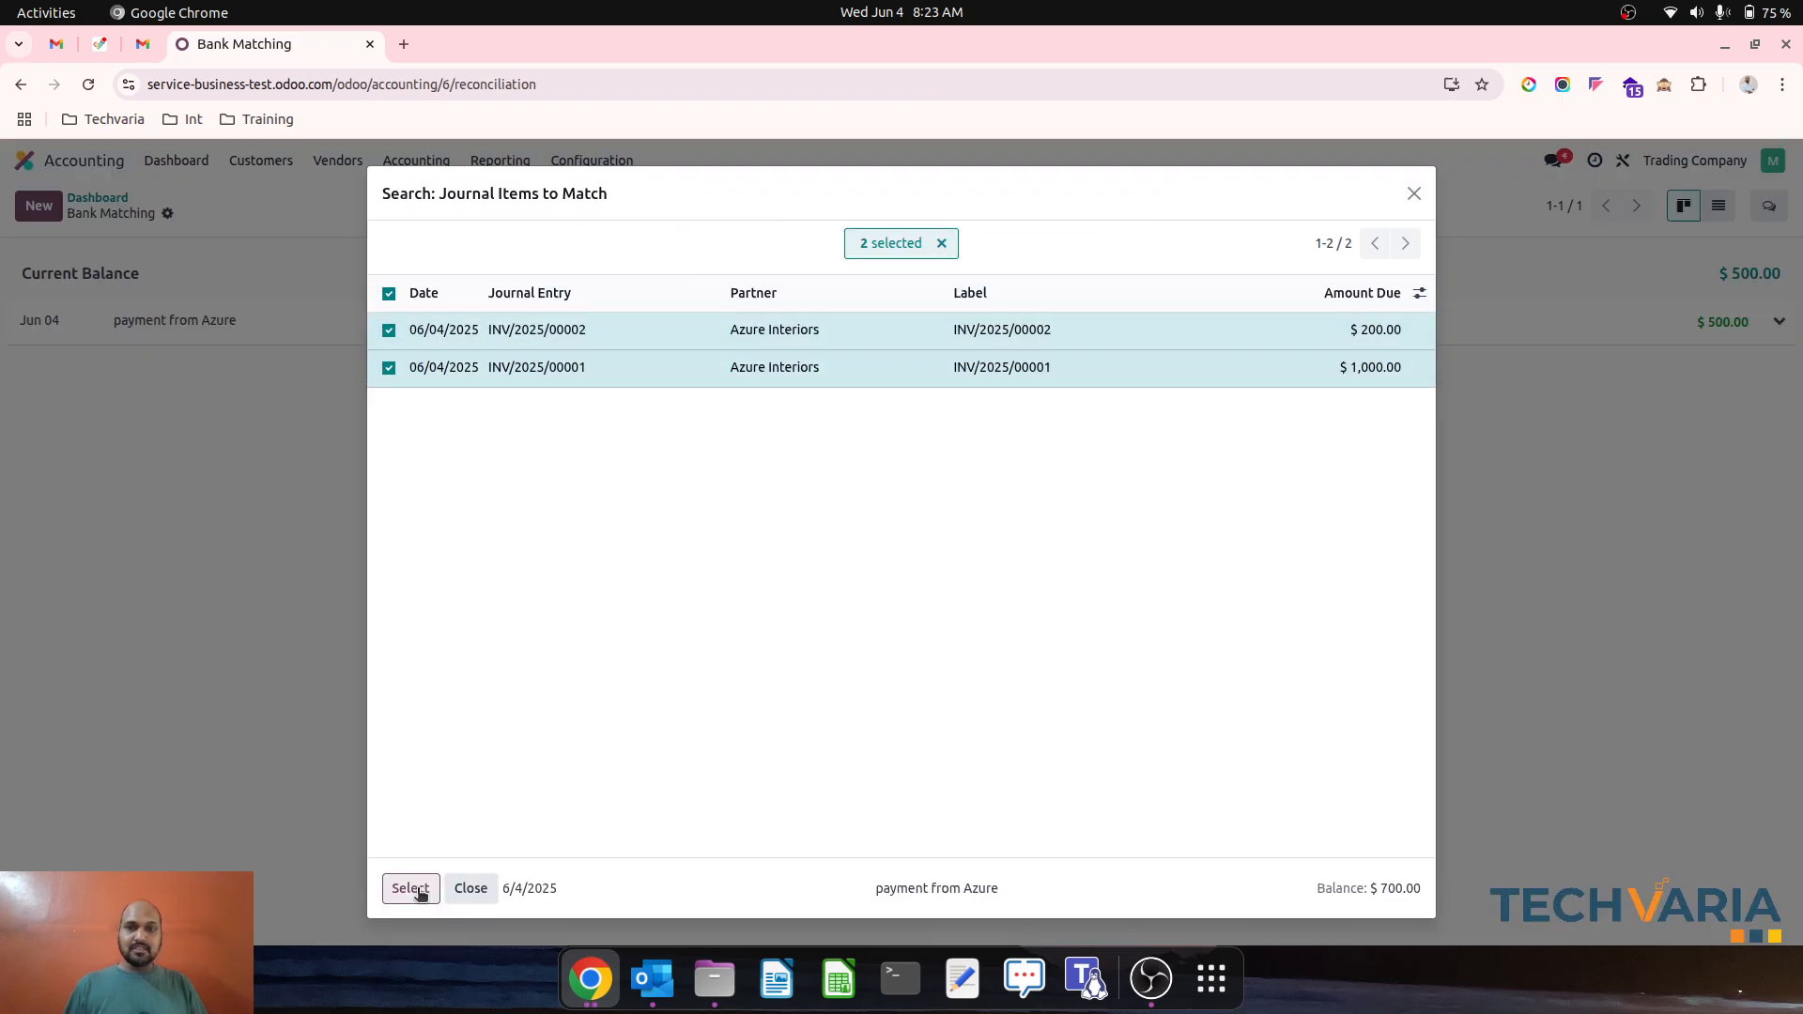
{"action": "left_click", "coordinate": [409, 888]}
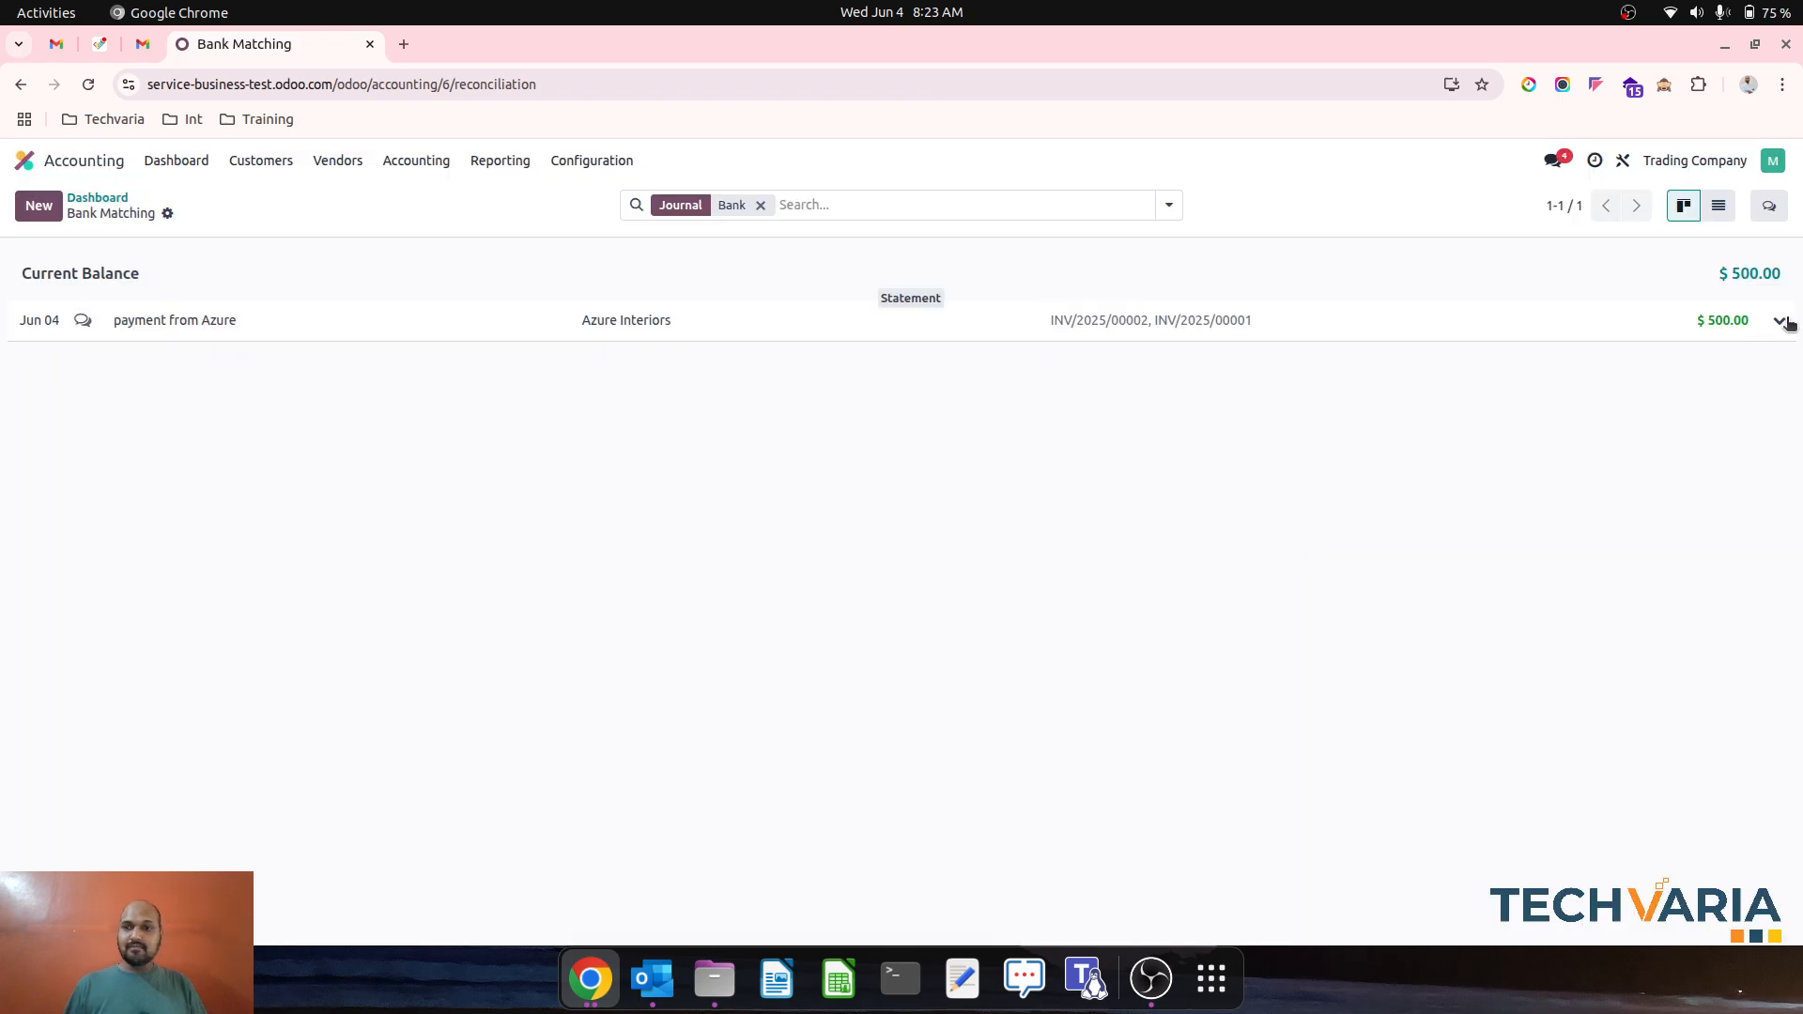
- Edit the matched lines to apply $100 to INV/2025/00002 and $200 to INV/2025/00001
{"action": "left_click", "coordinate": [1781, 322]}
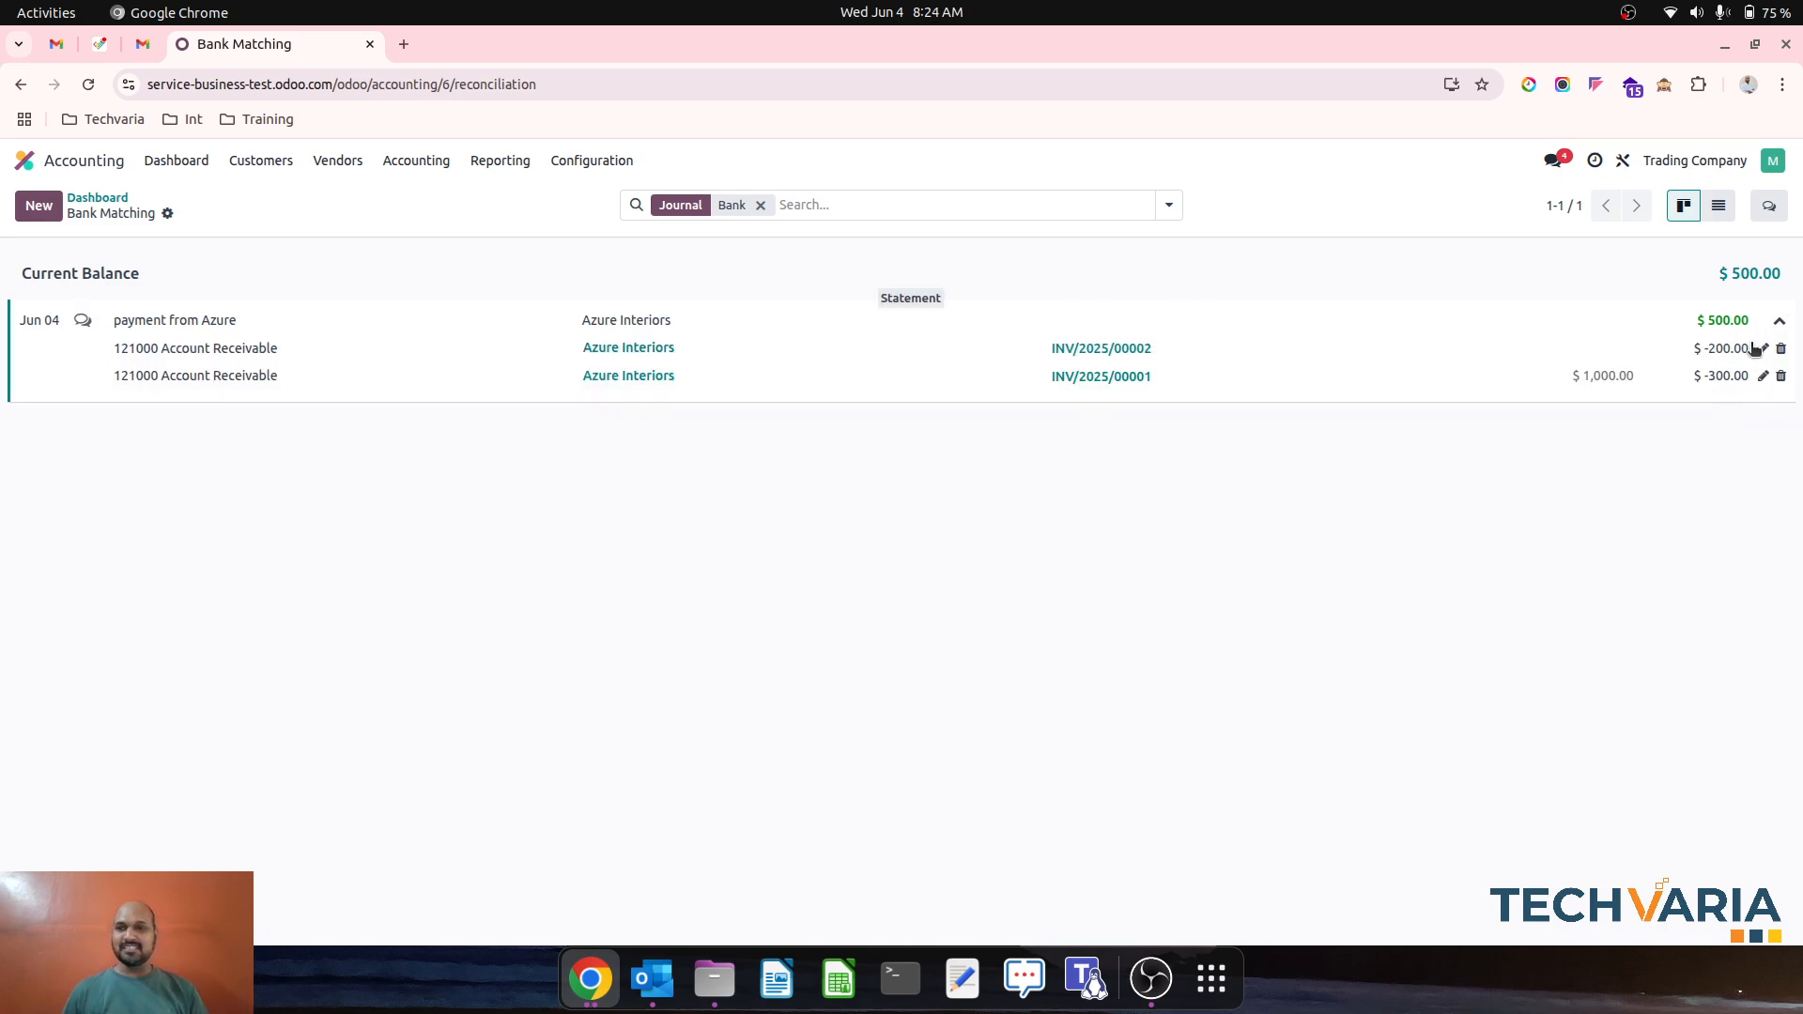
{"action": "left_click", "coordinate": [1778, 320]}
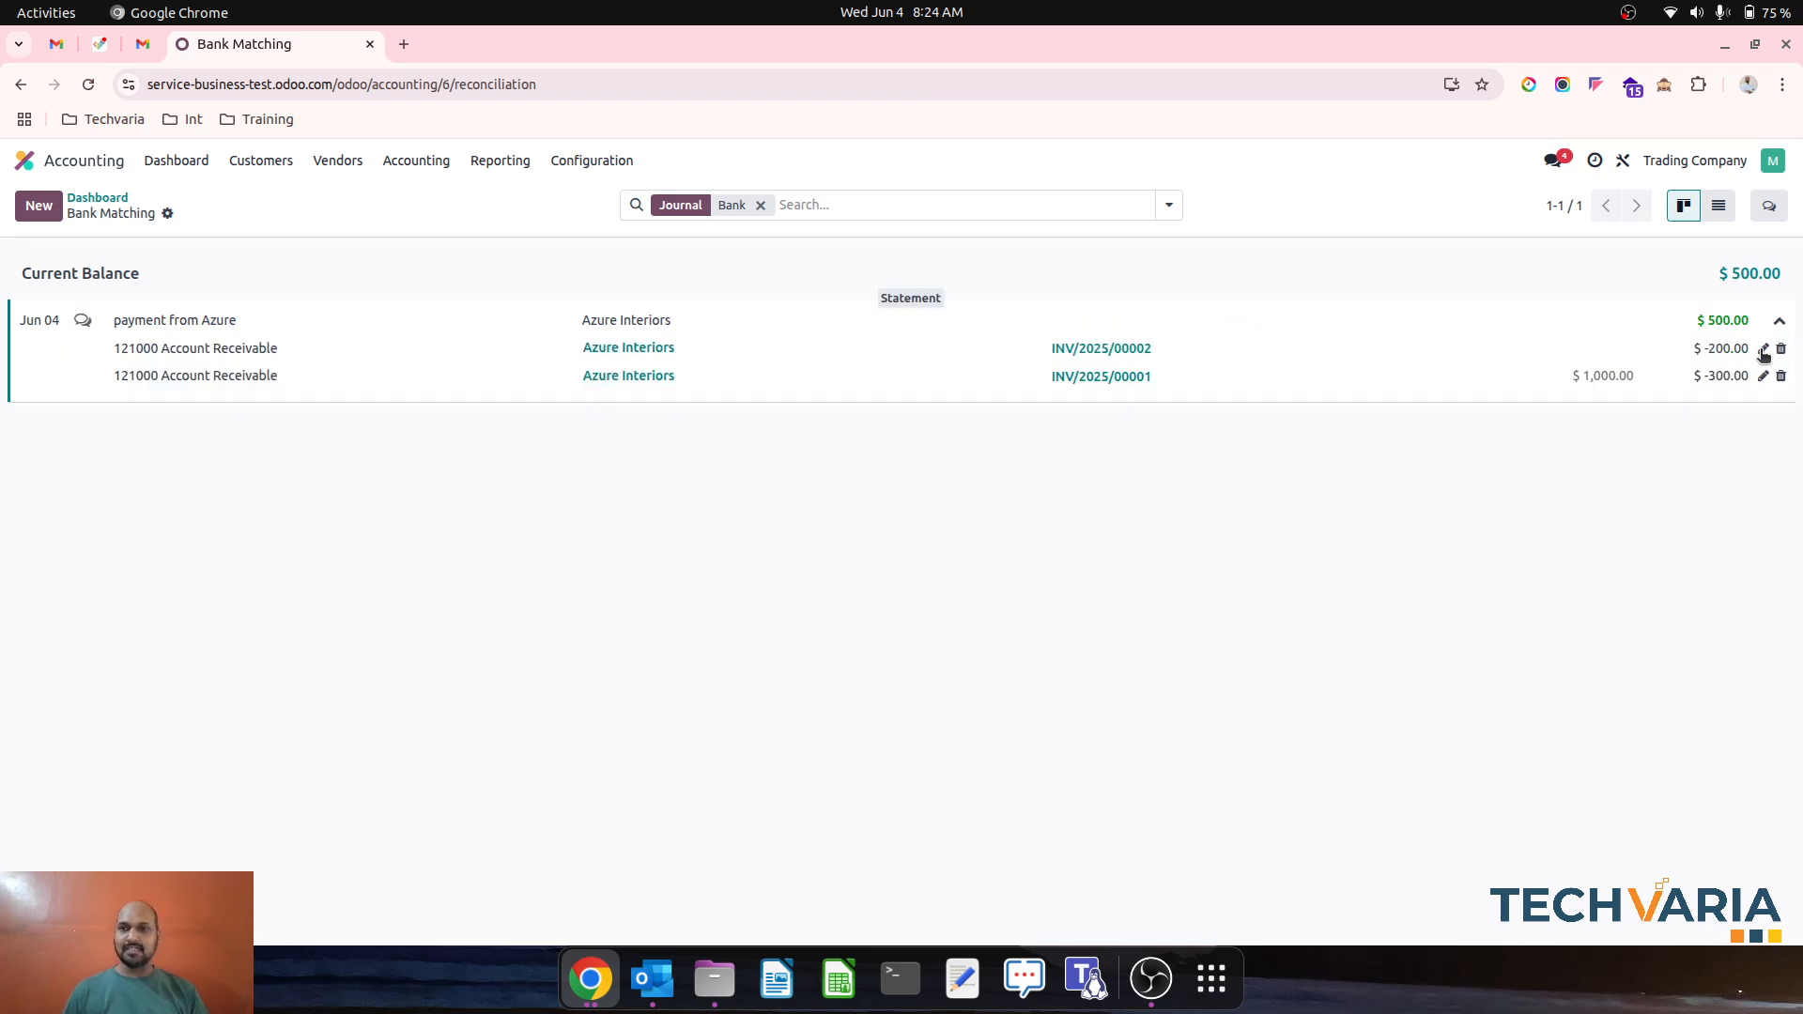
{"action": "left_click", "coordinate": [1764, 349]}
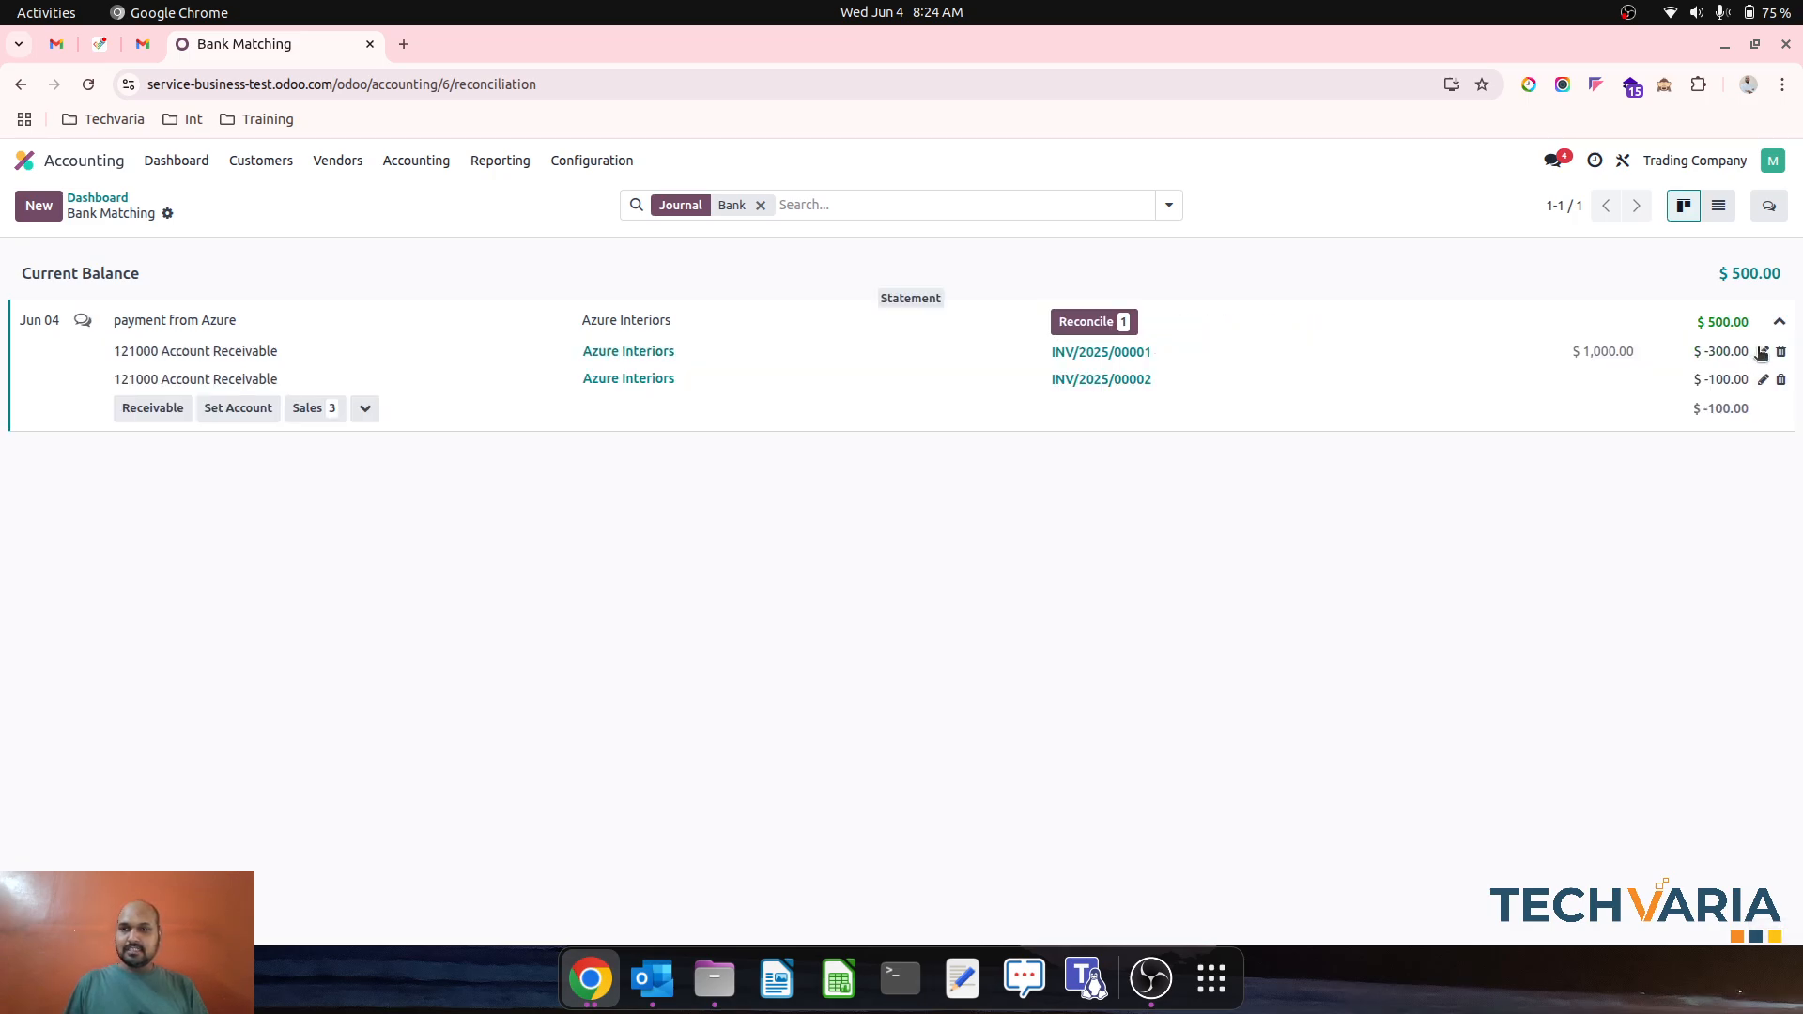
{"action": "left_click", "coordinate": [1761, 351]}
{"action": "type", "text": "-200"}
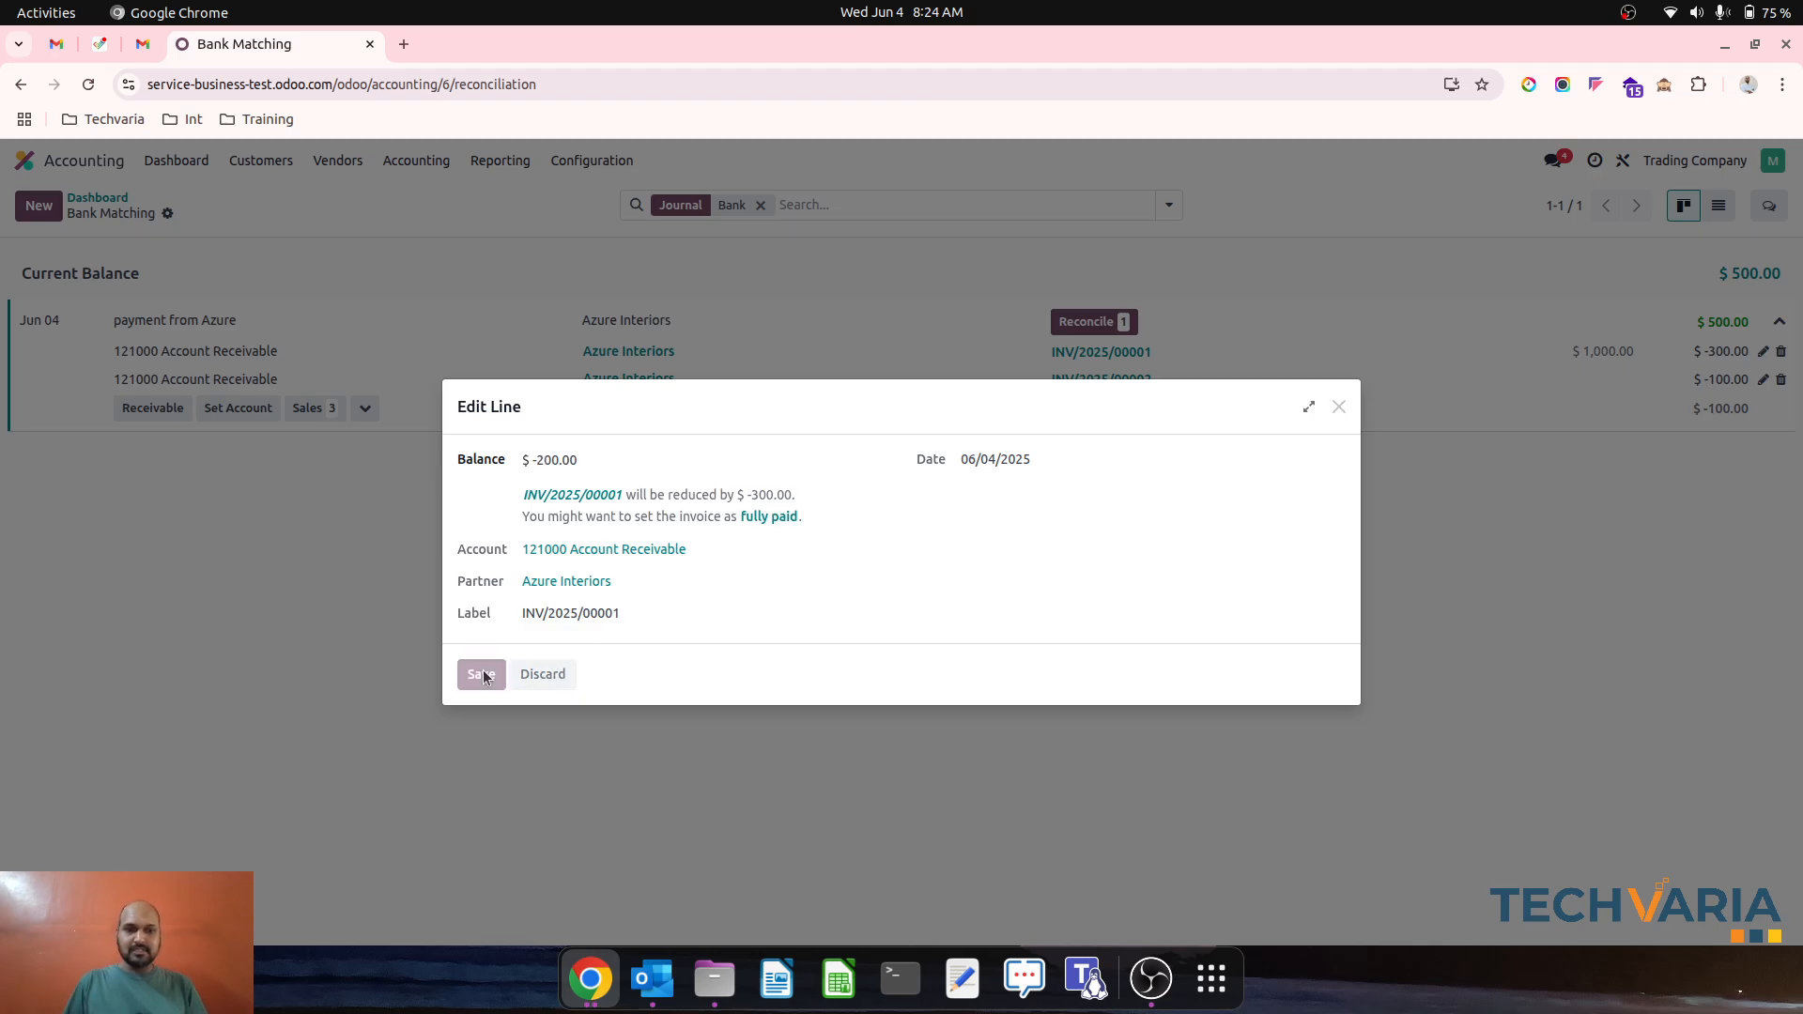
{"action": "left_click", "coordinate": [478, 674]}
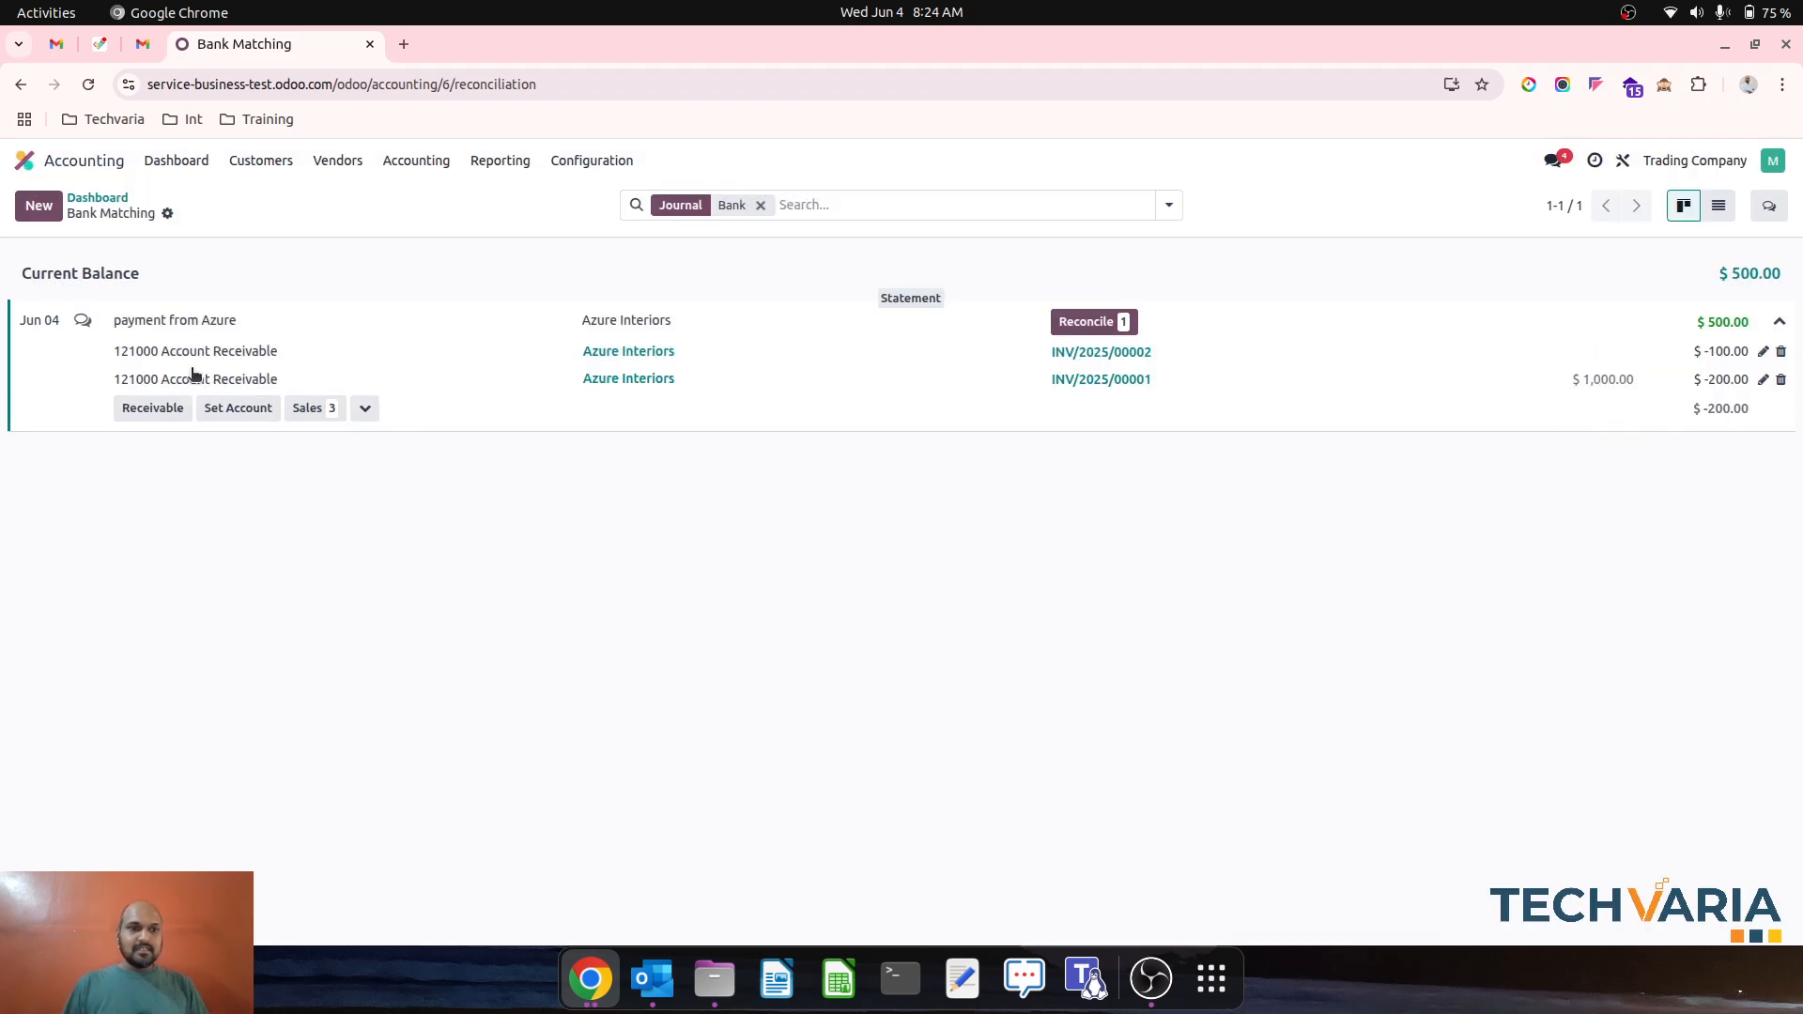
{"action": "mouse_move", "coordinate": [1333, 477]}
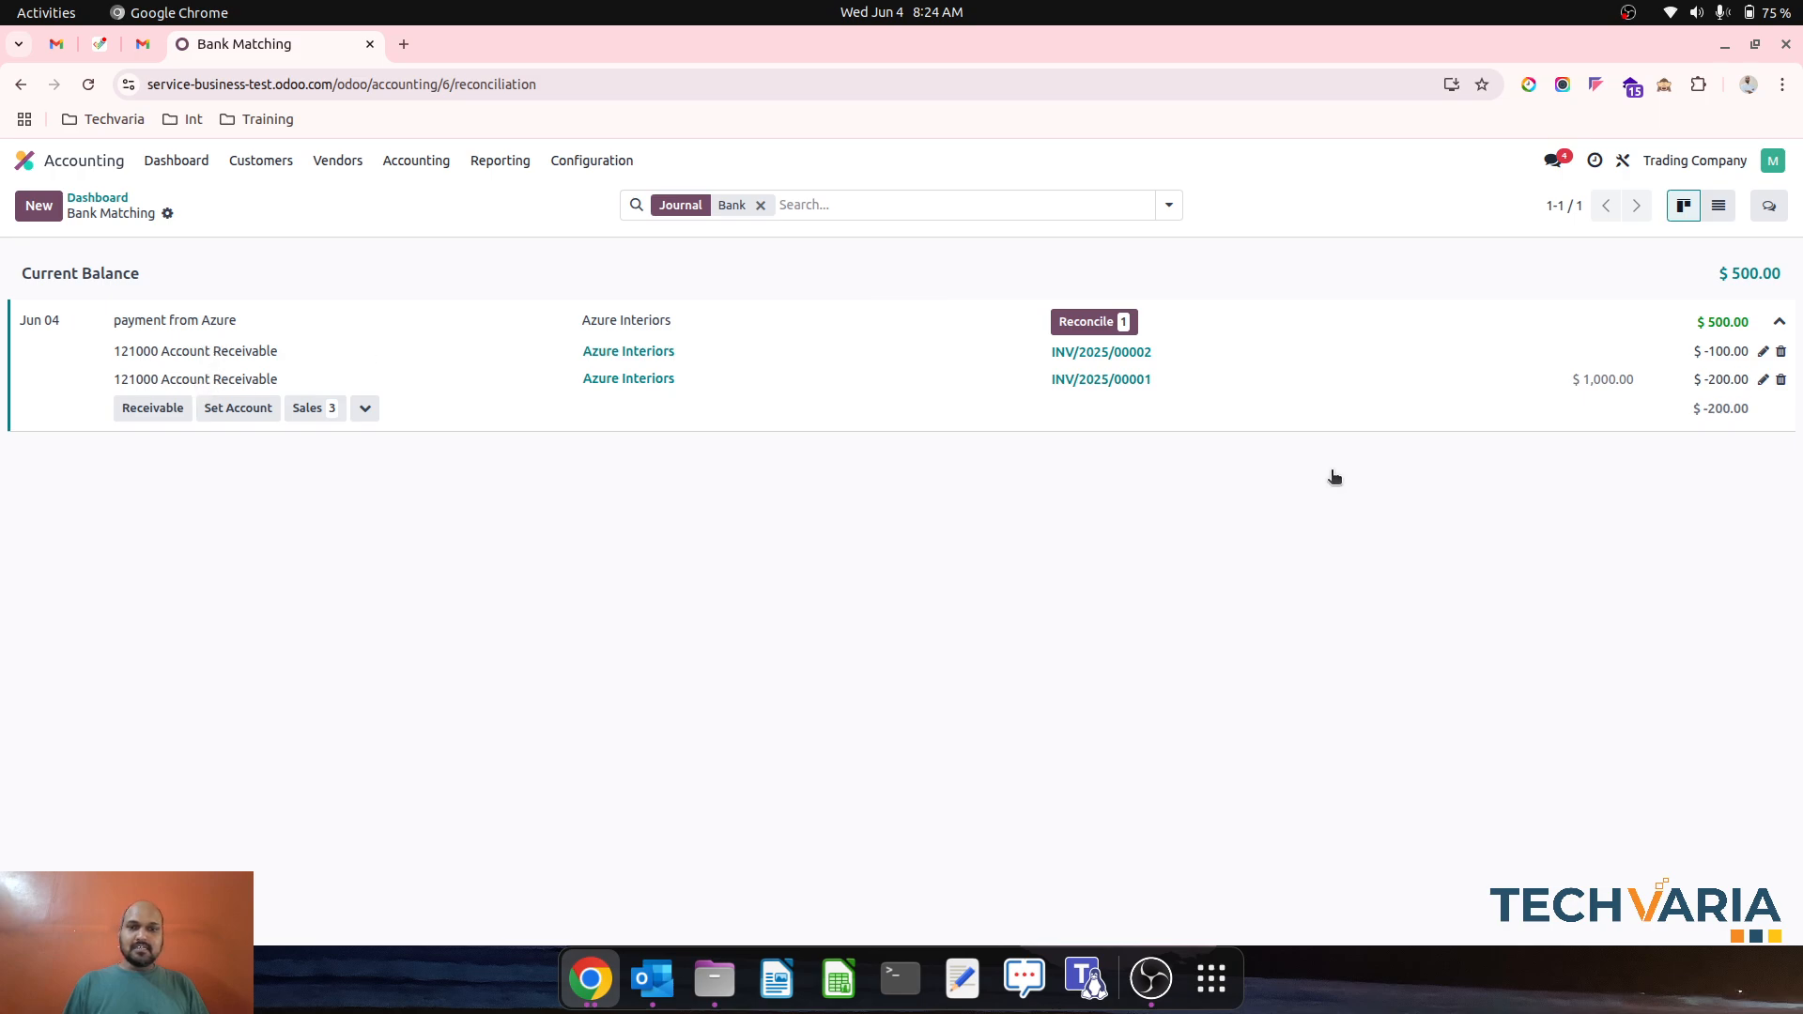
{"action": "mouse_move", "coordinate": [252, 428]}
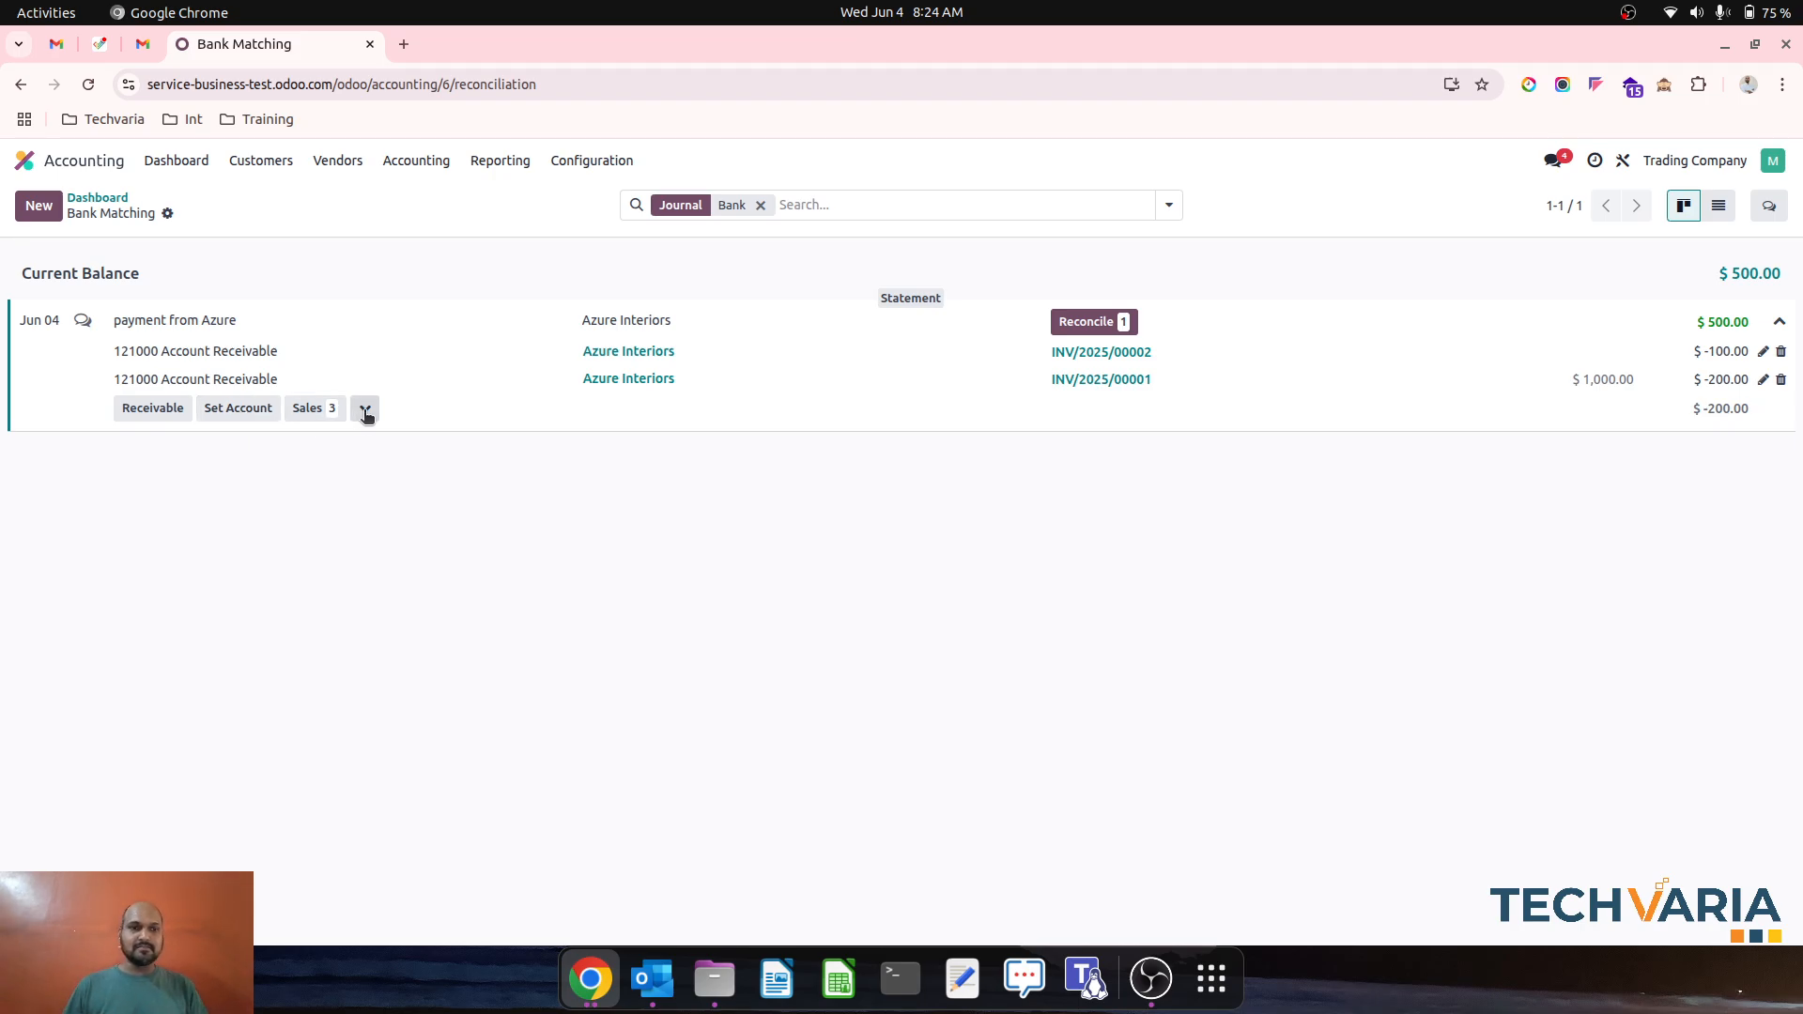
{"action": "left_click", "coordinate": [364, 409]}
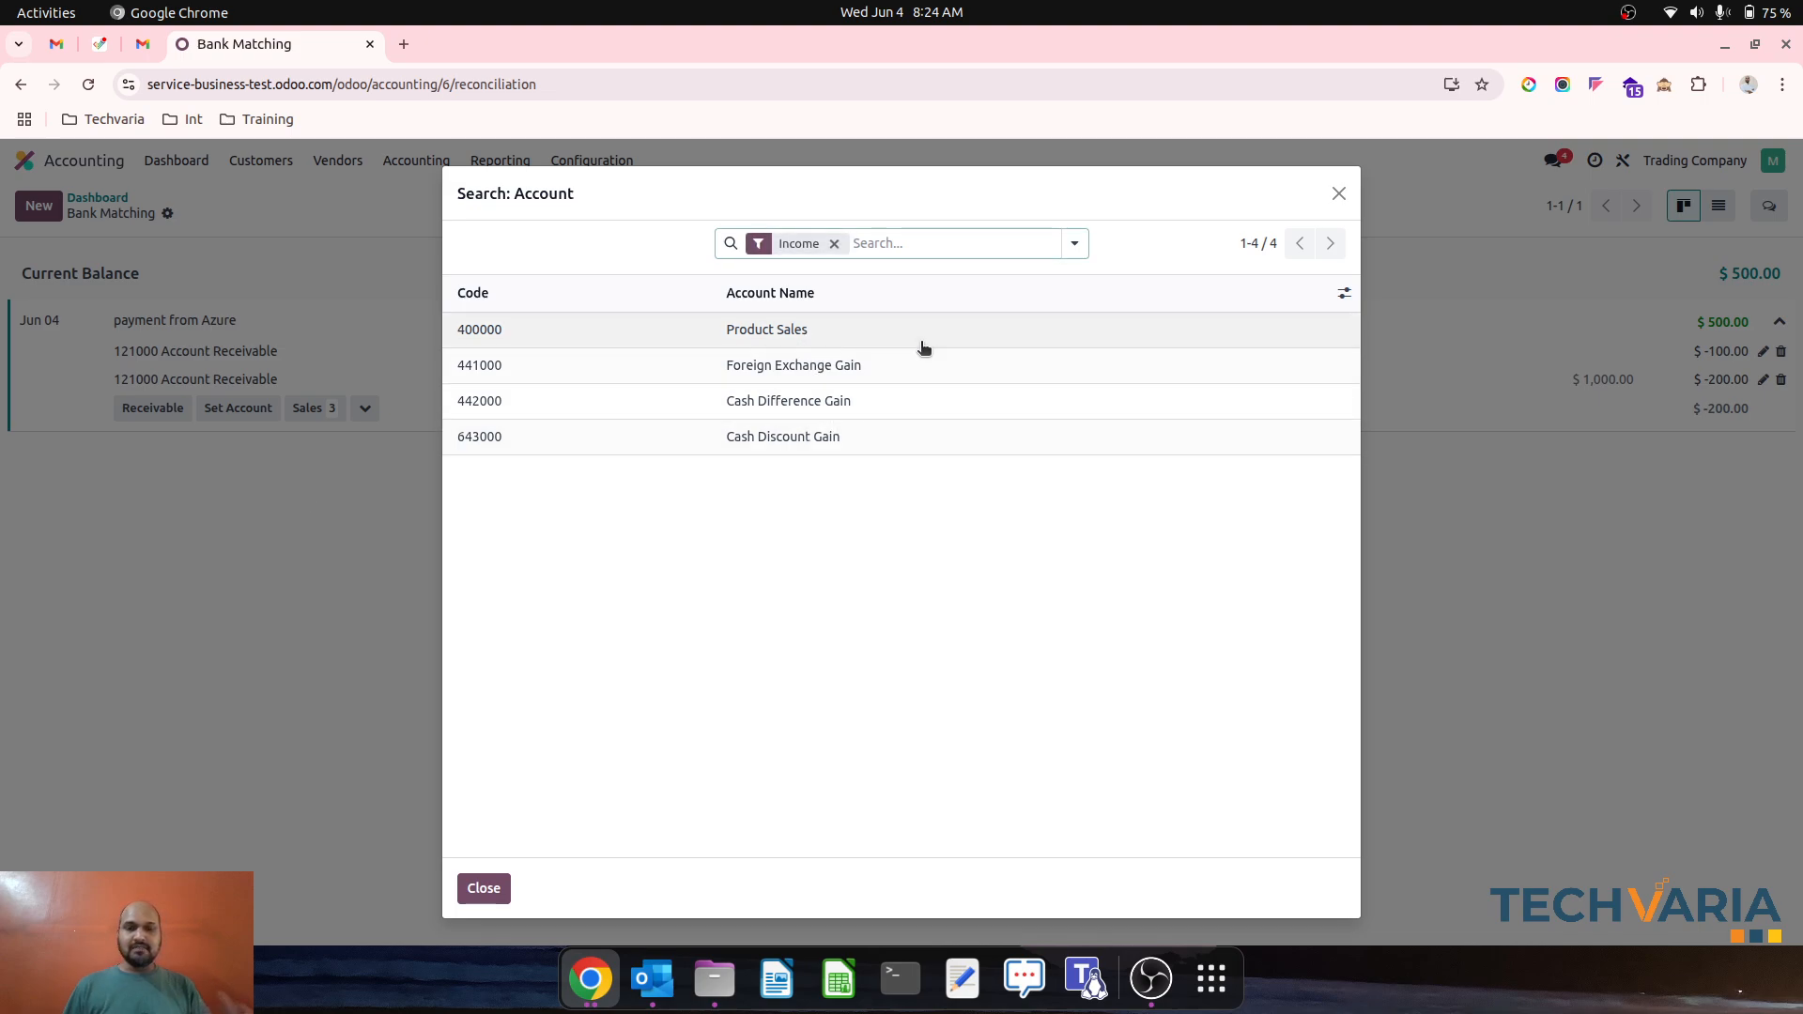
{"action": "left_click", "coordinate": [834, 242]}
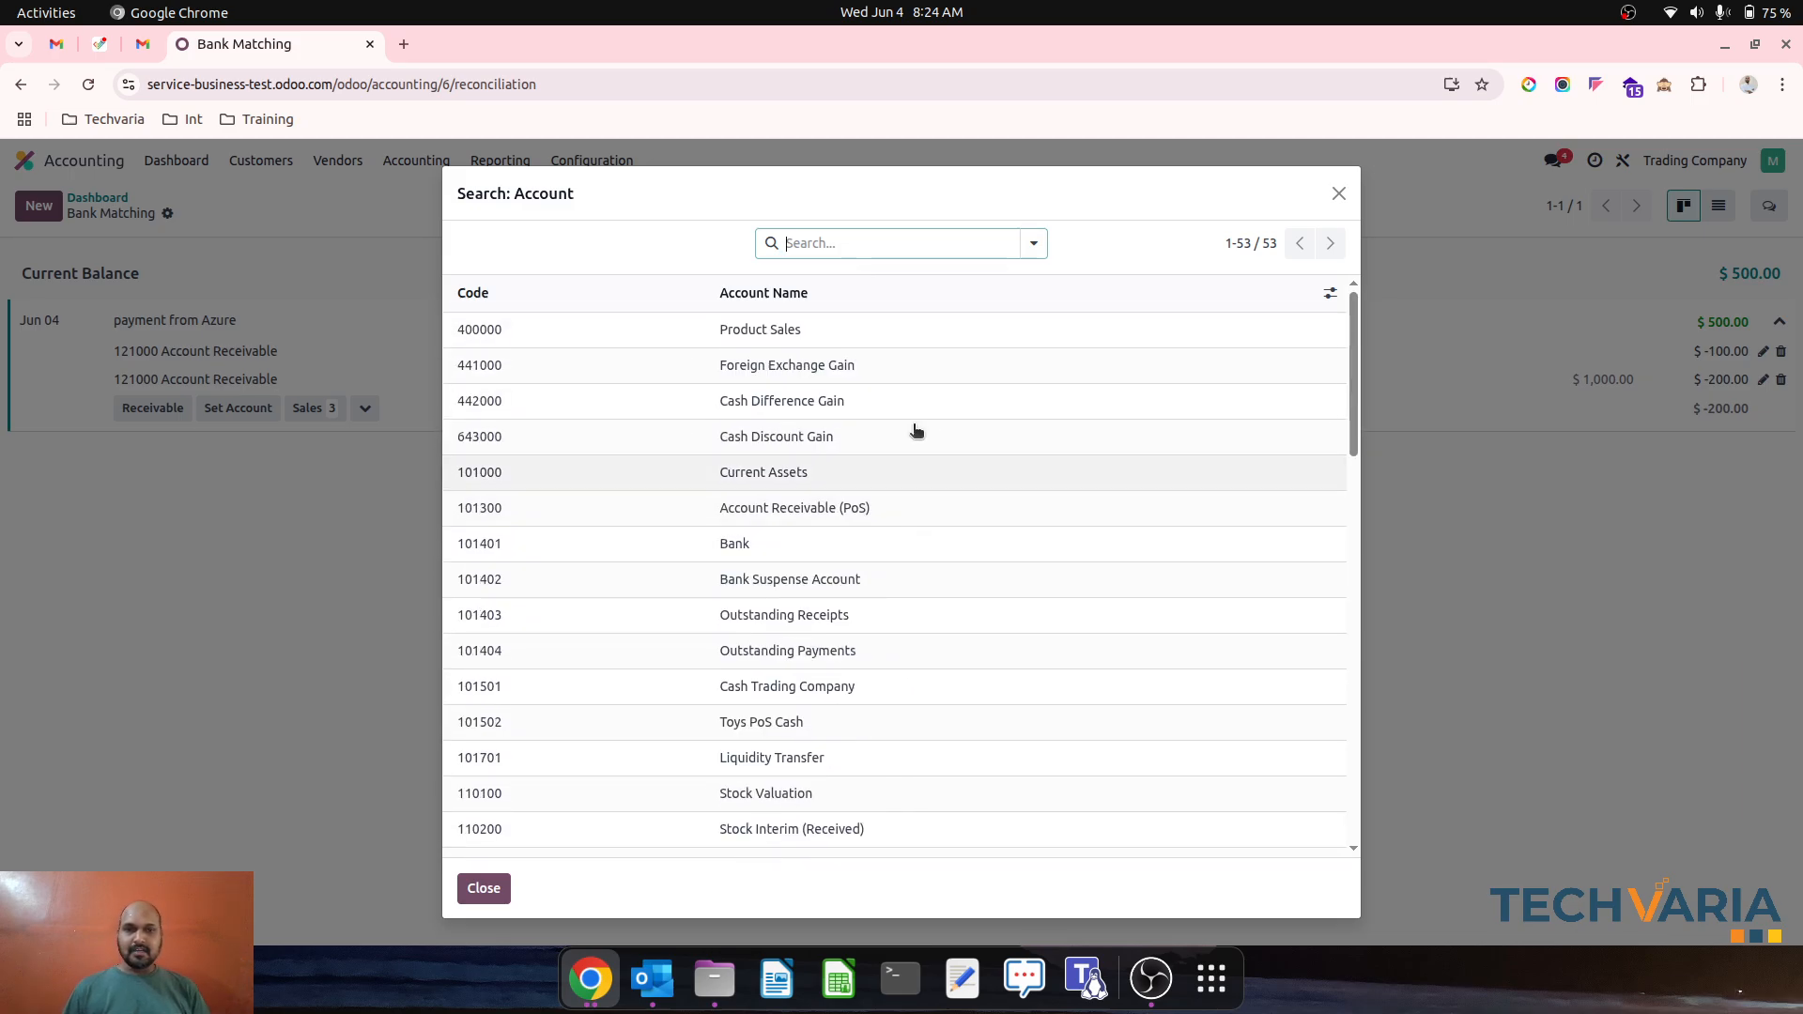
{"action": "type", "text": "rece"}
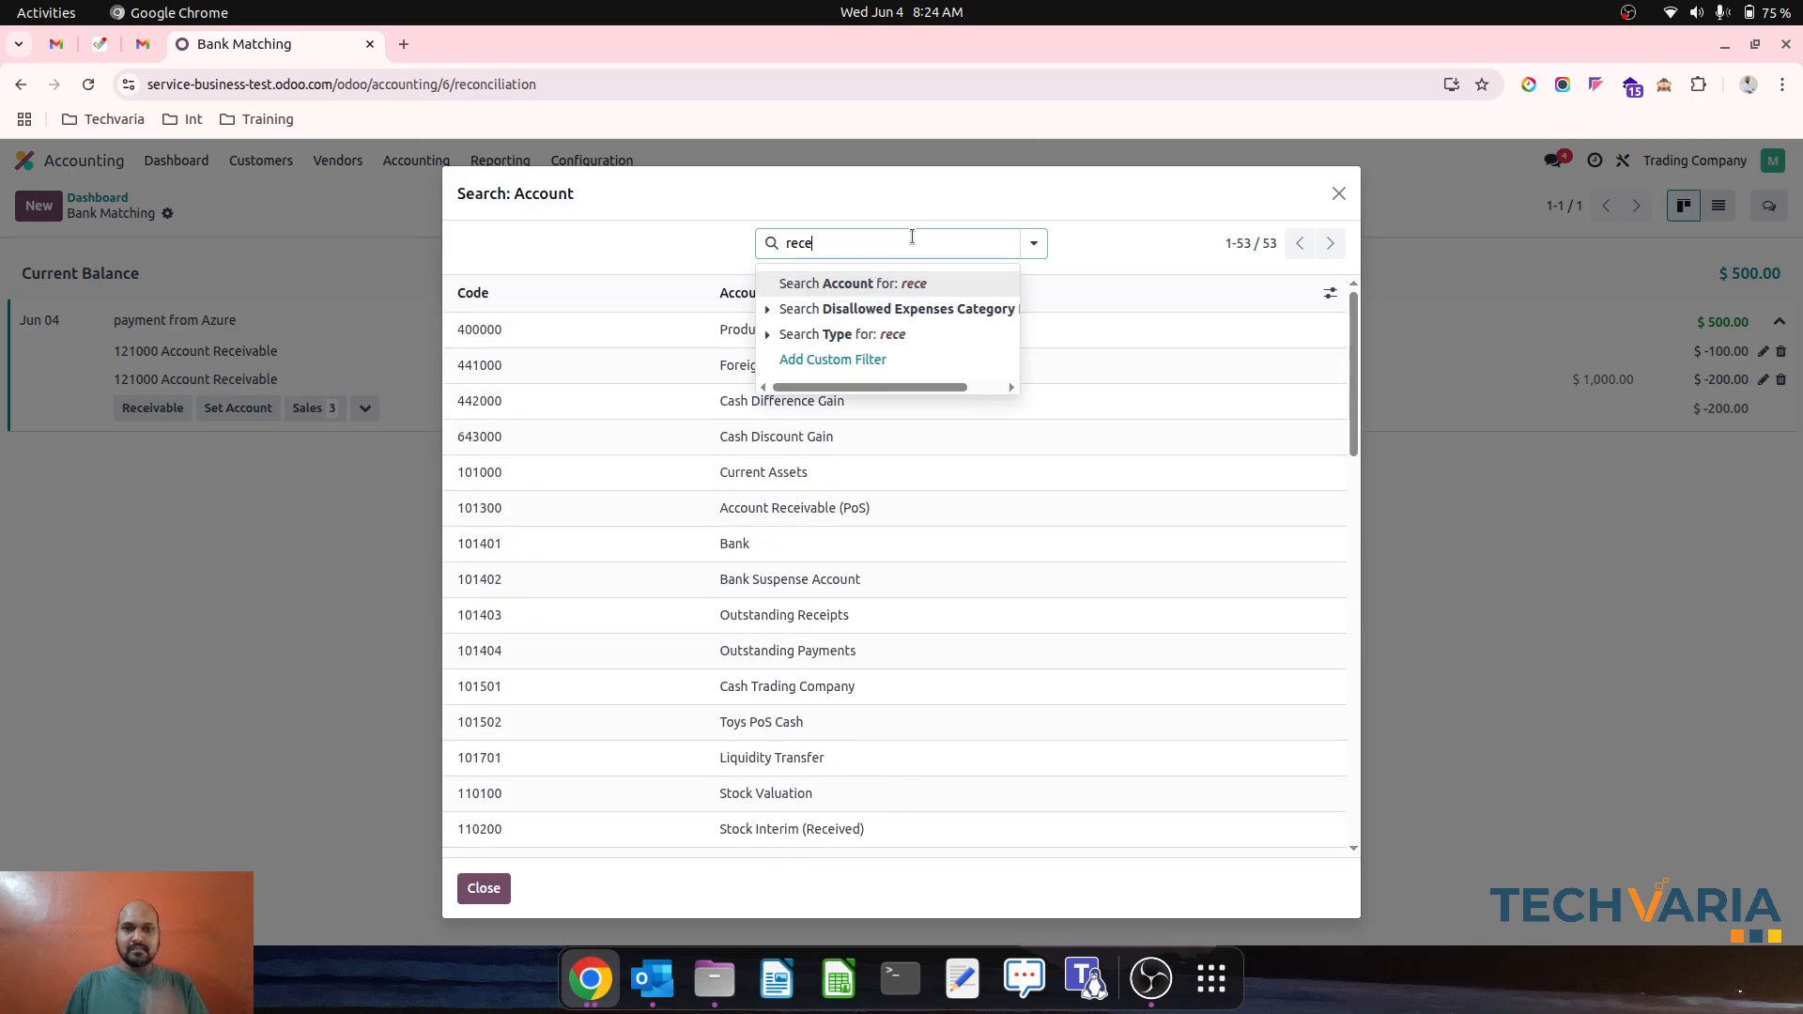
{"action": "left_click", "coordinate": [853, 282]}
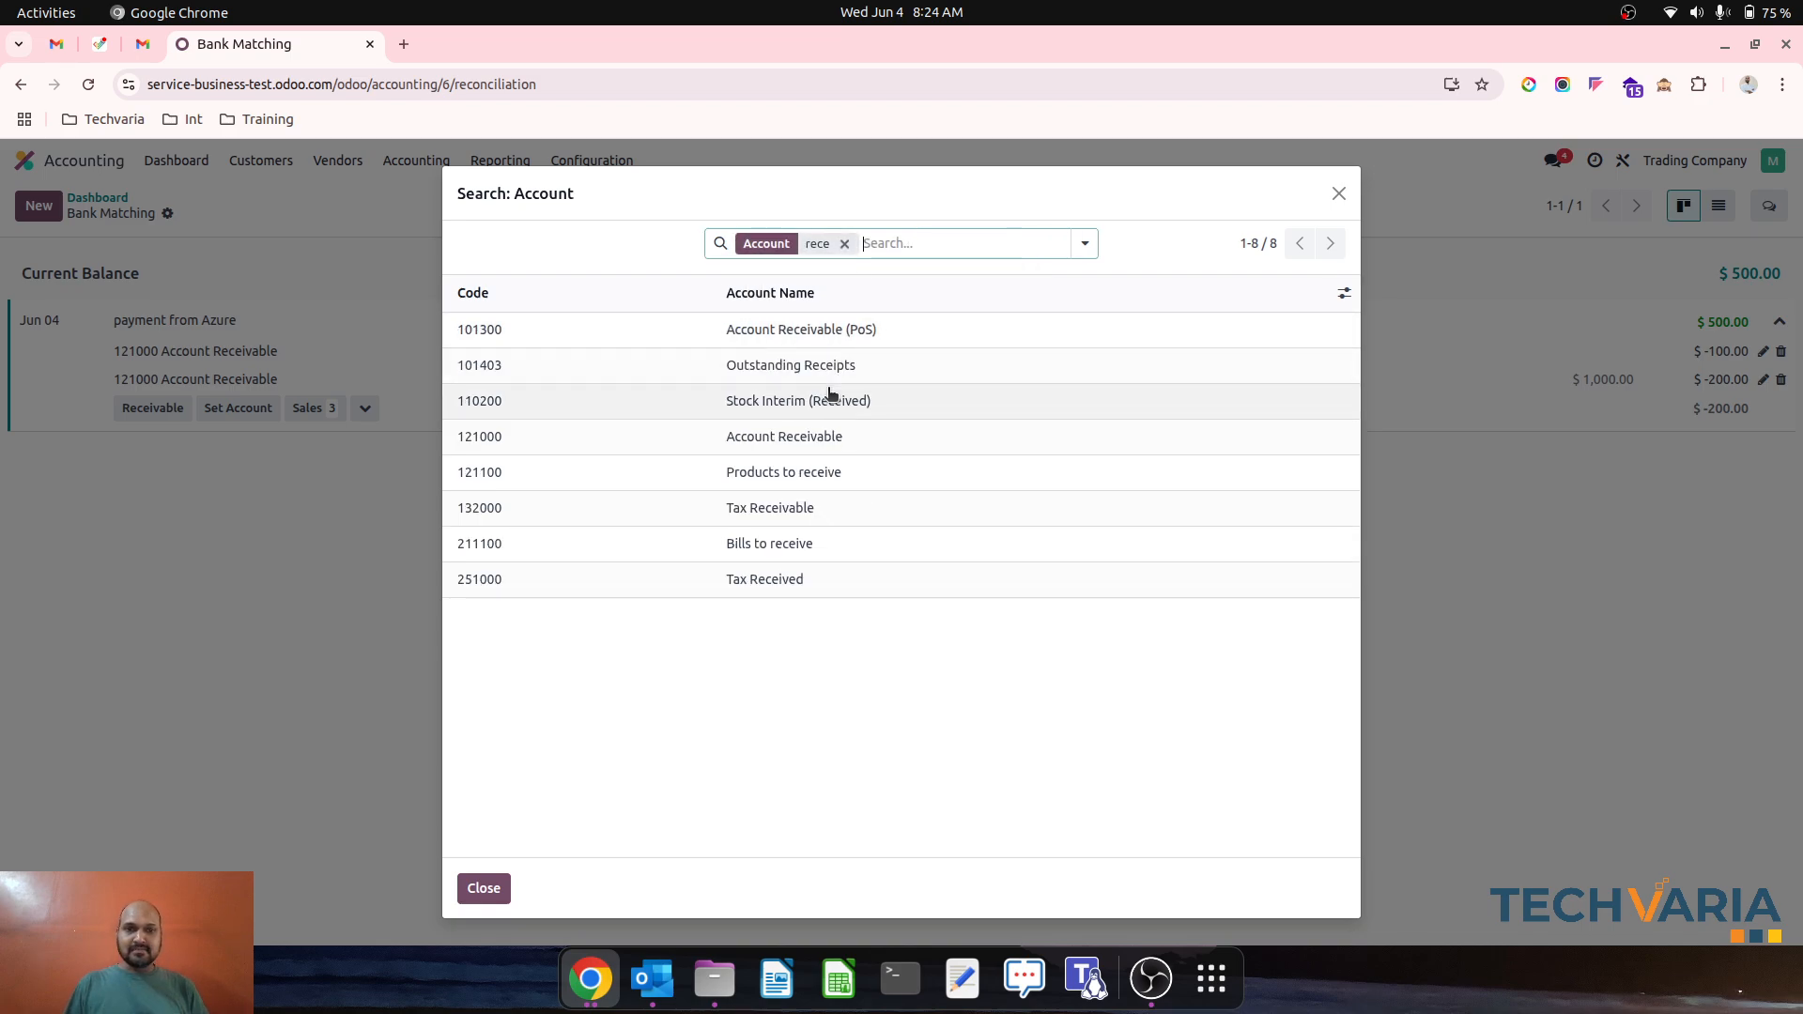
{"action": "mouse_move", "coordinate": [815, 436]}
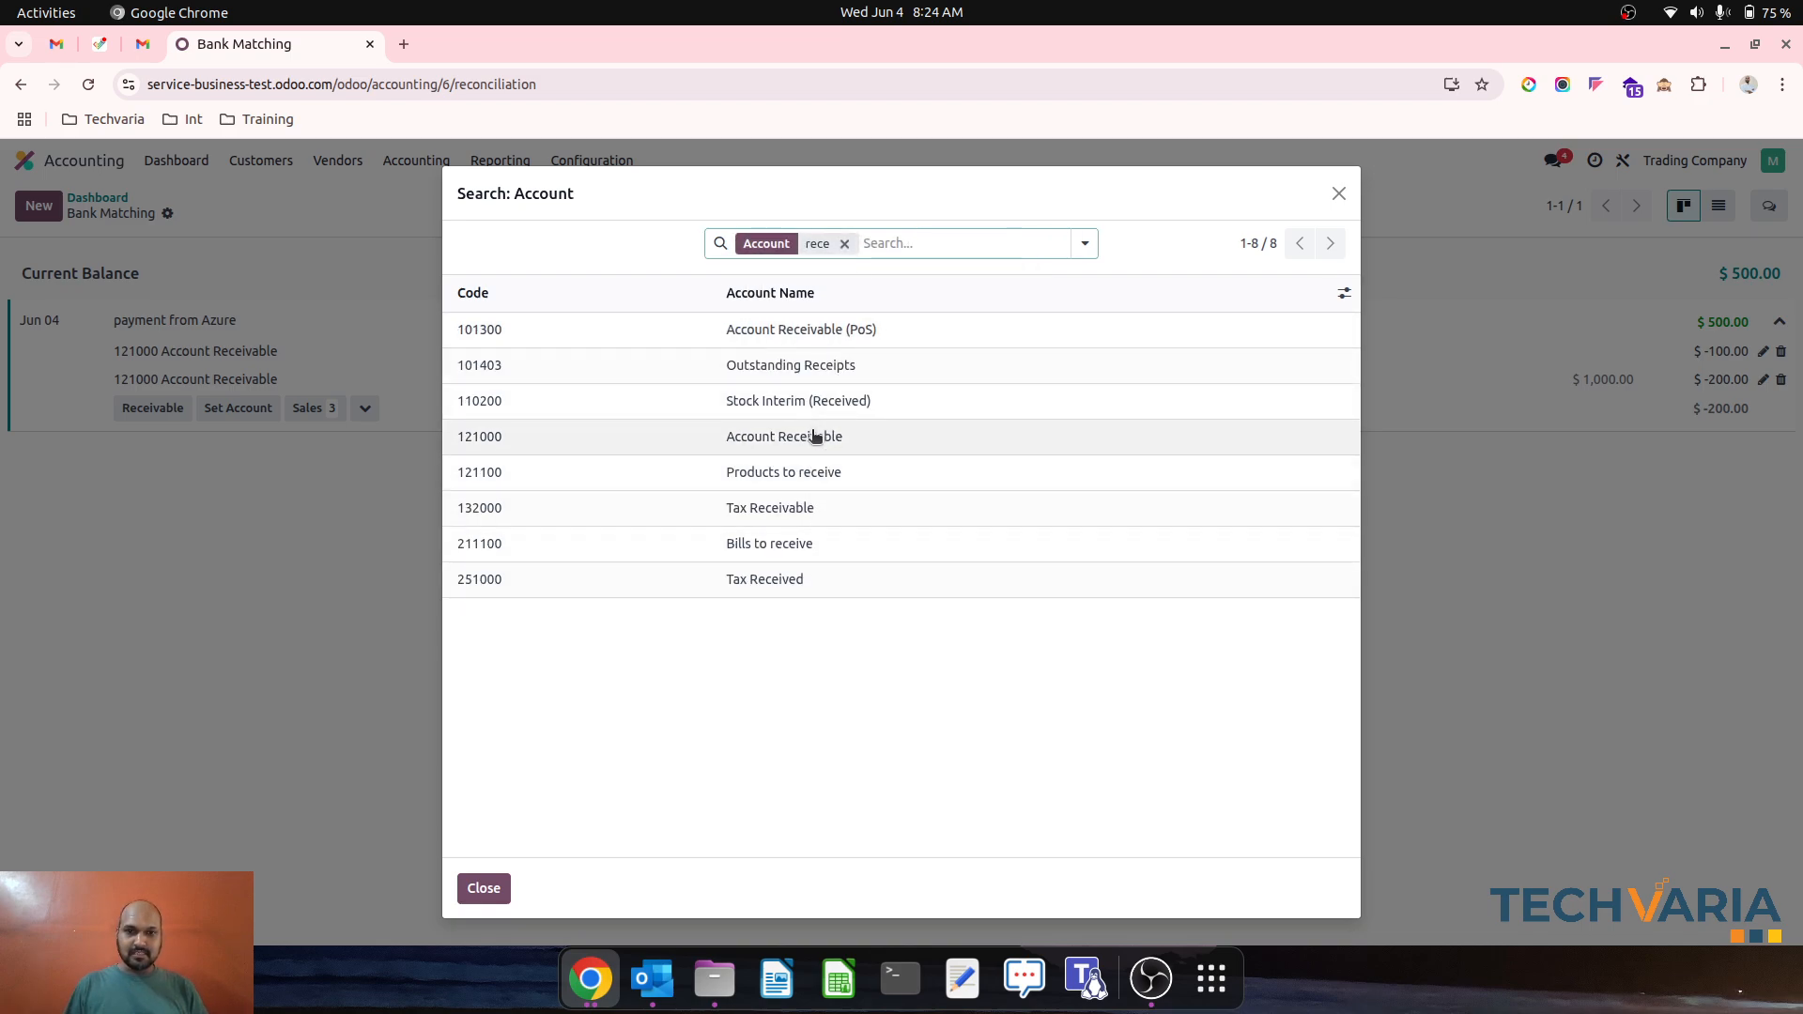
{"action": "mouse_move", "coordinate": [834, 359]}
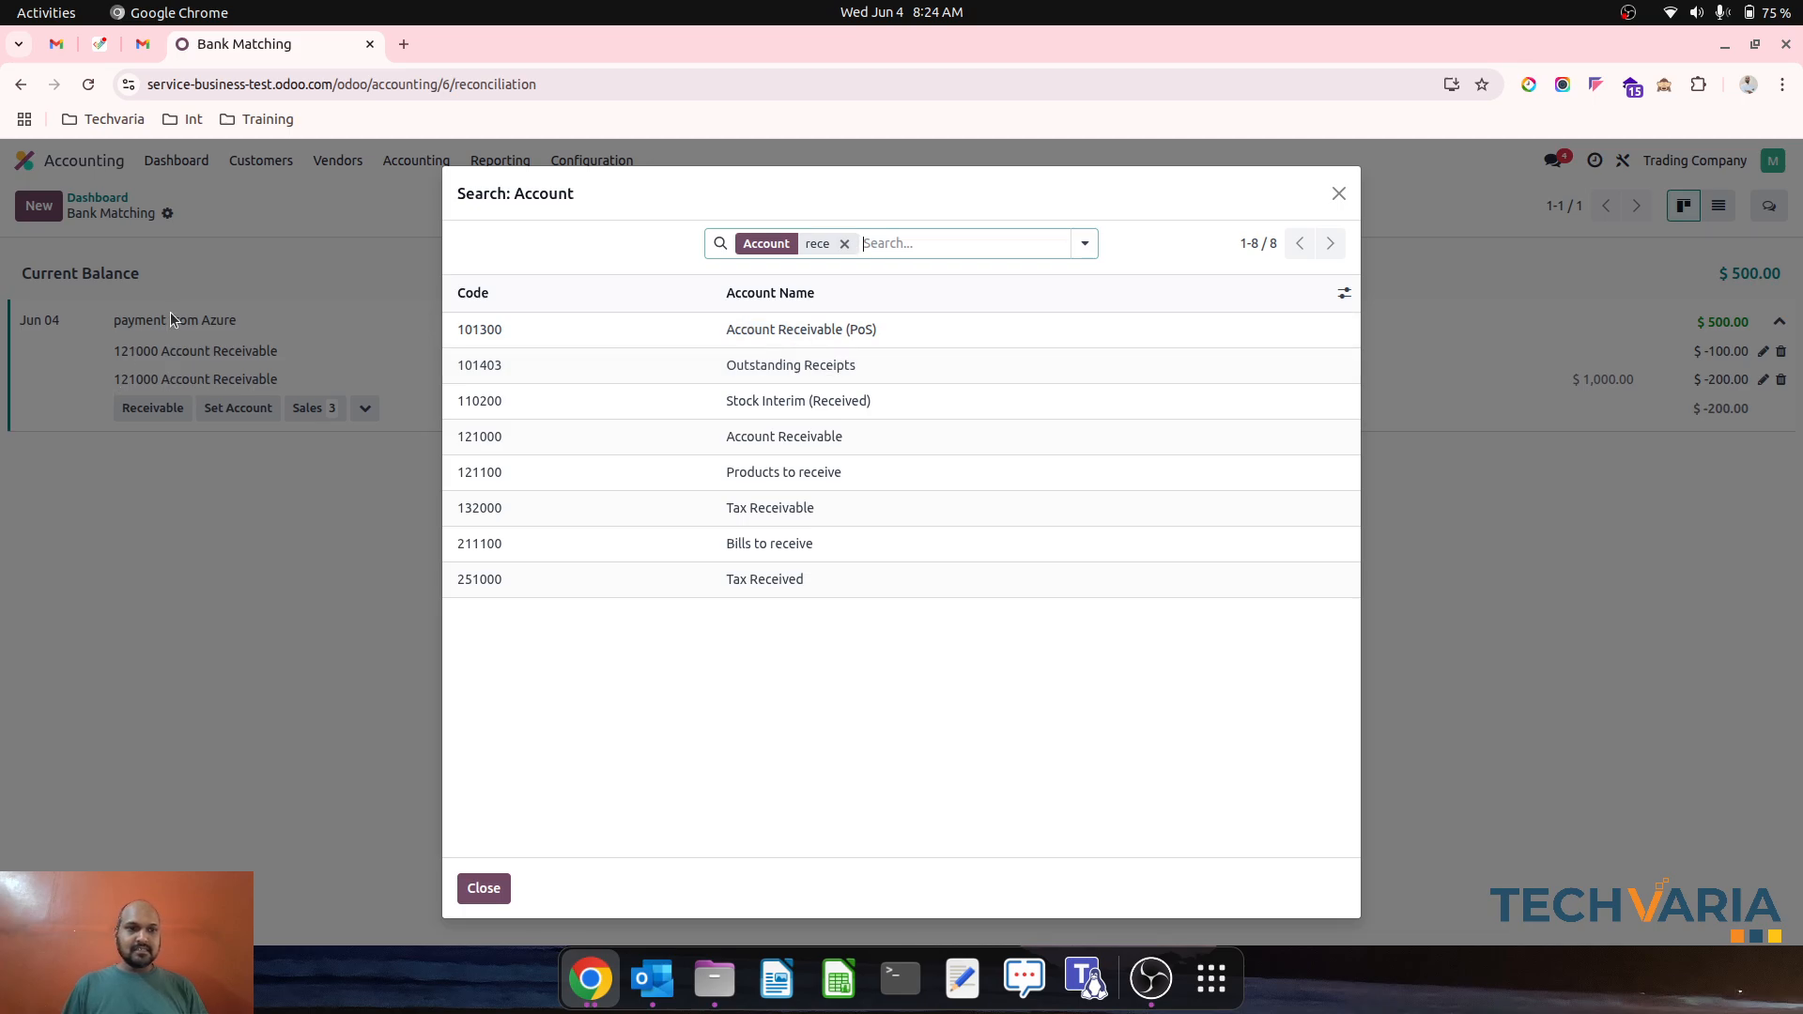
{"action": "mouse_move", "coordinate": [887, 423]}
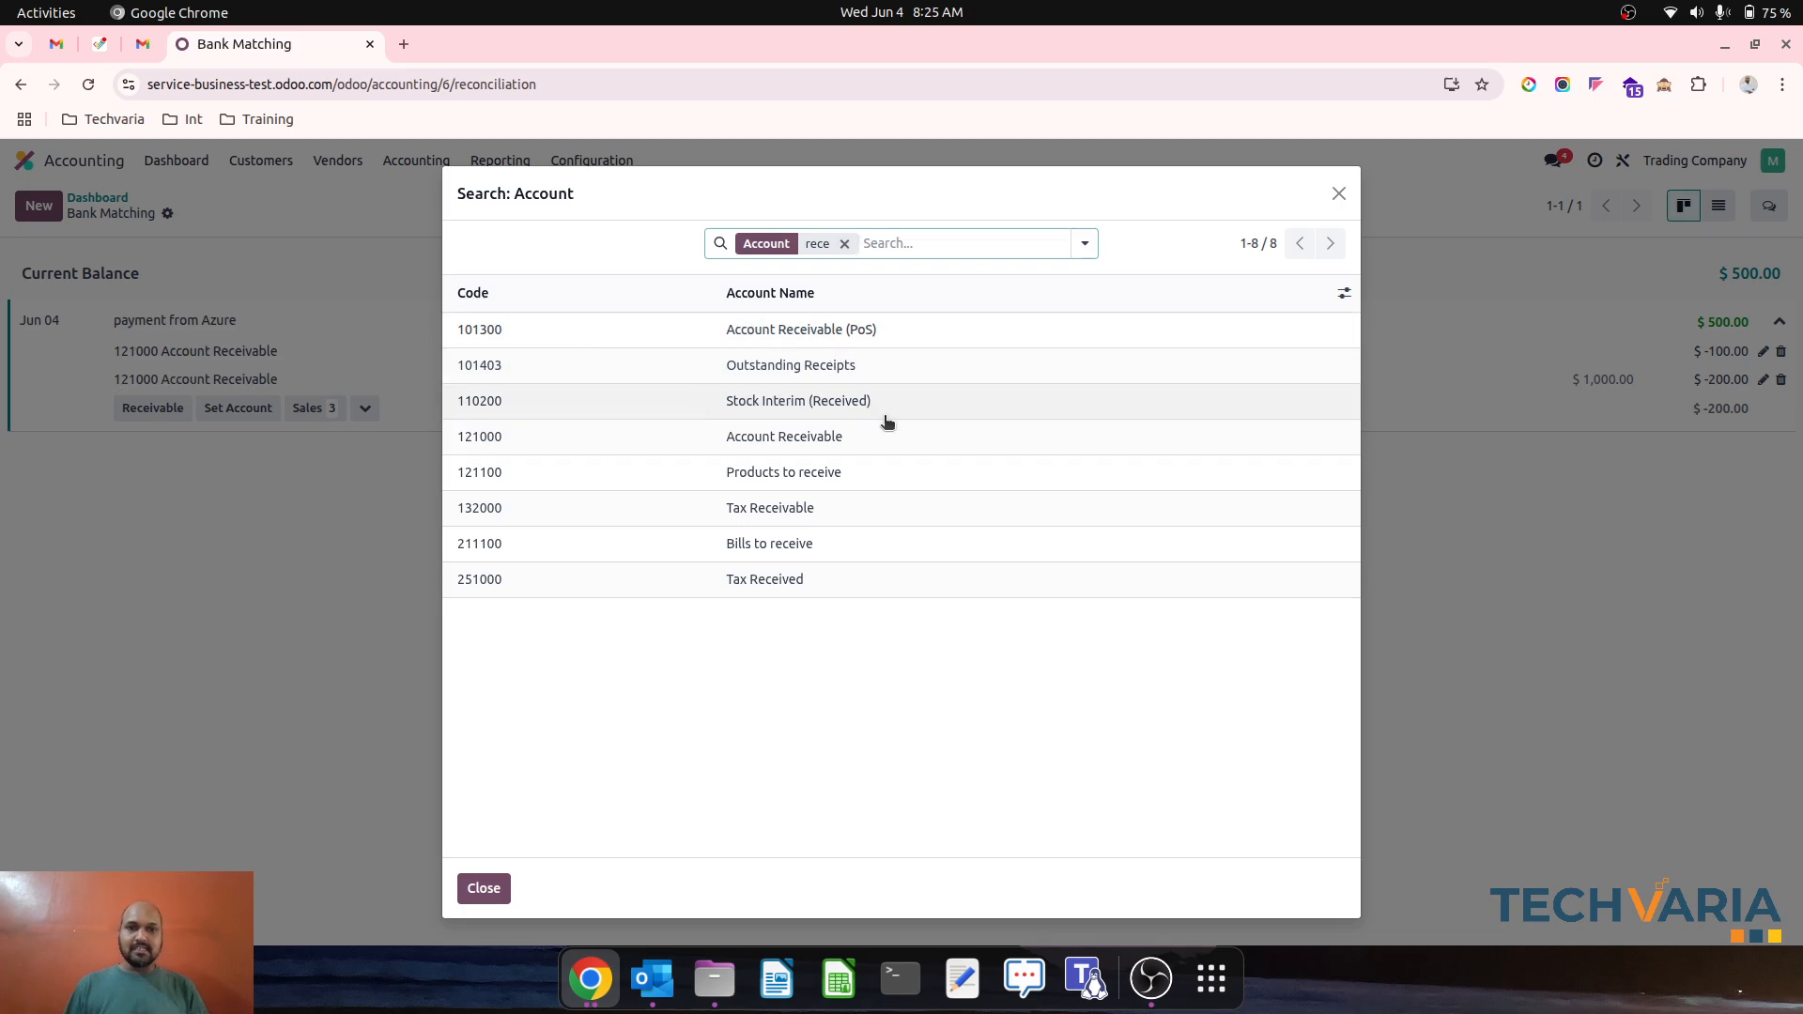
{"action": "left_click", "coordinate": [482, 889]}
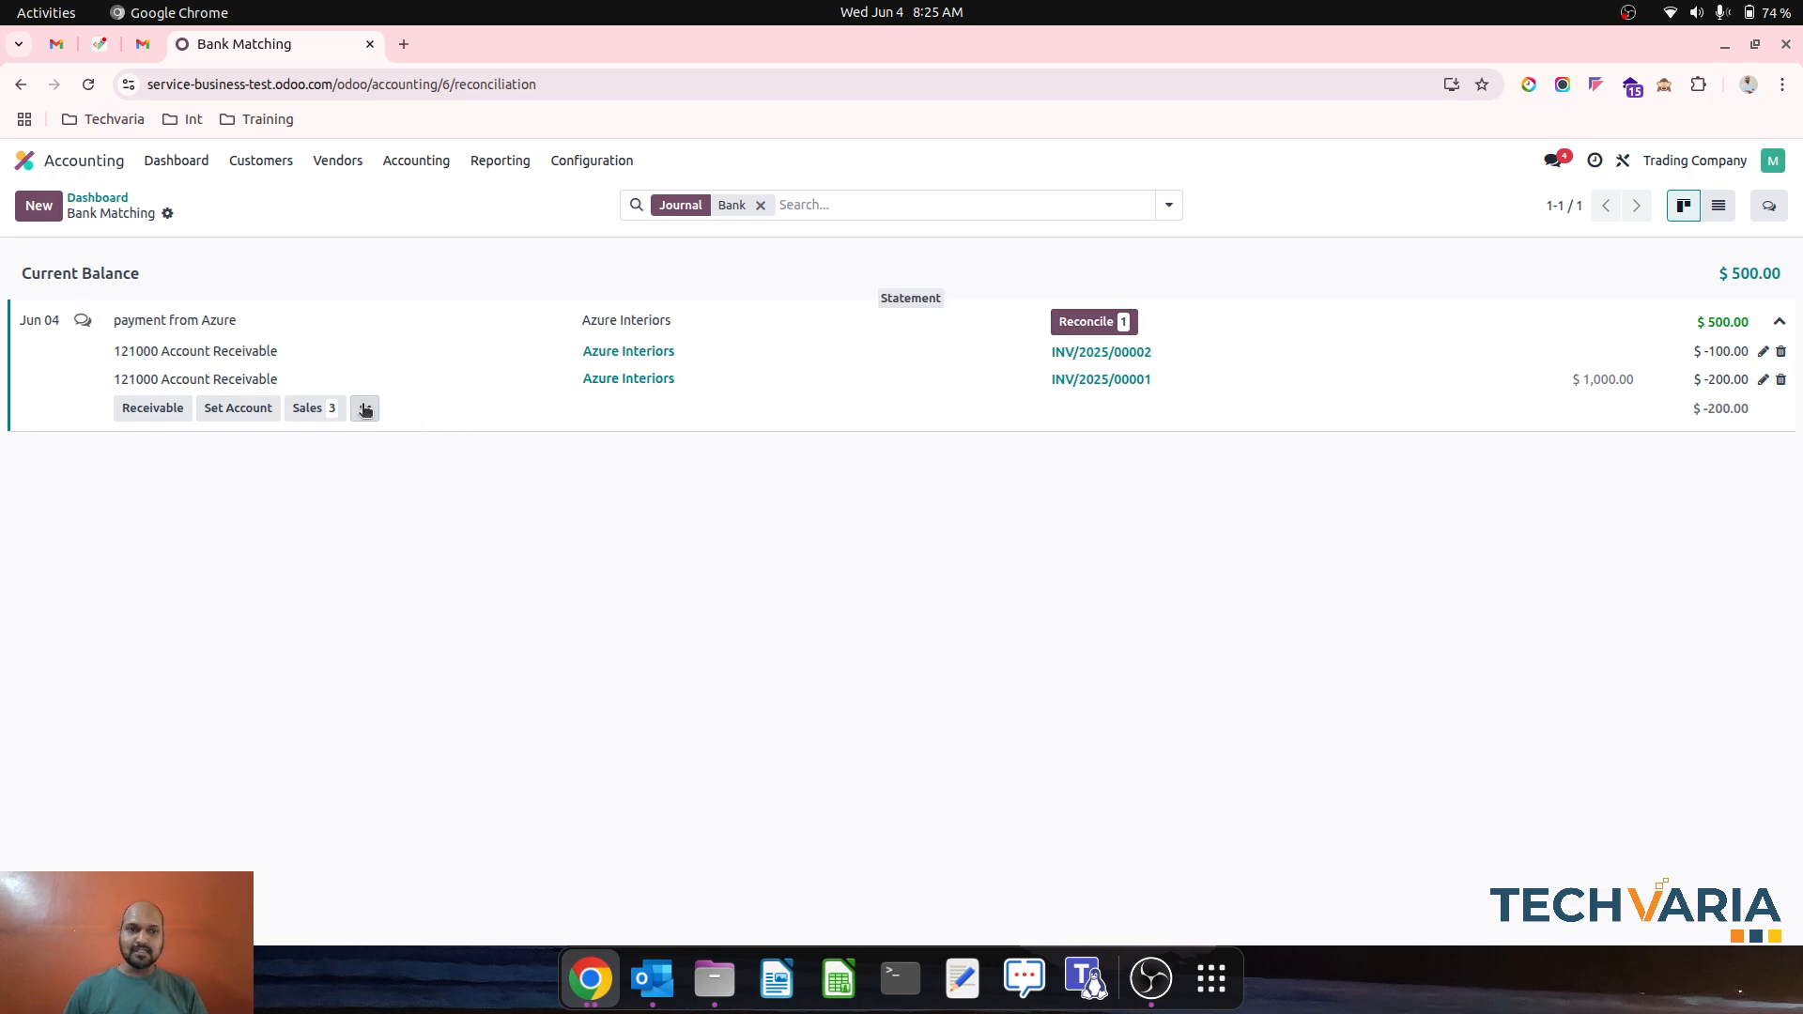
- Show the extra actions for the Azure payment's remaining $200
{"action": "left_click", "coordinate": [365, 410]}
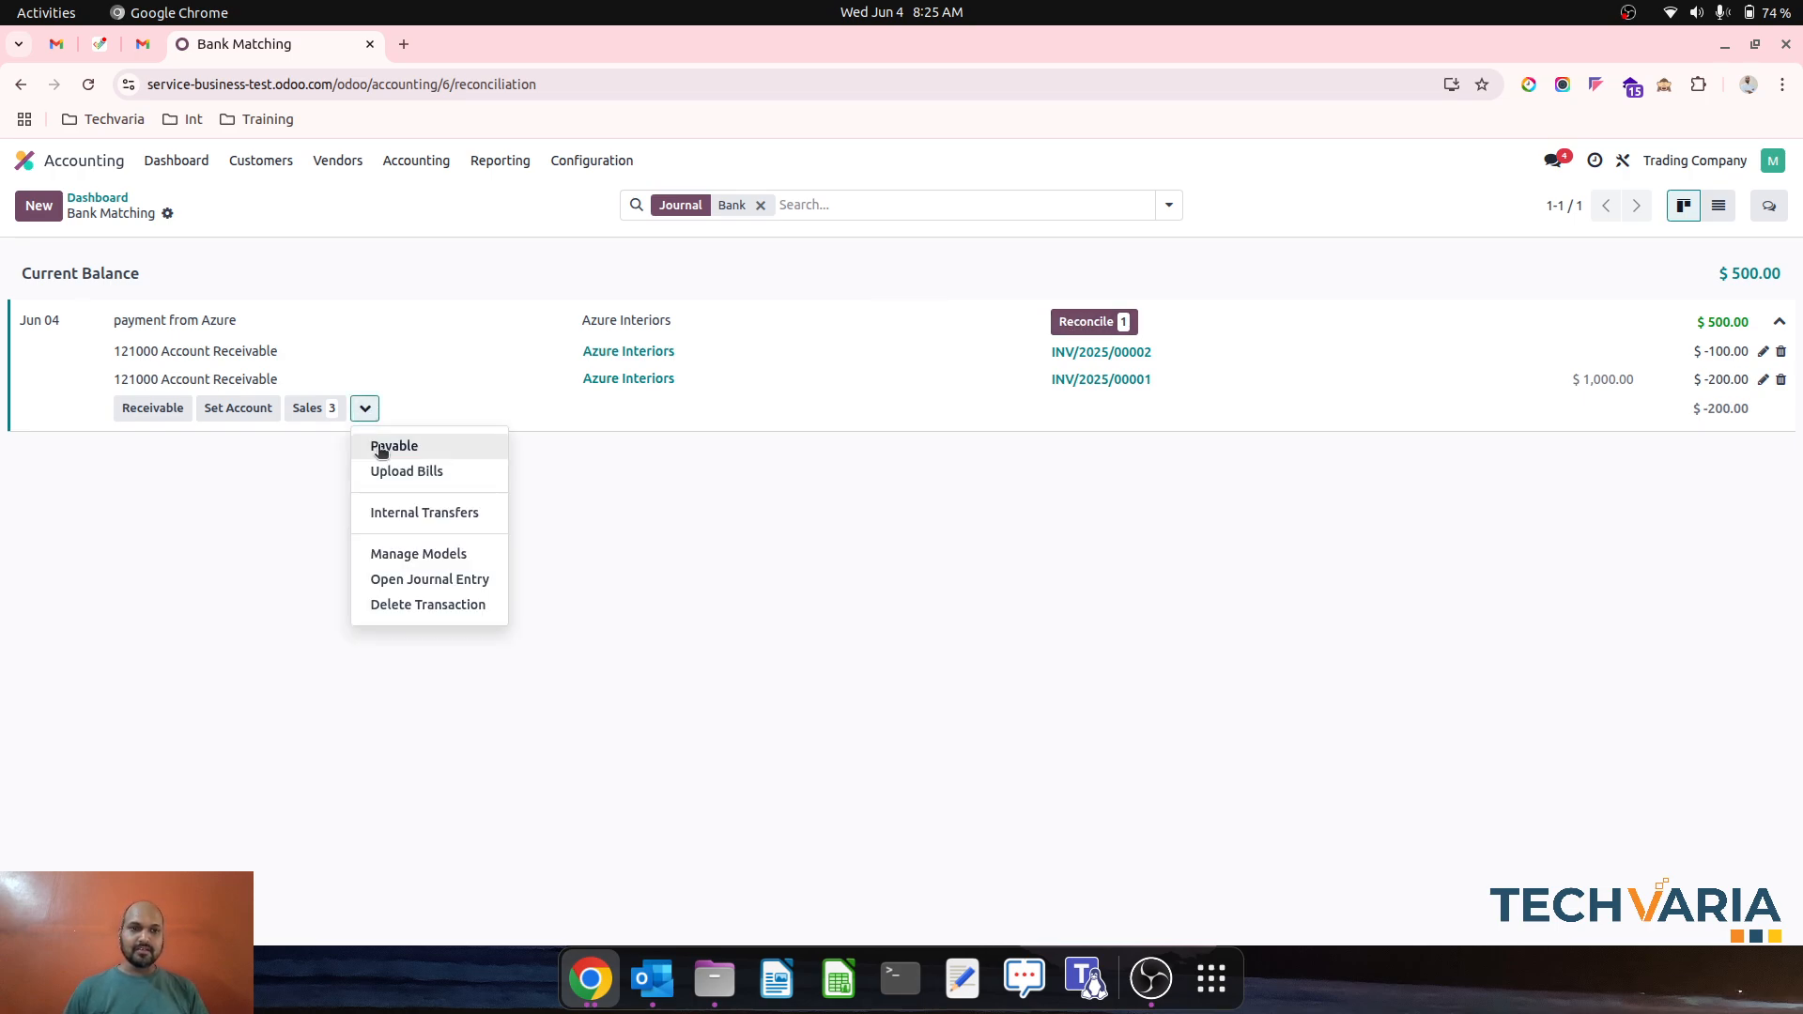
{"action": "mouse_move", "coordinate": [483, 557]}
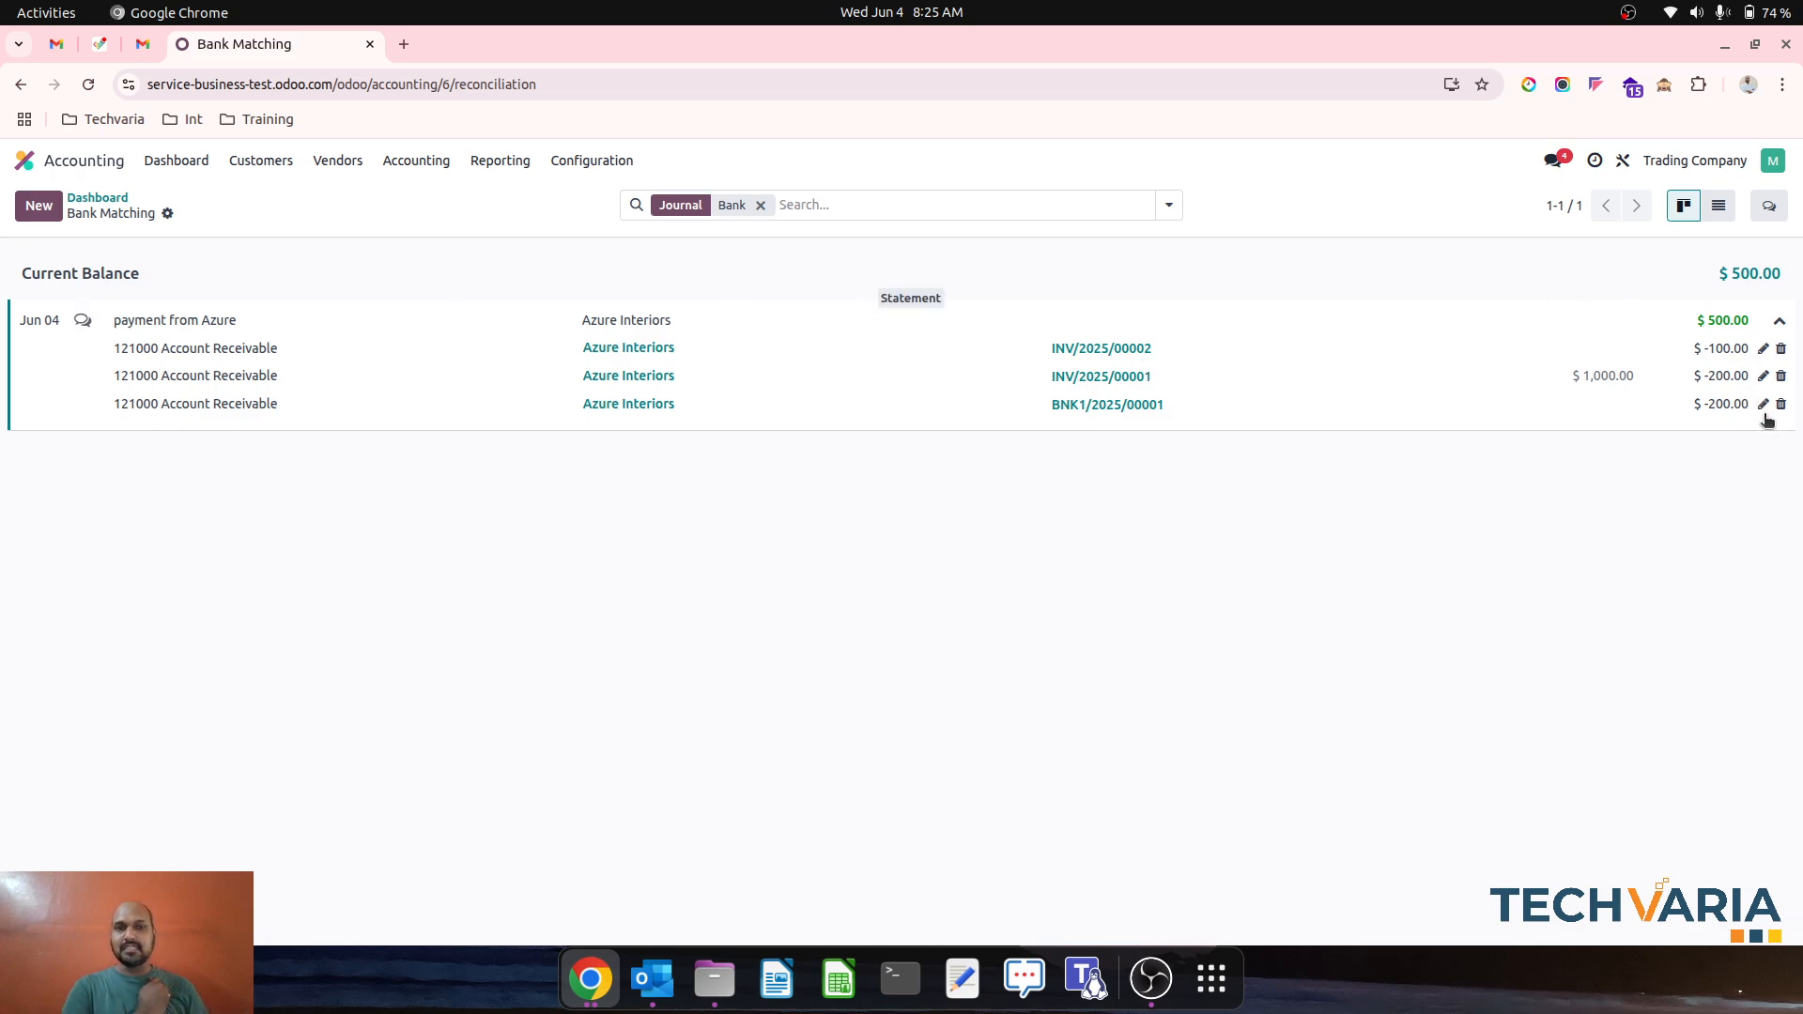
{"action": "mouse_move", "coordinate": [473, 136]}
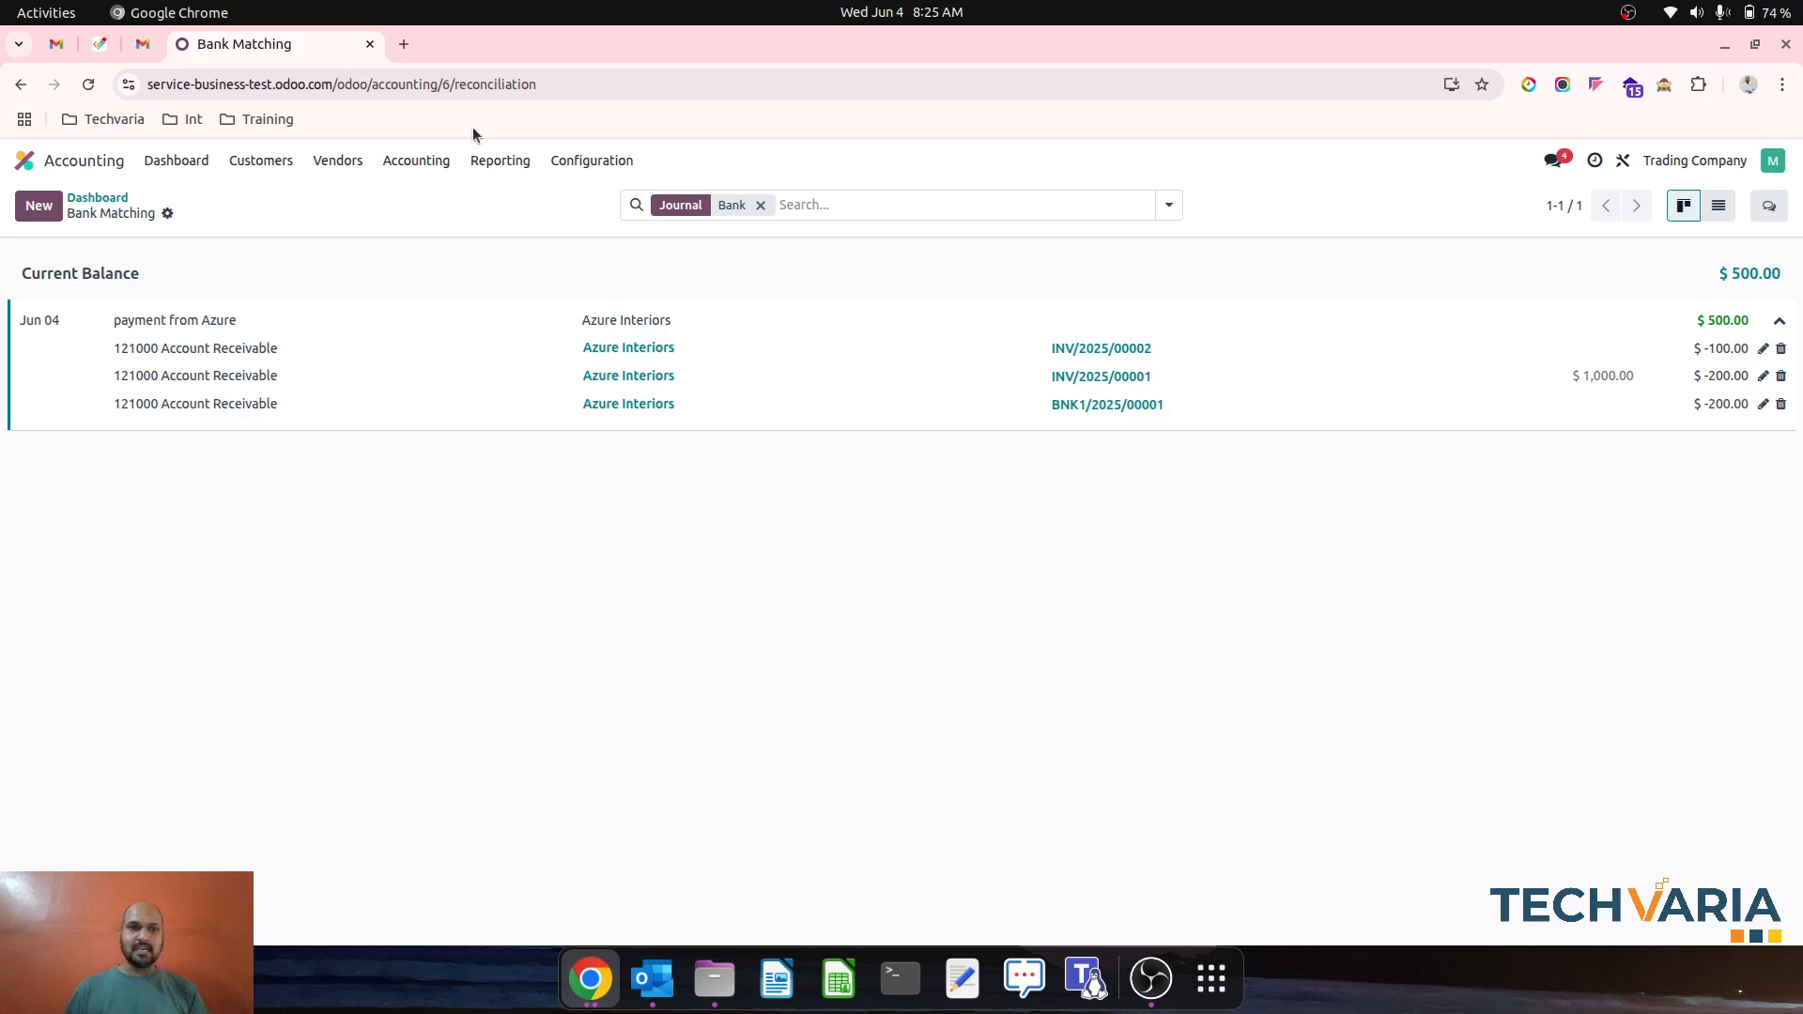
- View the Partner Ledger, expand Azure Interiors and open journal entry BNK1/2025/00001
{"action": "left_click", "coordinate": [500, 162]}
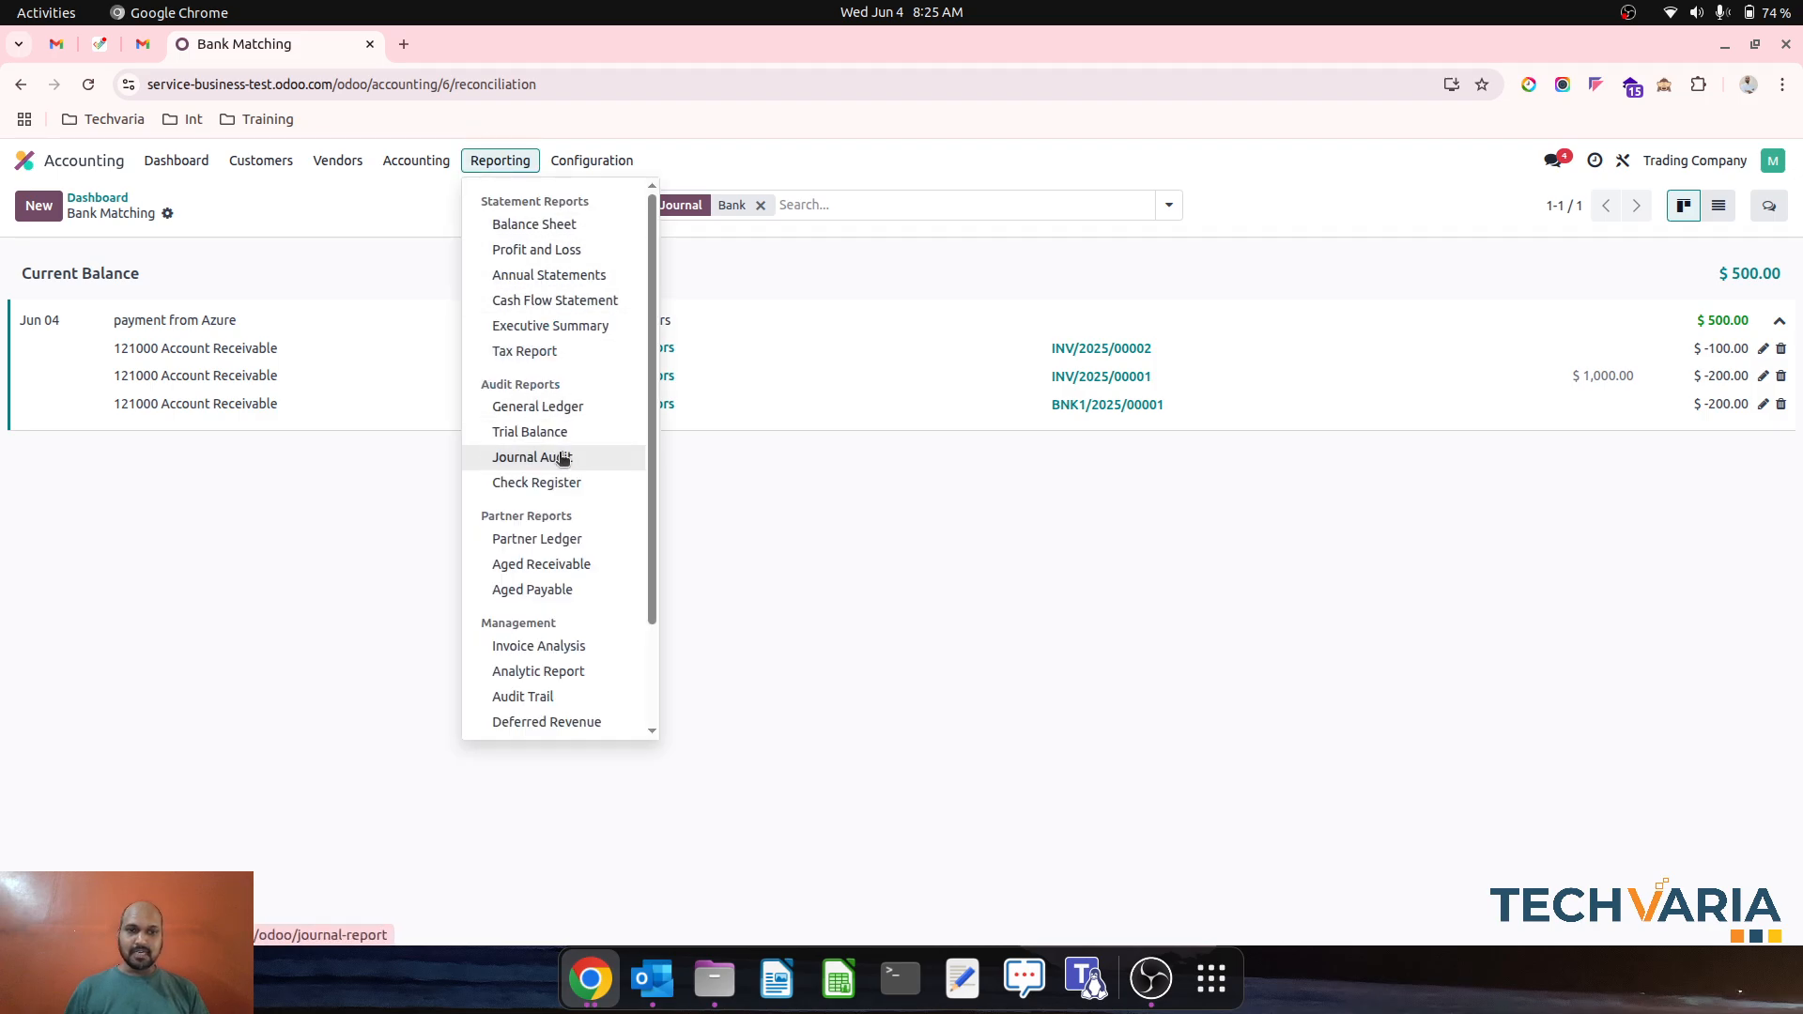
{"action": "left_click", "coordinate": [537, 539]}
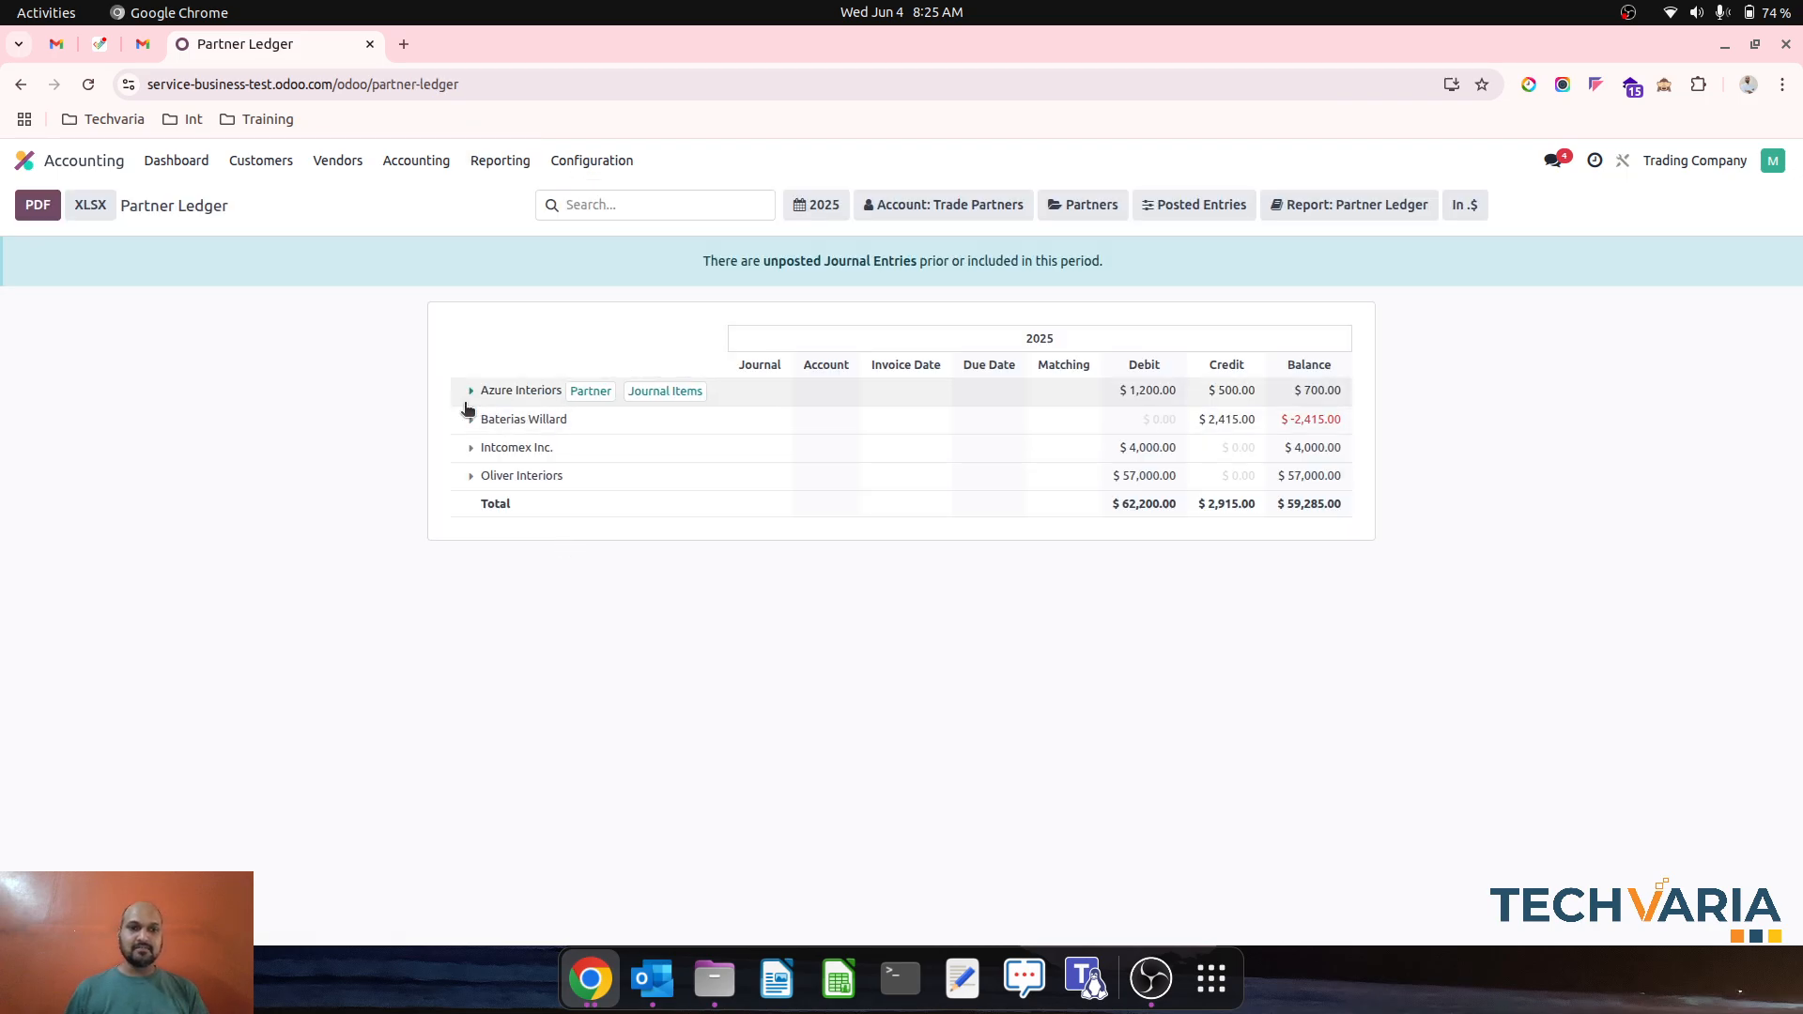
{"action": "left_click", "coordinate": [470, 391]}
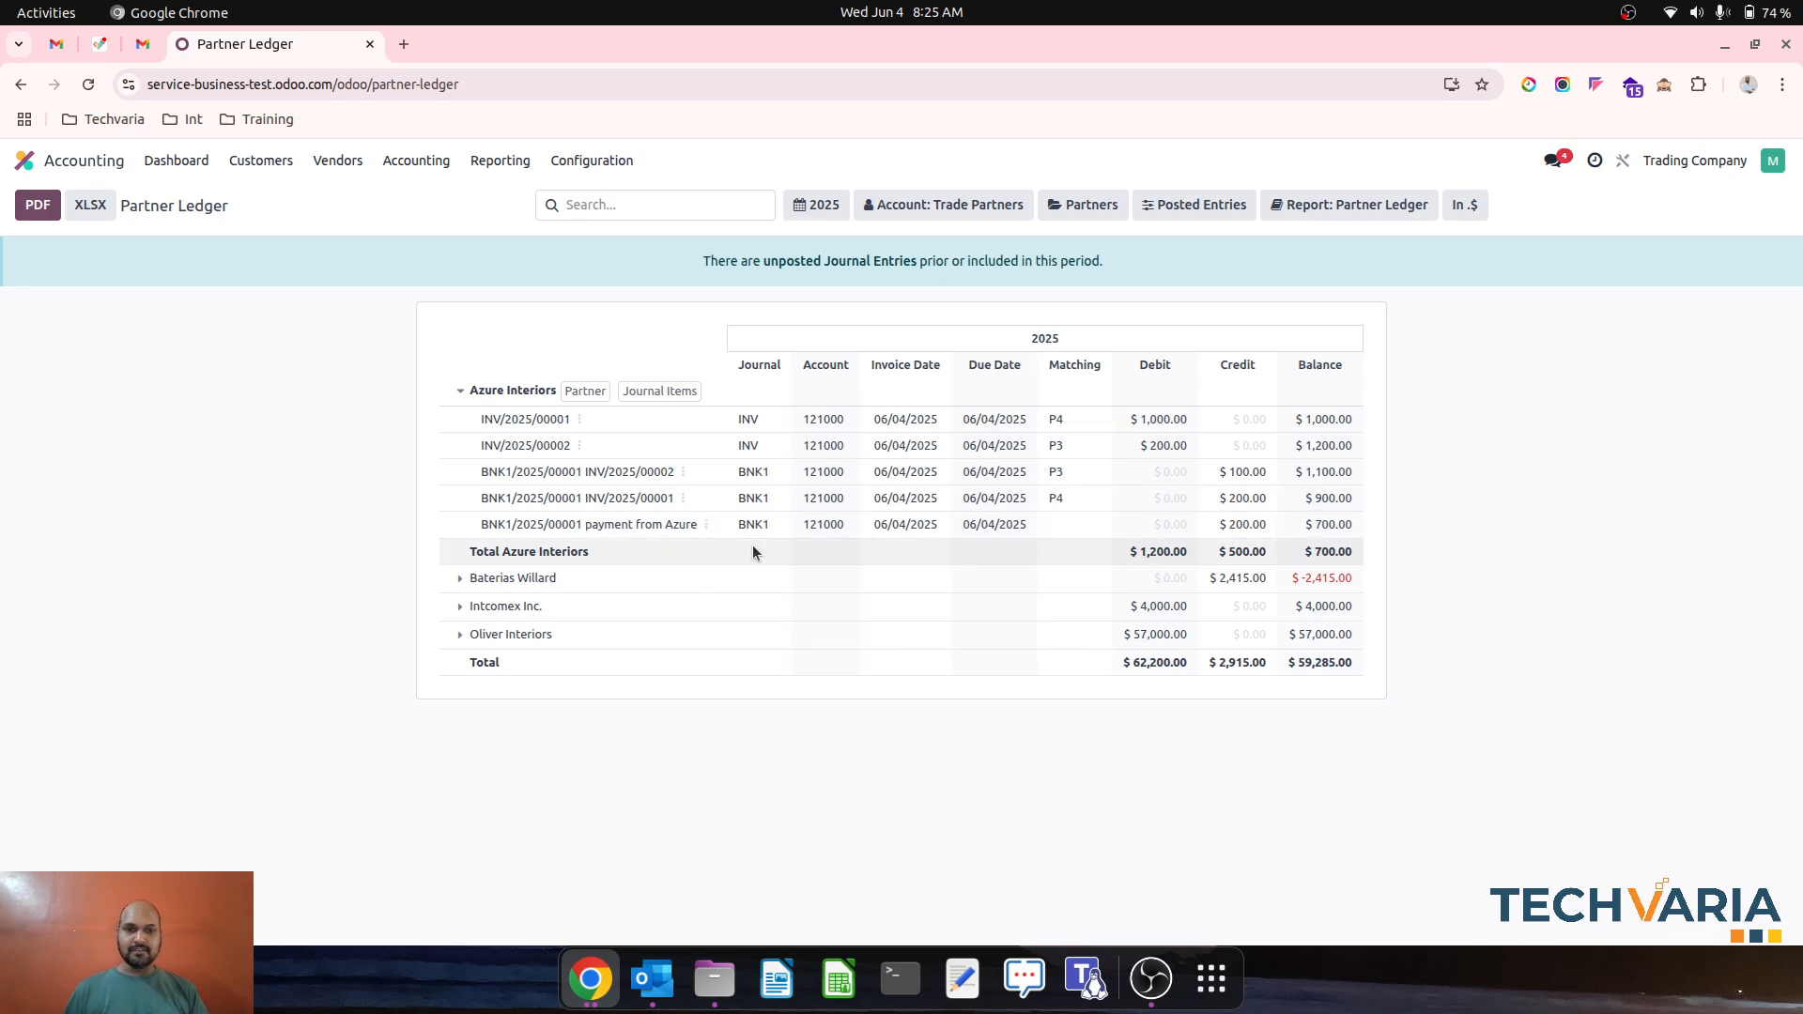
{"action": "left_click", "coordinate": [590, 522]}
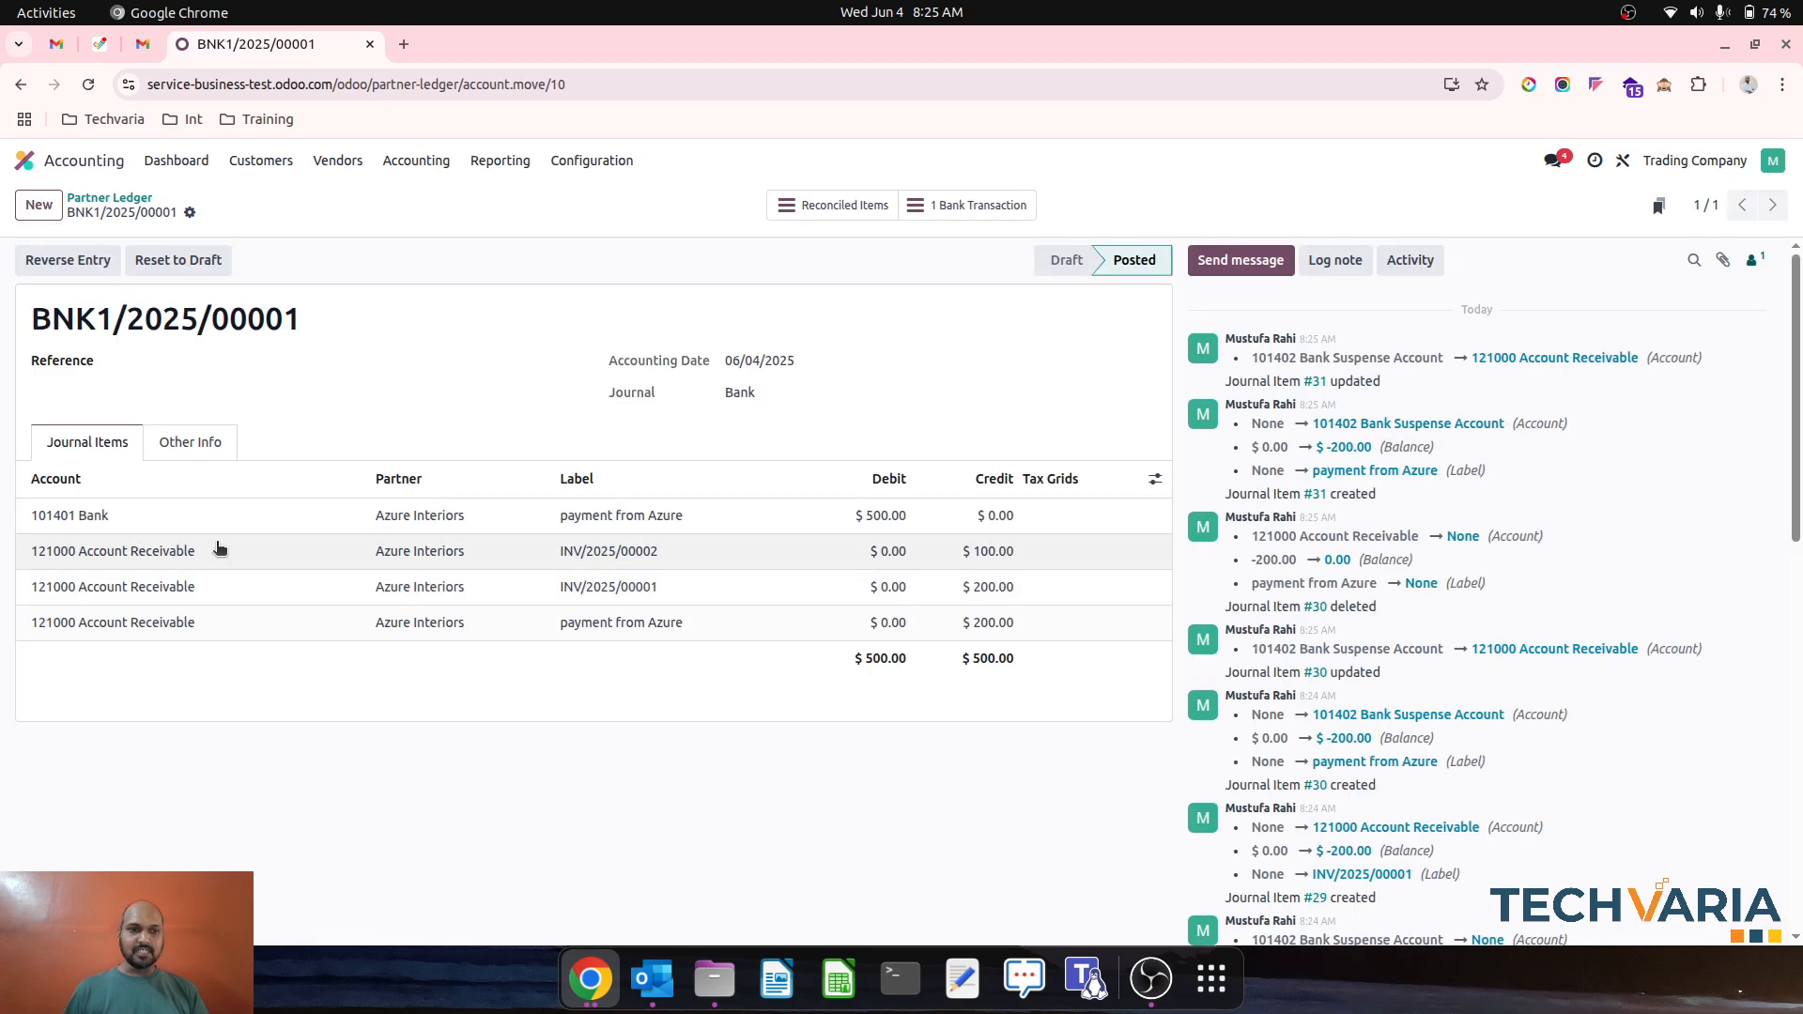
{"action": "mouse_move", "coordinate": [661, 621]}
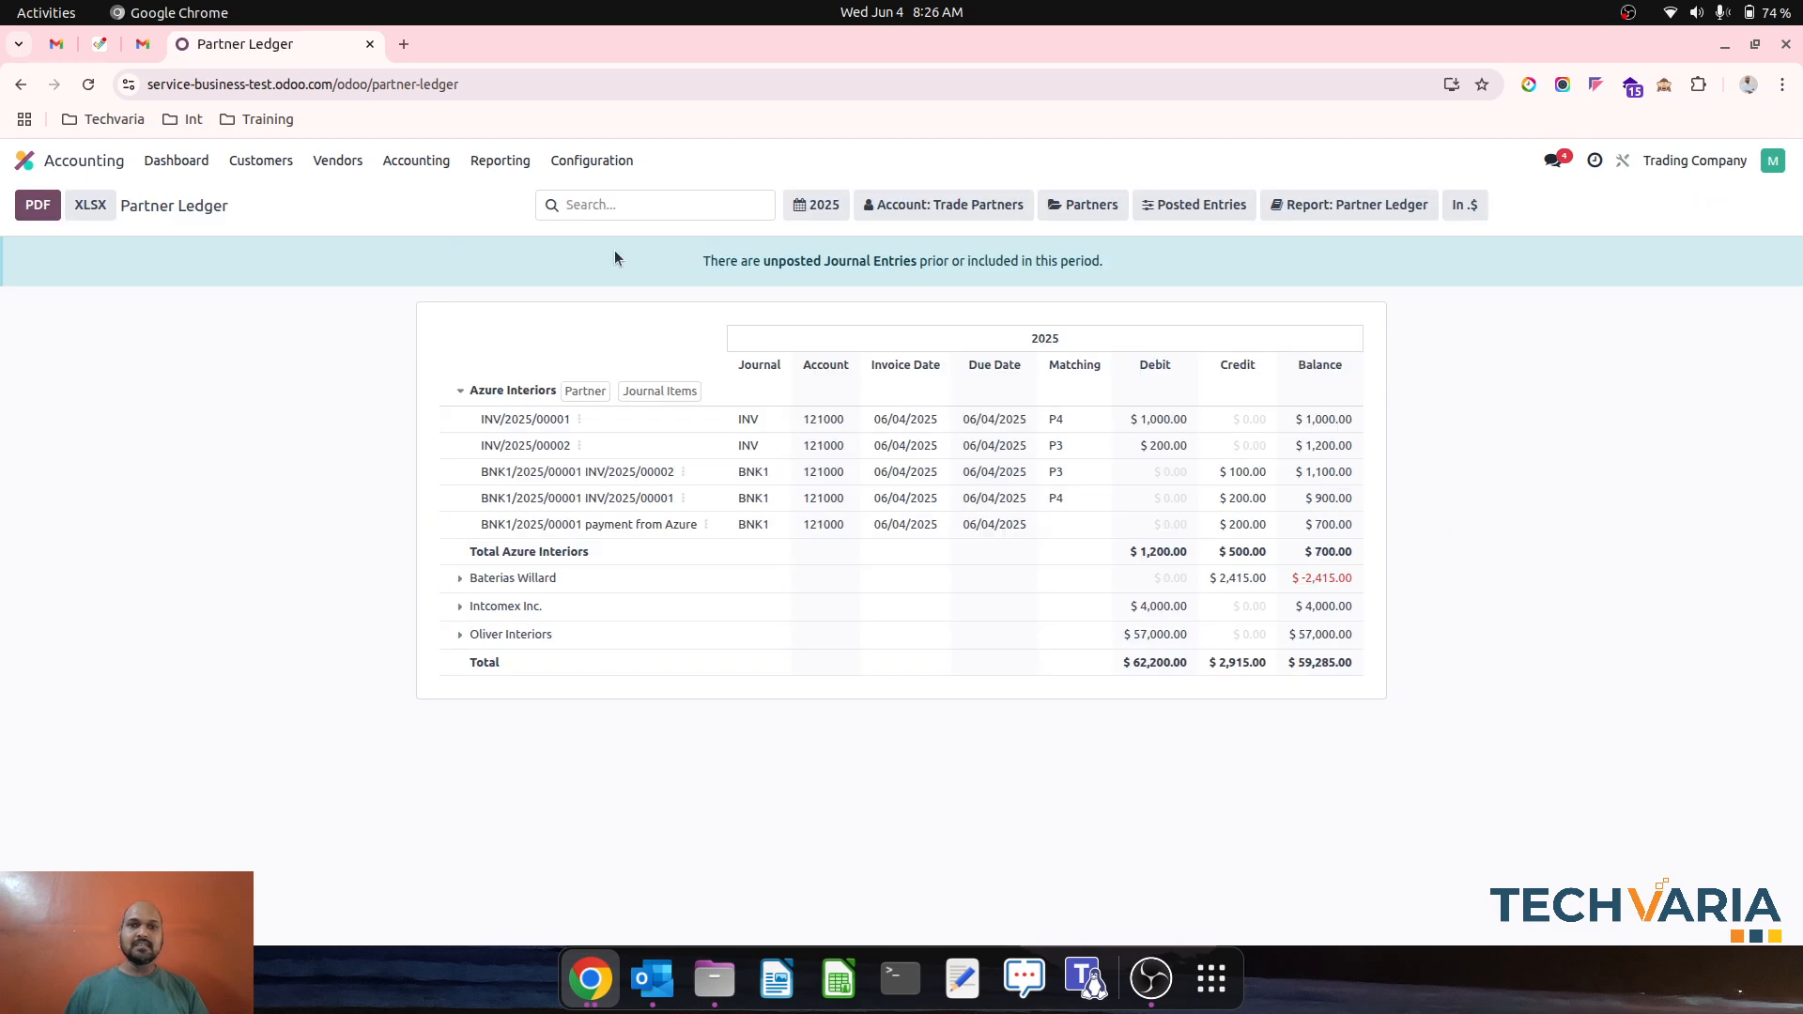
- Review the Azure payment's matching lines, then check Azure Interiors in the Partner Ledger
{"action": "left_click", "coordinate": [177, 162]}
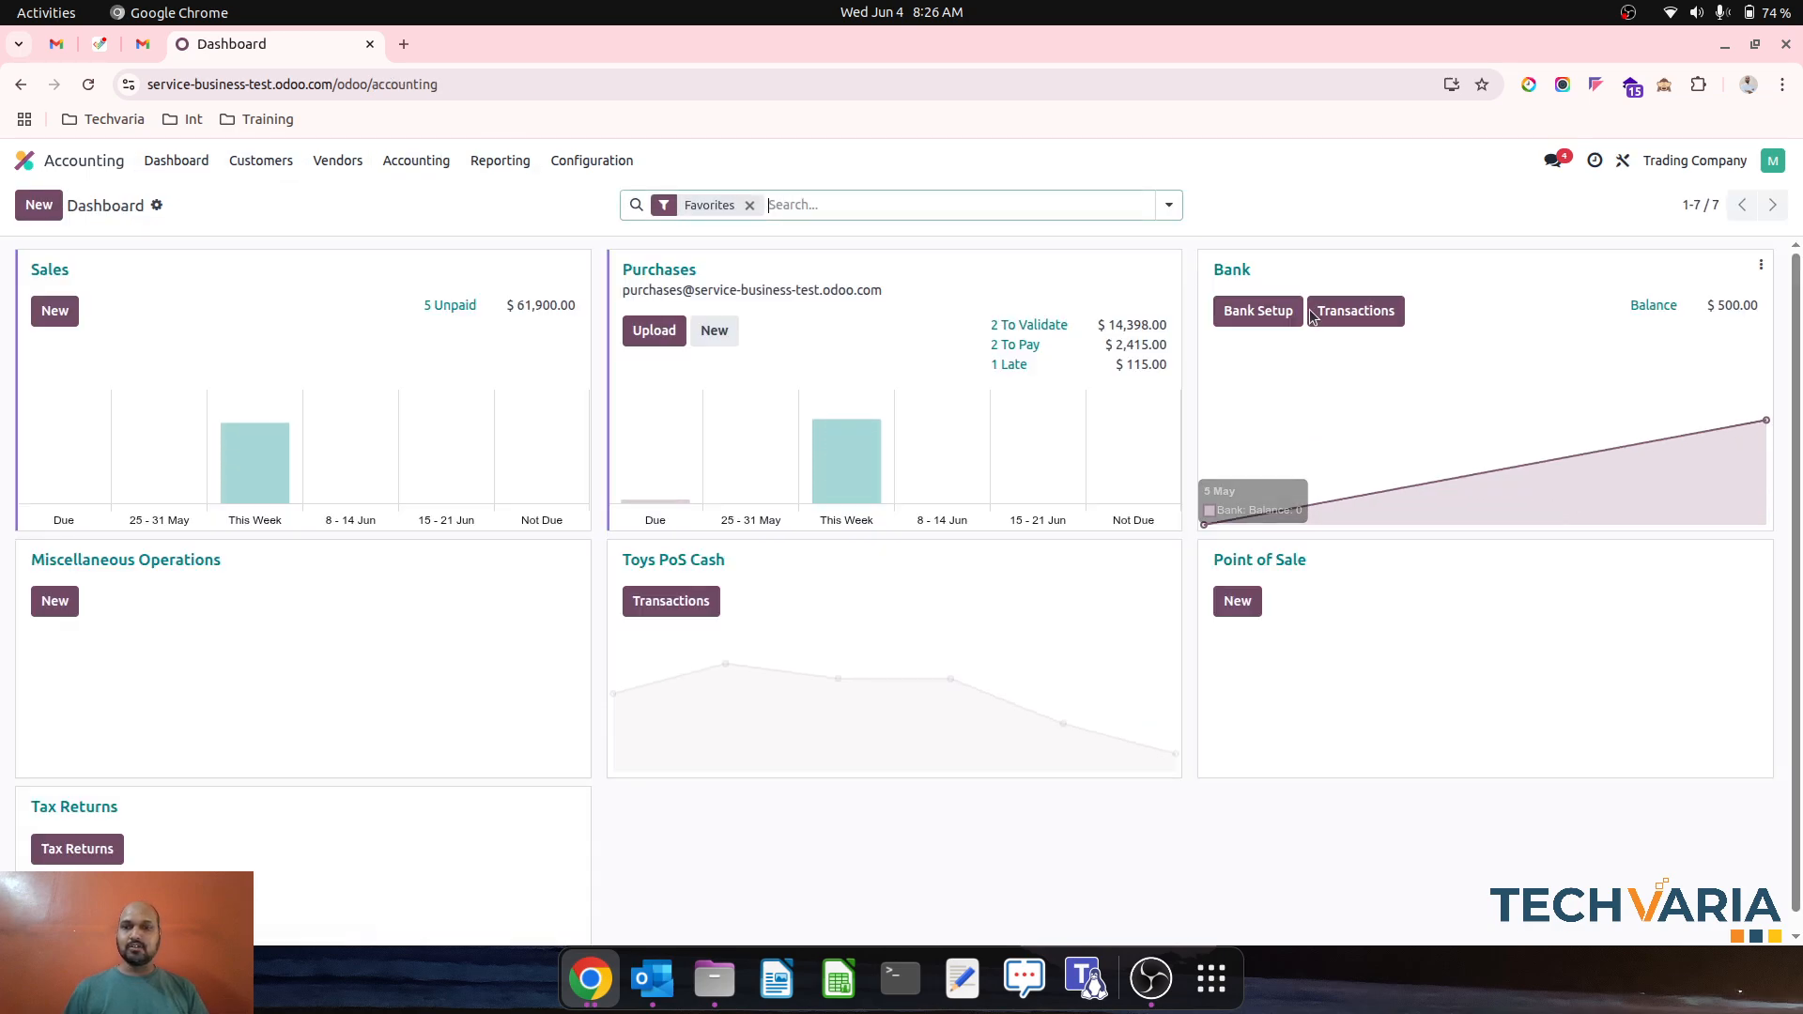
{"action": "left_click", "coordinate": [1356, 311]}
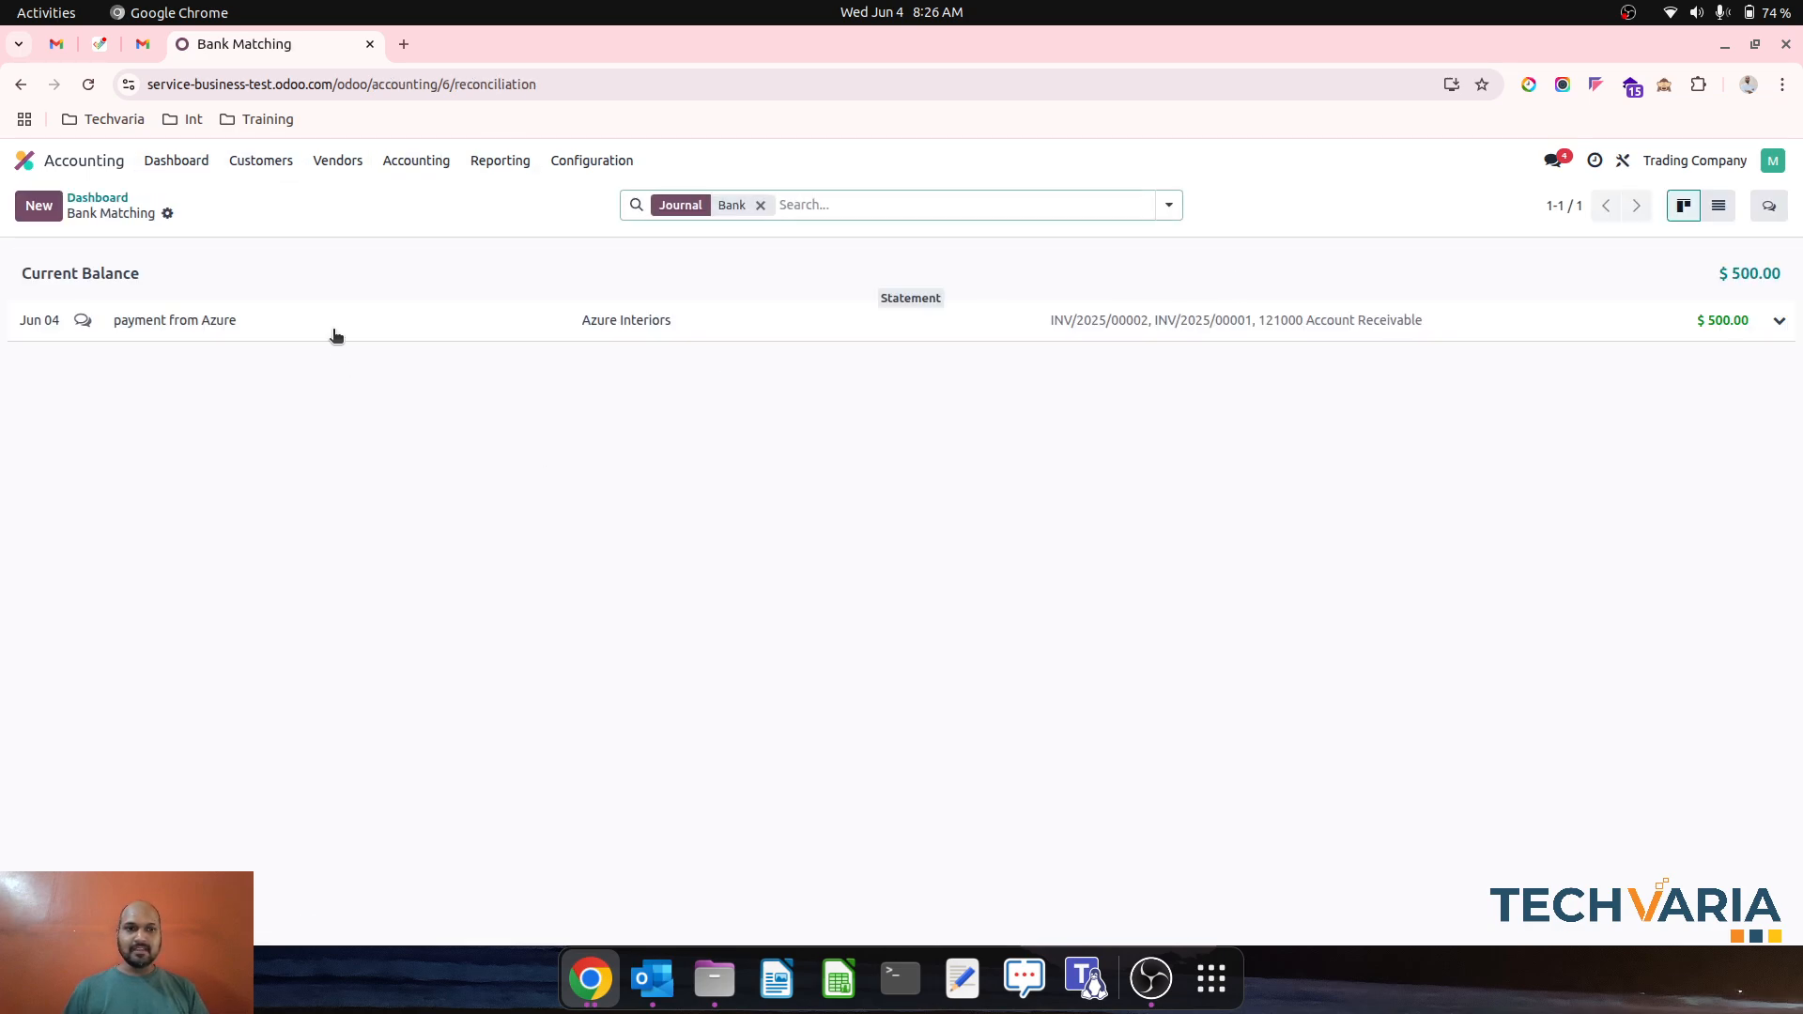
{"action": "left_click", "coordinate": [175, 319]}
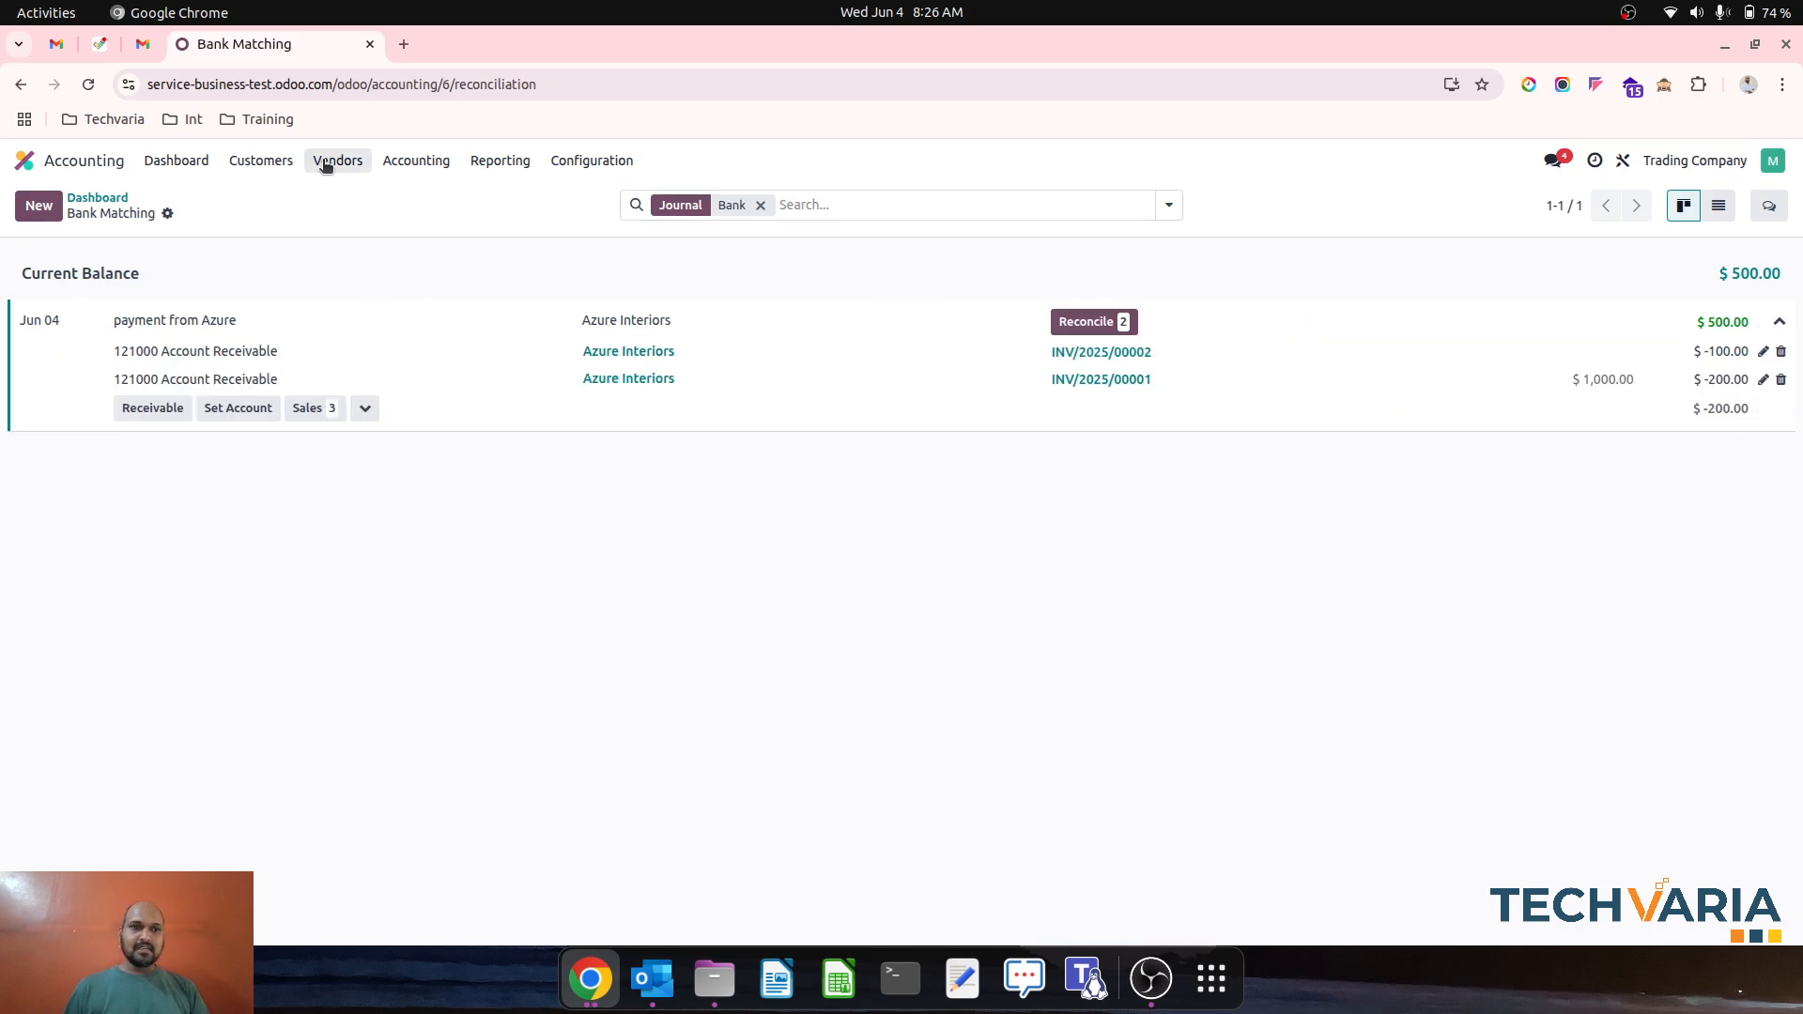
{"action": "left_click", "coordinate": [500, 162]}
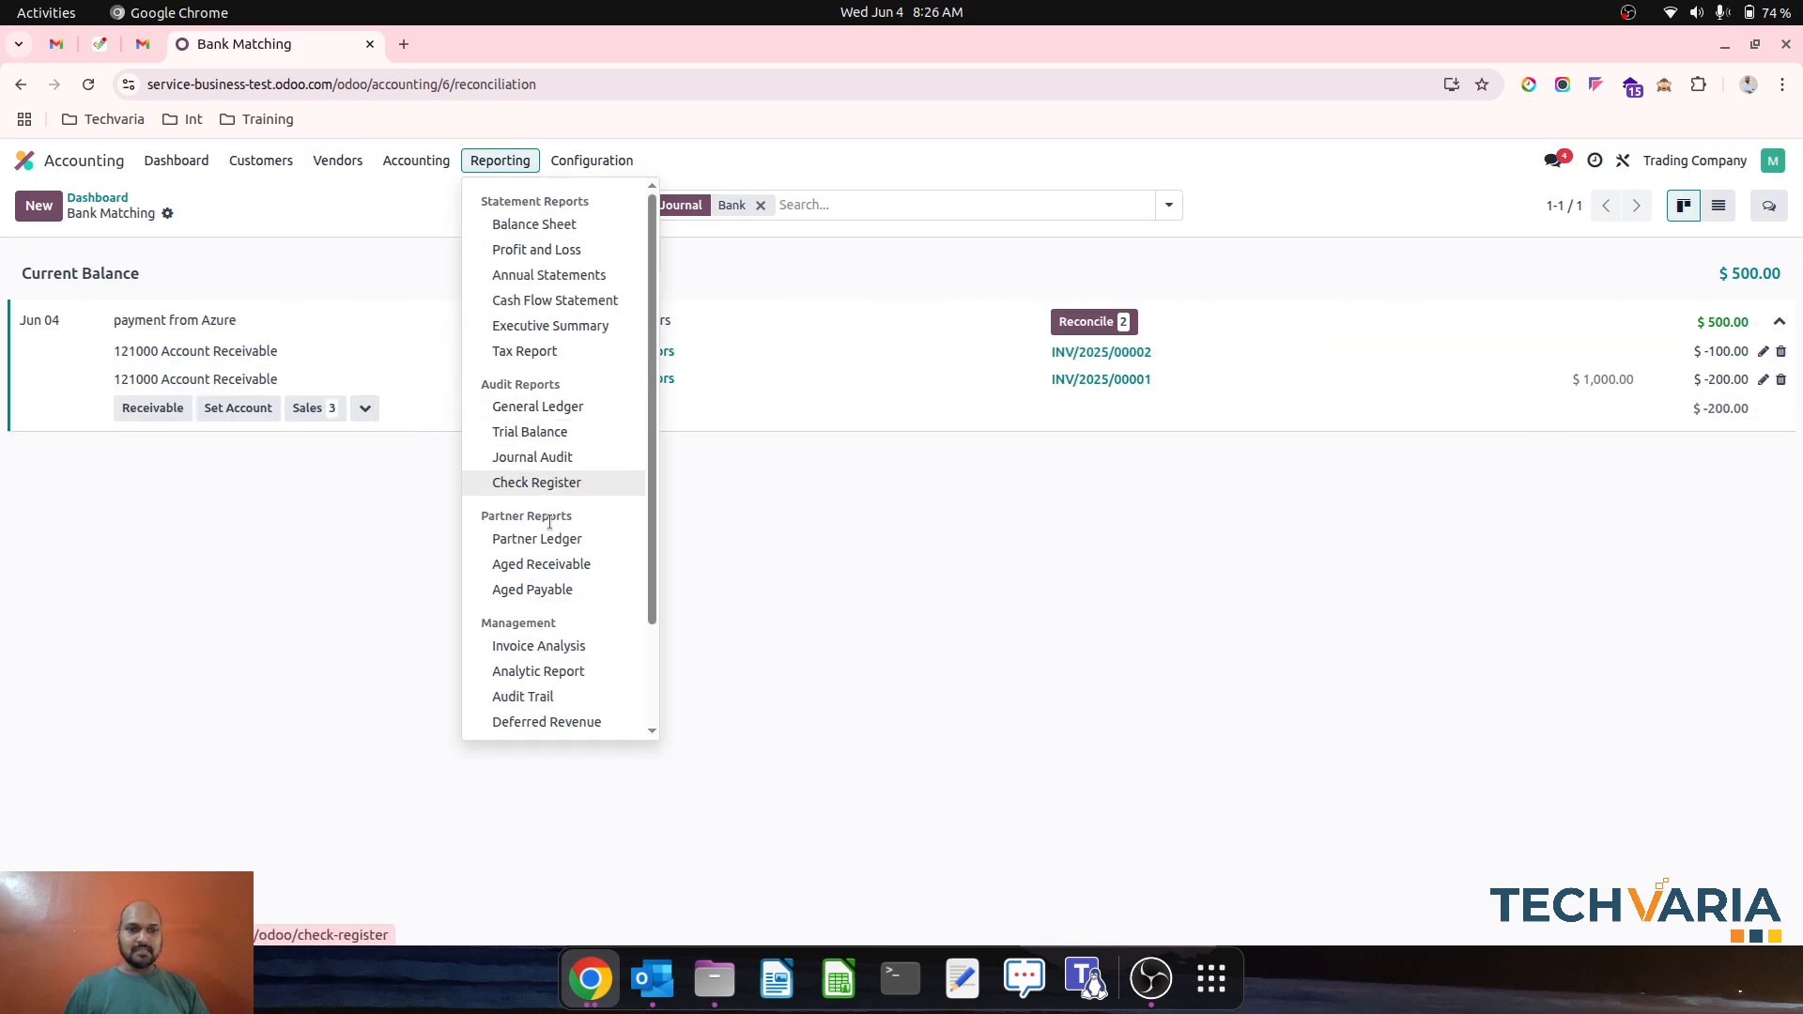
{"action": "left_click", "coordinate": [541, 539]}
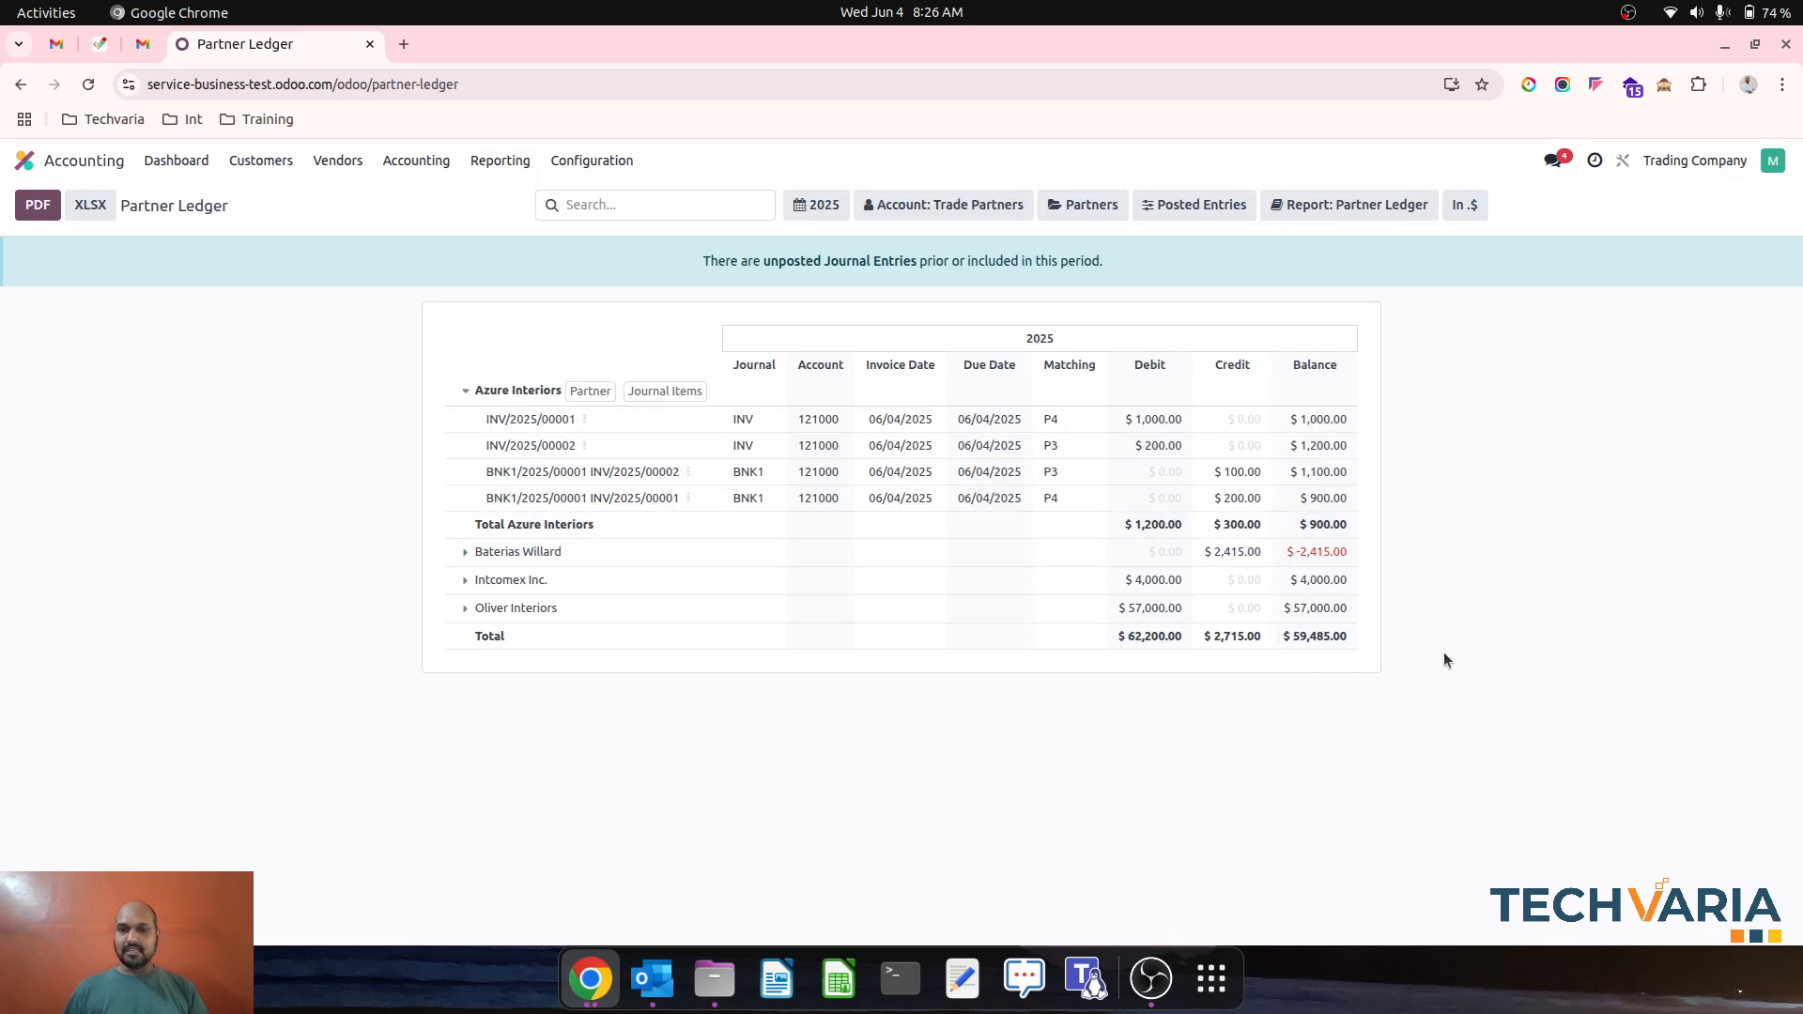
{"action": "mouse_move", "coordinate": [1382, 522]}
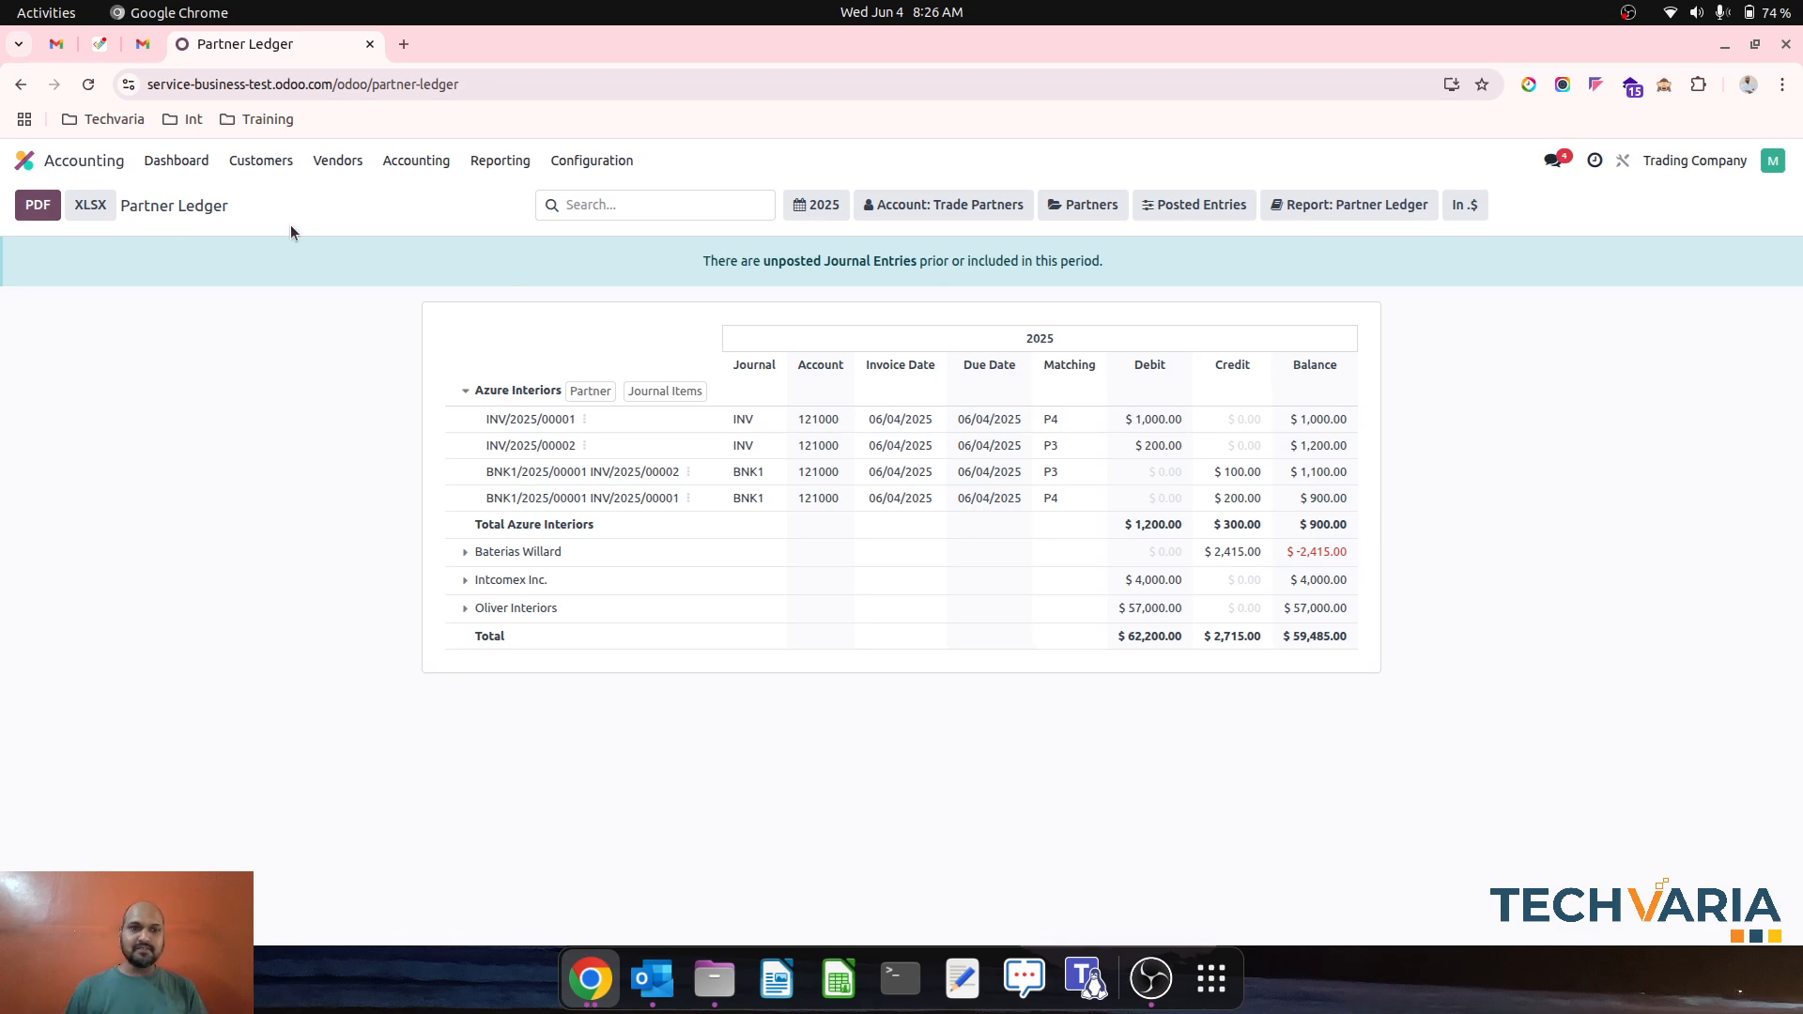
- Book the Azure payment's leftover $200 to Account Receivable and return to the dashboard
{"action": "left_click", "coordinate": [260, 161]}
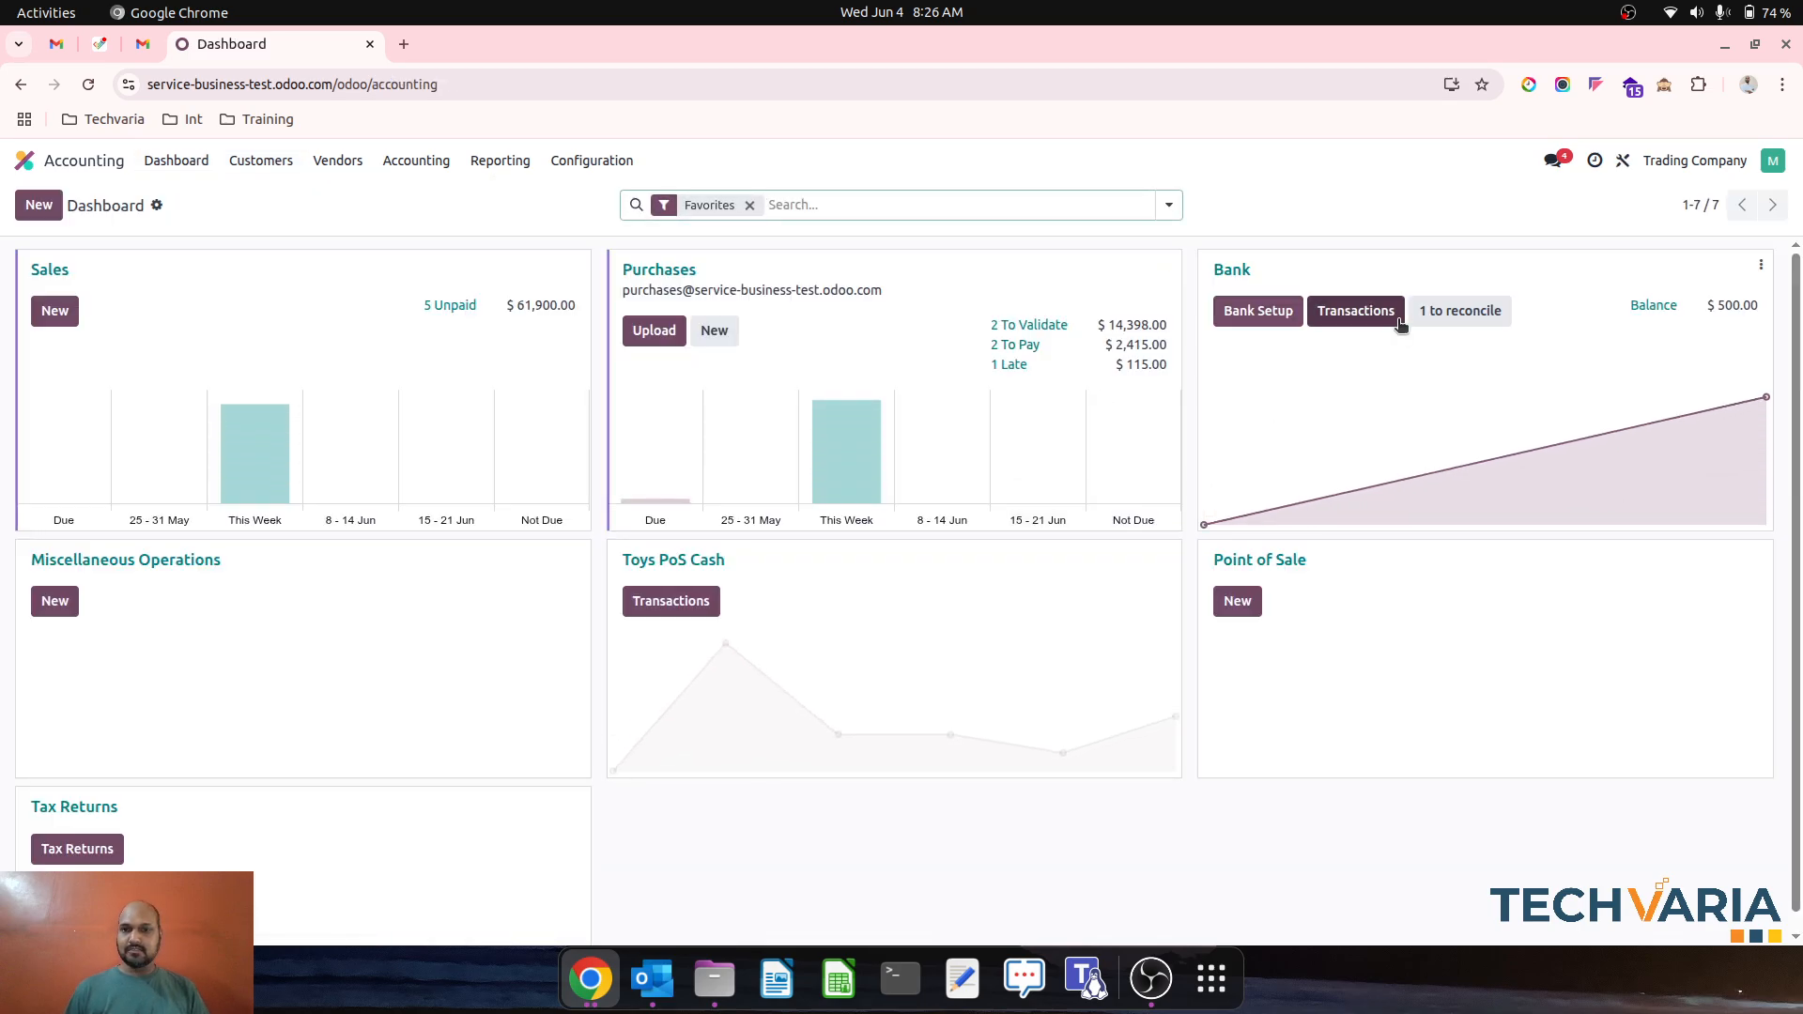
{"action": "left_click", "coordinate": [1356, 312]}
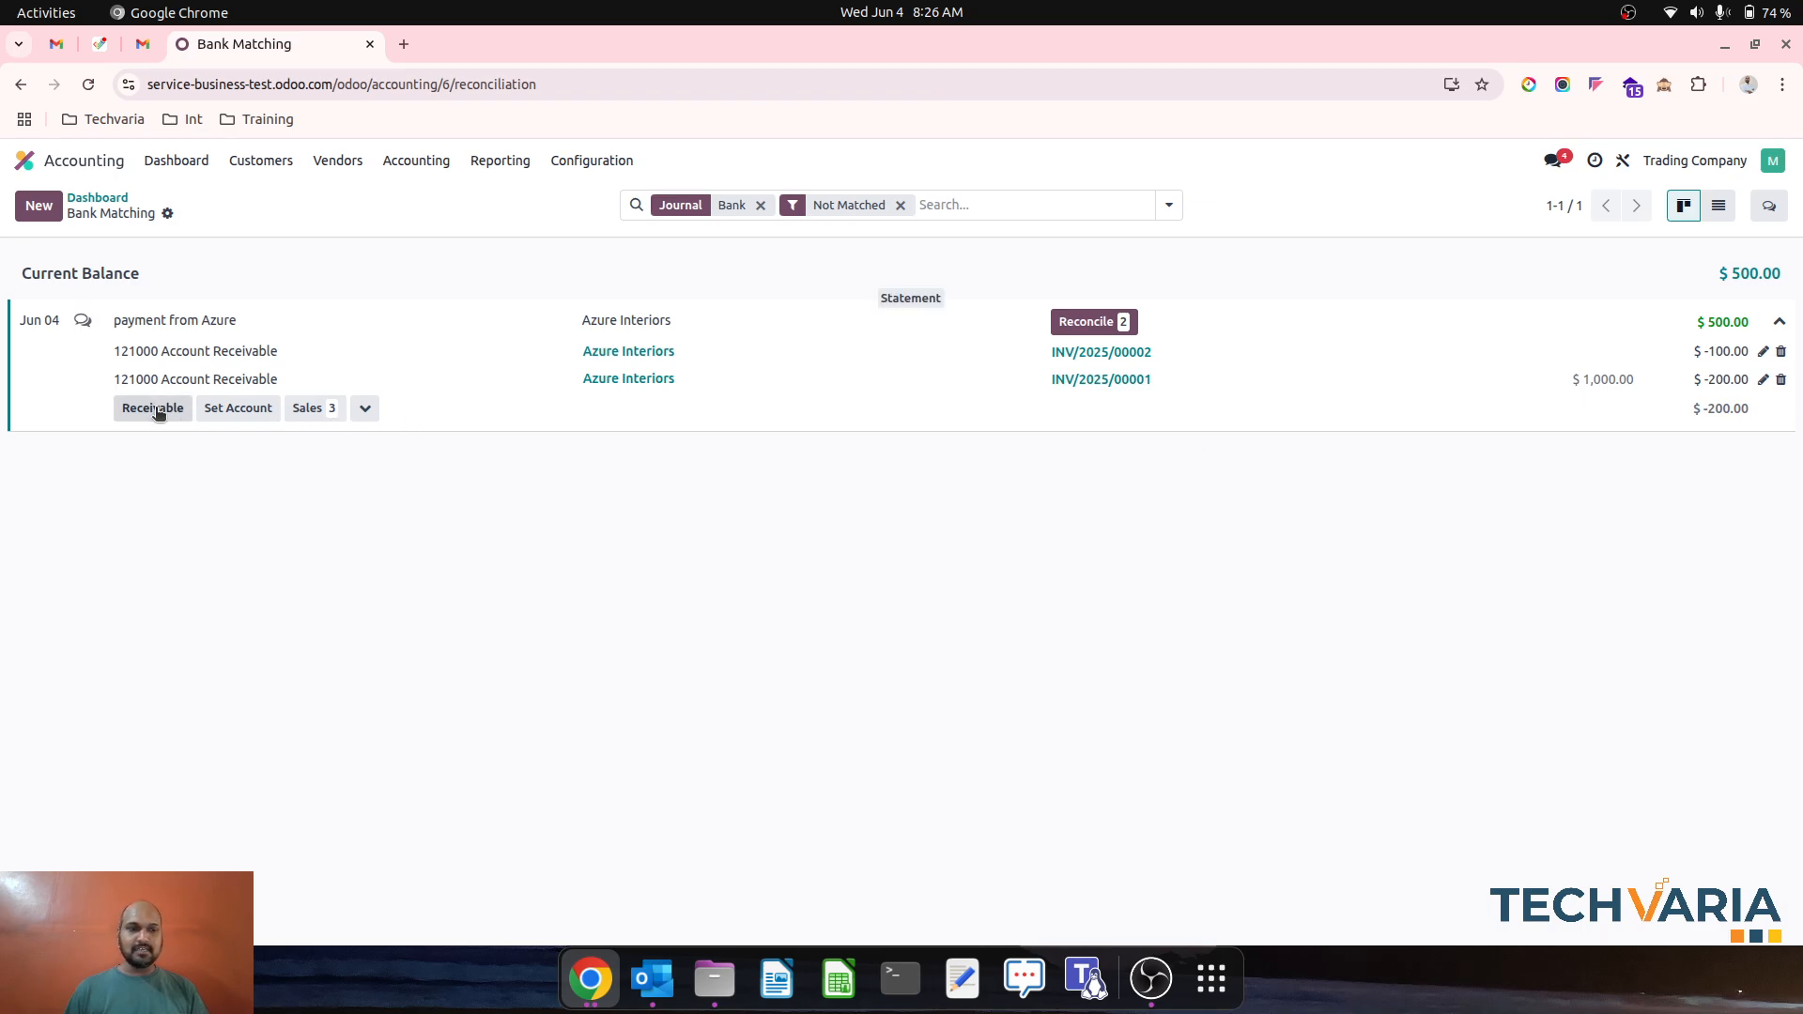
{"action": "left_click", "coordinate": [152, 409]}
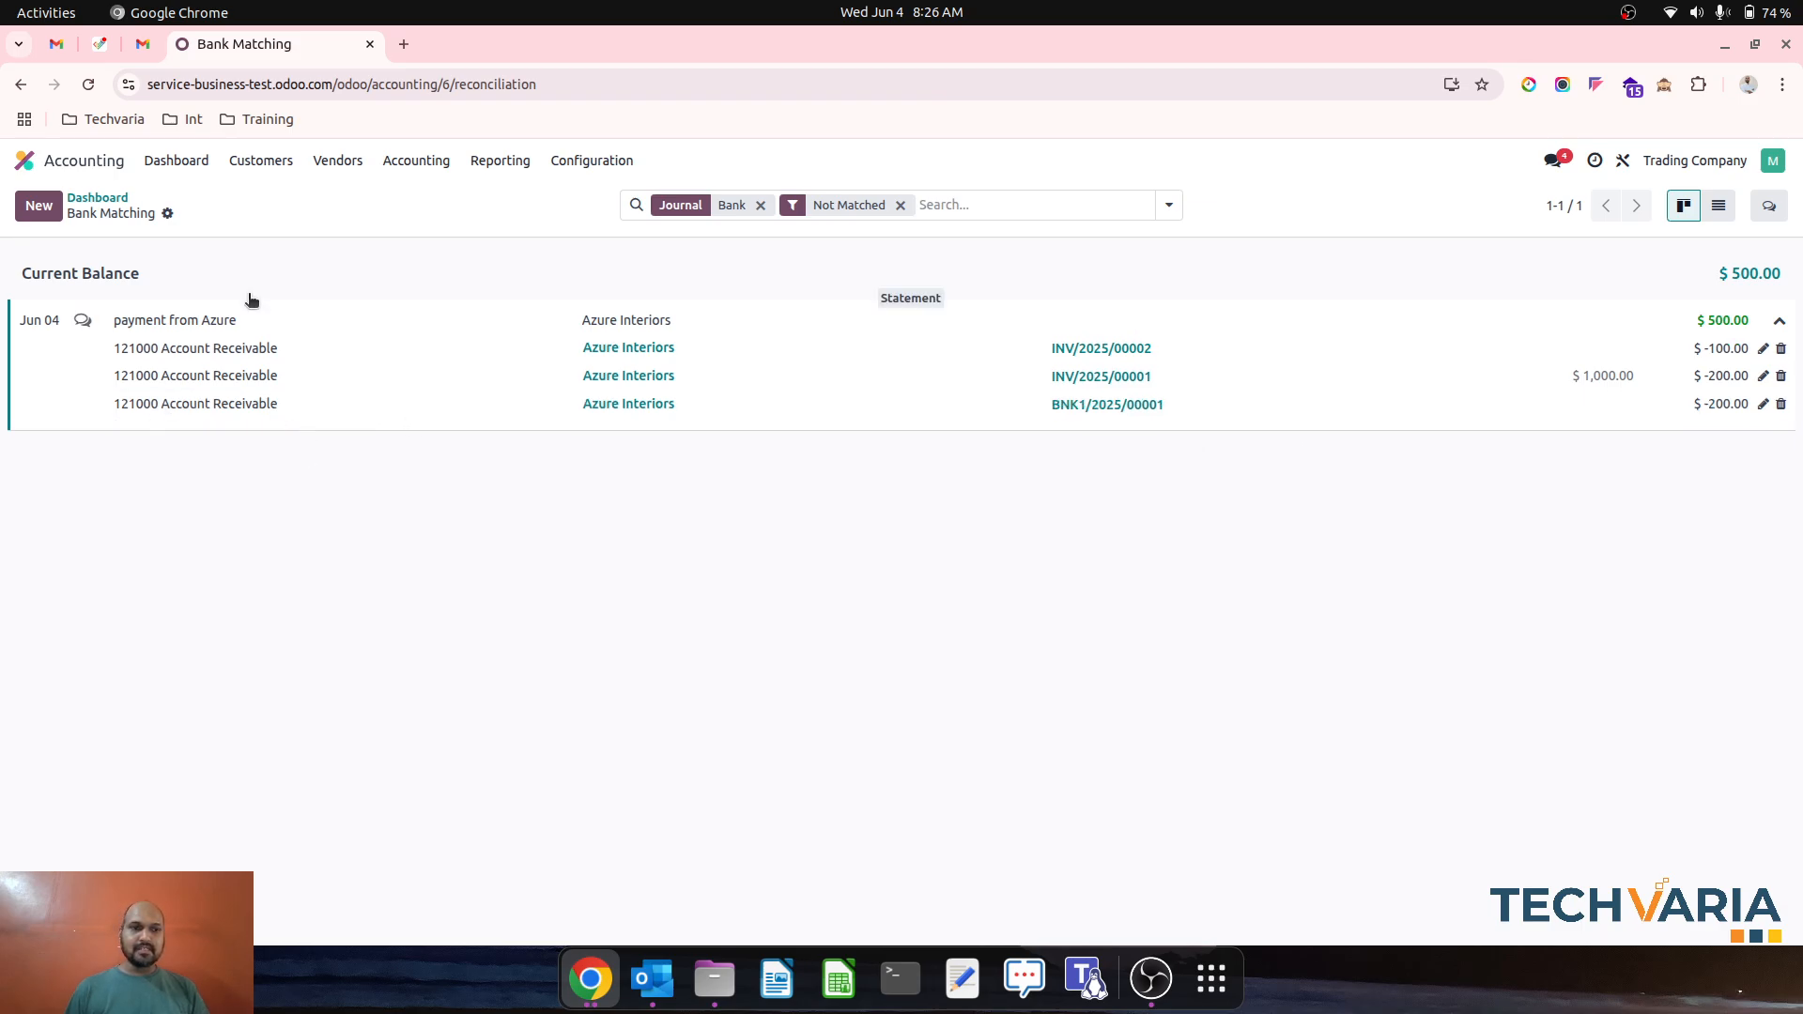
{"action": "left_click", "coordinate": [176, 161]}
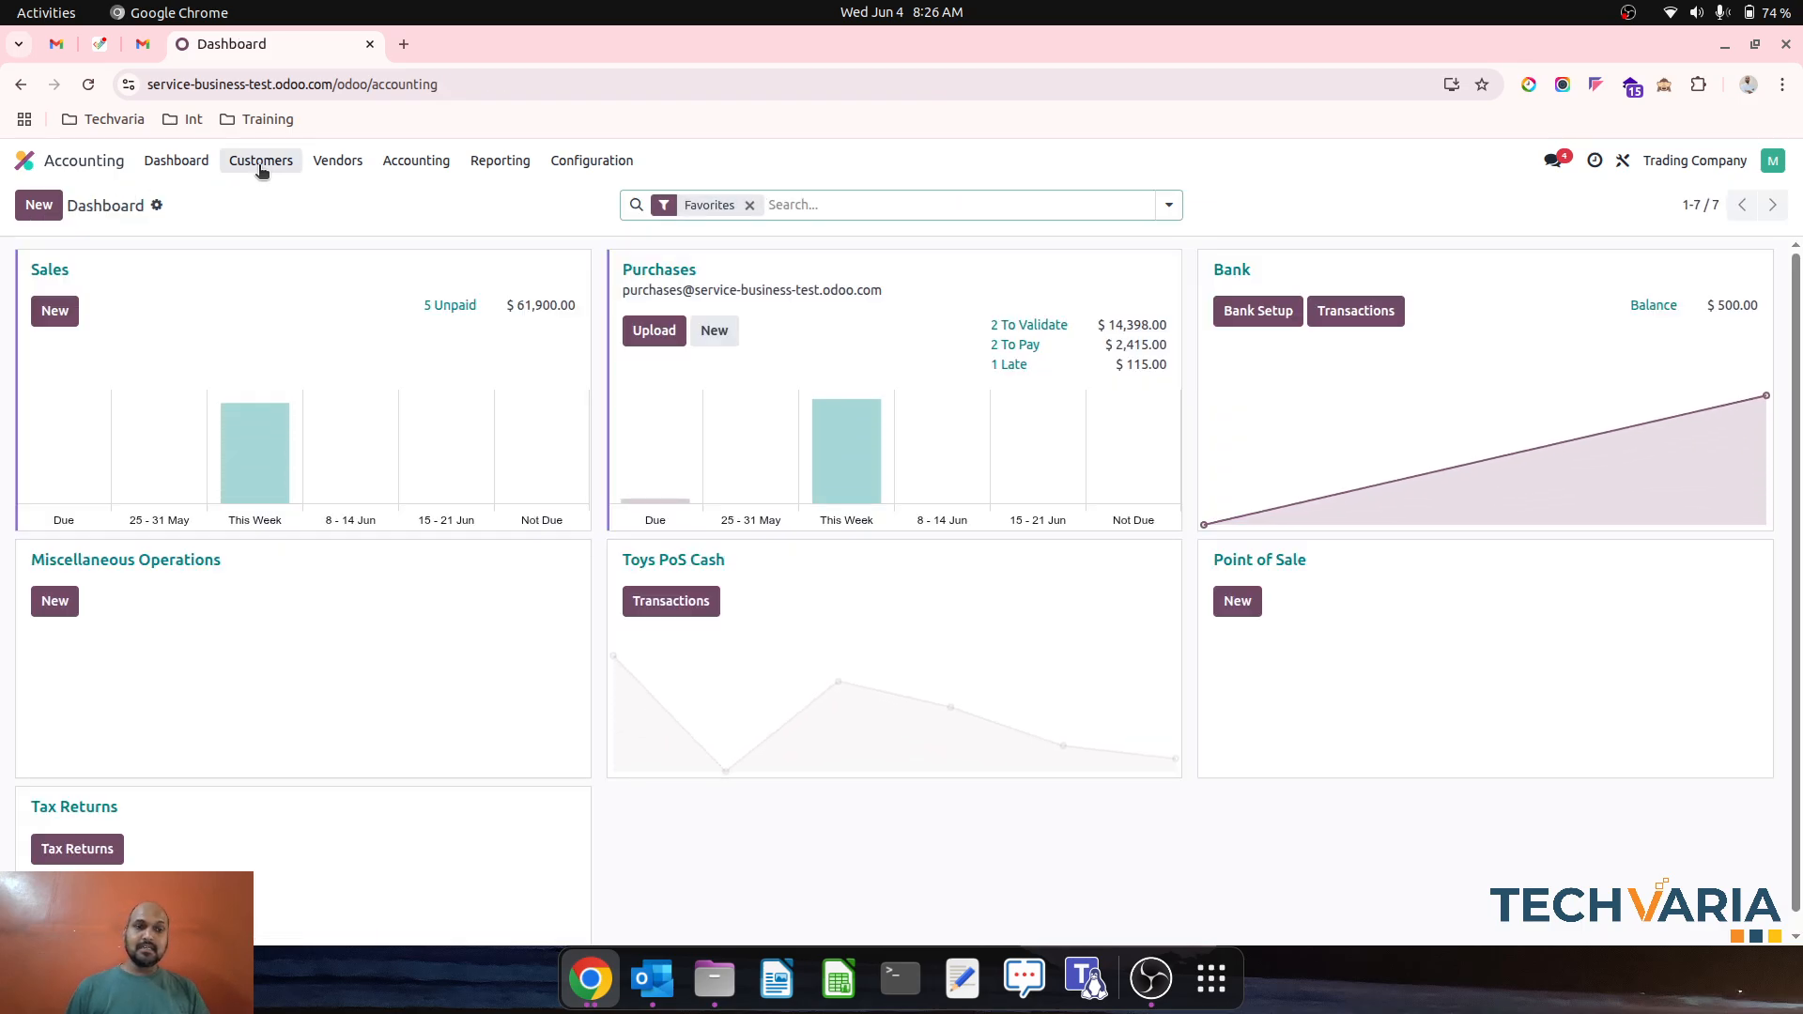
- Add a $300 'payment from Azure' bank transaction for Azure Interiors
{"action": "left_click", "coordinate": [500, 162]}
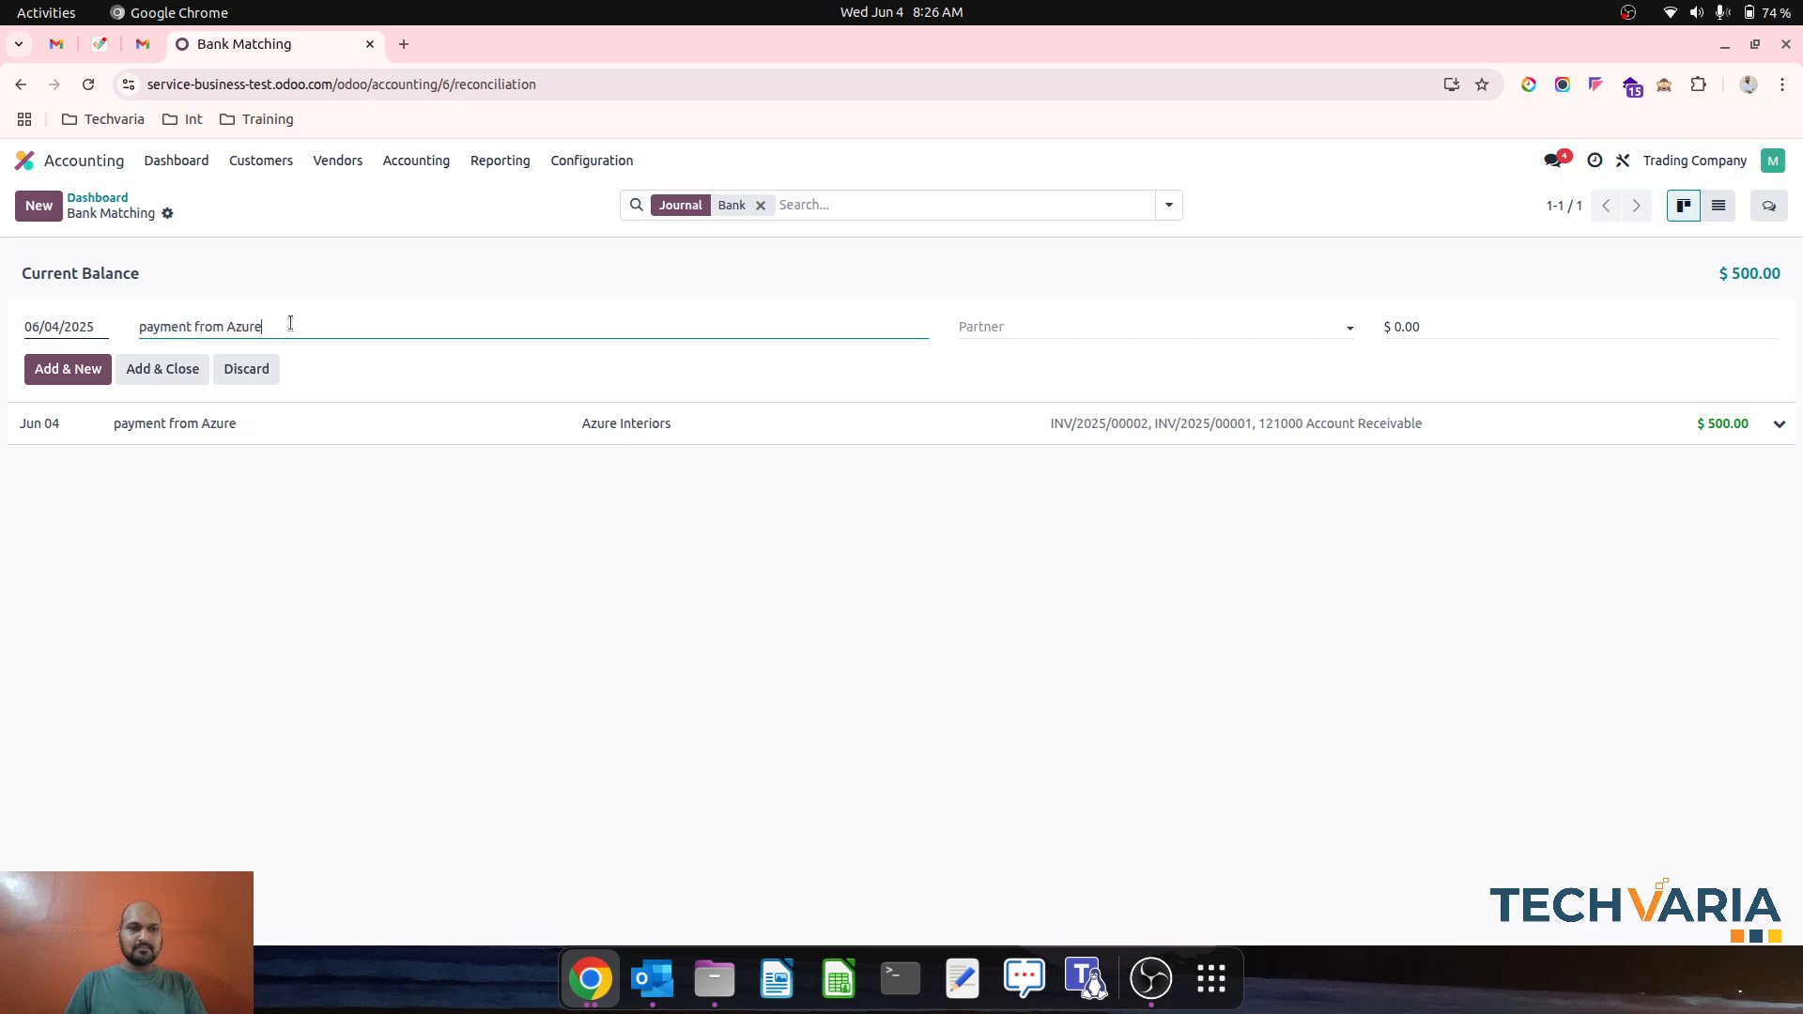
{"action": "type", "text": "az"}
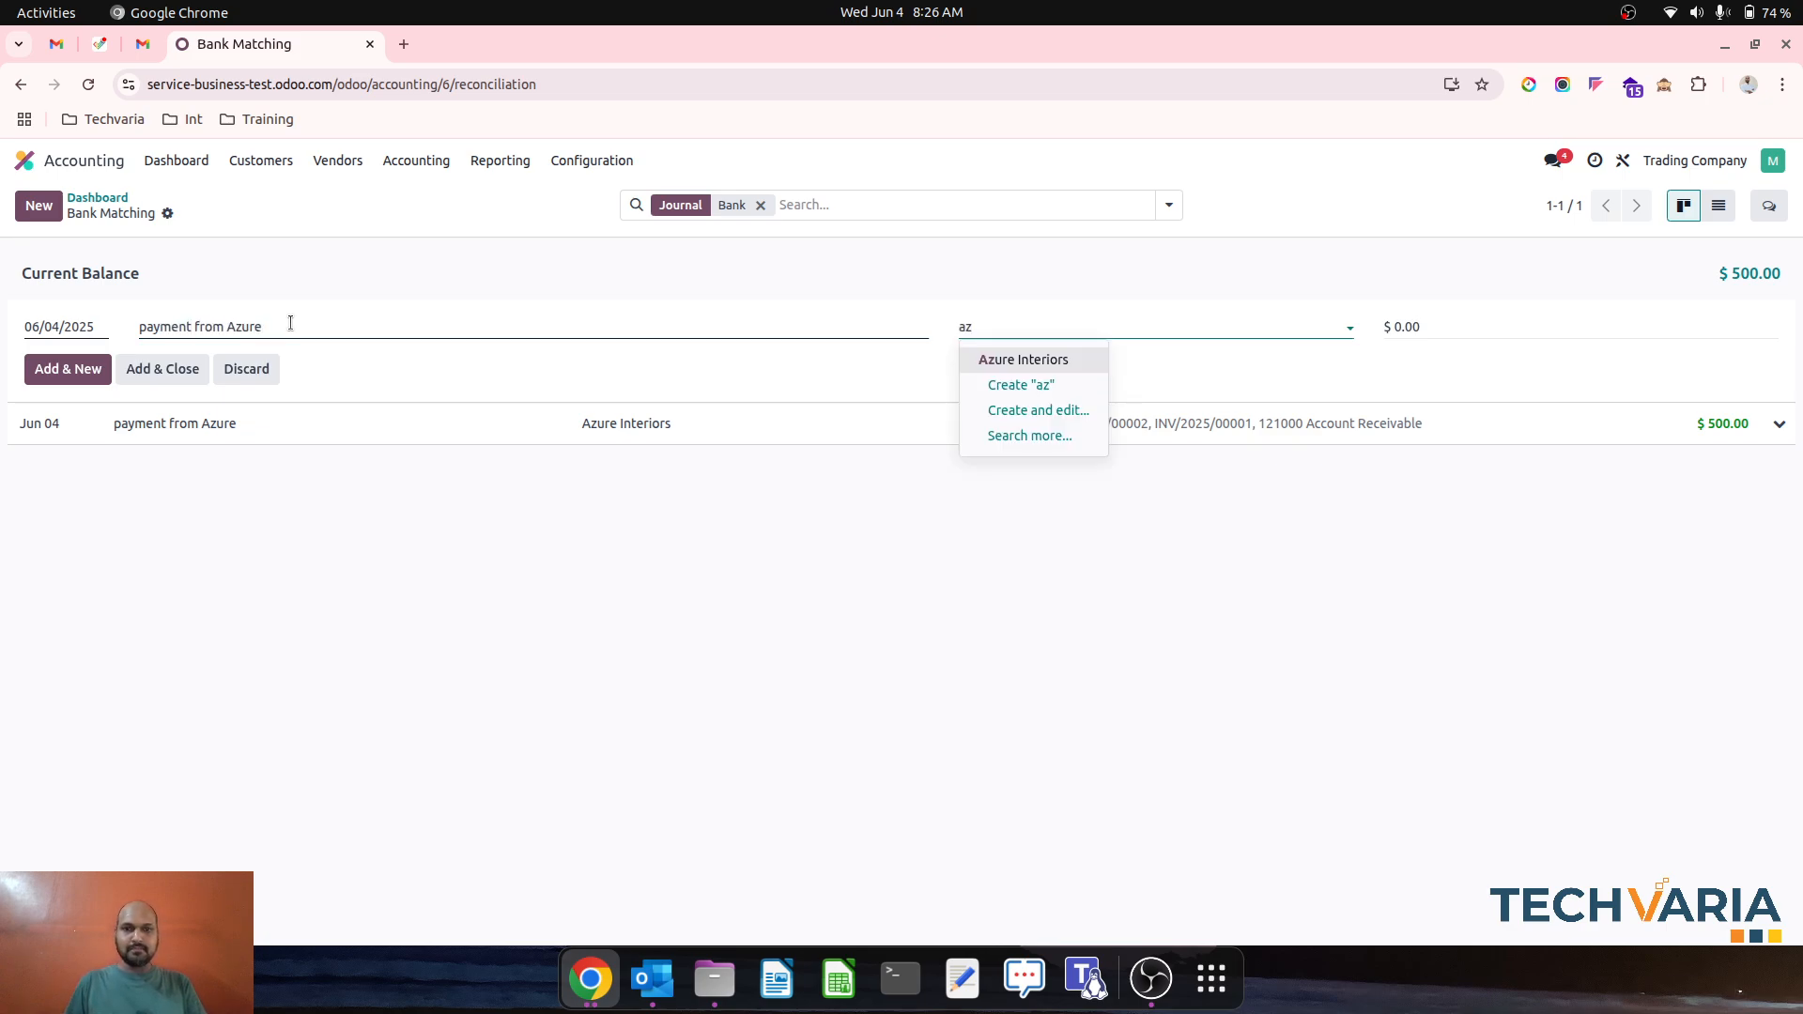
{"action": "left_click", "coordinate": [1024, 359]}
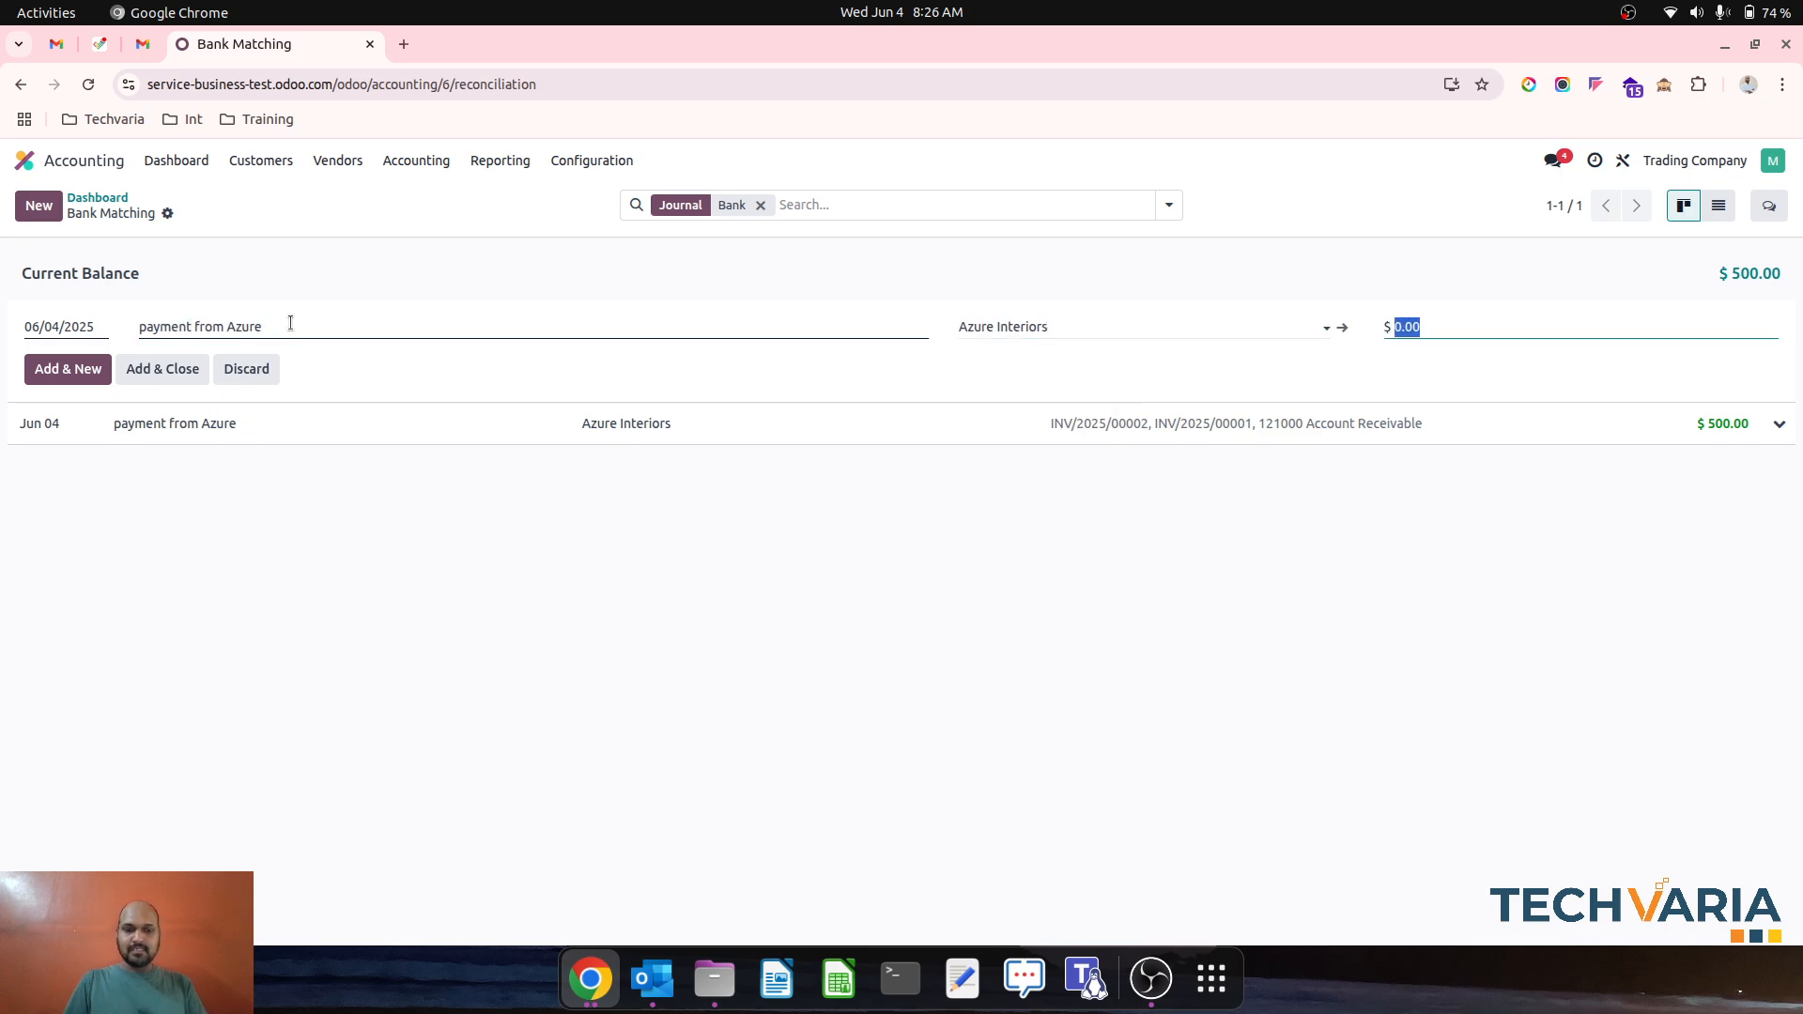
{"action": "type", "text": "300"}
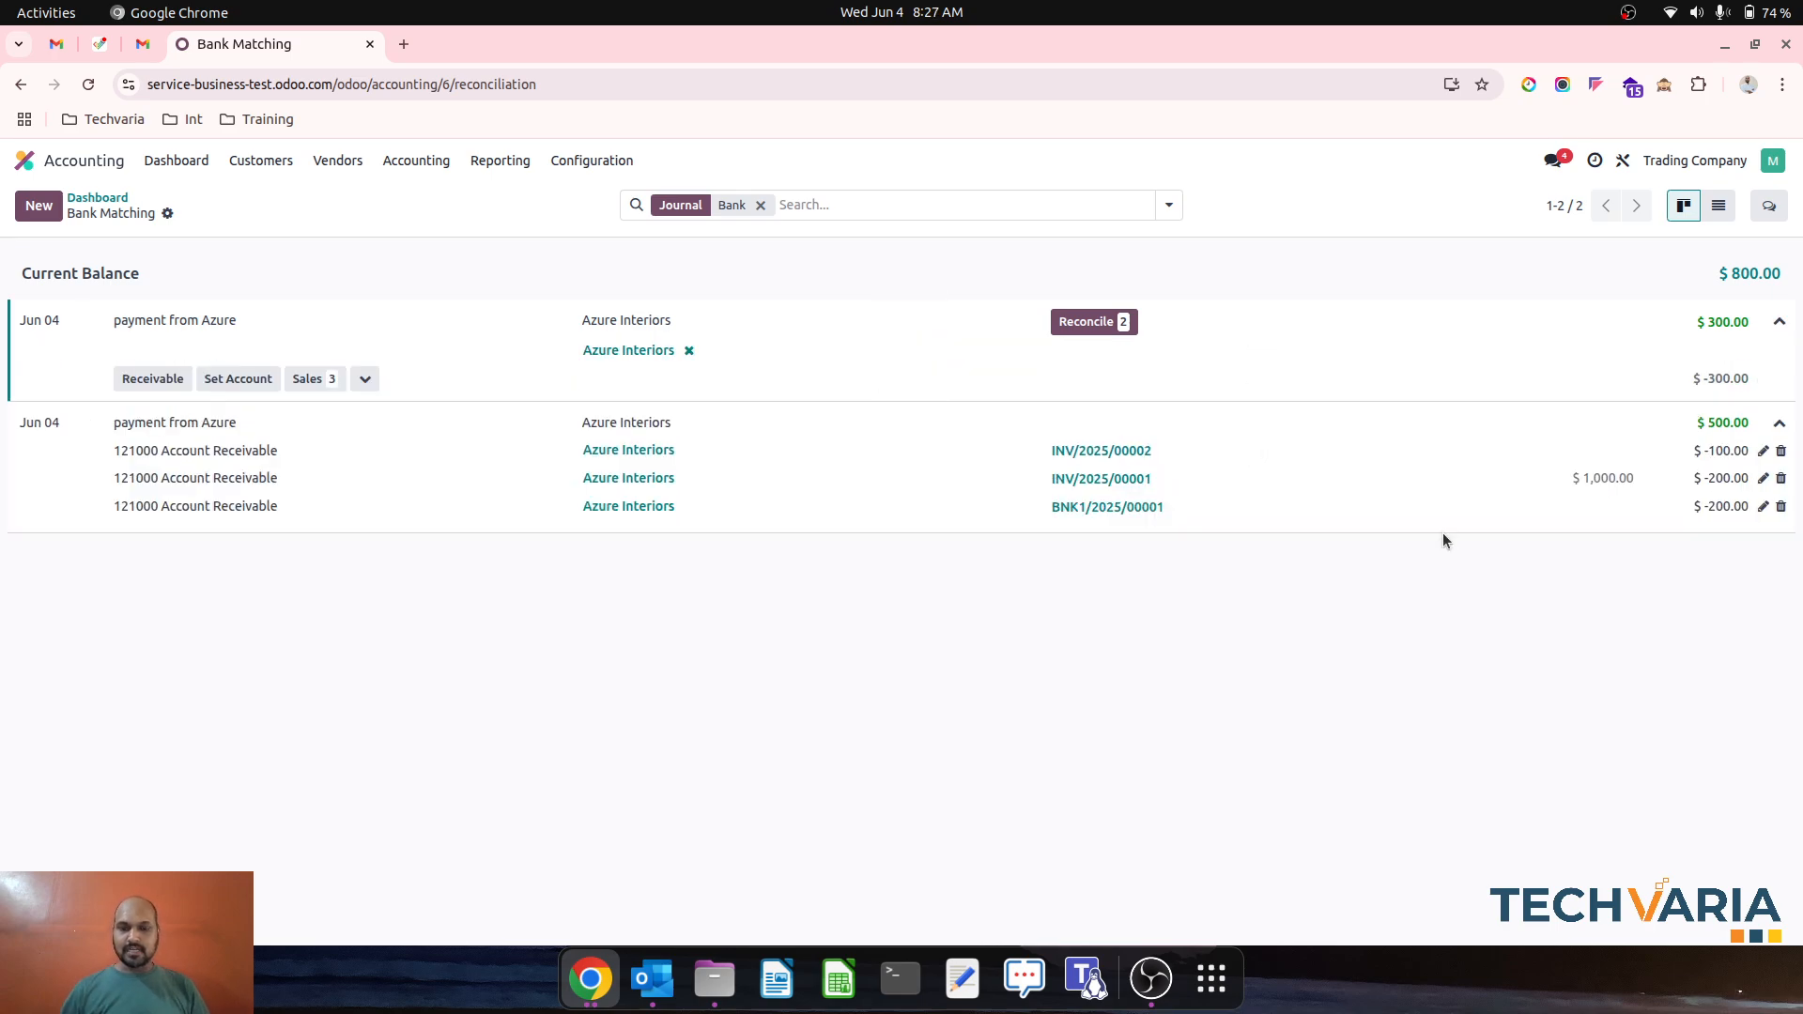
{"action": "mouse_move", "coordinate": [1461, 569]}
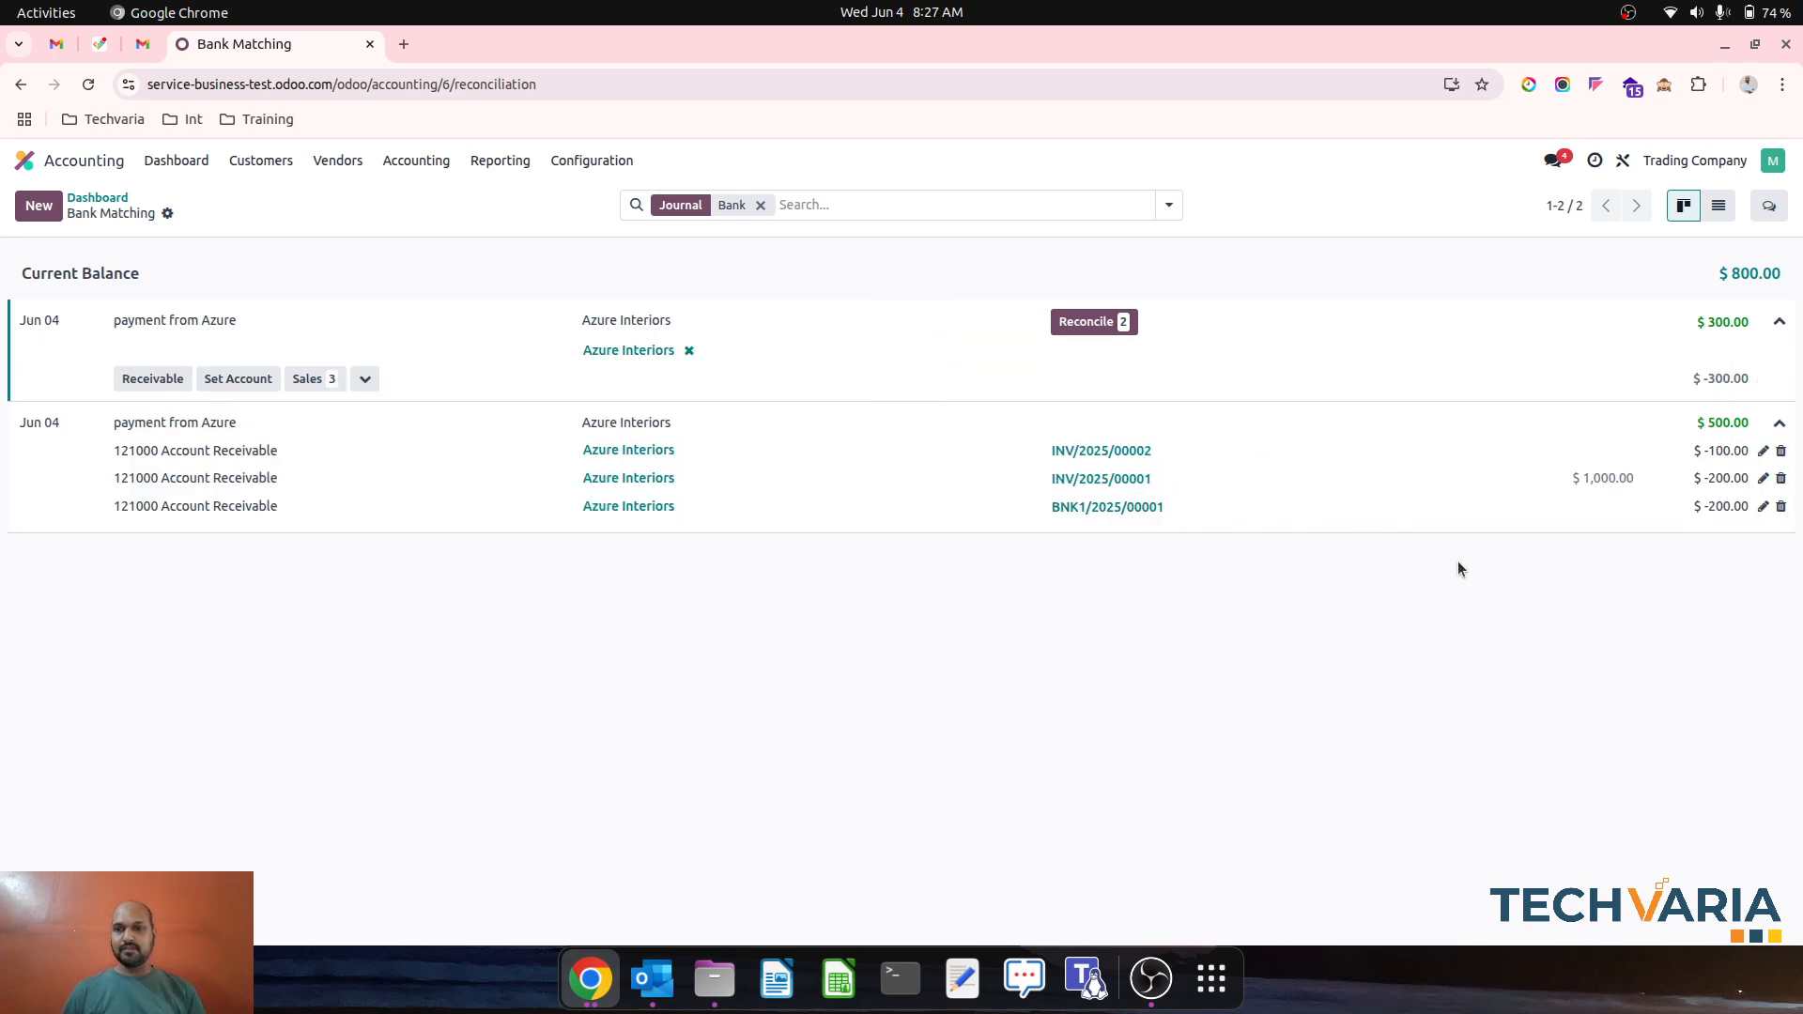
{"action": "mouse_move", "coordinate": [830, 443]}
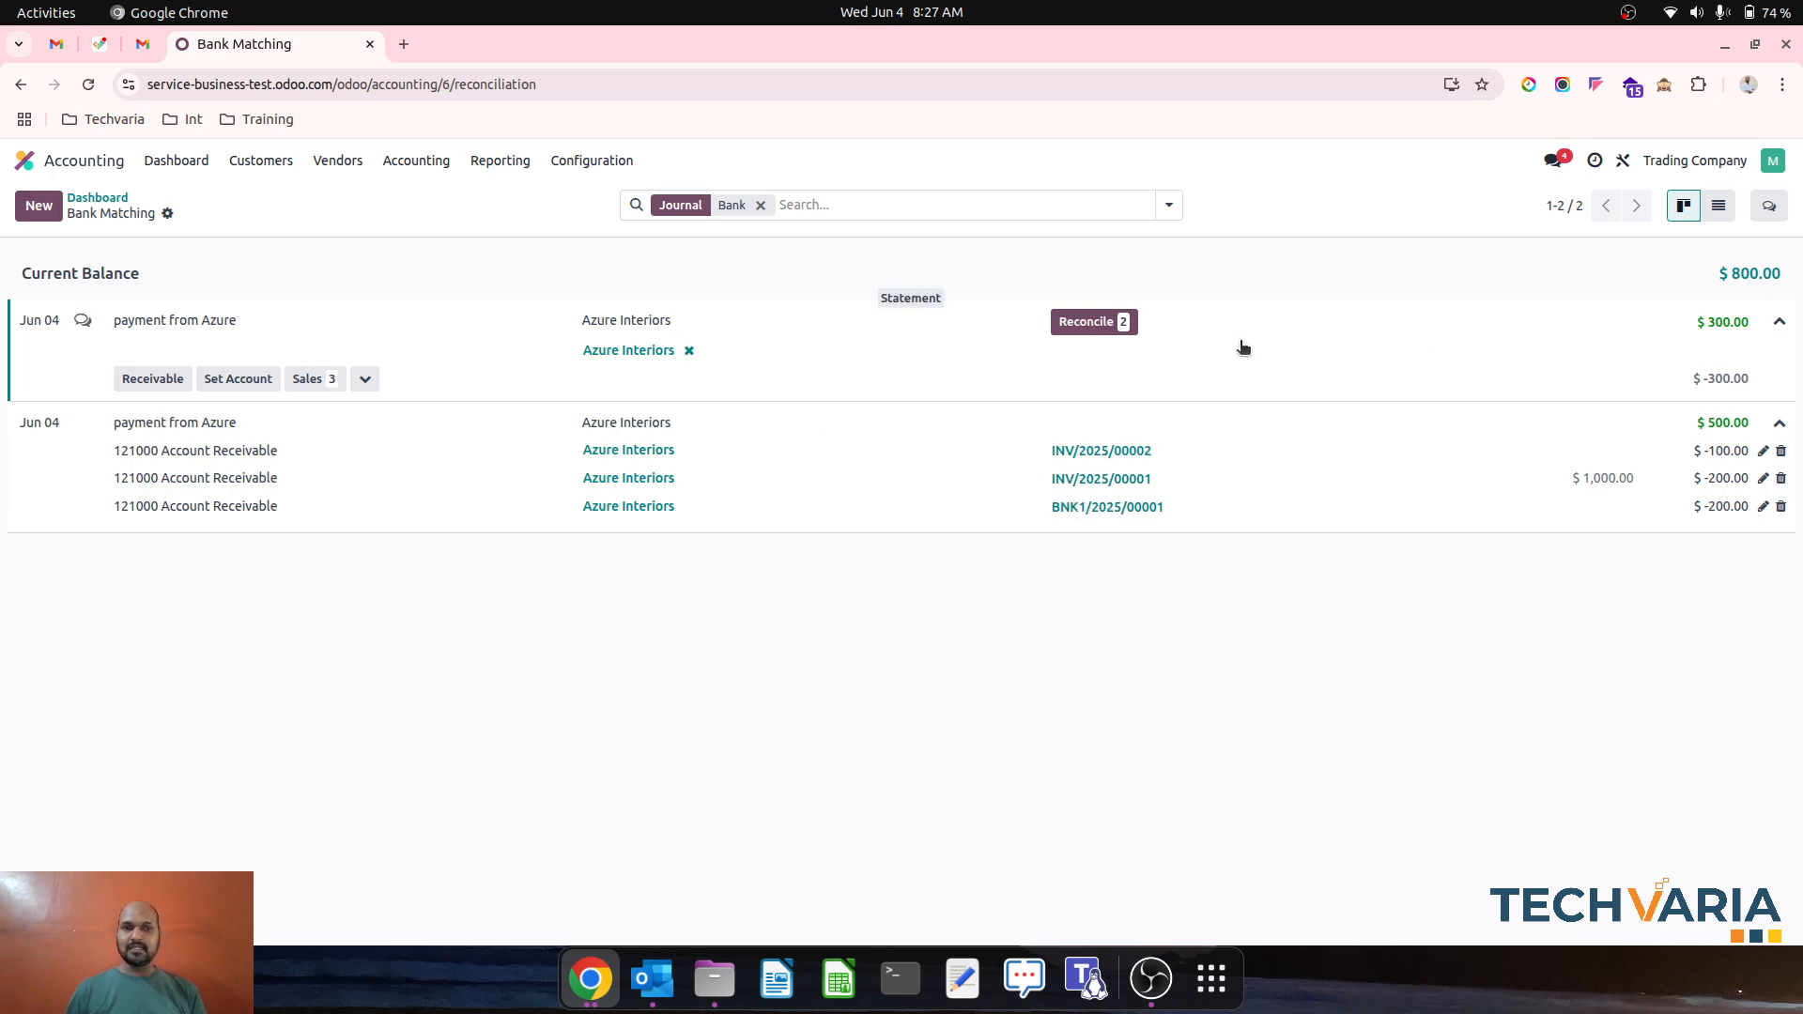
{"action": "mouse_move", "coordinate": [212, 398]}
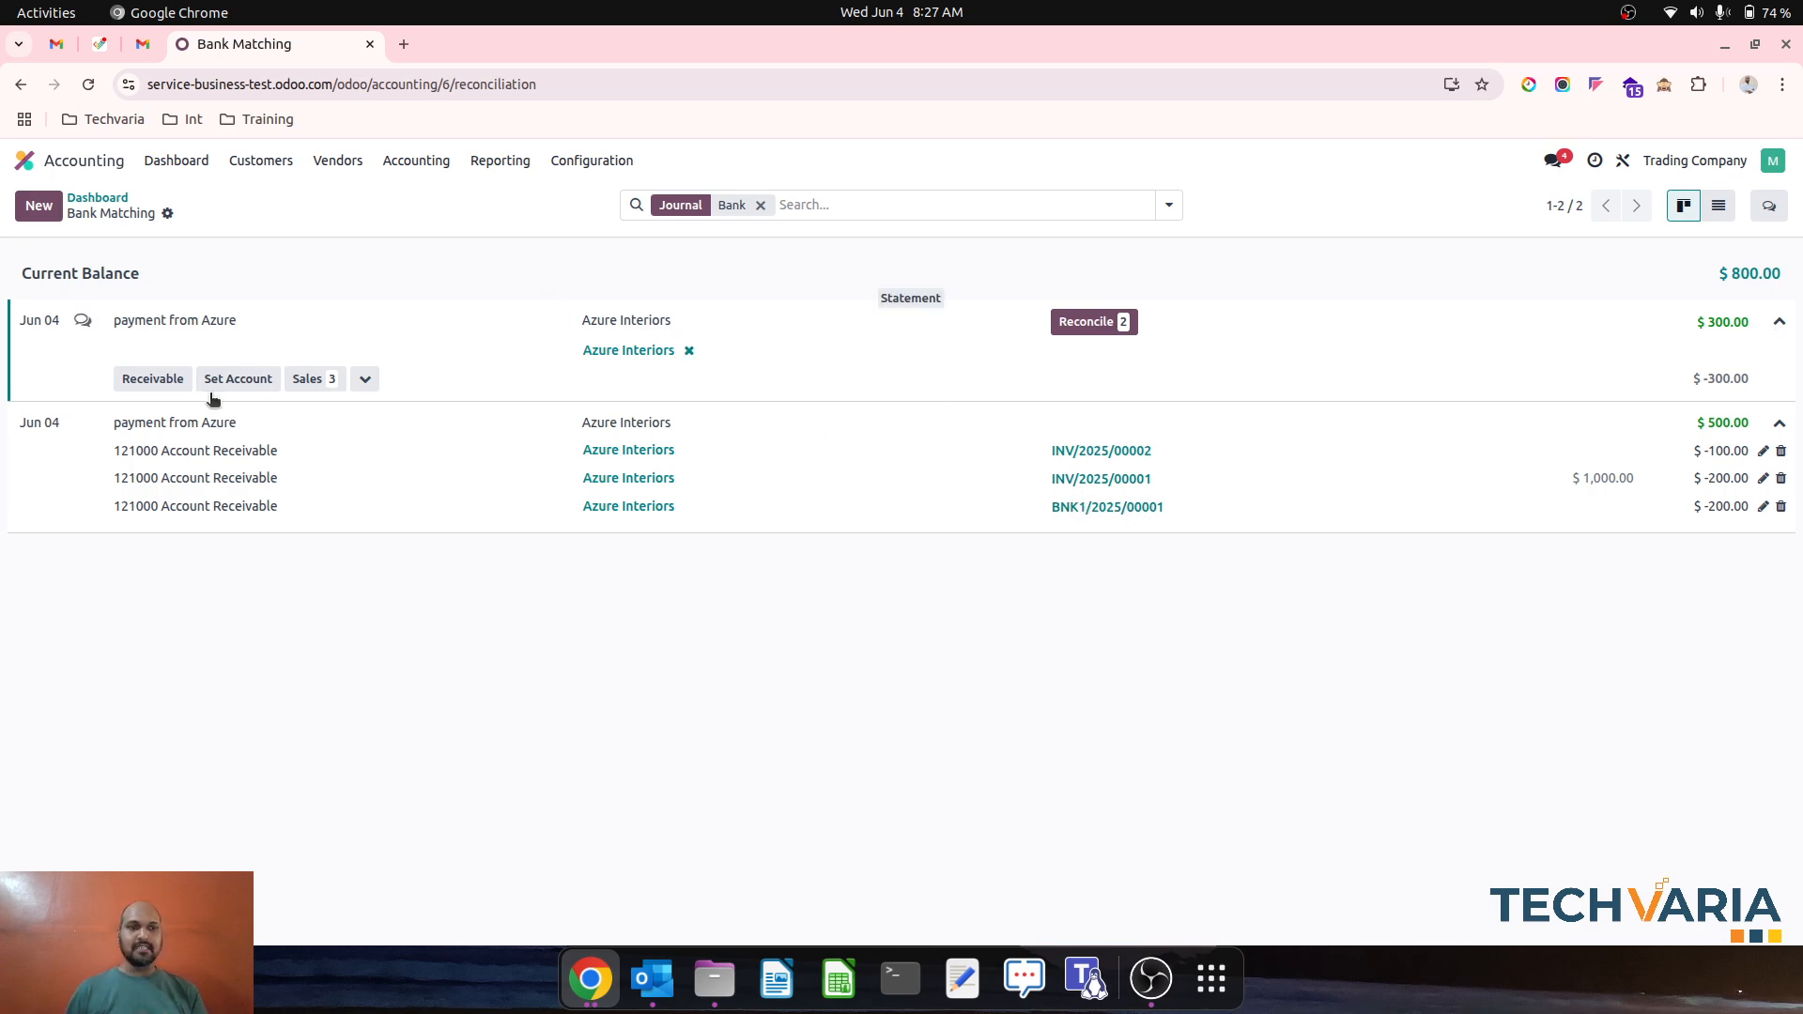
{"action": "mouse_move", "coordinate": [237, 394]}
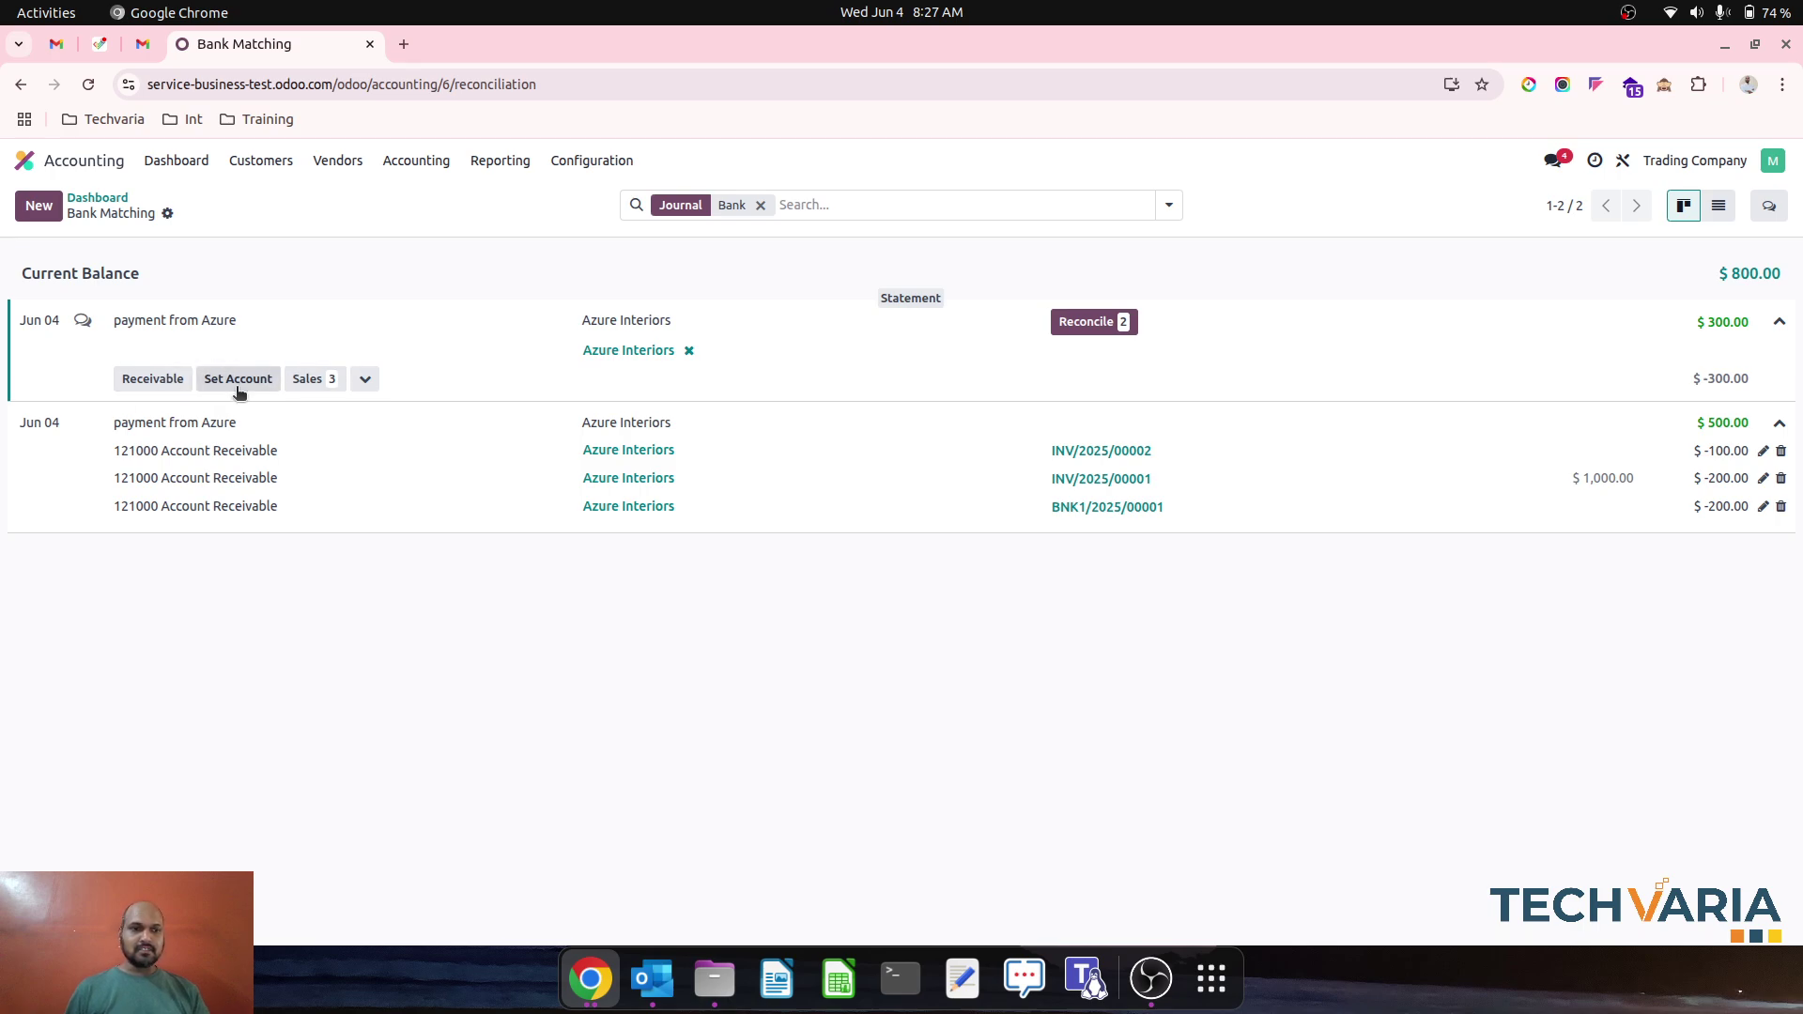
{"action": "left_click", "coordinate": [364, 380]}
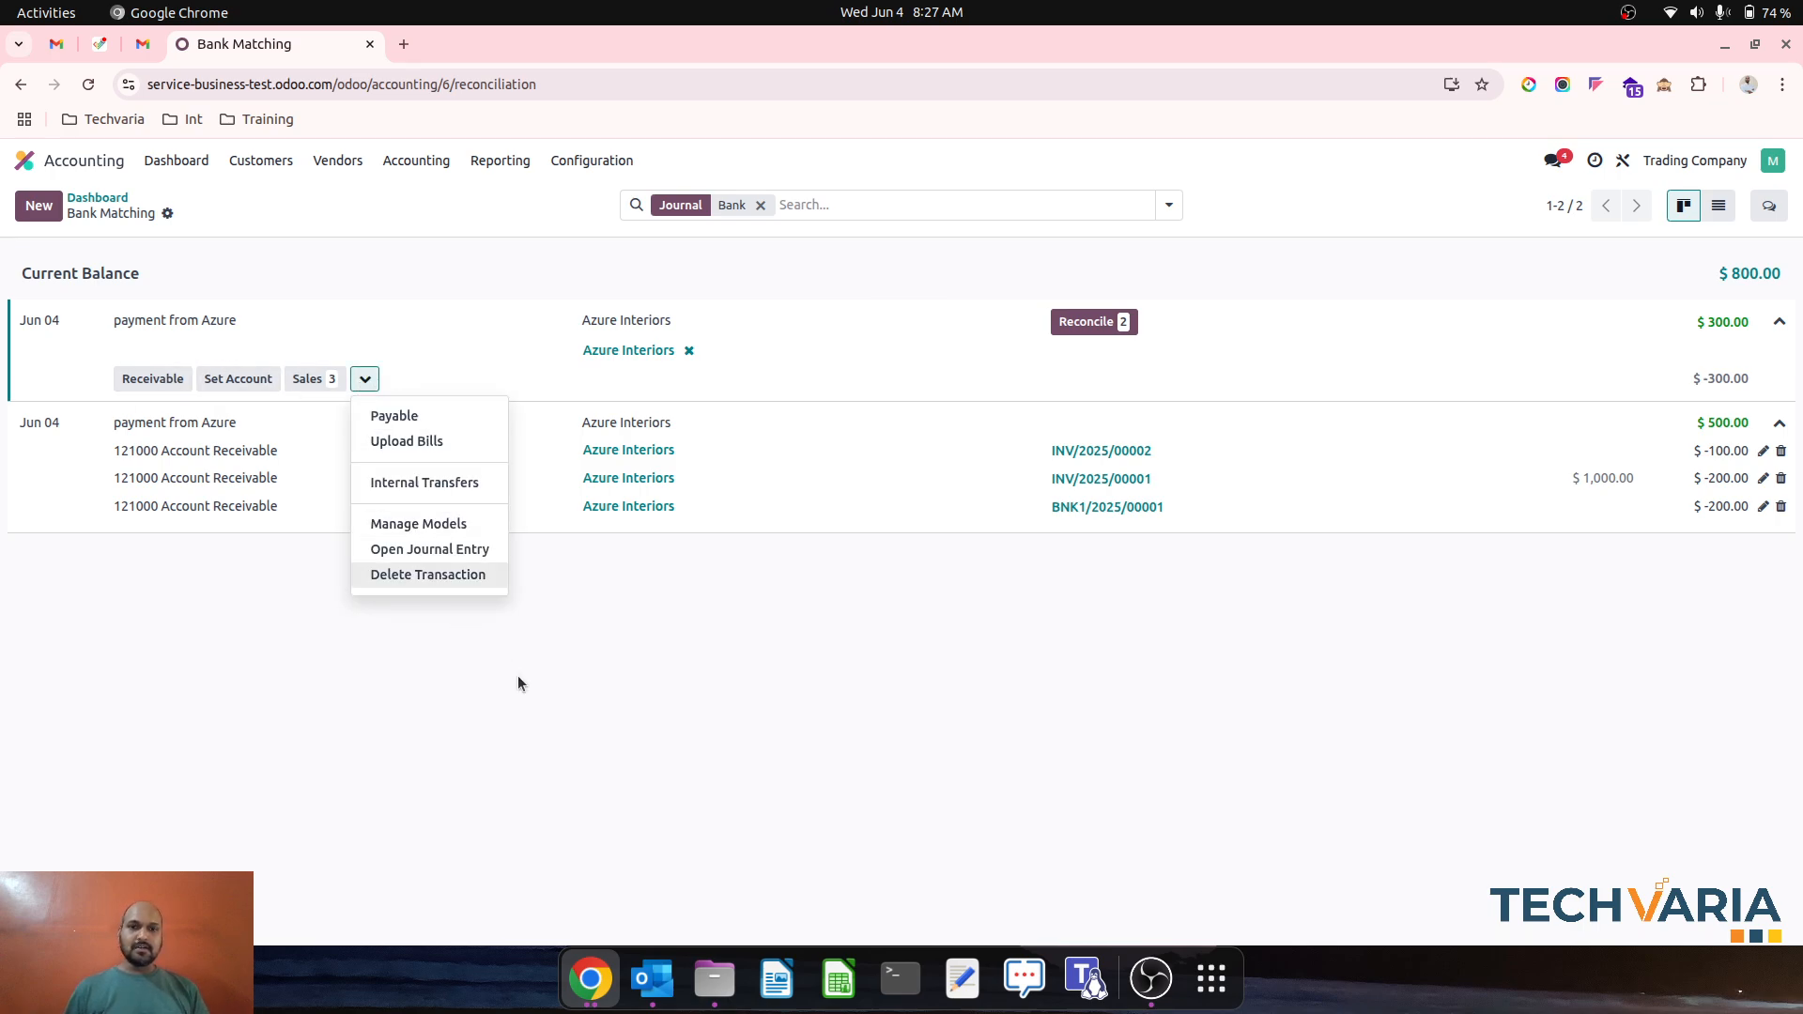
{"action": "mouse_move", "coordinate": [1090, 330]}
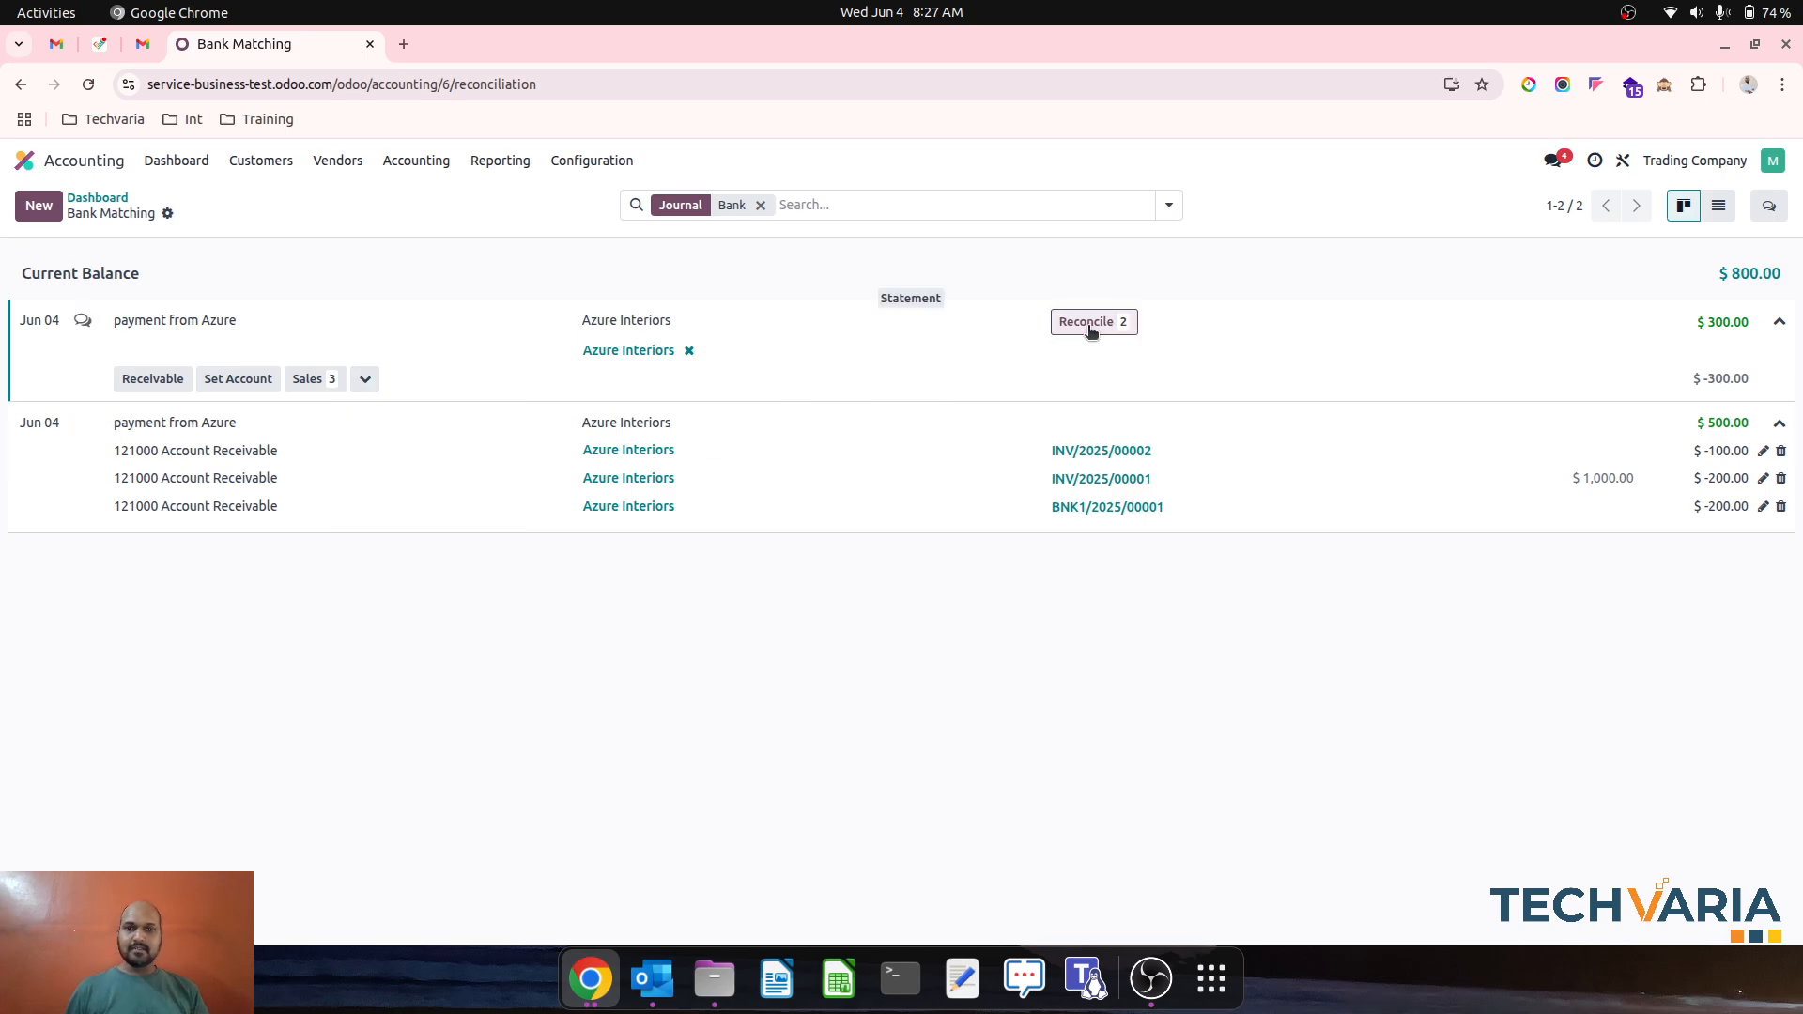
- Match the $300 payment to INV/2025/00001 and reduce the applied amount to $200
{"action": "left_click", "coordinate": [1090, 323]}
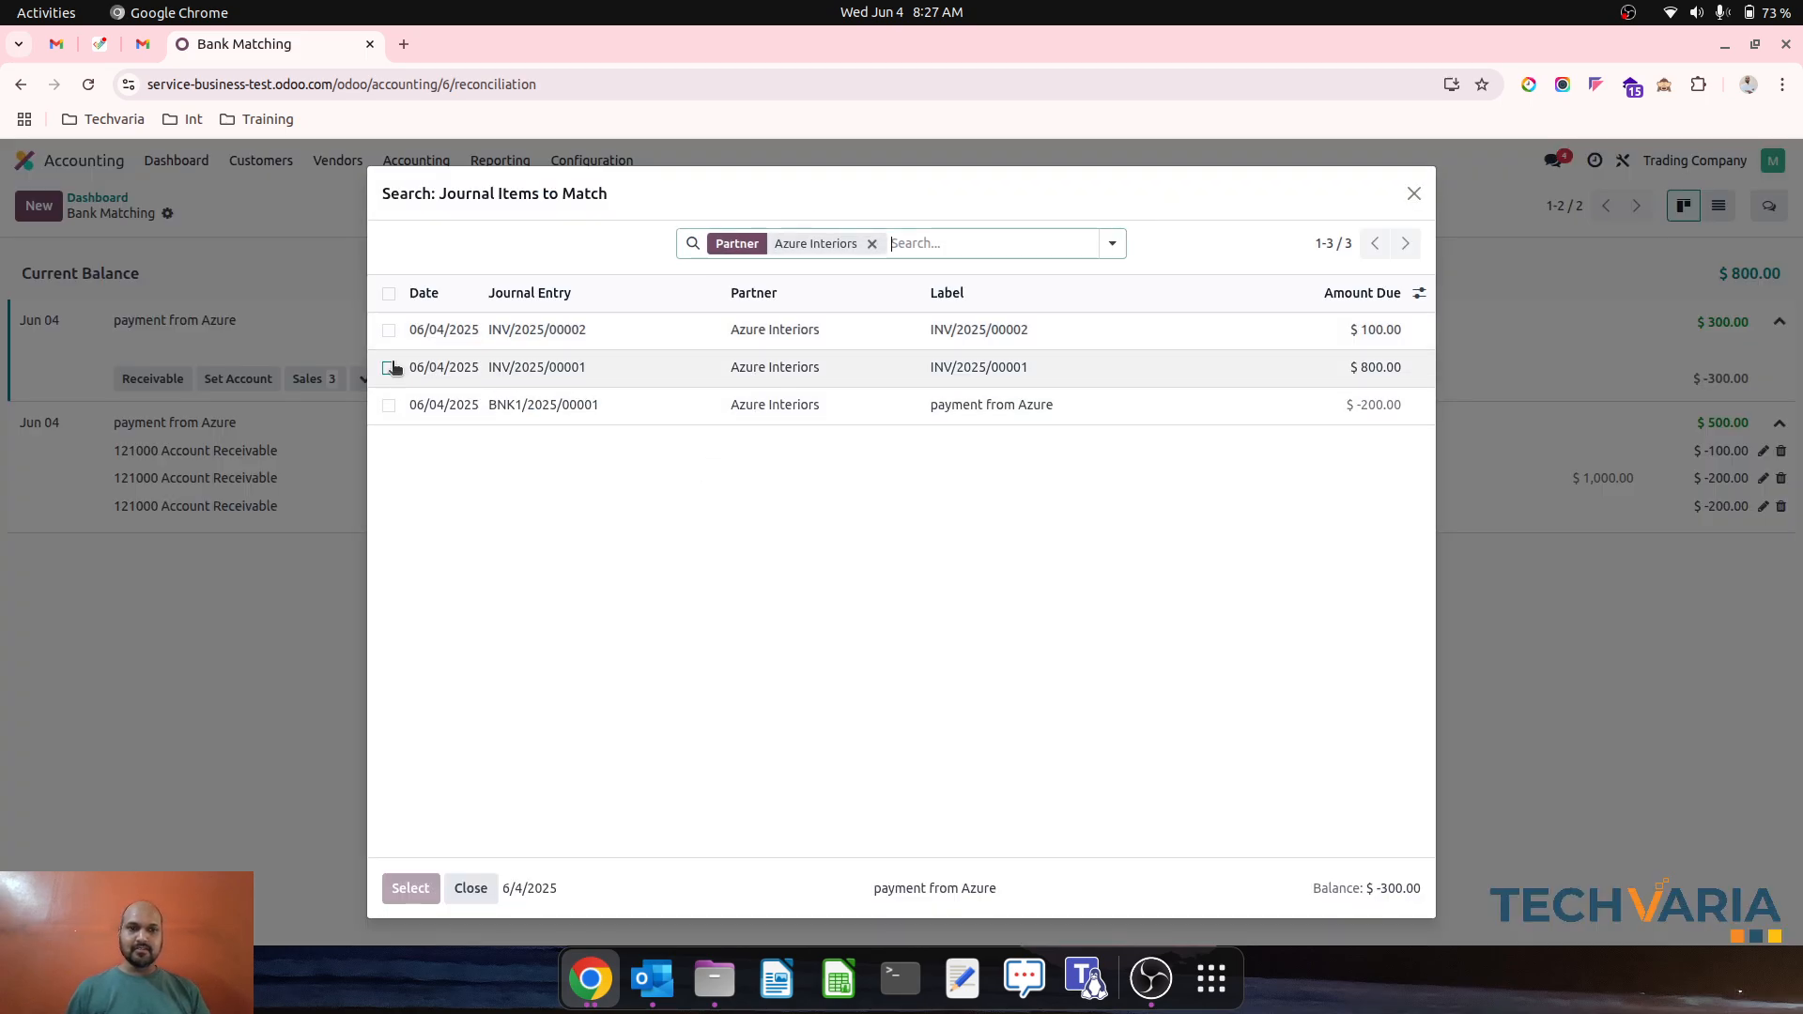
{"action": "left_click", "coordinate": [389, 368]}
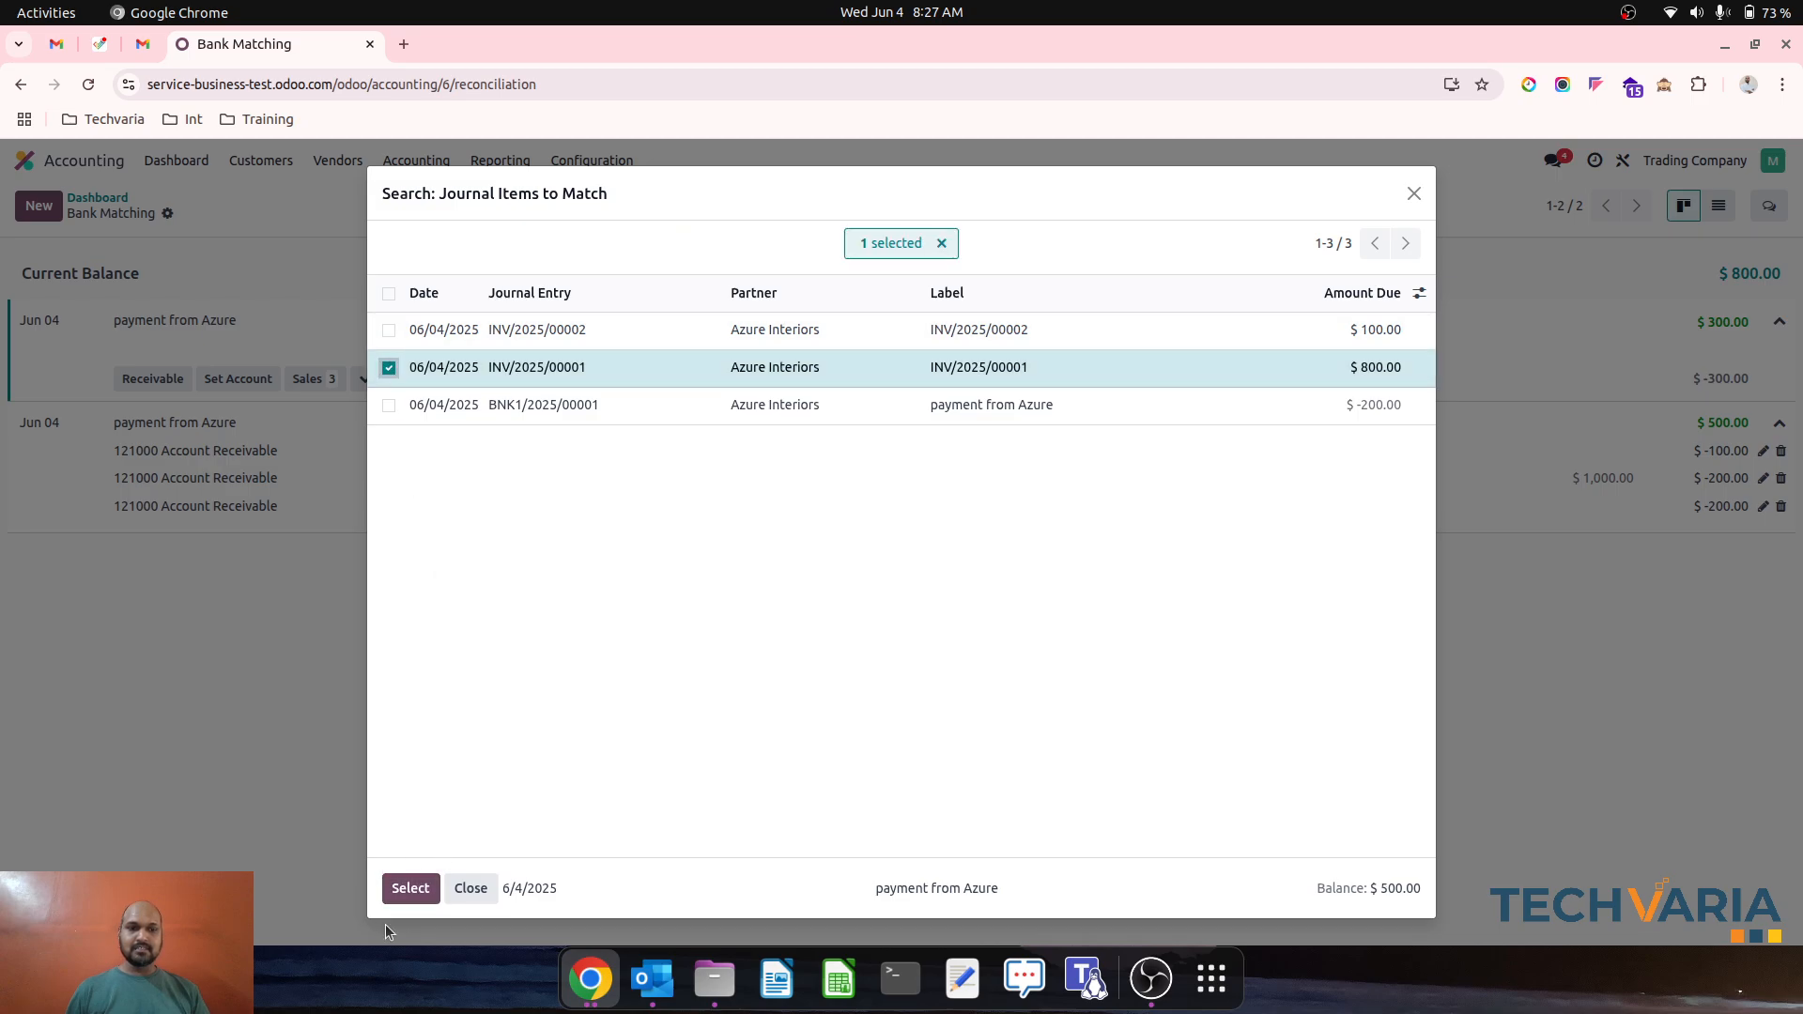
{"action": "left_click", "coordinate": [410, 888]}
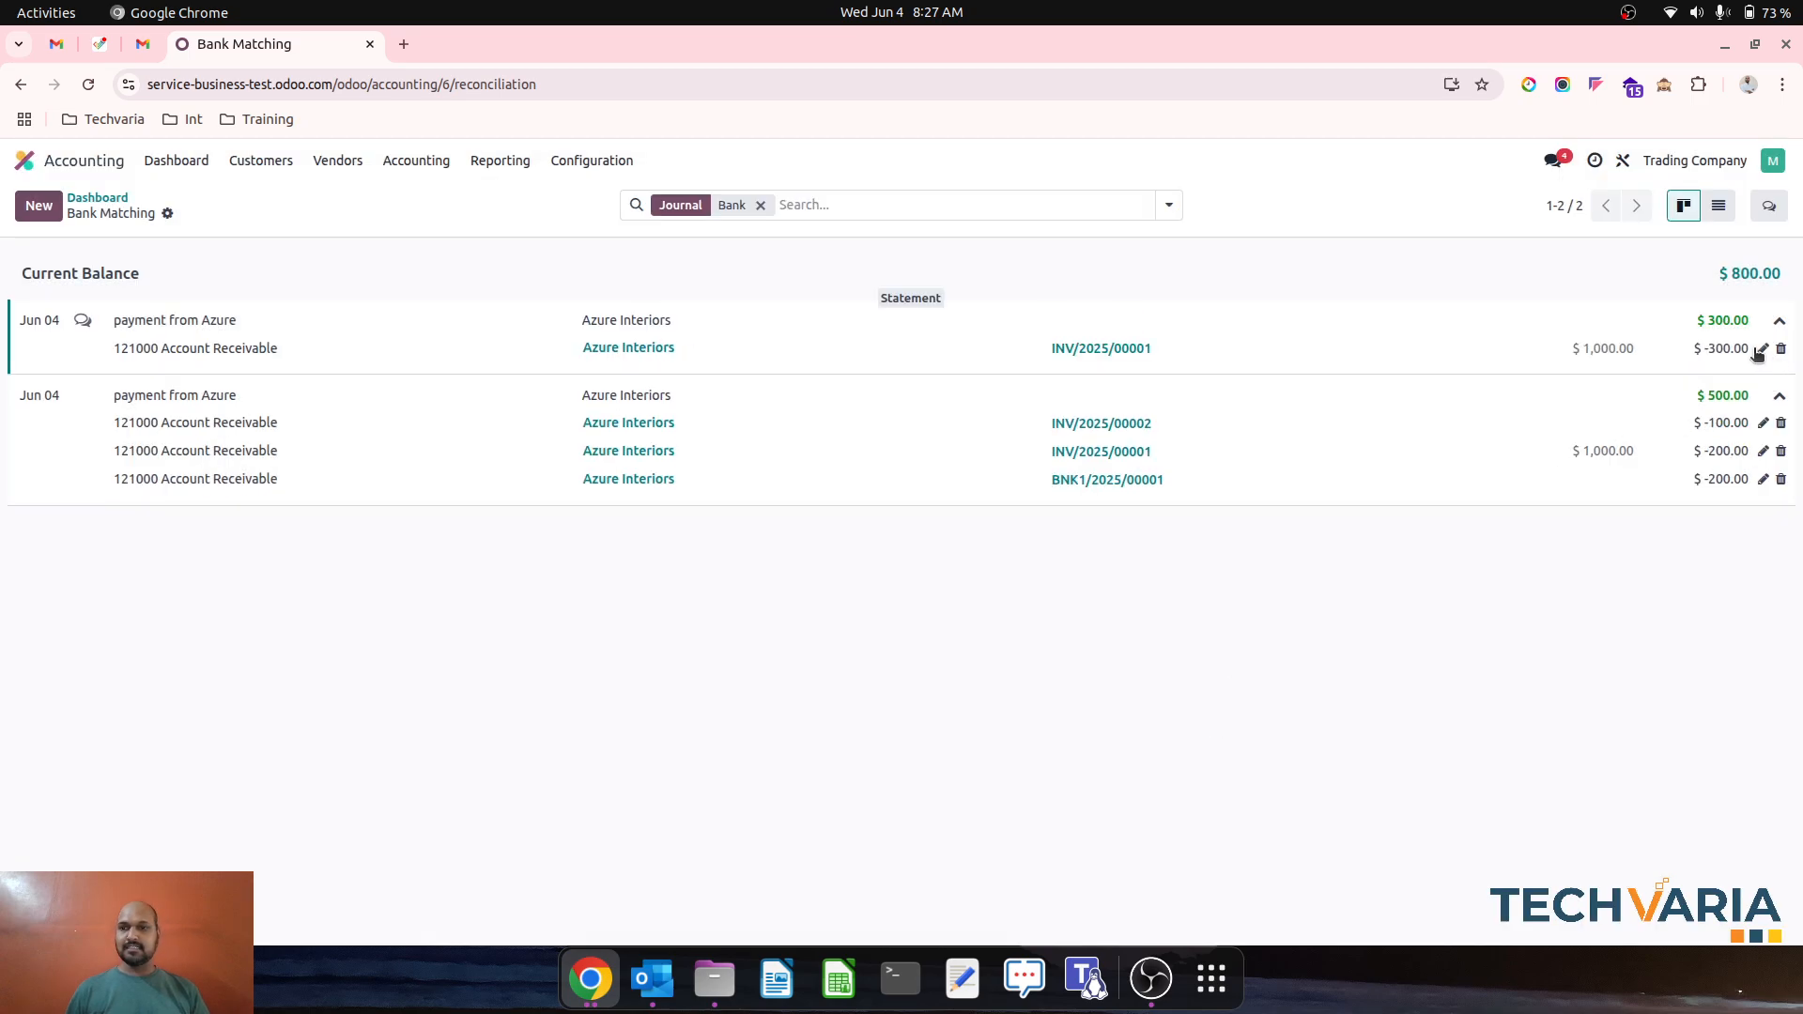
{"action": "mouse_move", "coordinate": [1717, 364]}
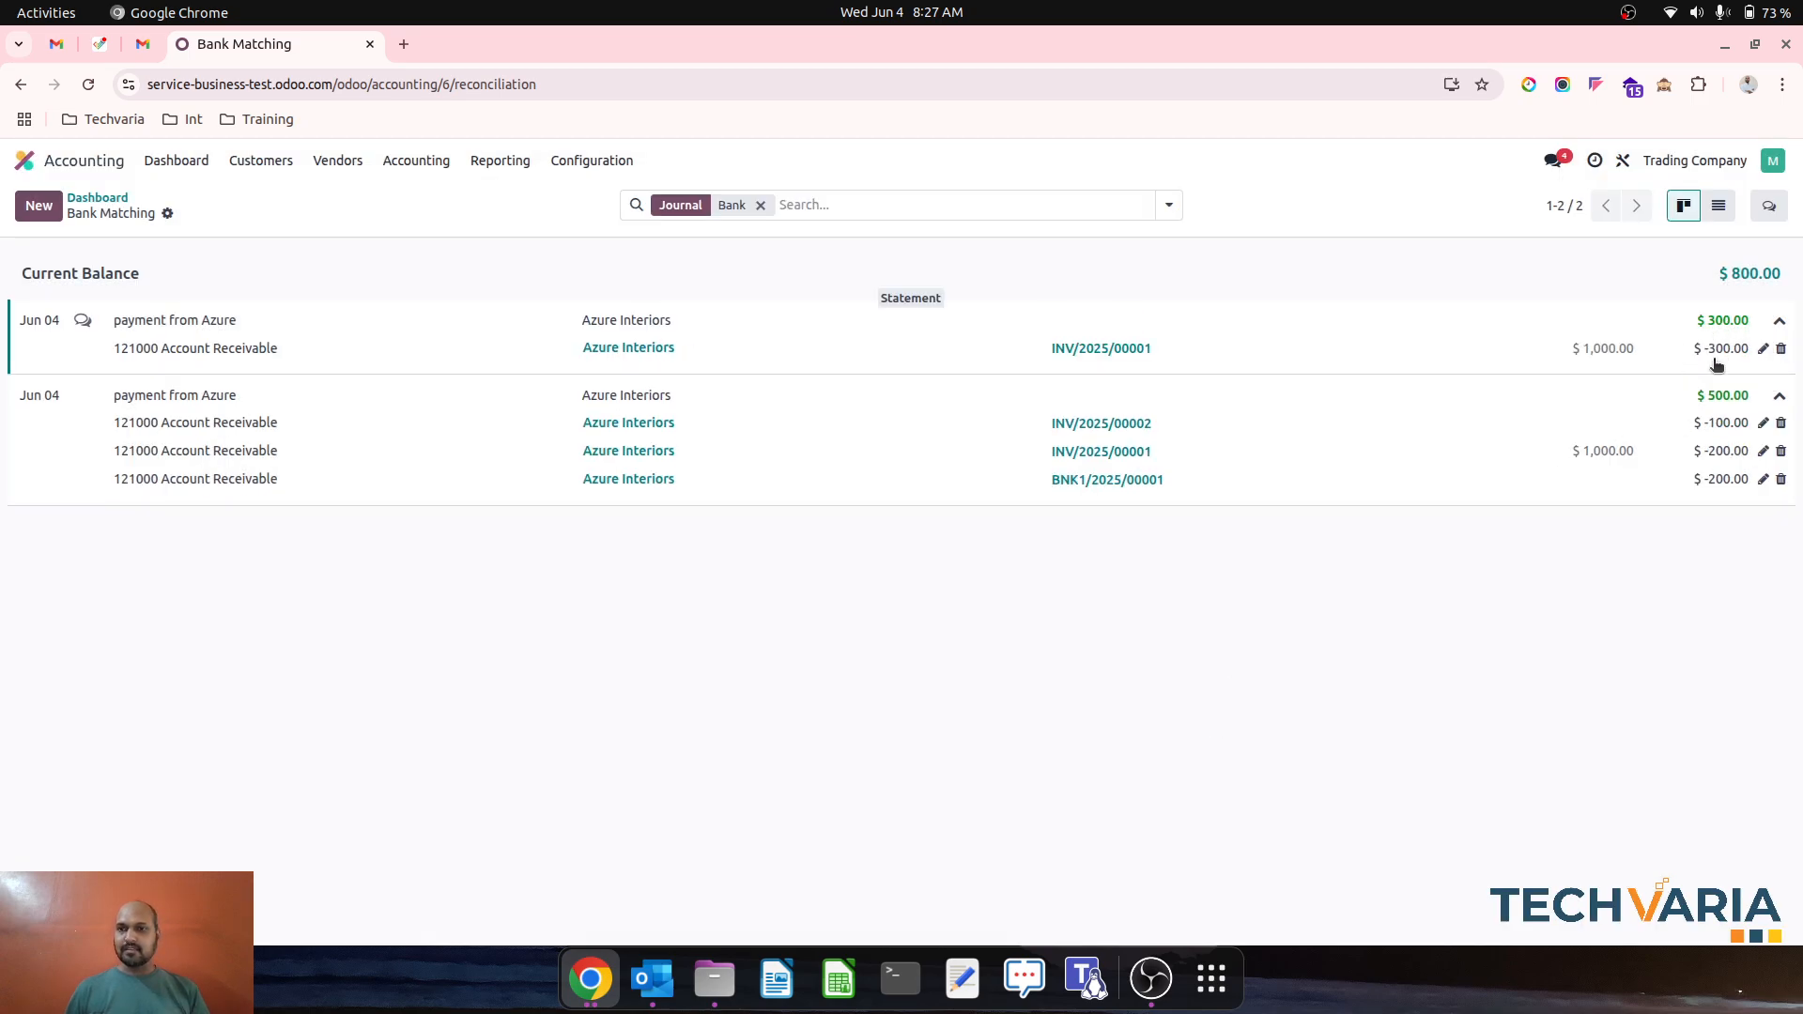
{"action": "left_click", "coordinate": [1761, 349]}
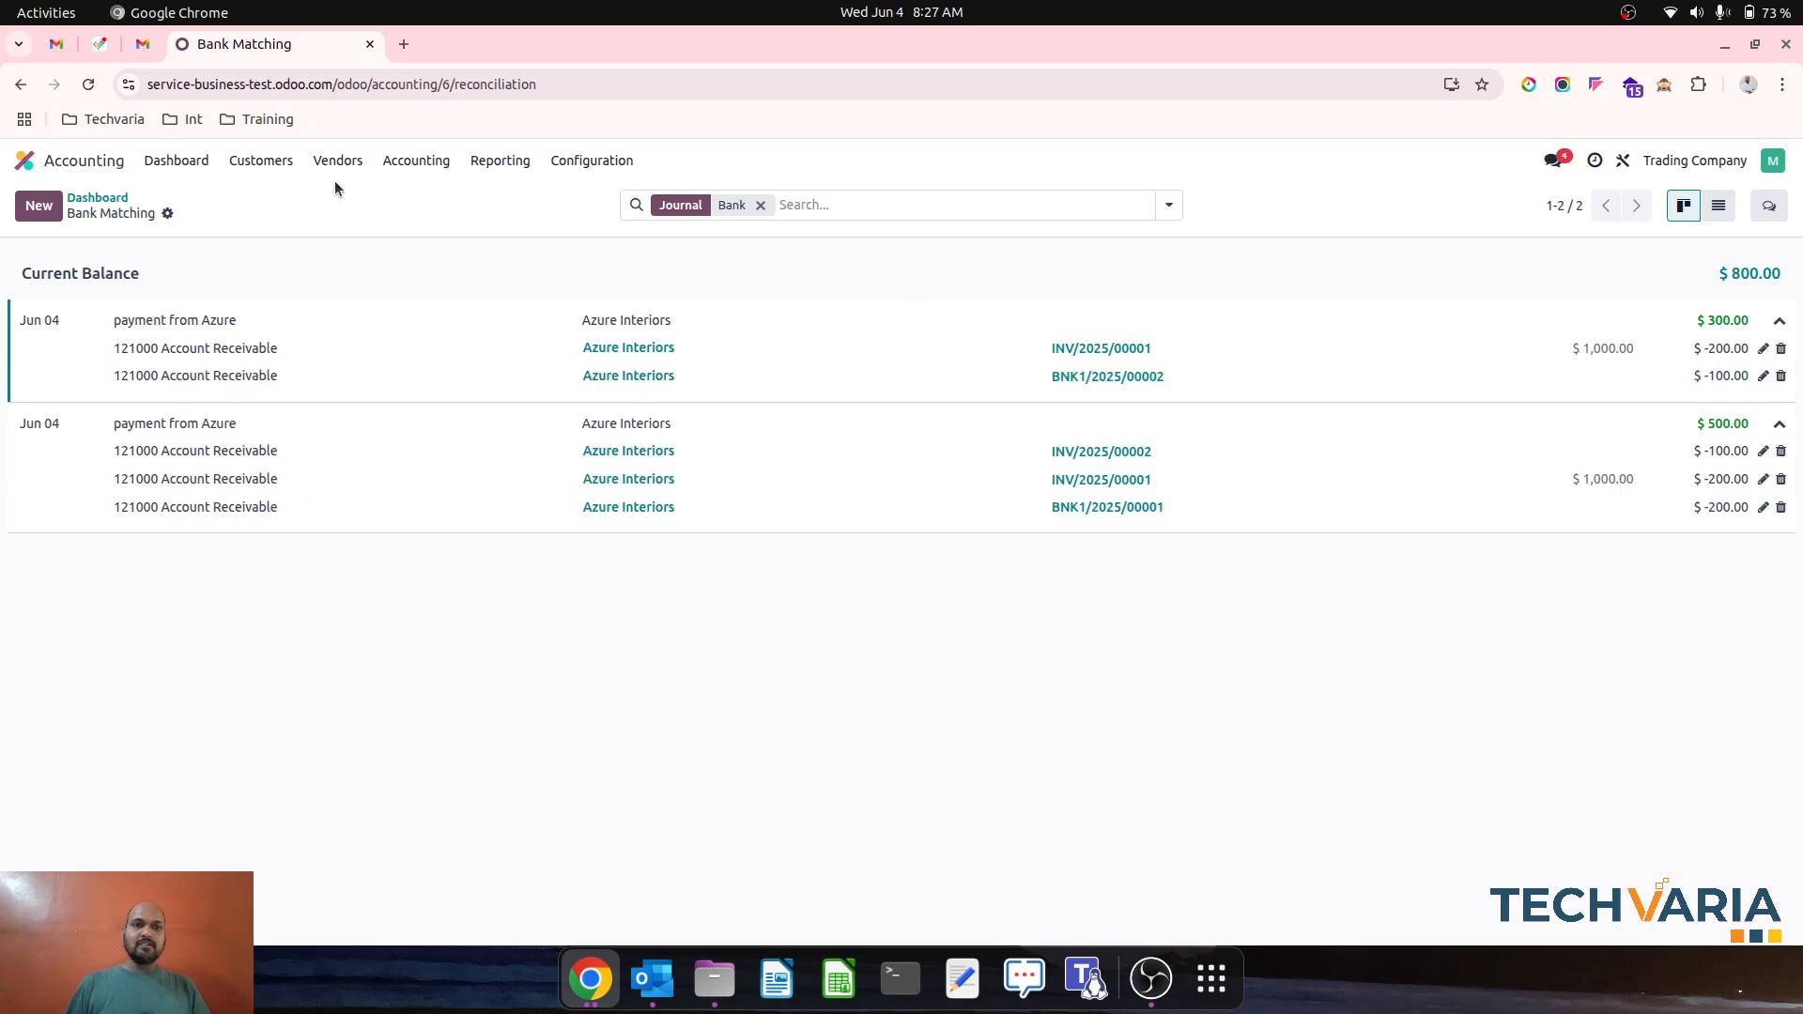
- From the Partner Ledger, open Azure Interiors' partner record and its Customer Statement
{"action": "left_click", "coordinate": [500, 162]}
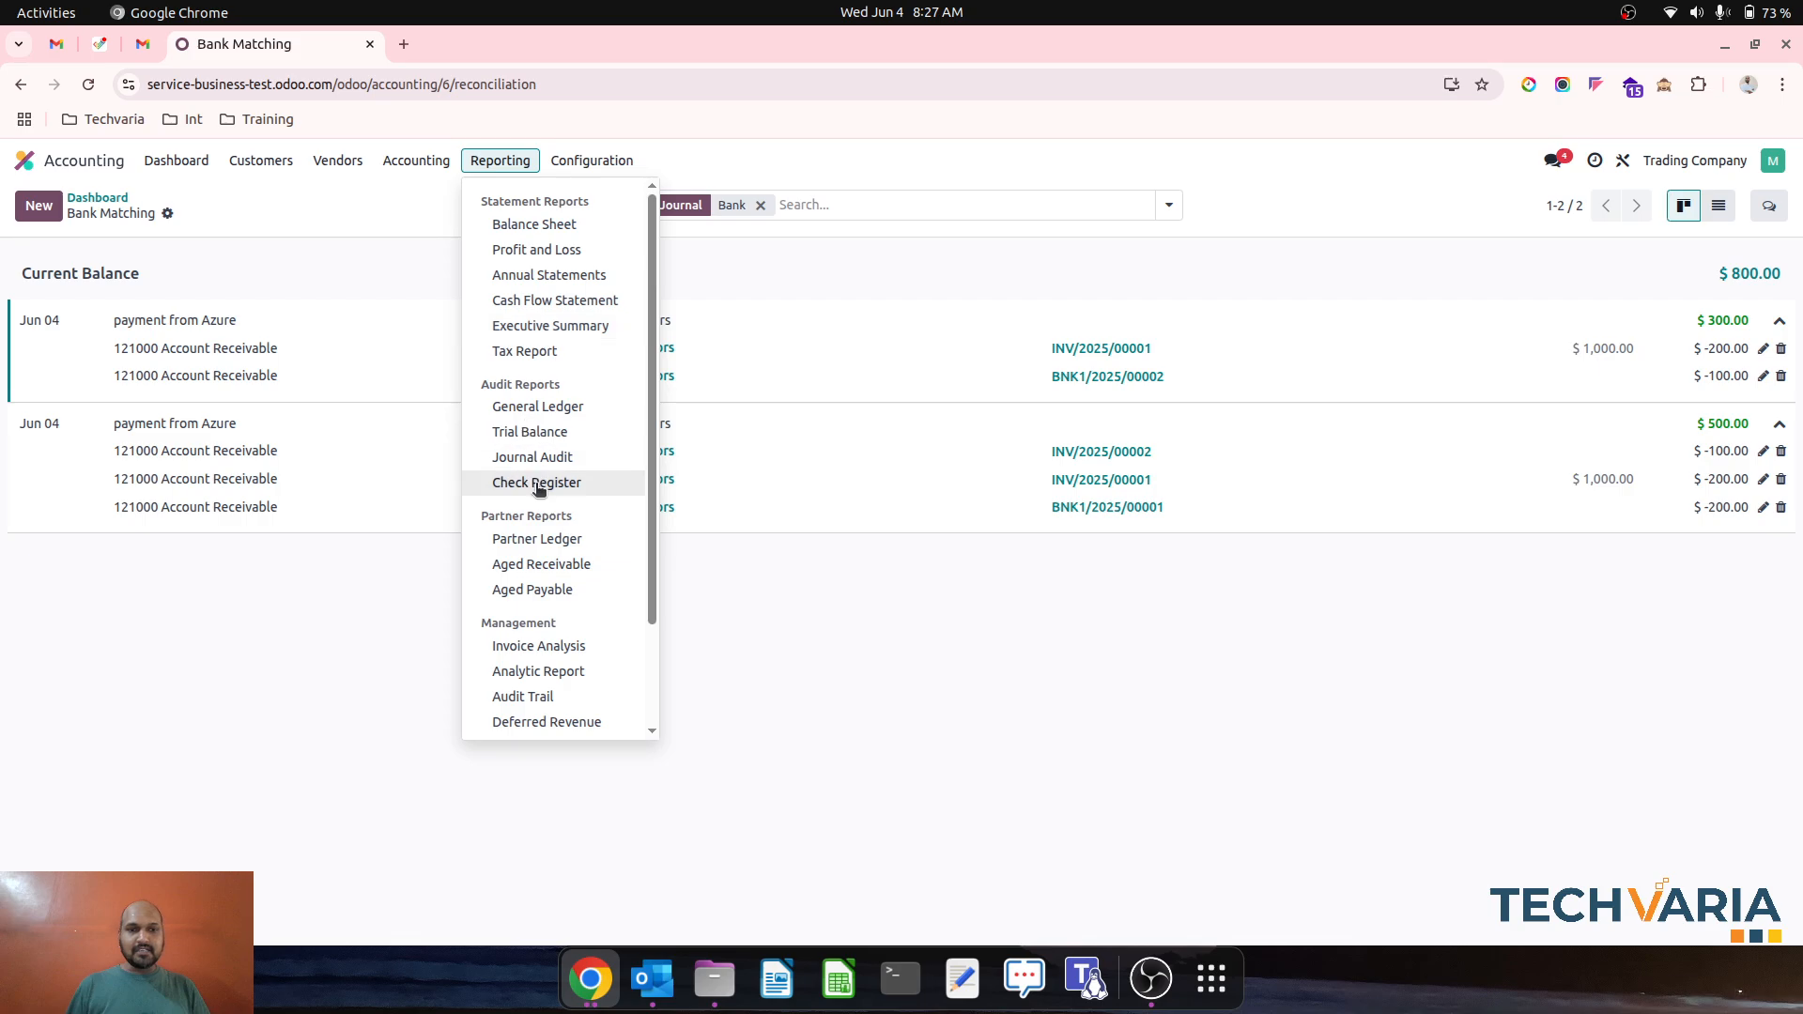
{"action": "left_click", "coordinate": [537, 539]}
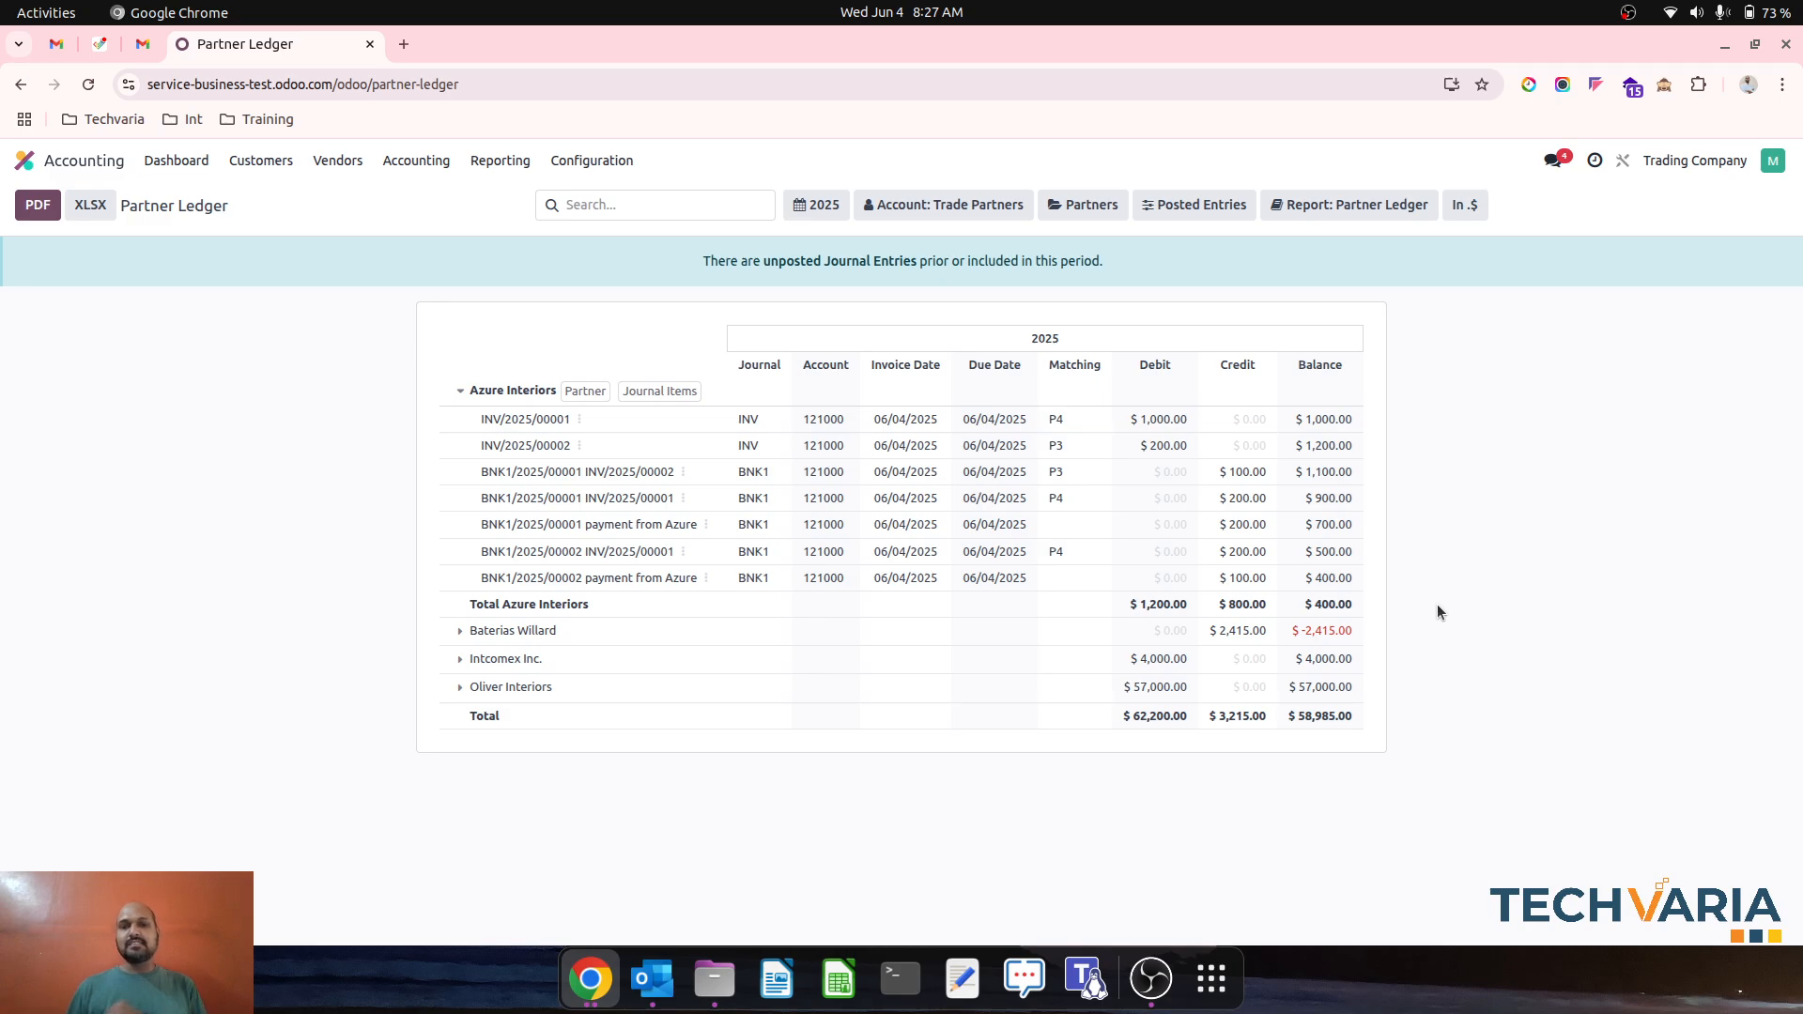
{"action": "left_click", "coordinate": [500, 162]}
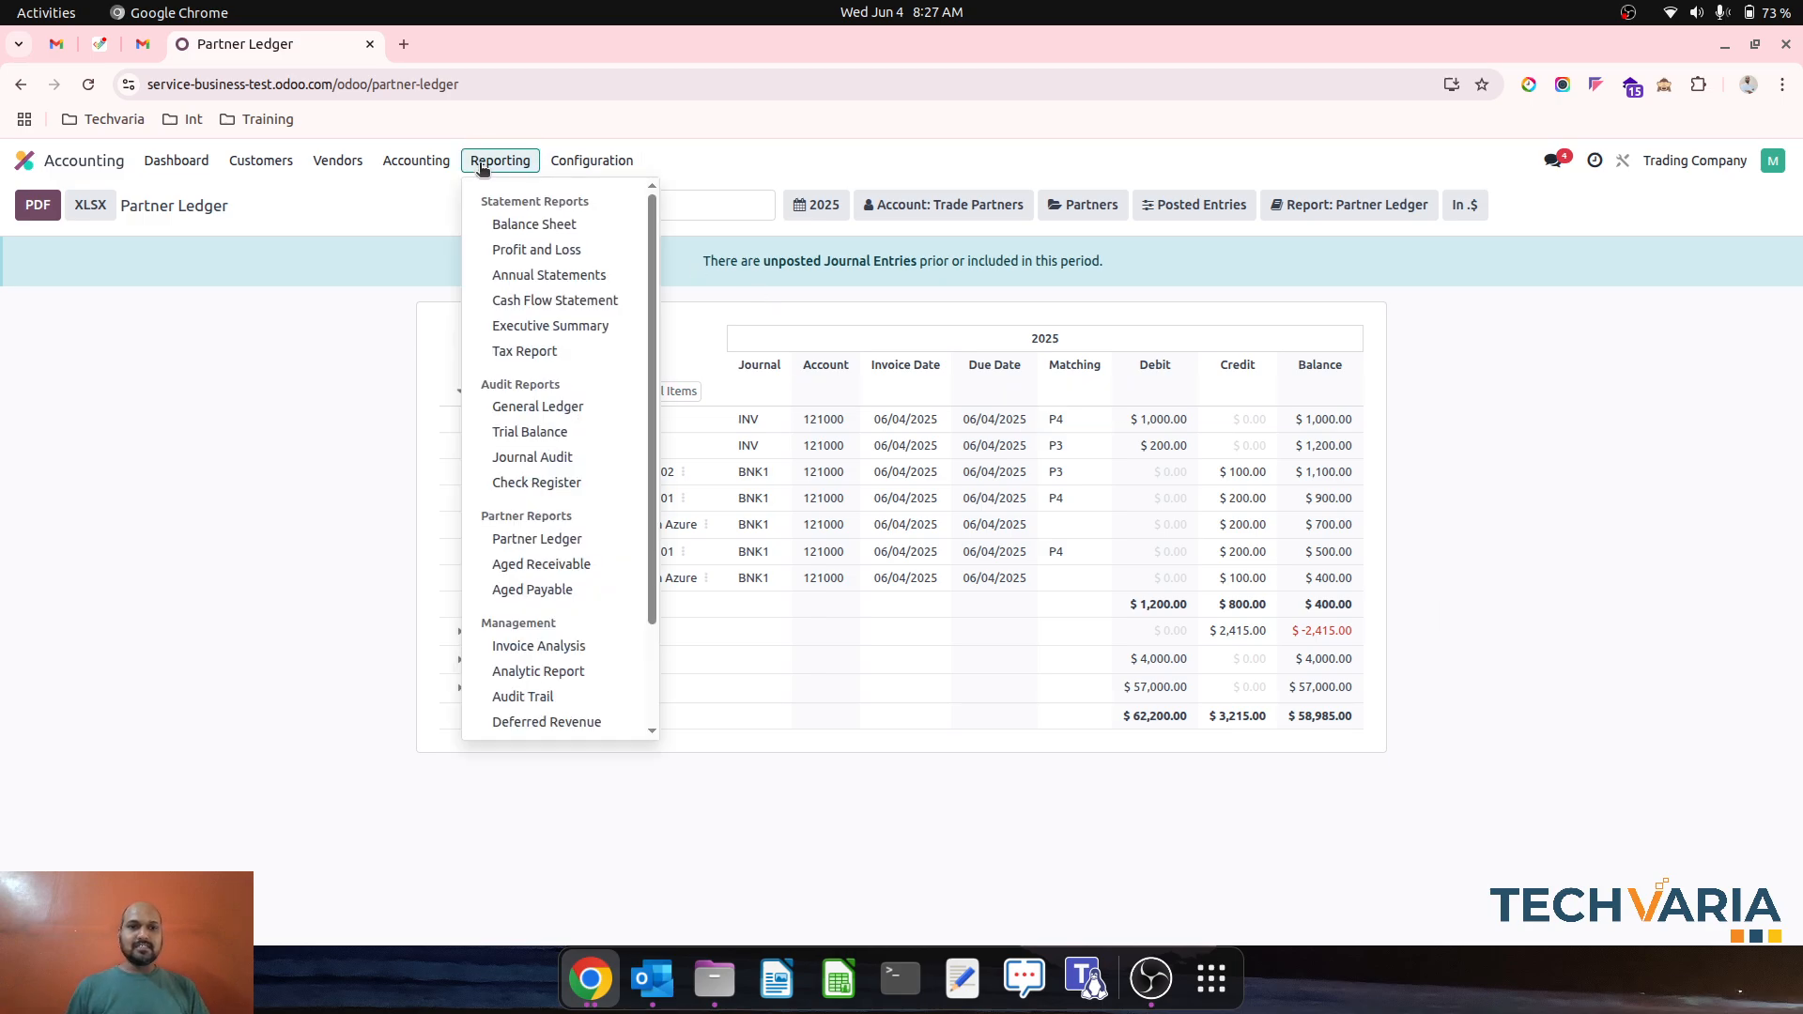
{"action": "left_click", "coordinate": [500, 160]}
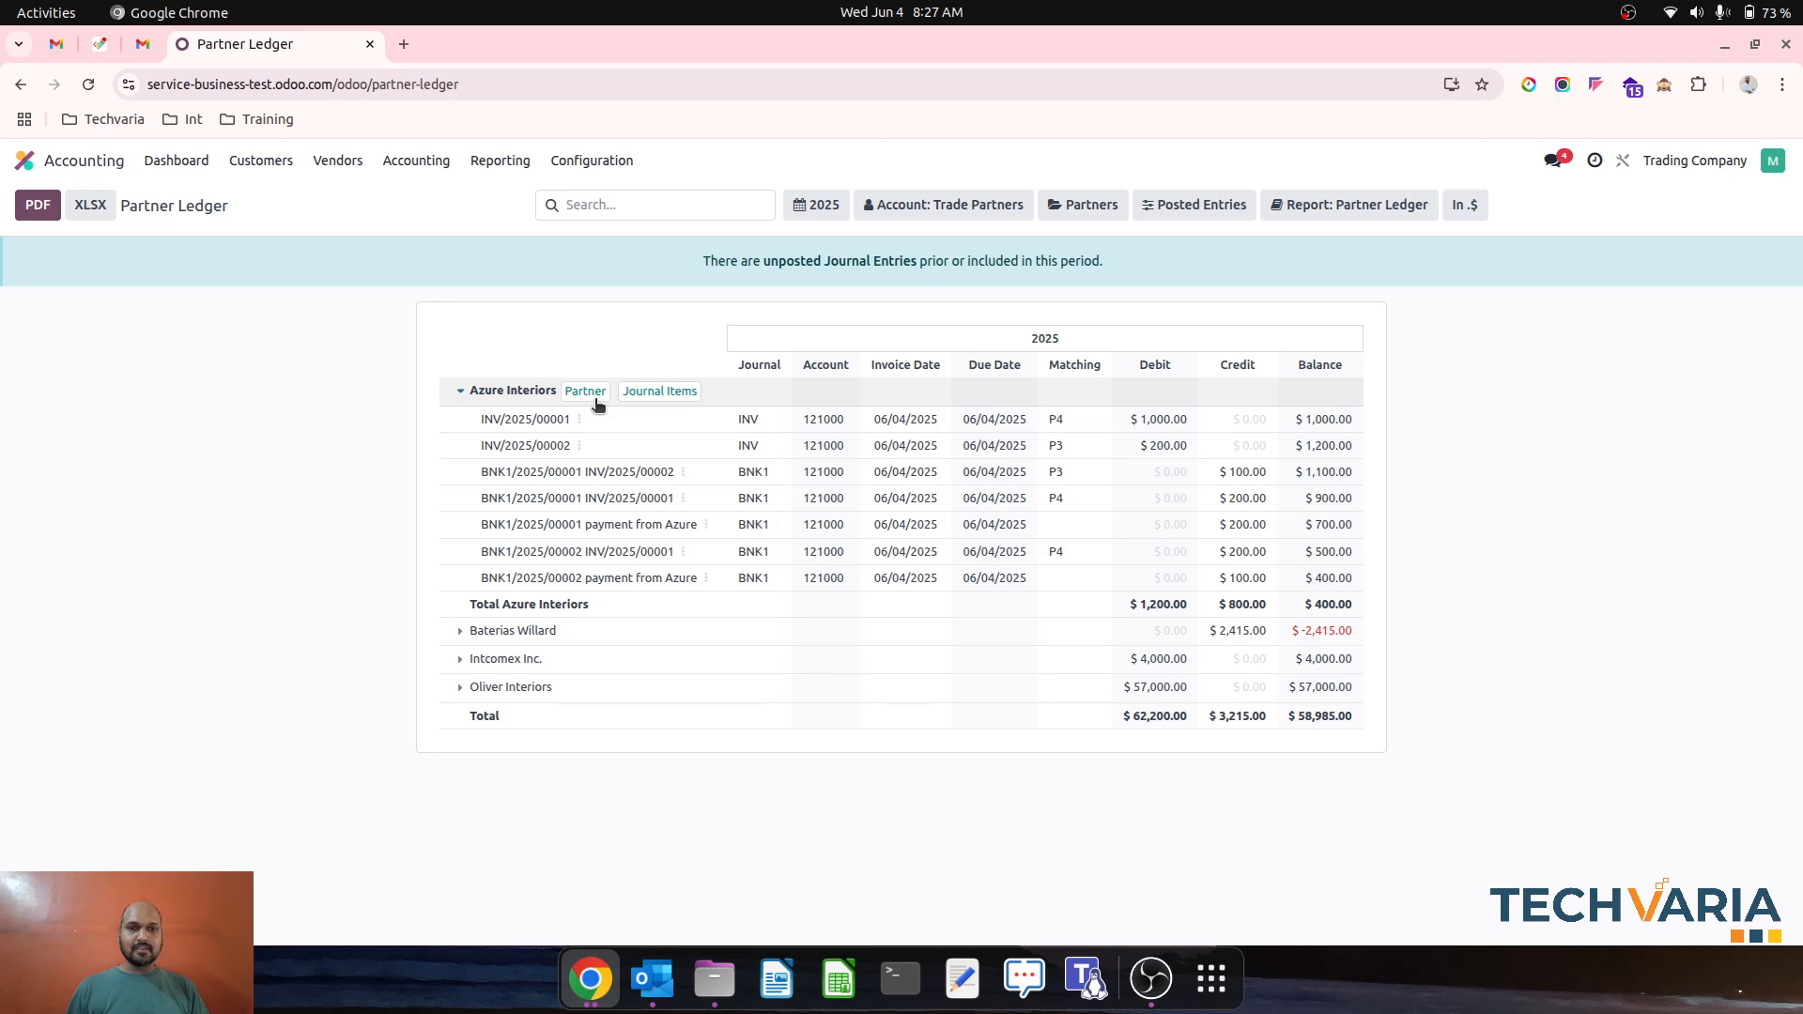
{"action": "left_click", "coordinate": [586, 390]}
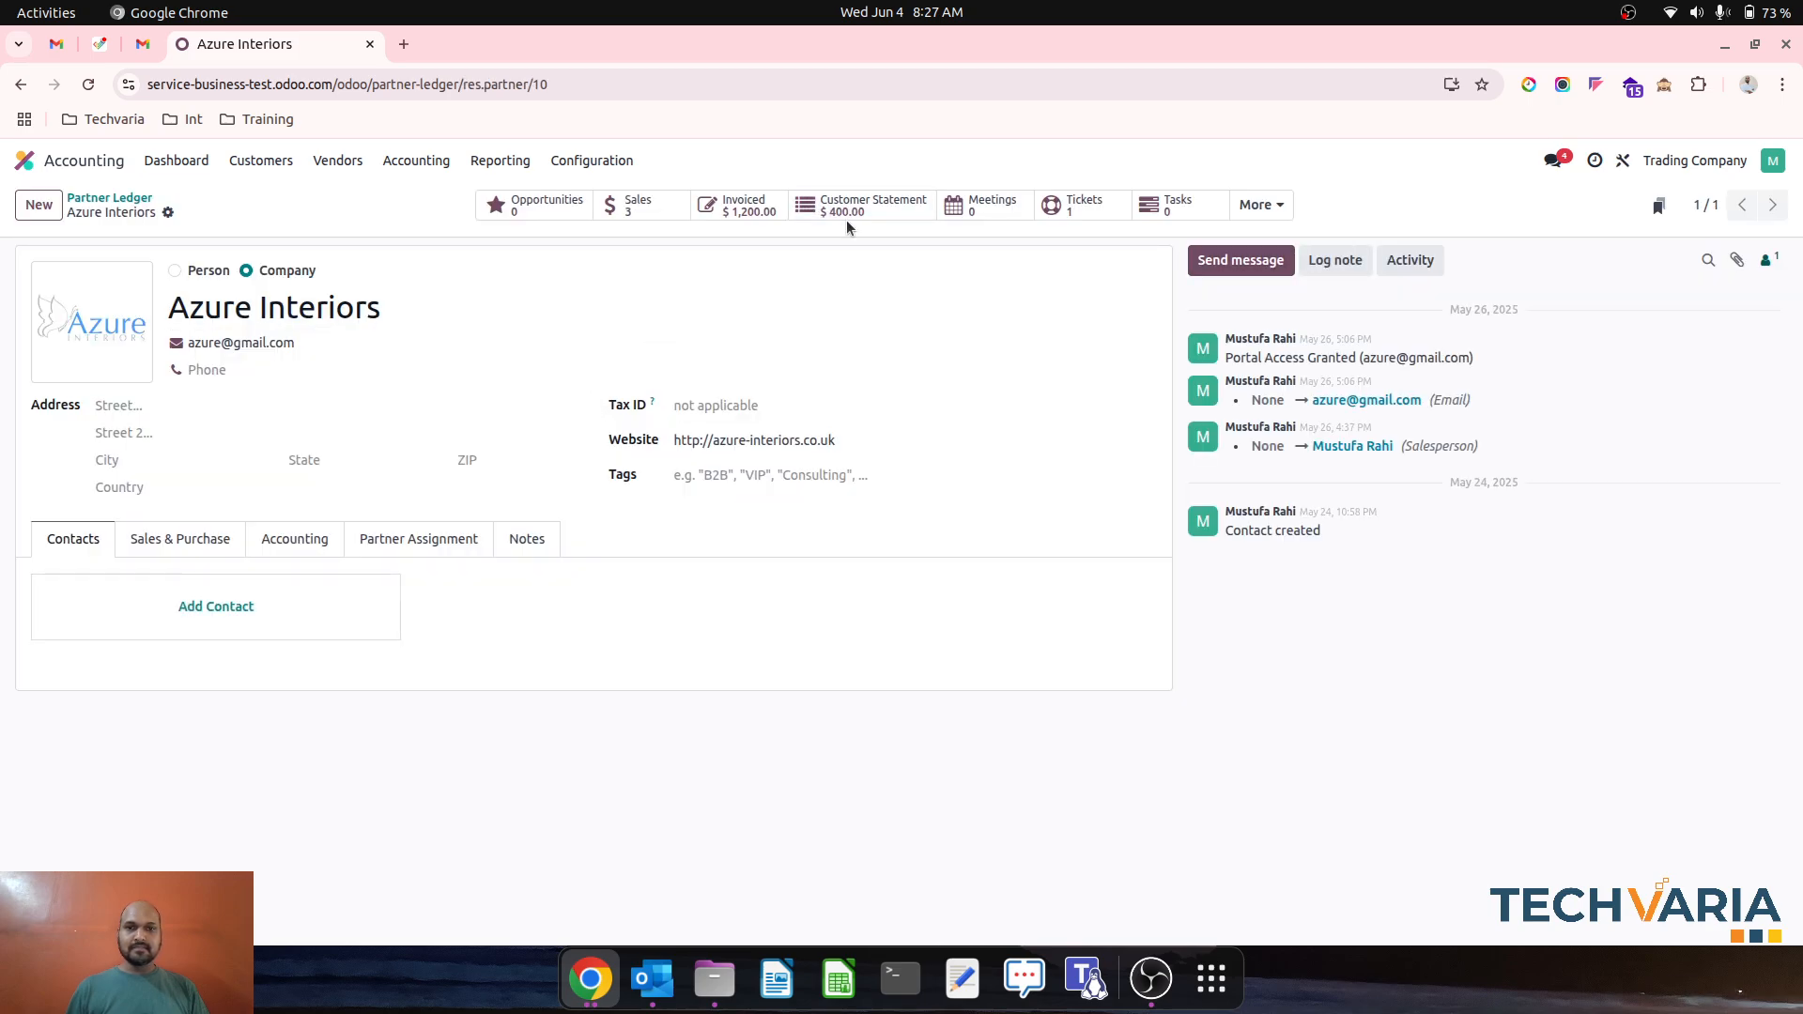
{"action": "left_click", "coordinate": [871, 204]}
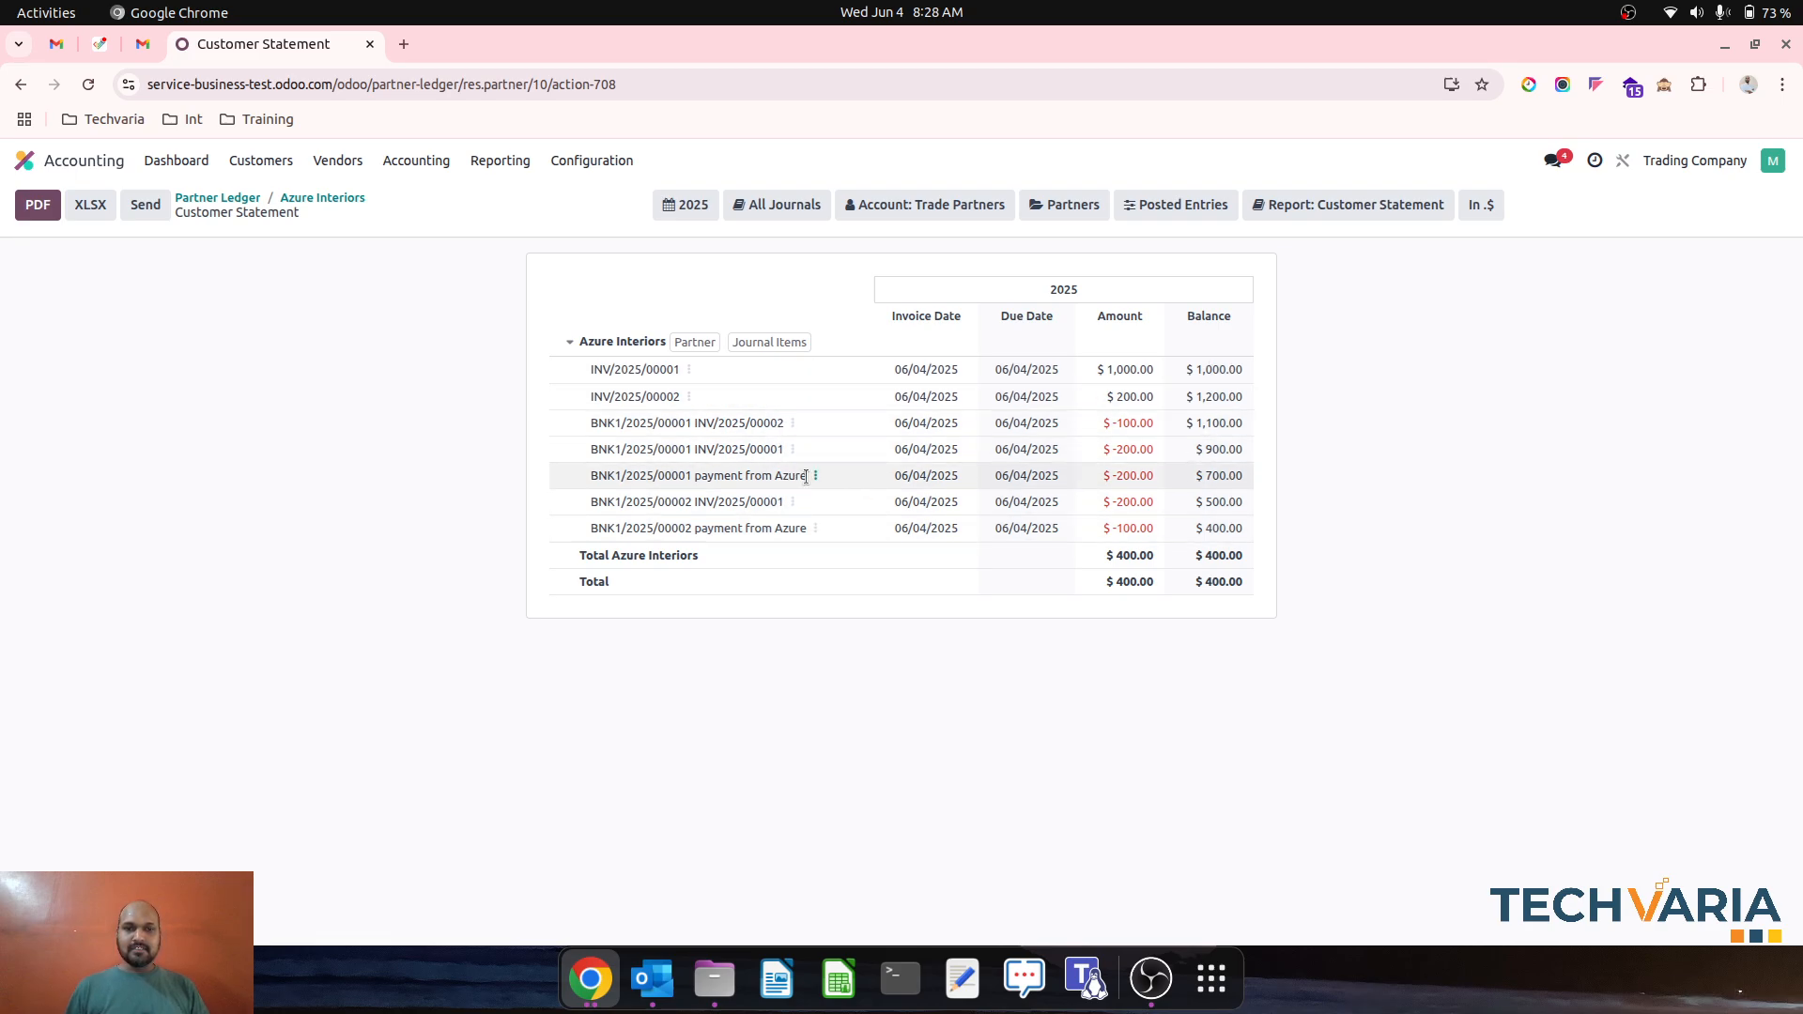
{"action": "mouse_move", "coordinate": [817, 518]}
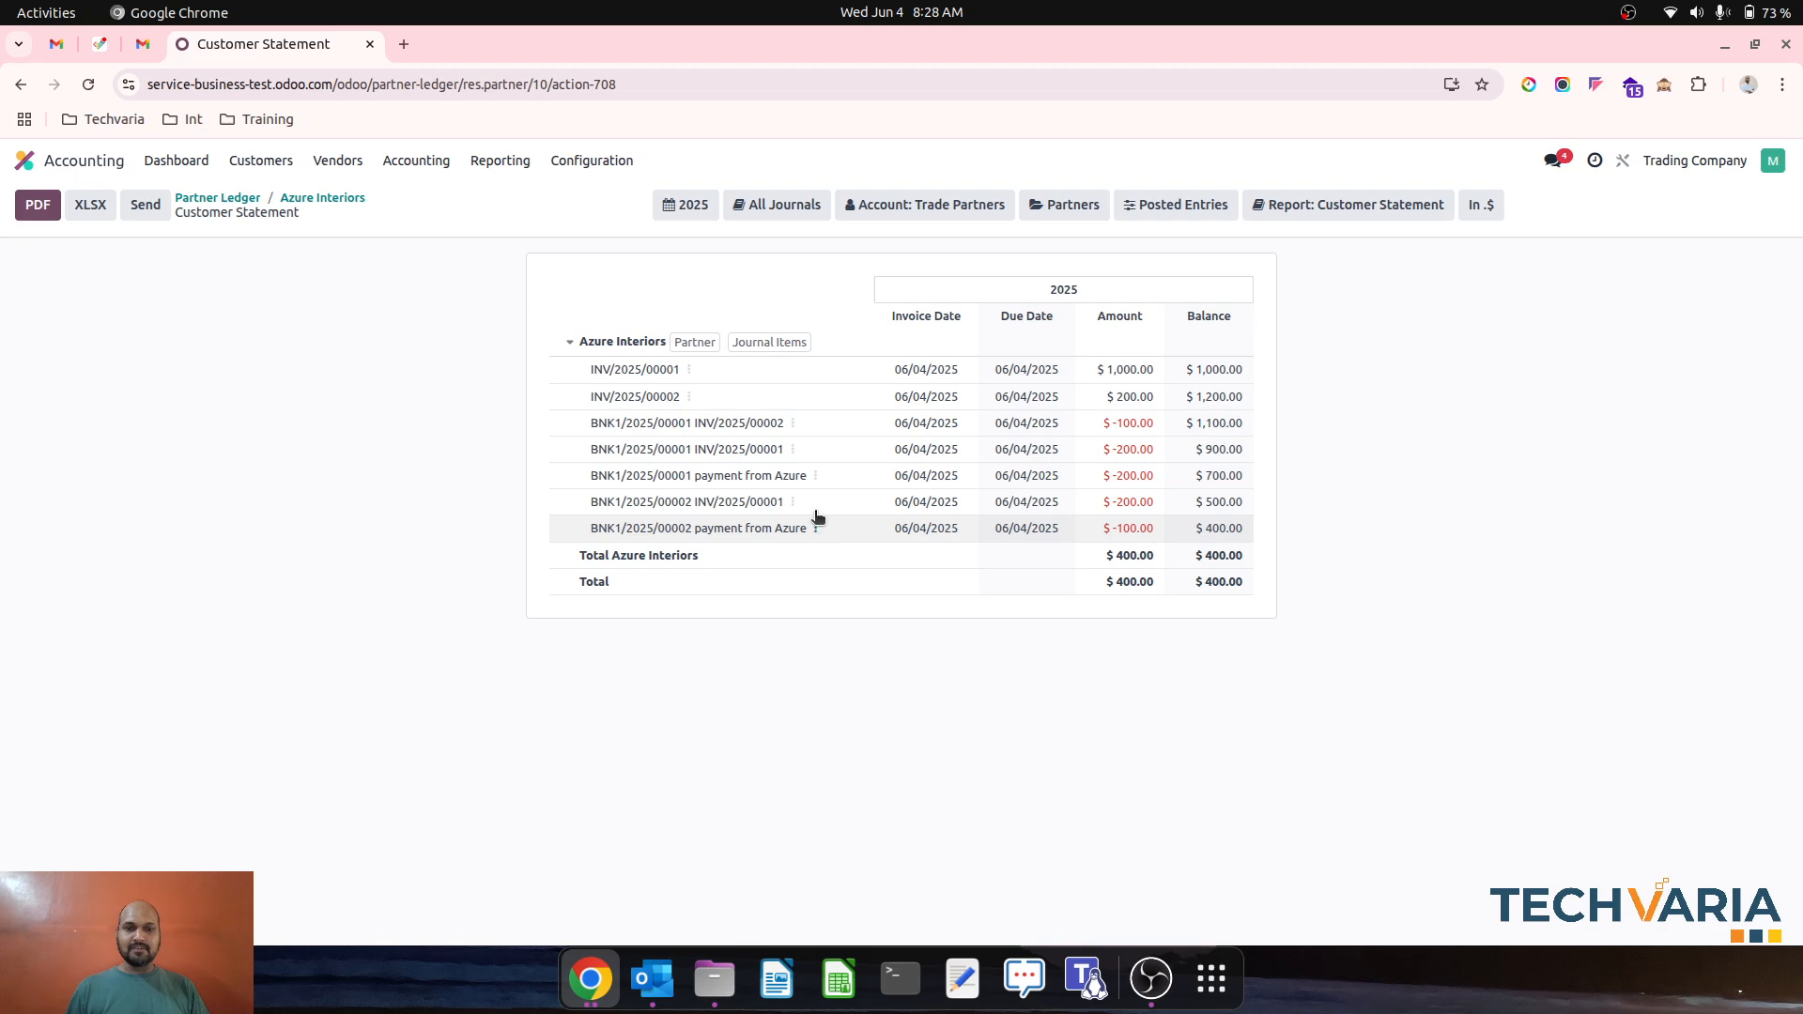
{"action": "mouse_move", "coordinate": [1416, 537]}
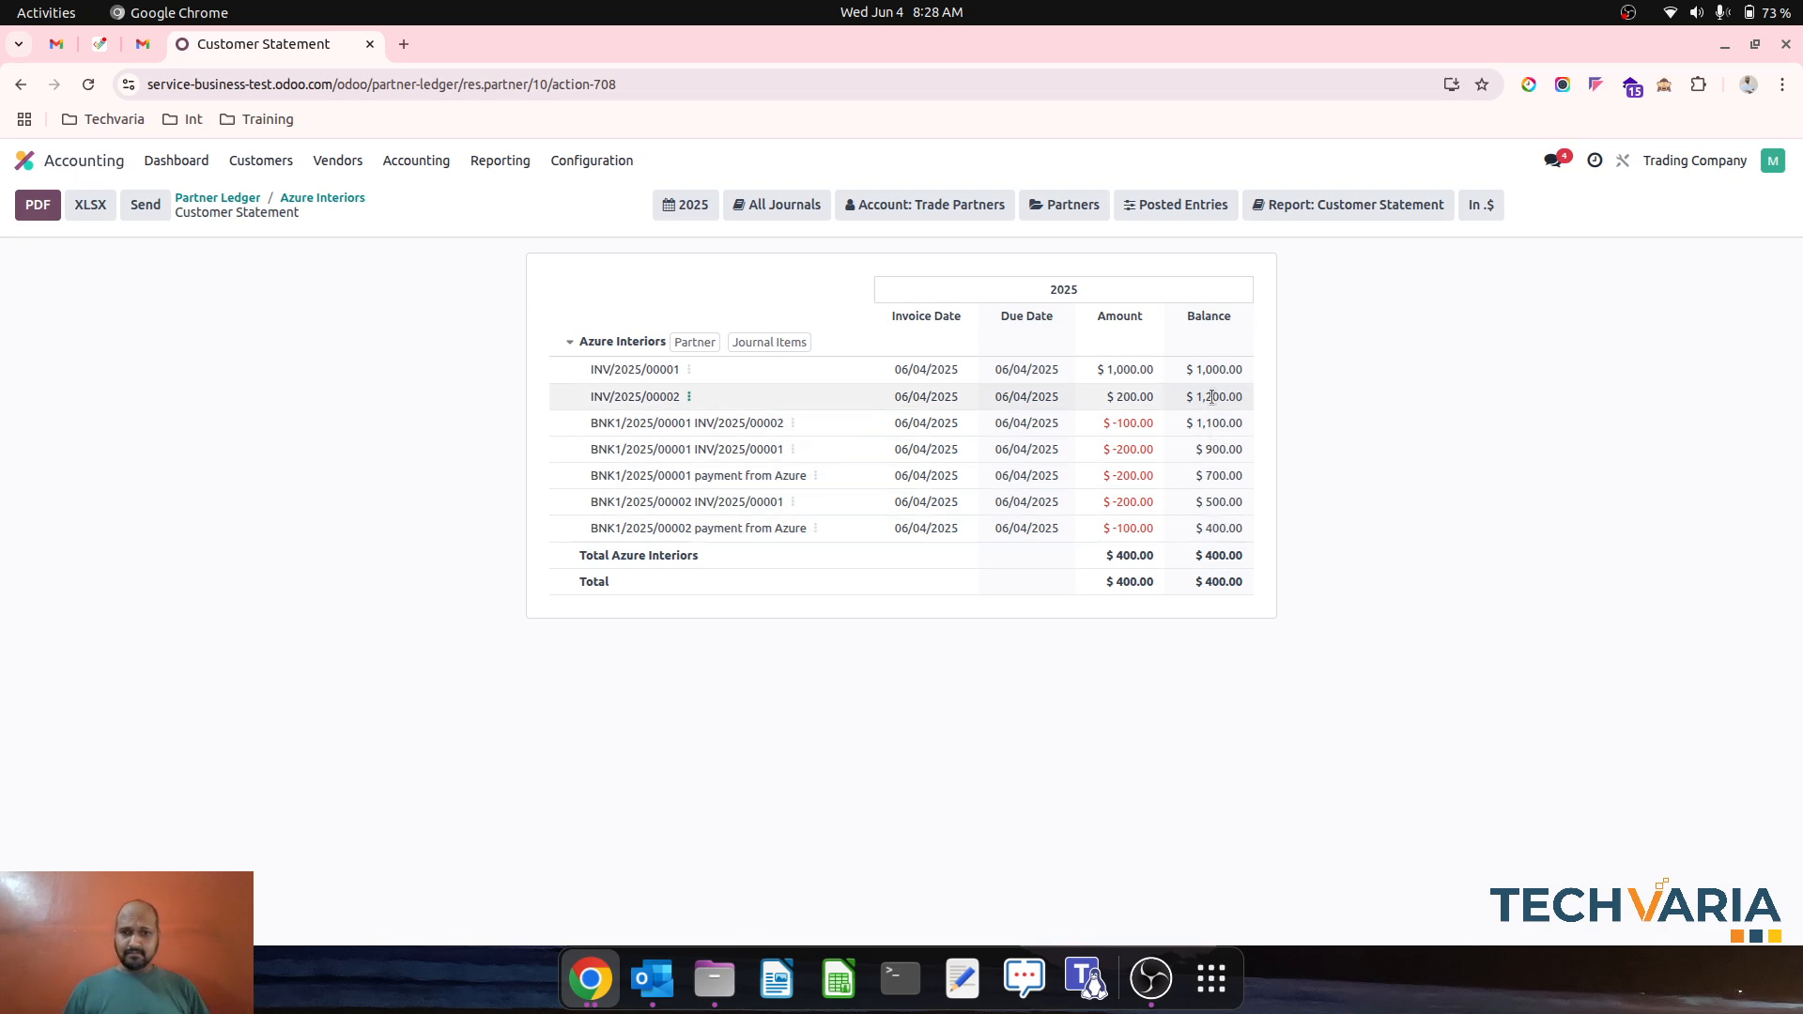
{"action": "mouse_move", "coordinate": [1276, 562]}
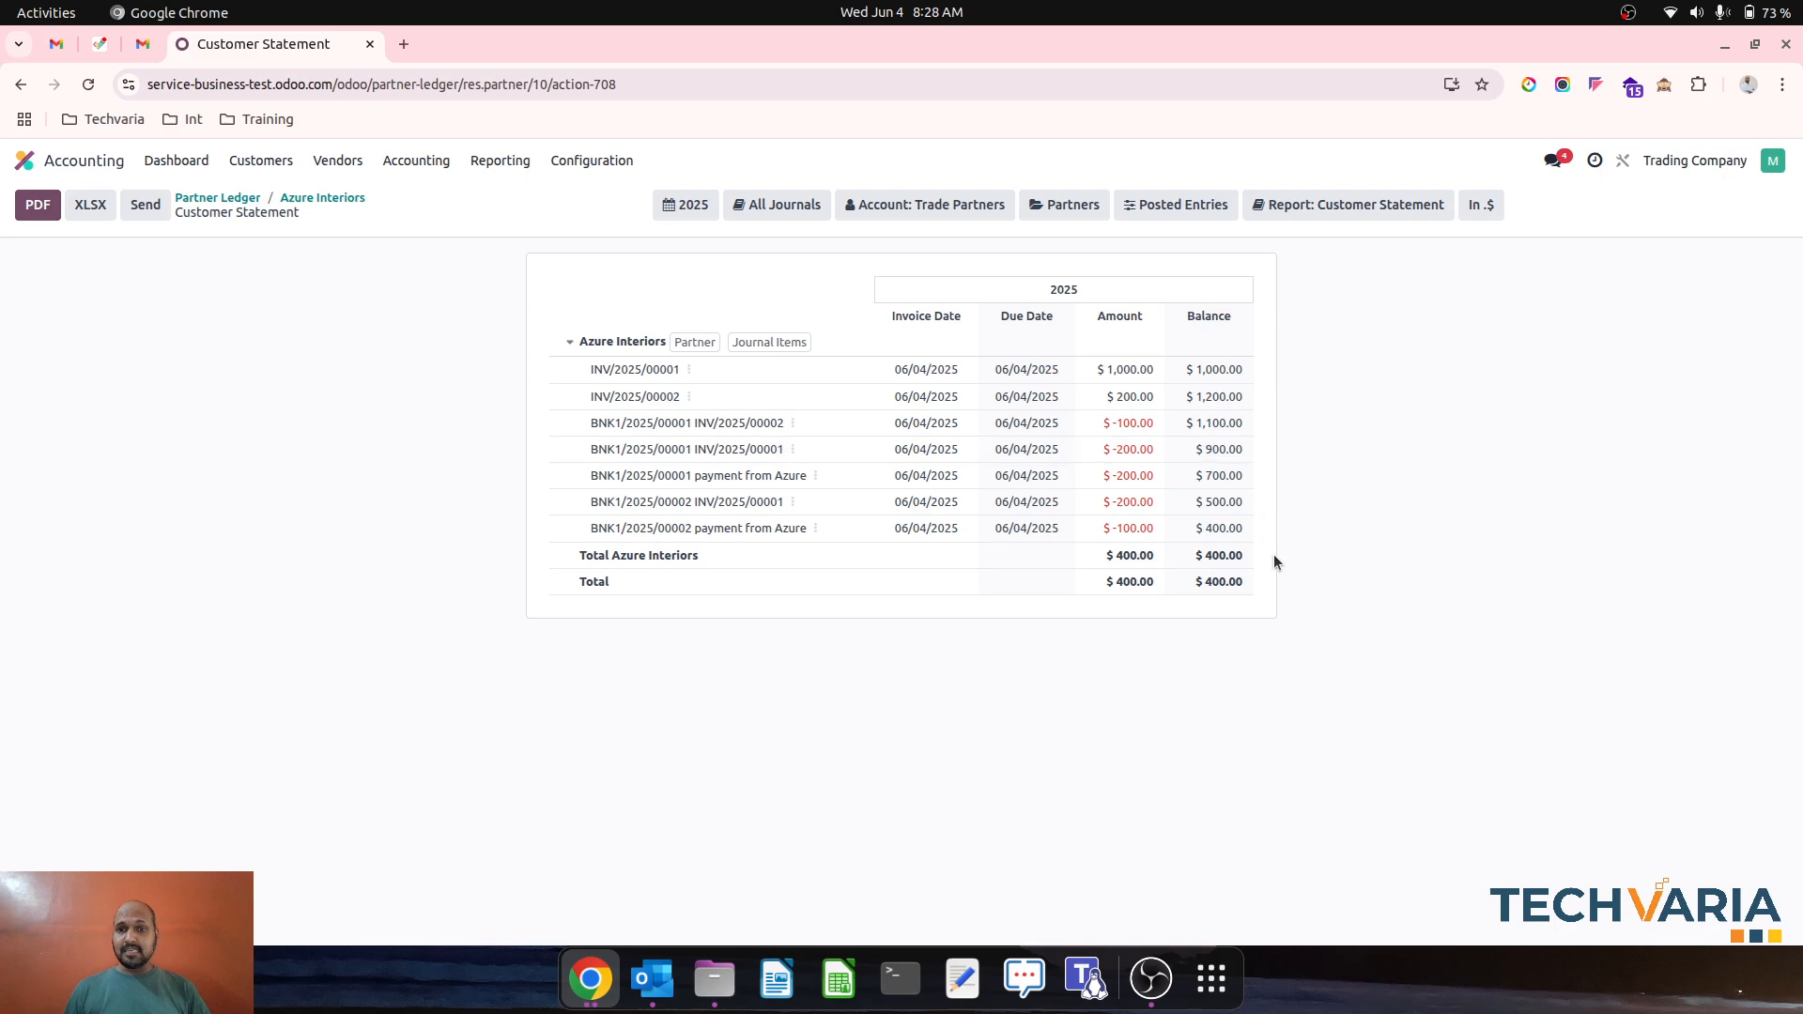
{"action": "mouse_move", "coordinate": [1055, 310]}
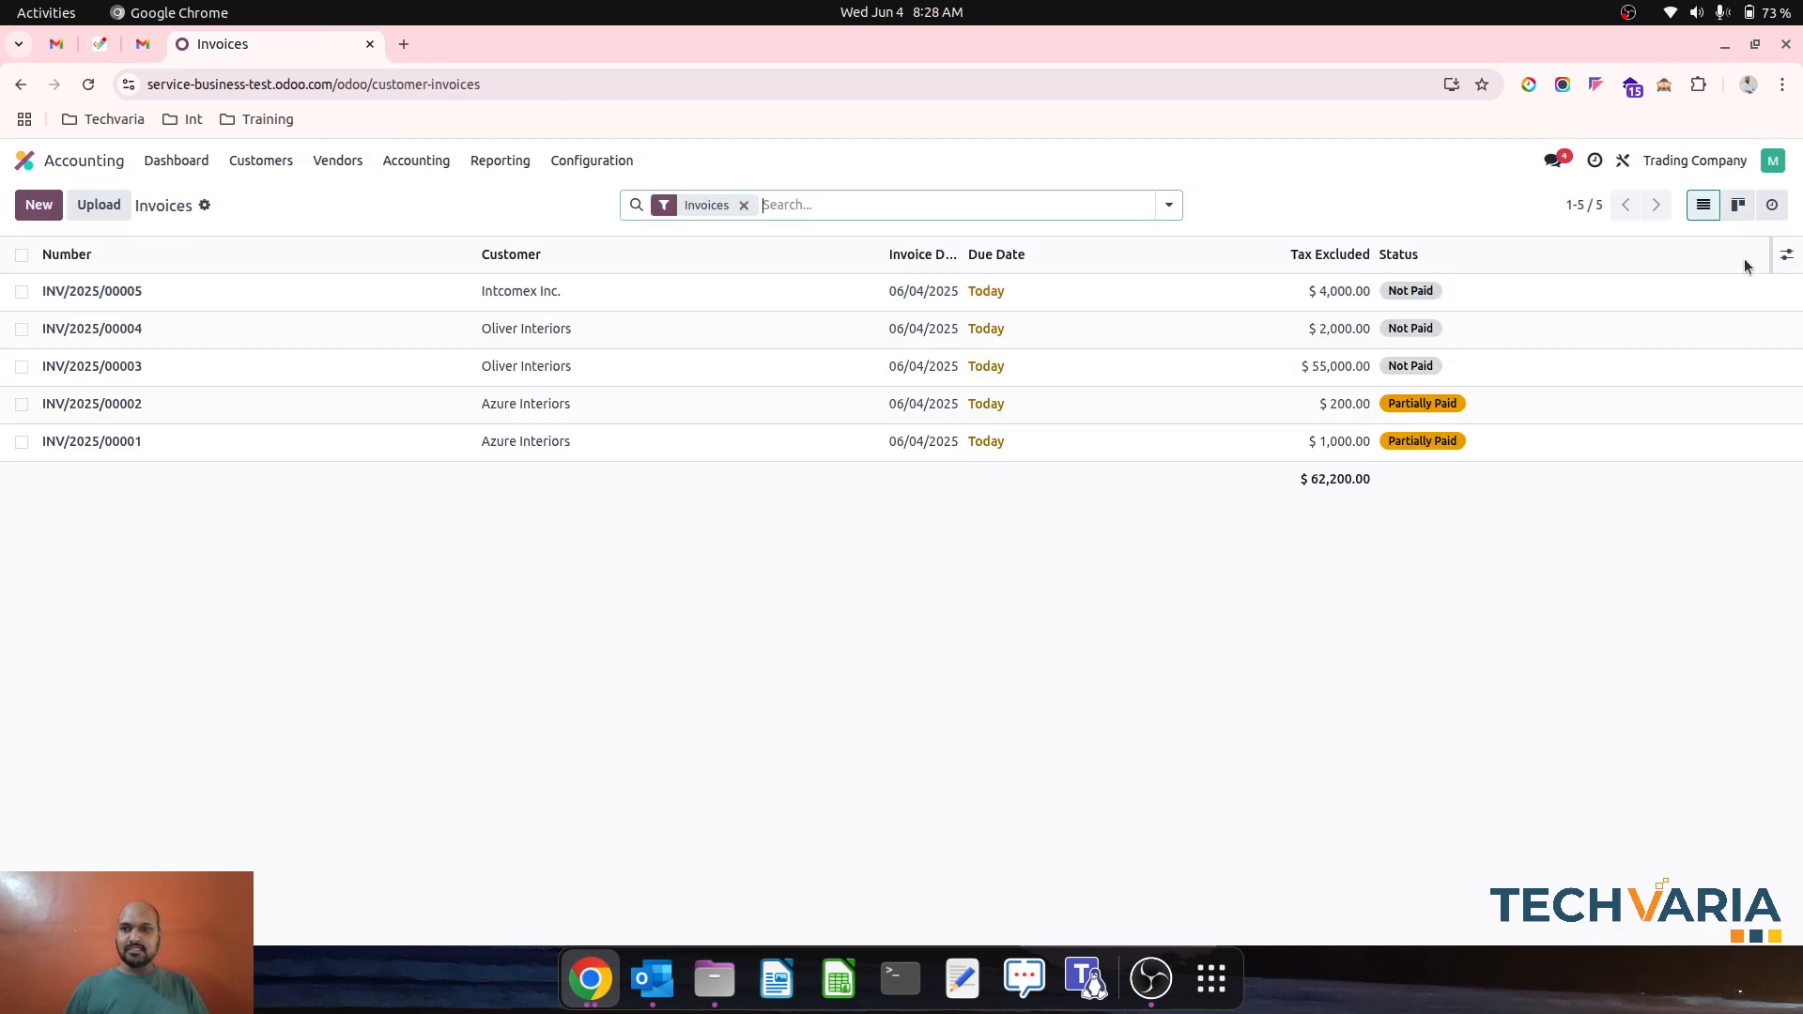
- Adjust the invoice list columns and open invoice INV/2025/00001 for Azure Interiors
{"action": "left_click", "coordinate": [1786, 256]}
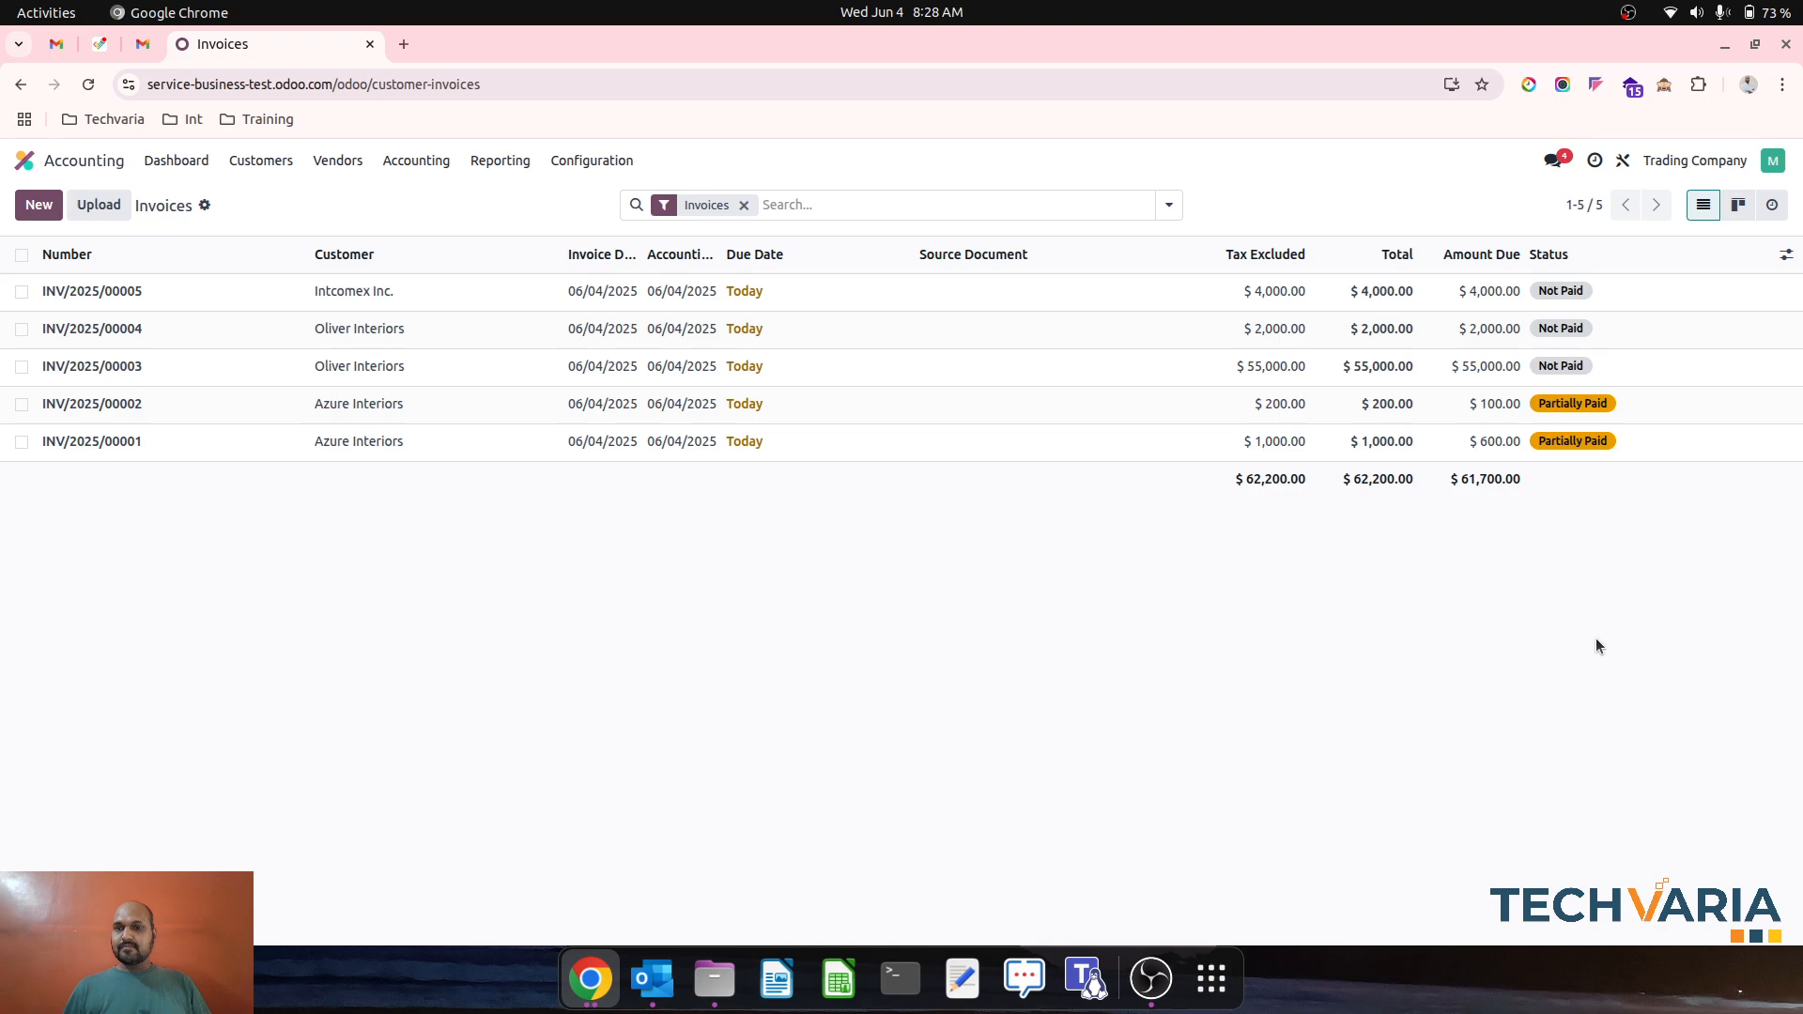
{"action": "mouse_move", "coordinate": [1589, 415]}
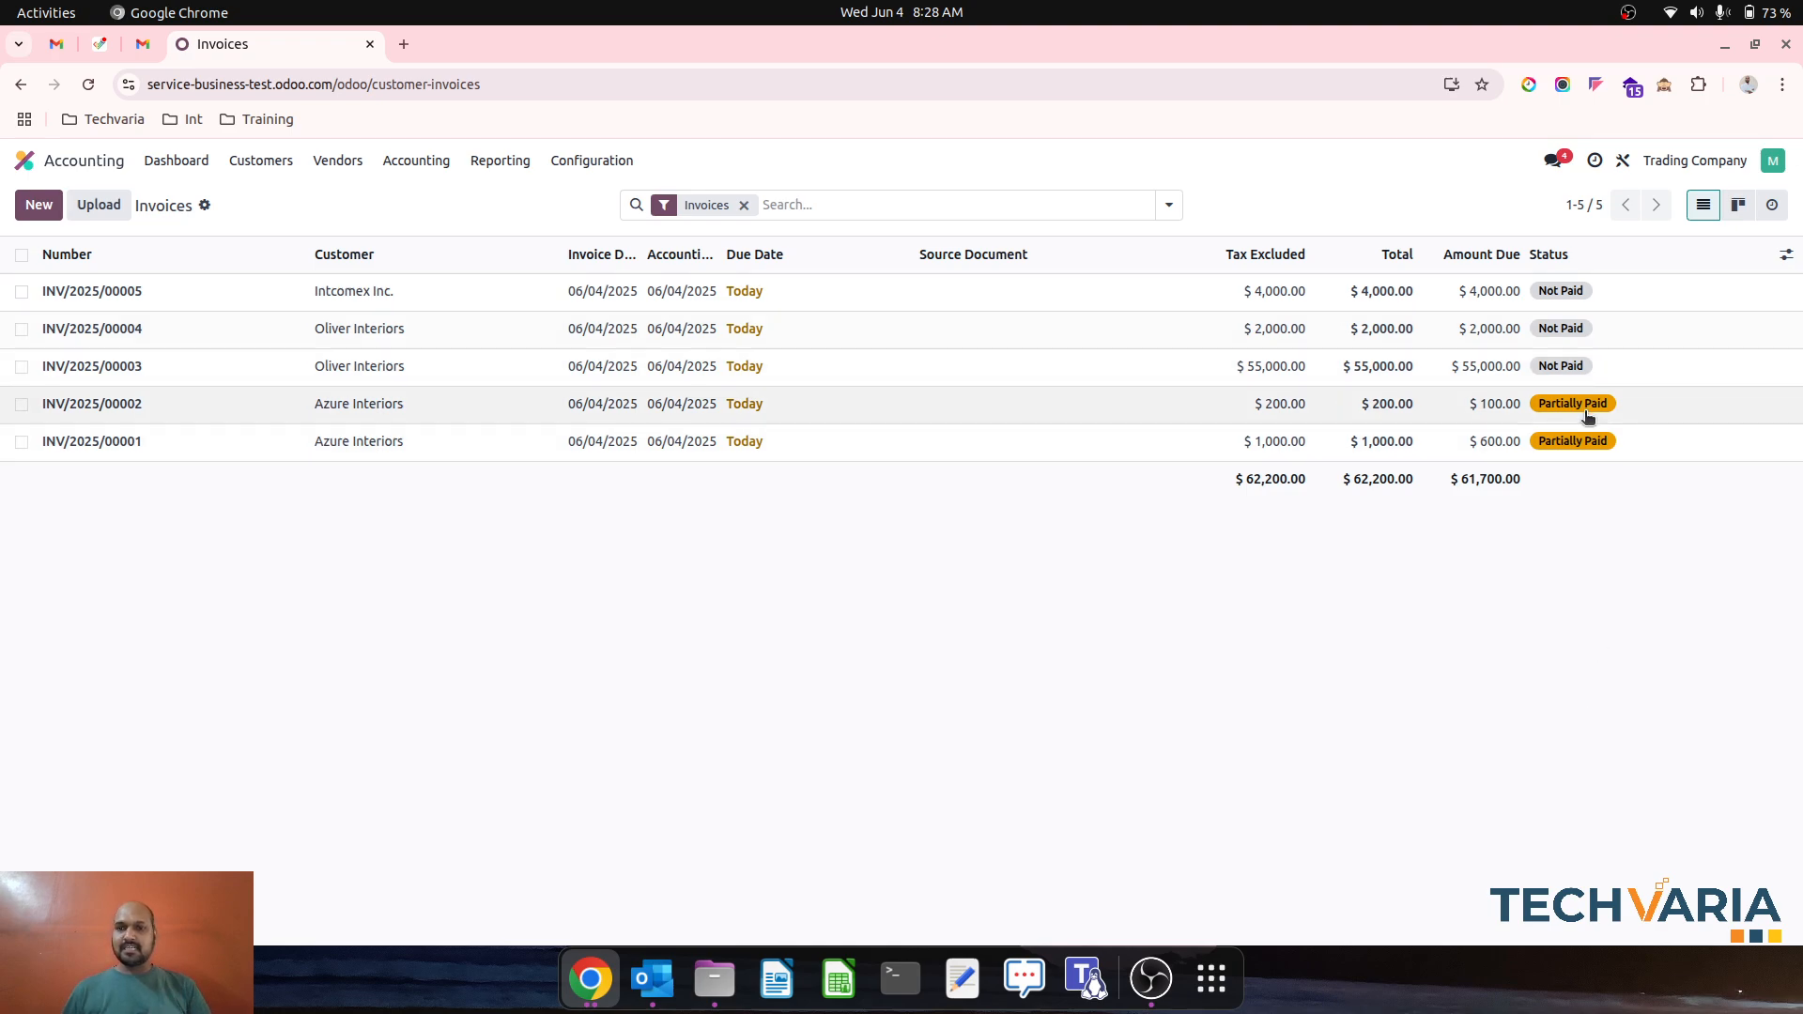
{"action": "mouse_move", "coordinate": [1425, 447]}
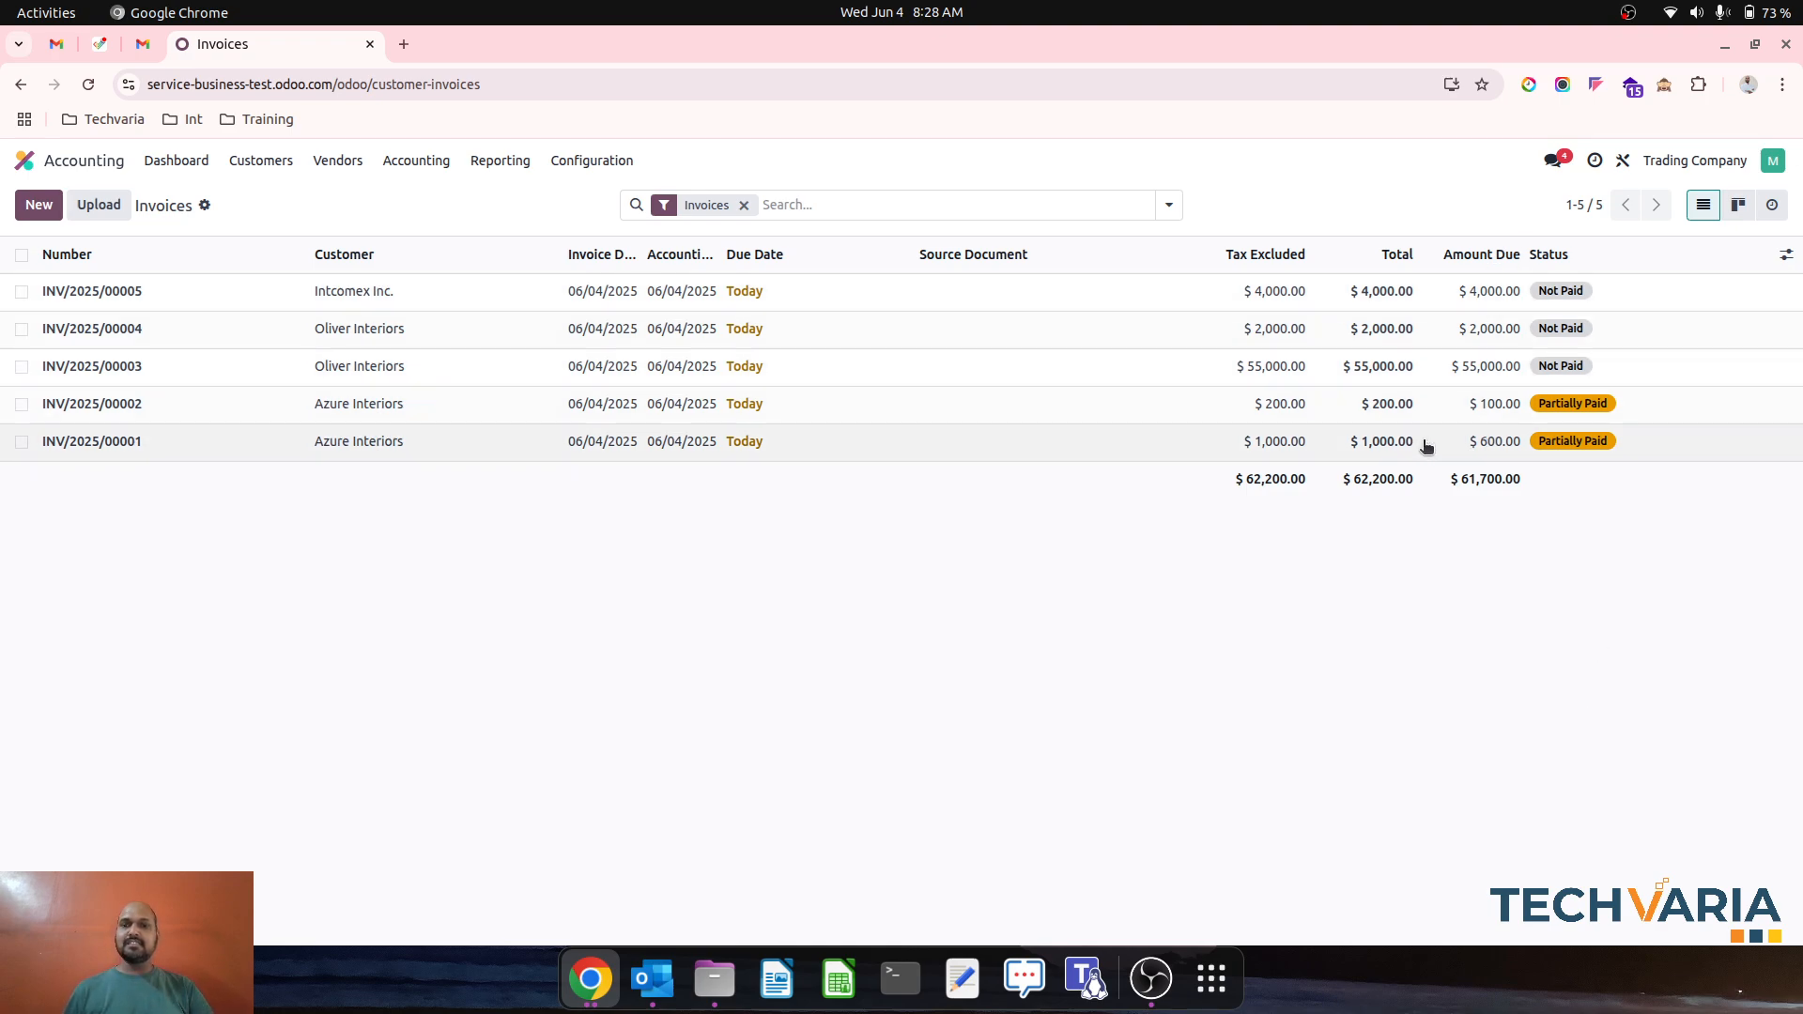
{"action": "mouse_move", "coordinate": [1386, 456]}
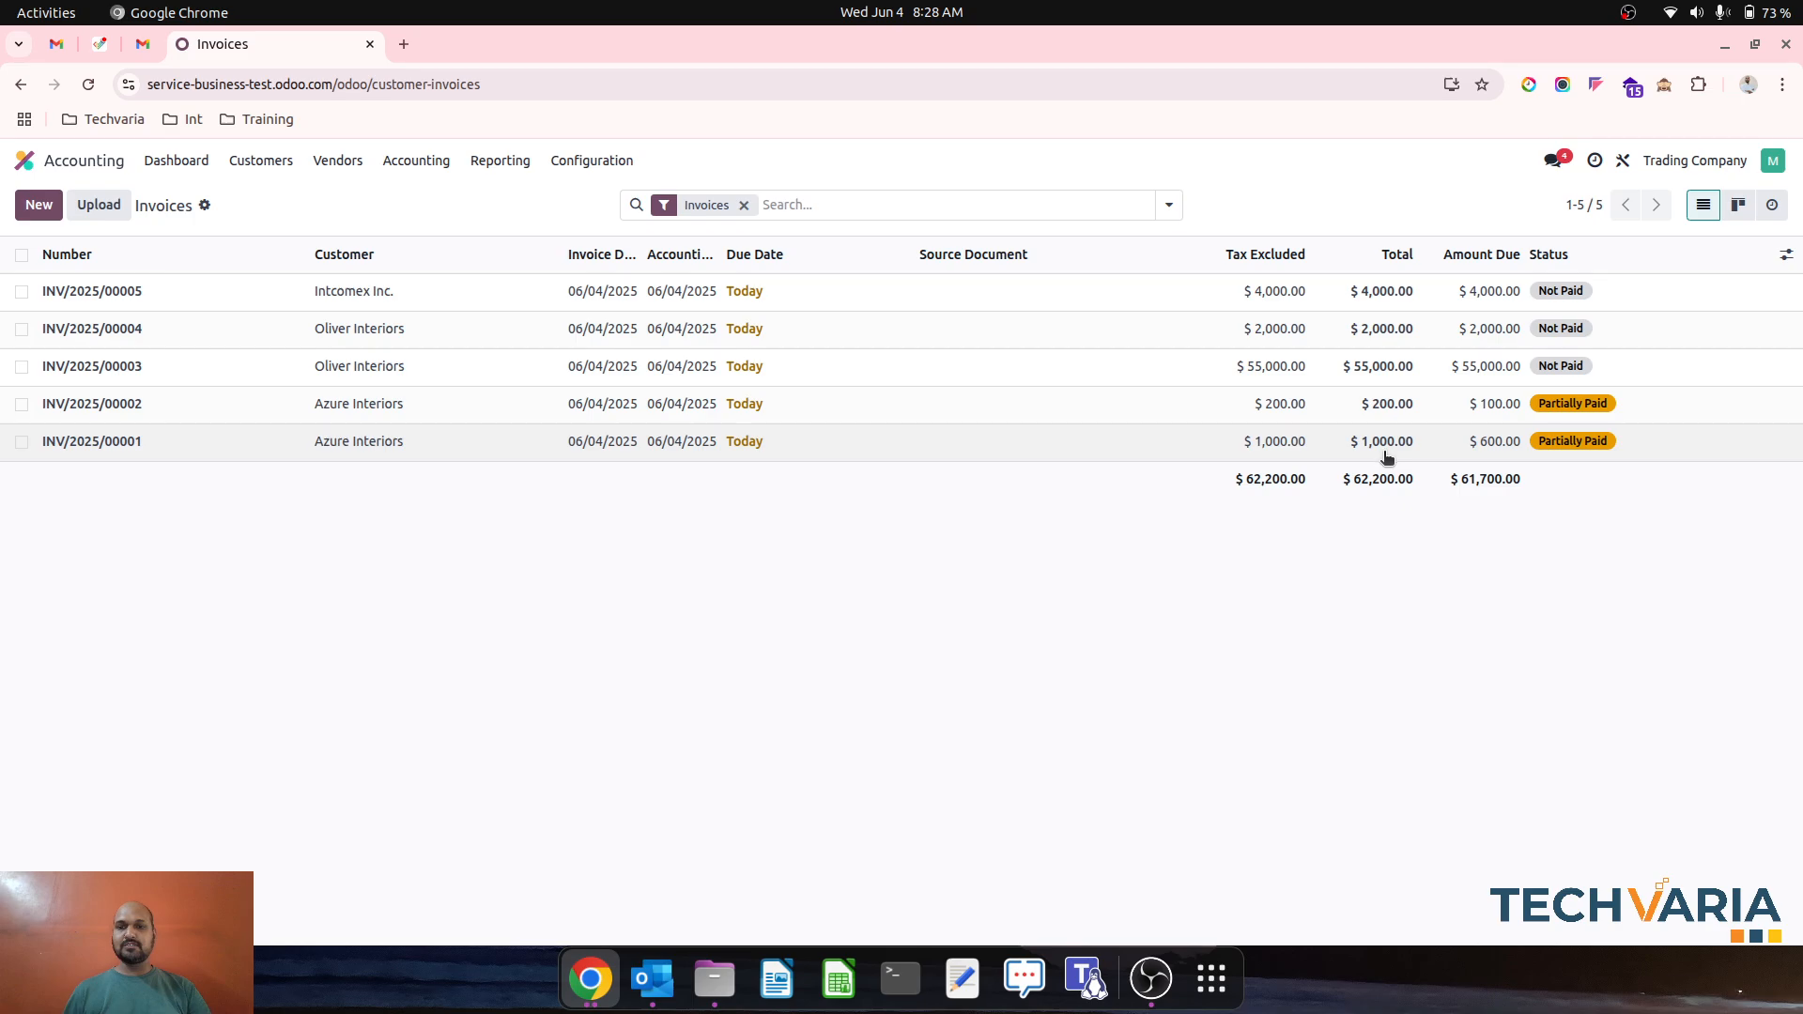
{"action": "mouse_move", "coordinate": [1499, 442]}
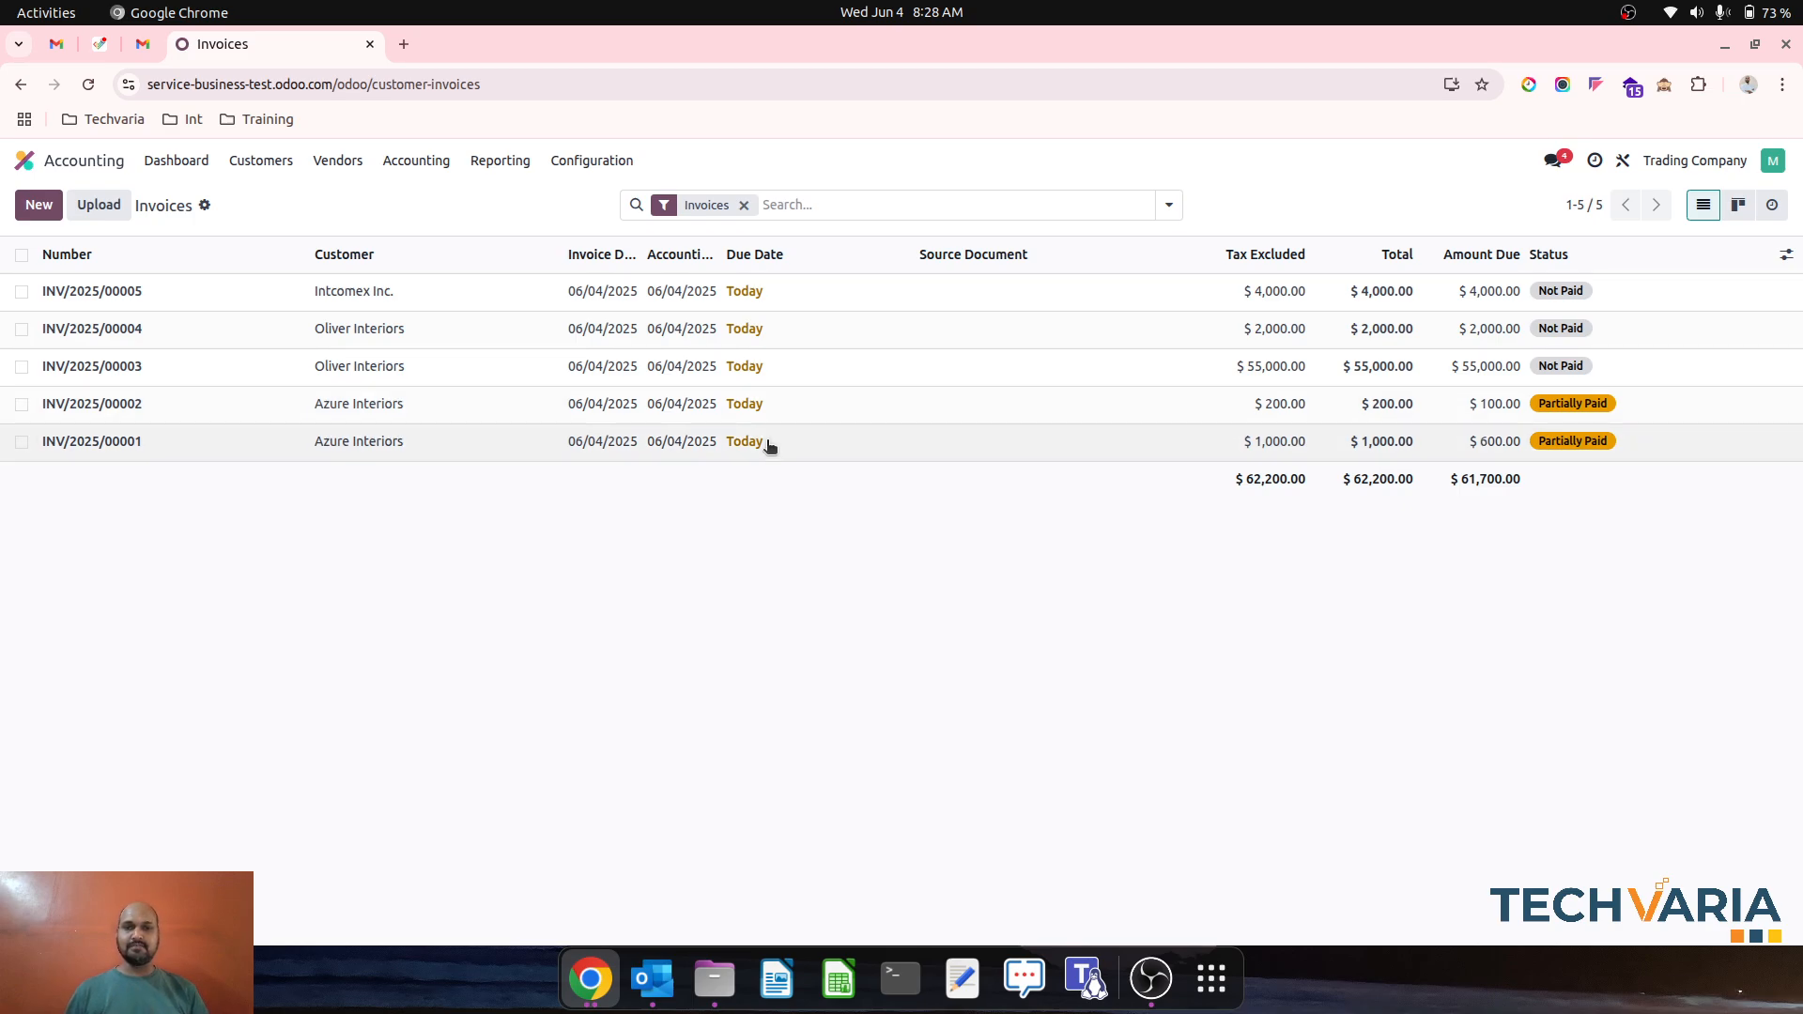
{"action": "left_click", "coordinate": [90, 442]}
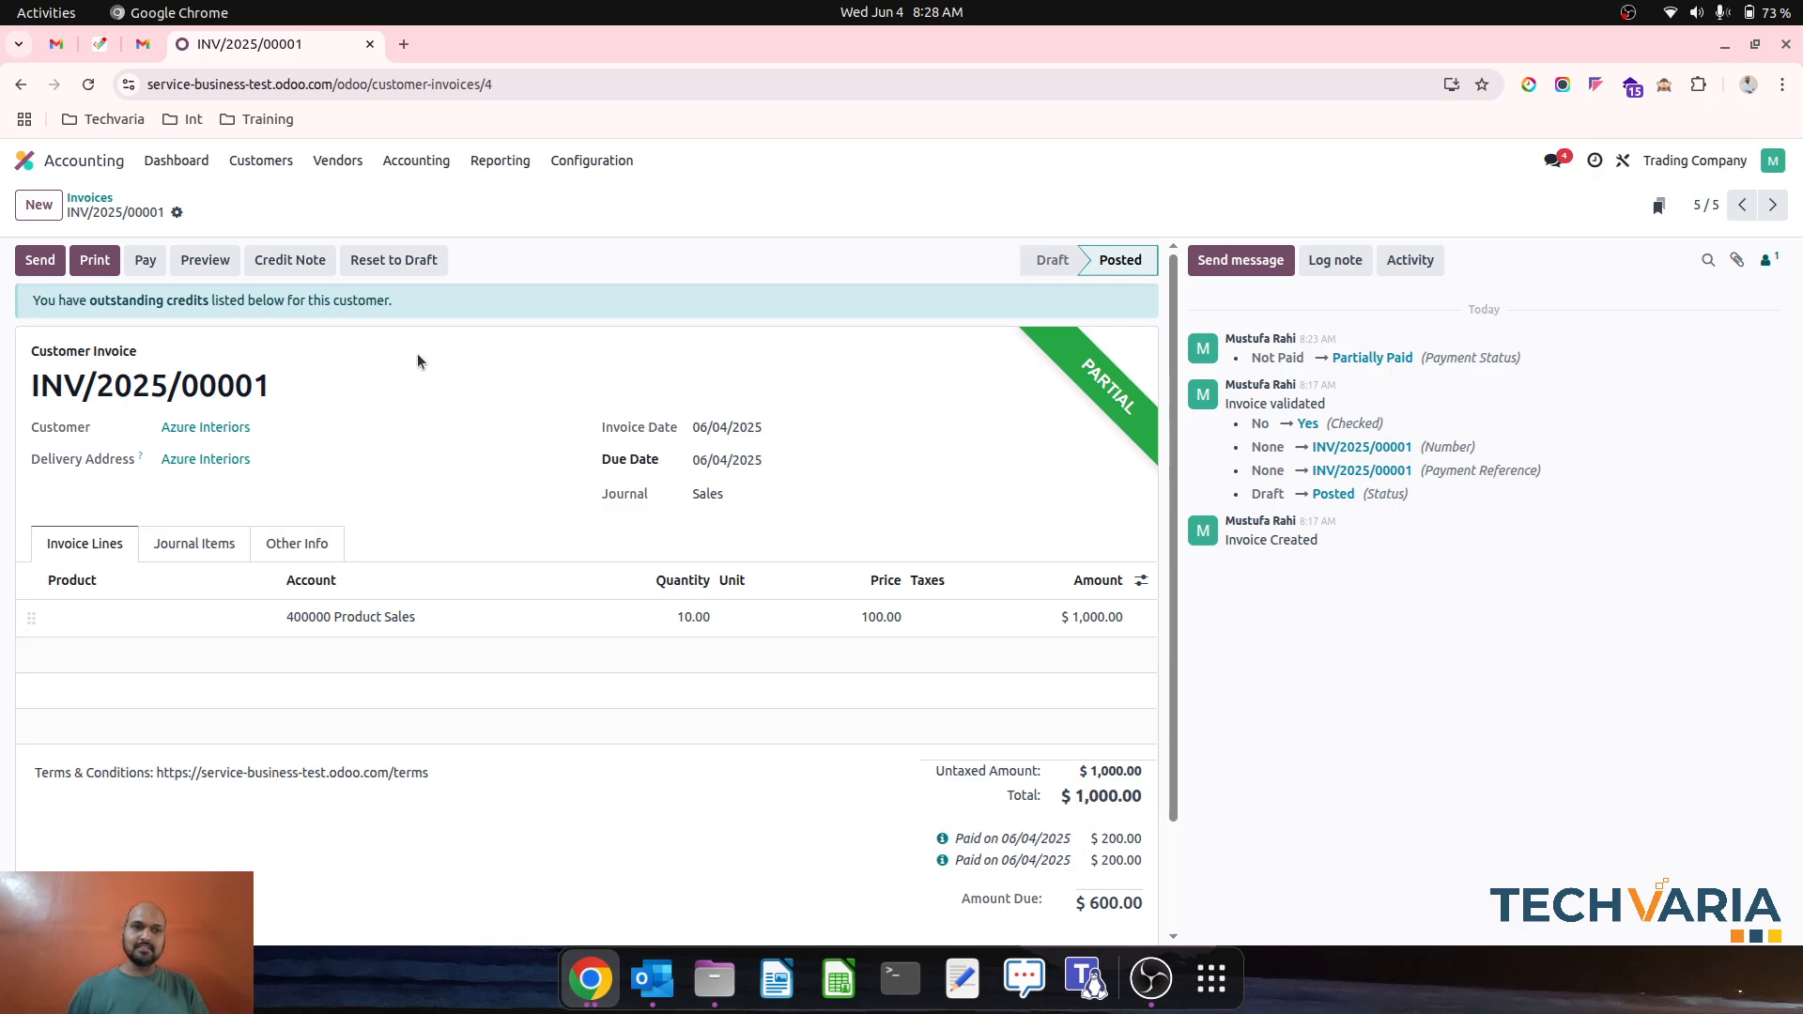
{"action": "mouse_move", "coordinate": [184, 167]}
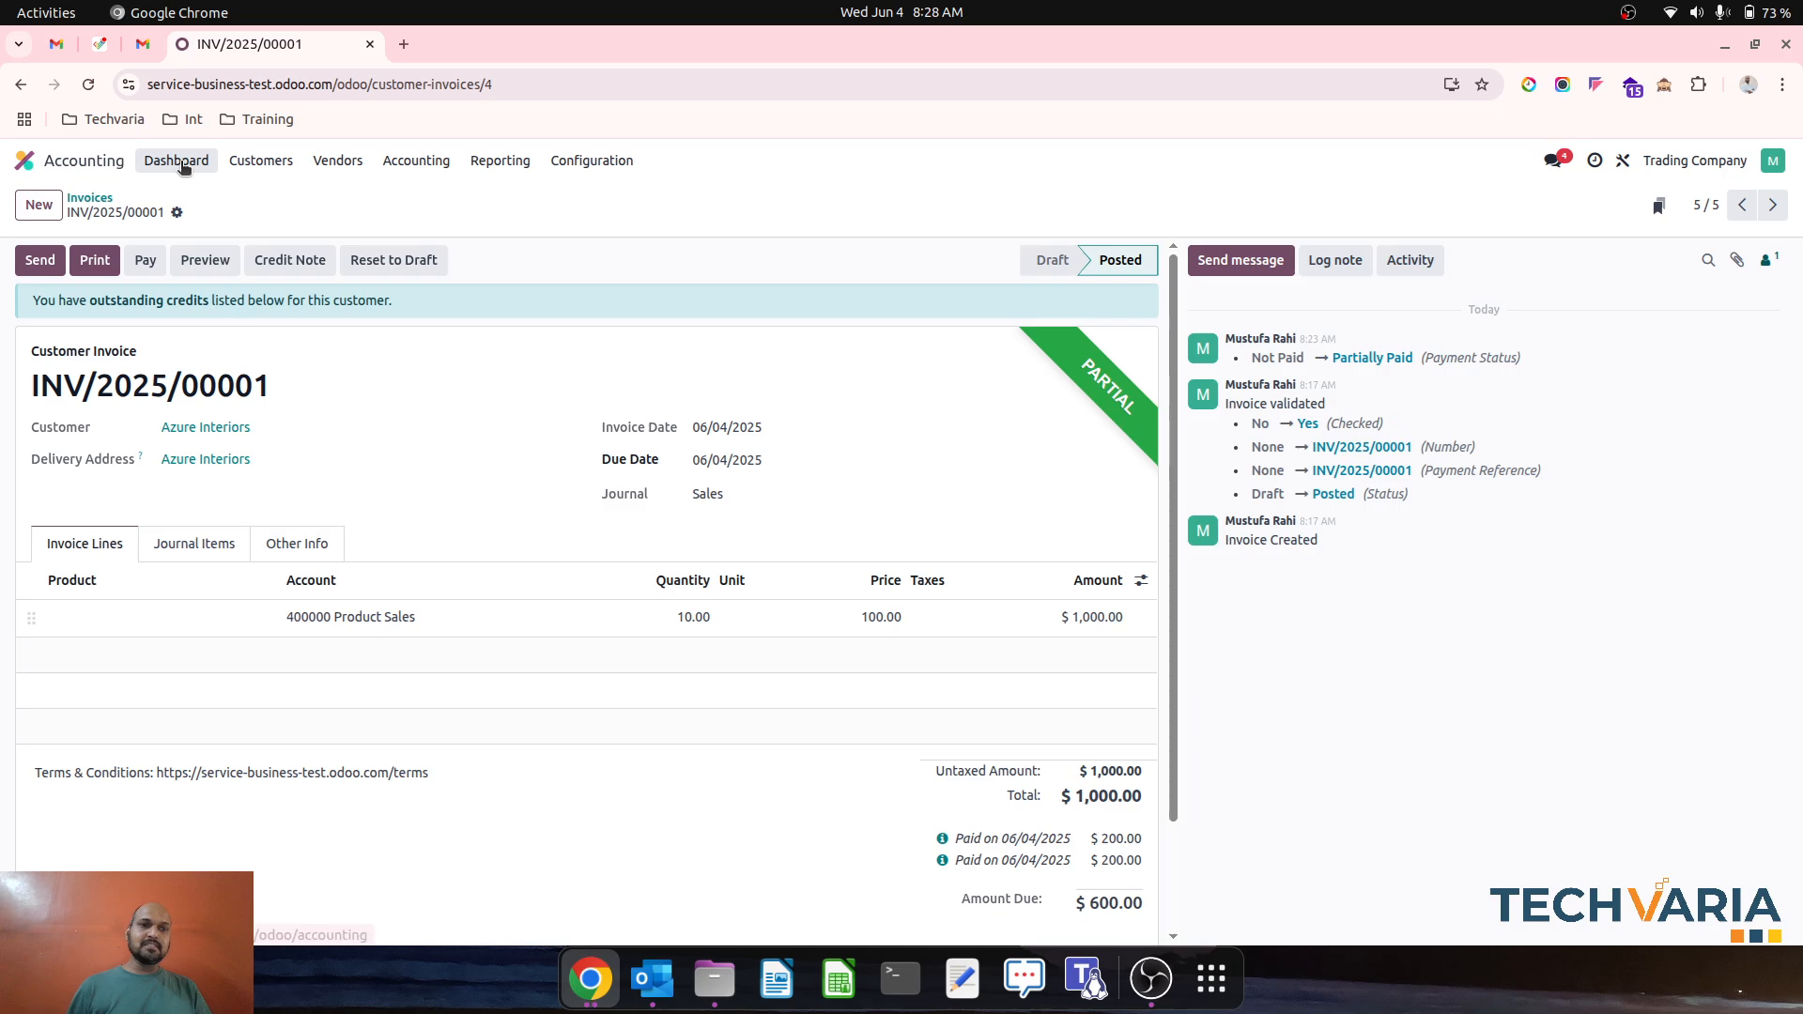
- Duplicate INV/2025/00001 into a 4-unit $400.00 draft and return to the accounting dashboard
{"action": "left_click", "coordinate": [176, 161]}
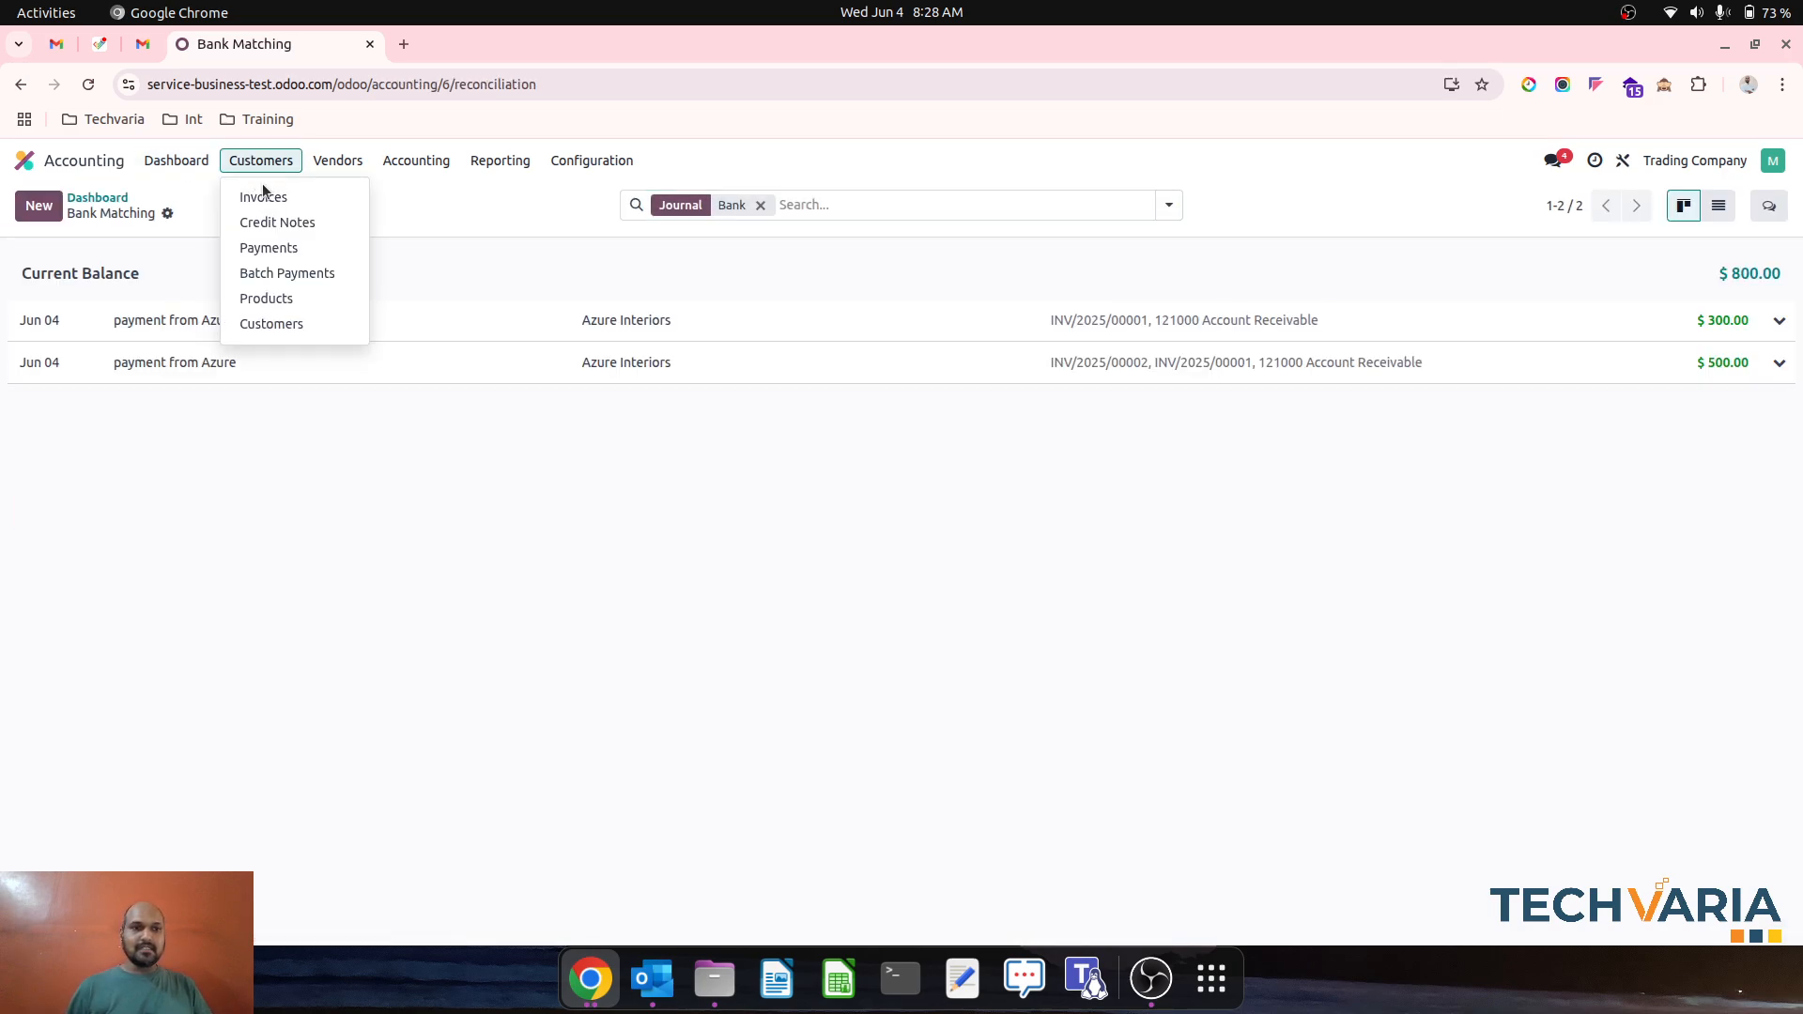
{"action": "left_click", "coordinate": [263, 197]}
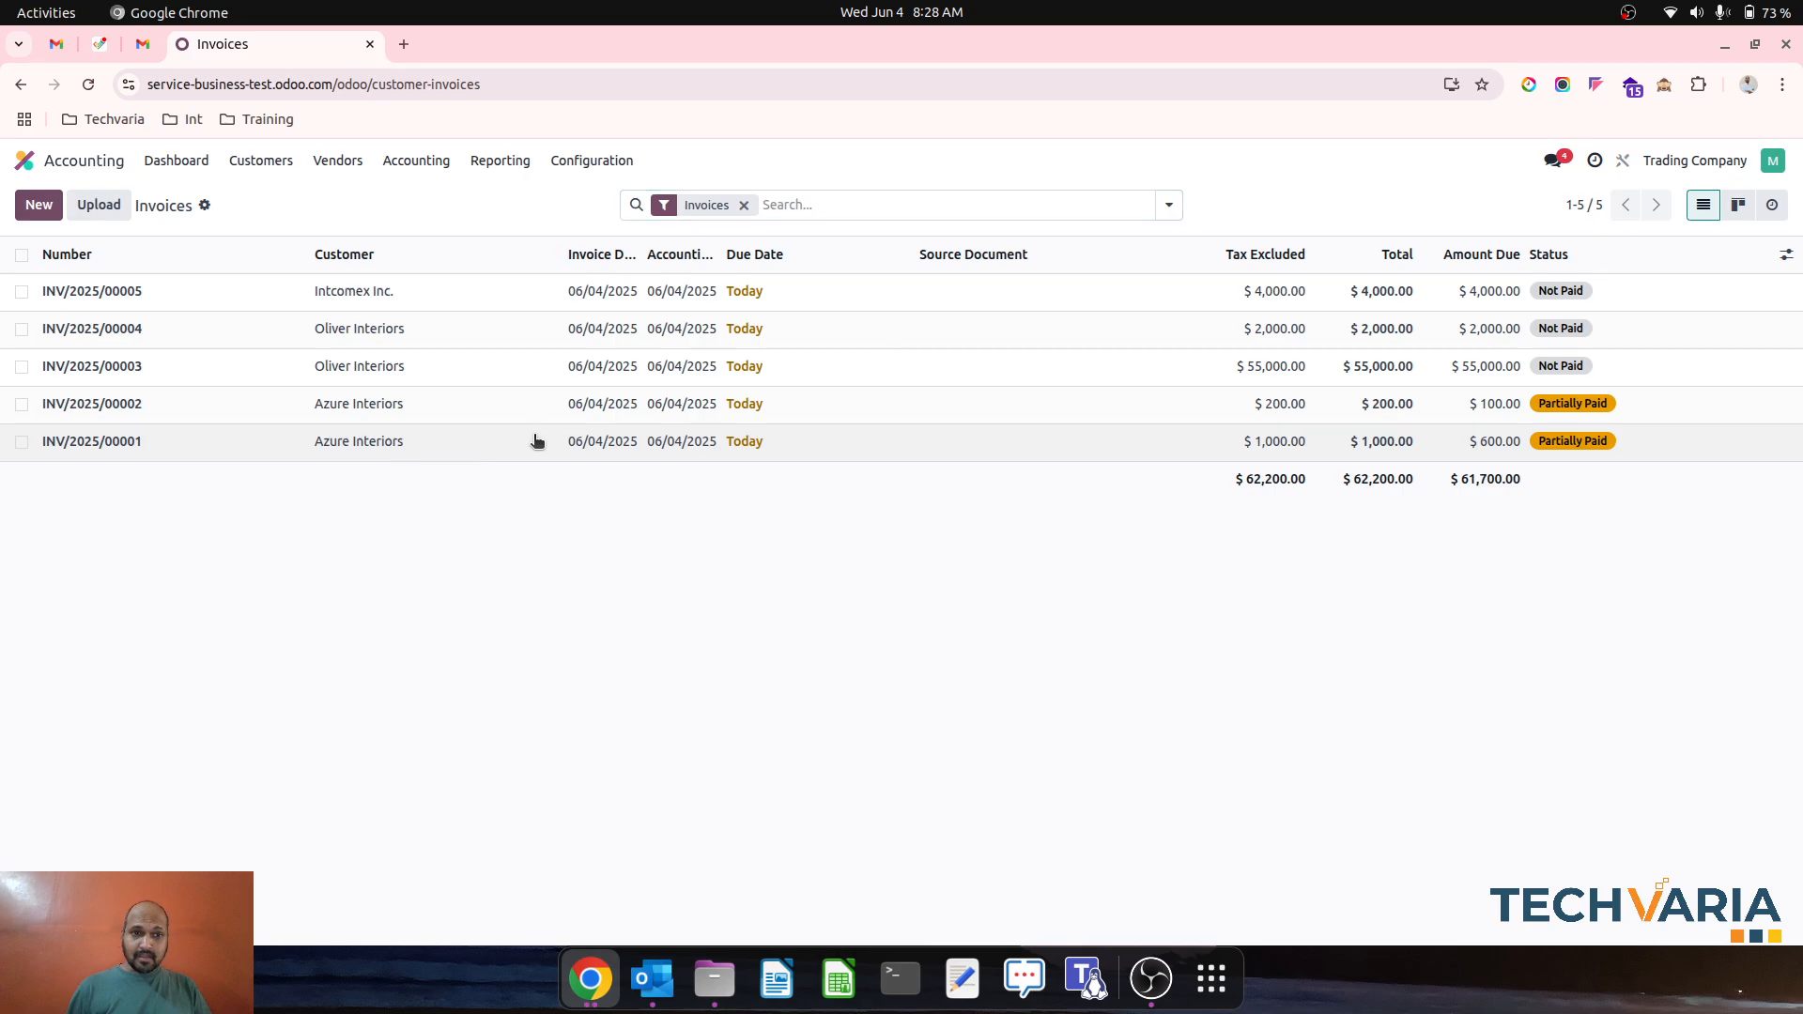
{"action": "left_click", "coordinate": [90, 442]}
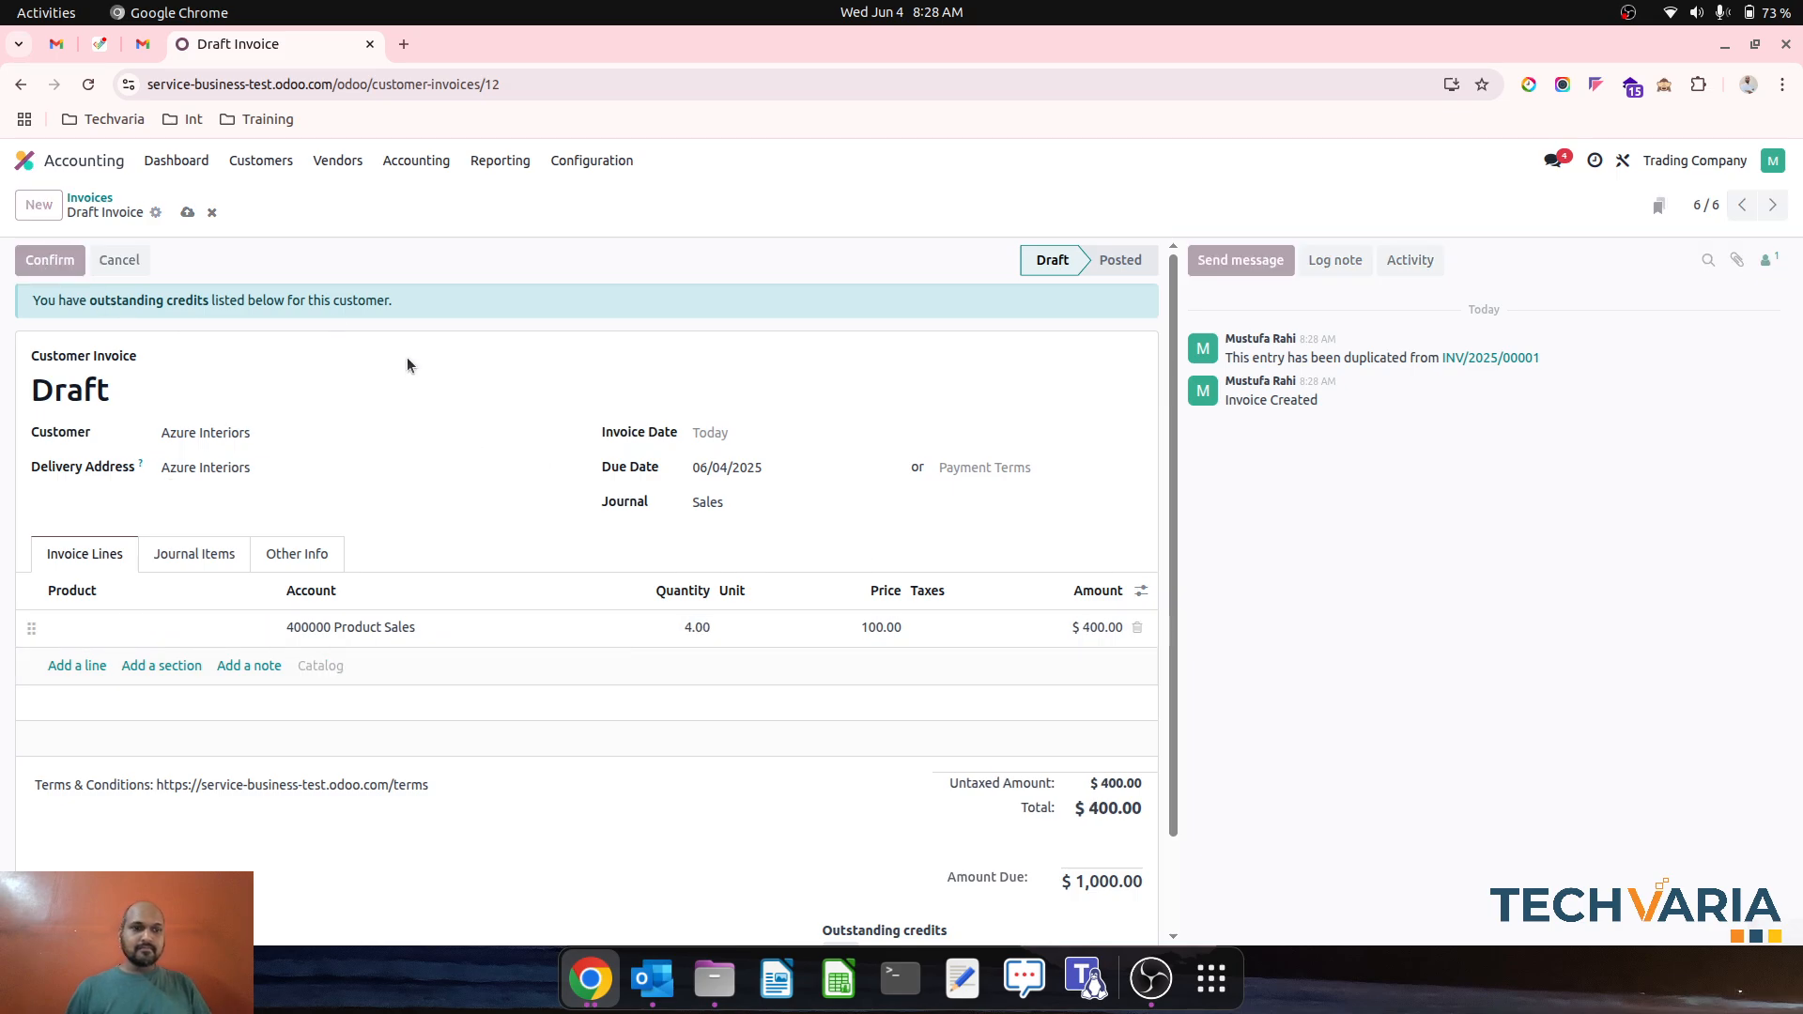
{"action": "left_click", "coordinate": [176, 160]}
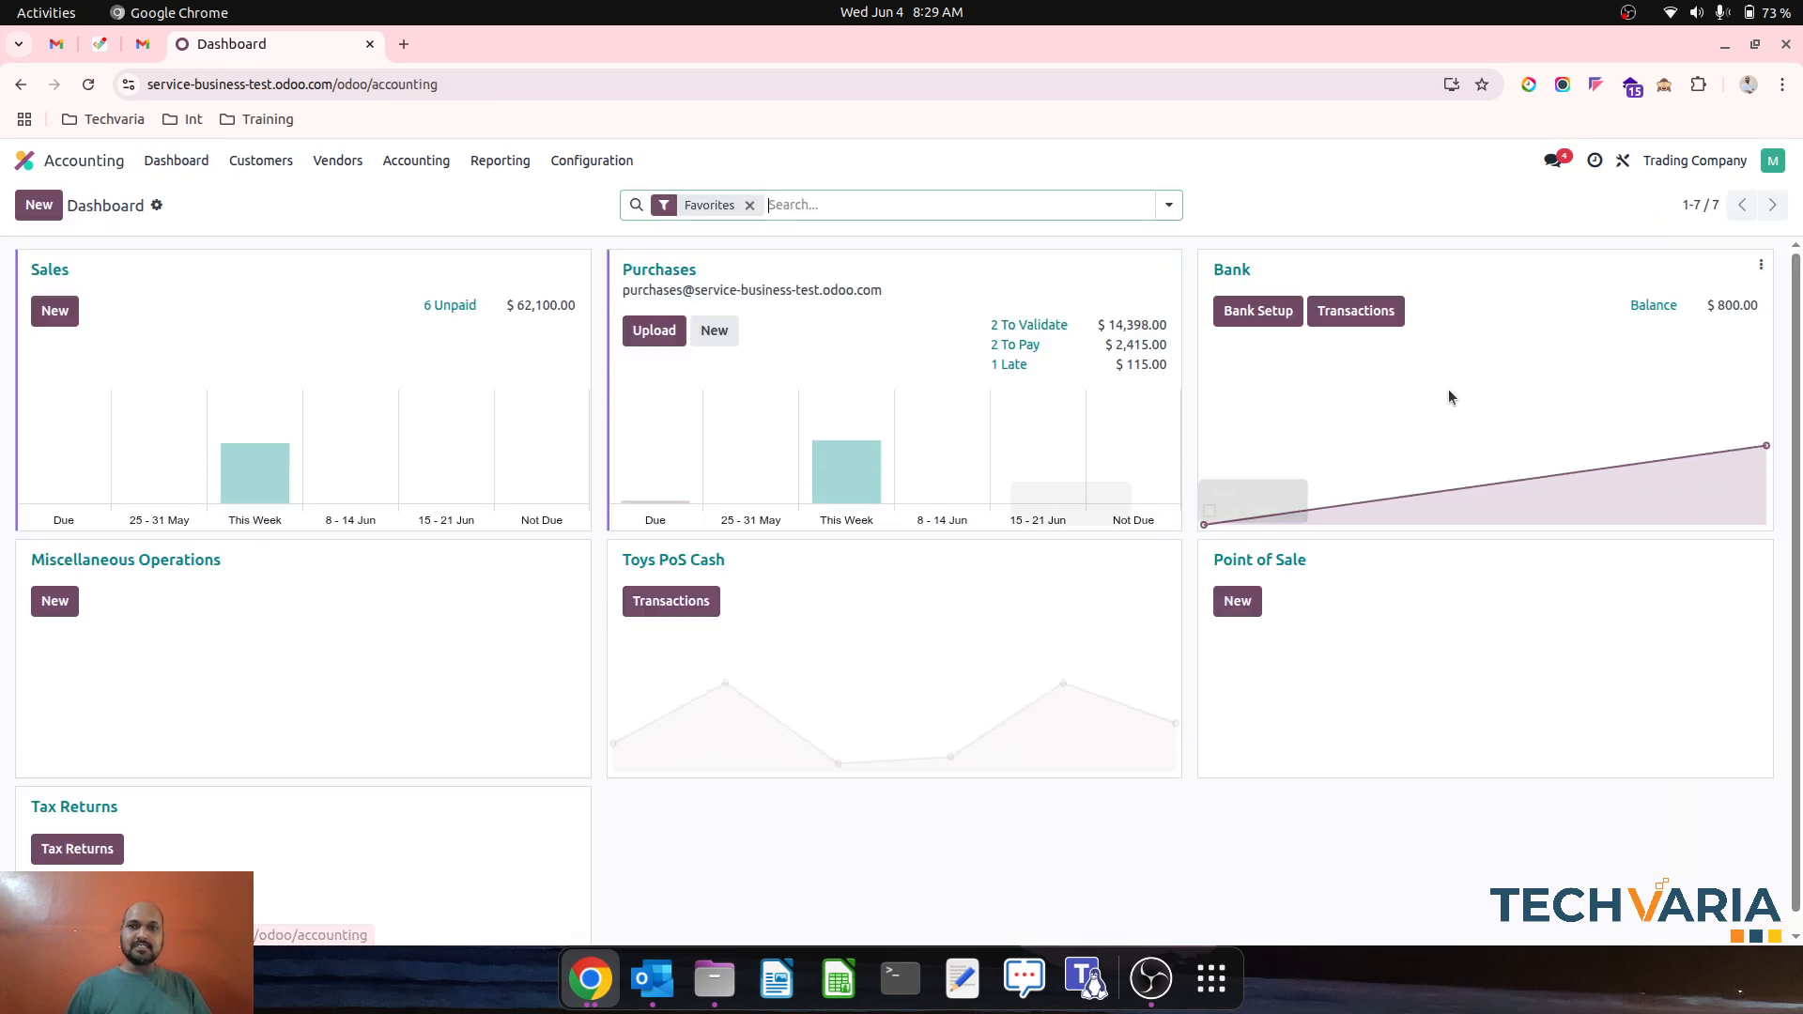
- In bank transactions, expand the $500 Azure payment and remove its BNK1/2025/00001 line
{"action": "left_click", "coordinate": [1355, 311]}
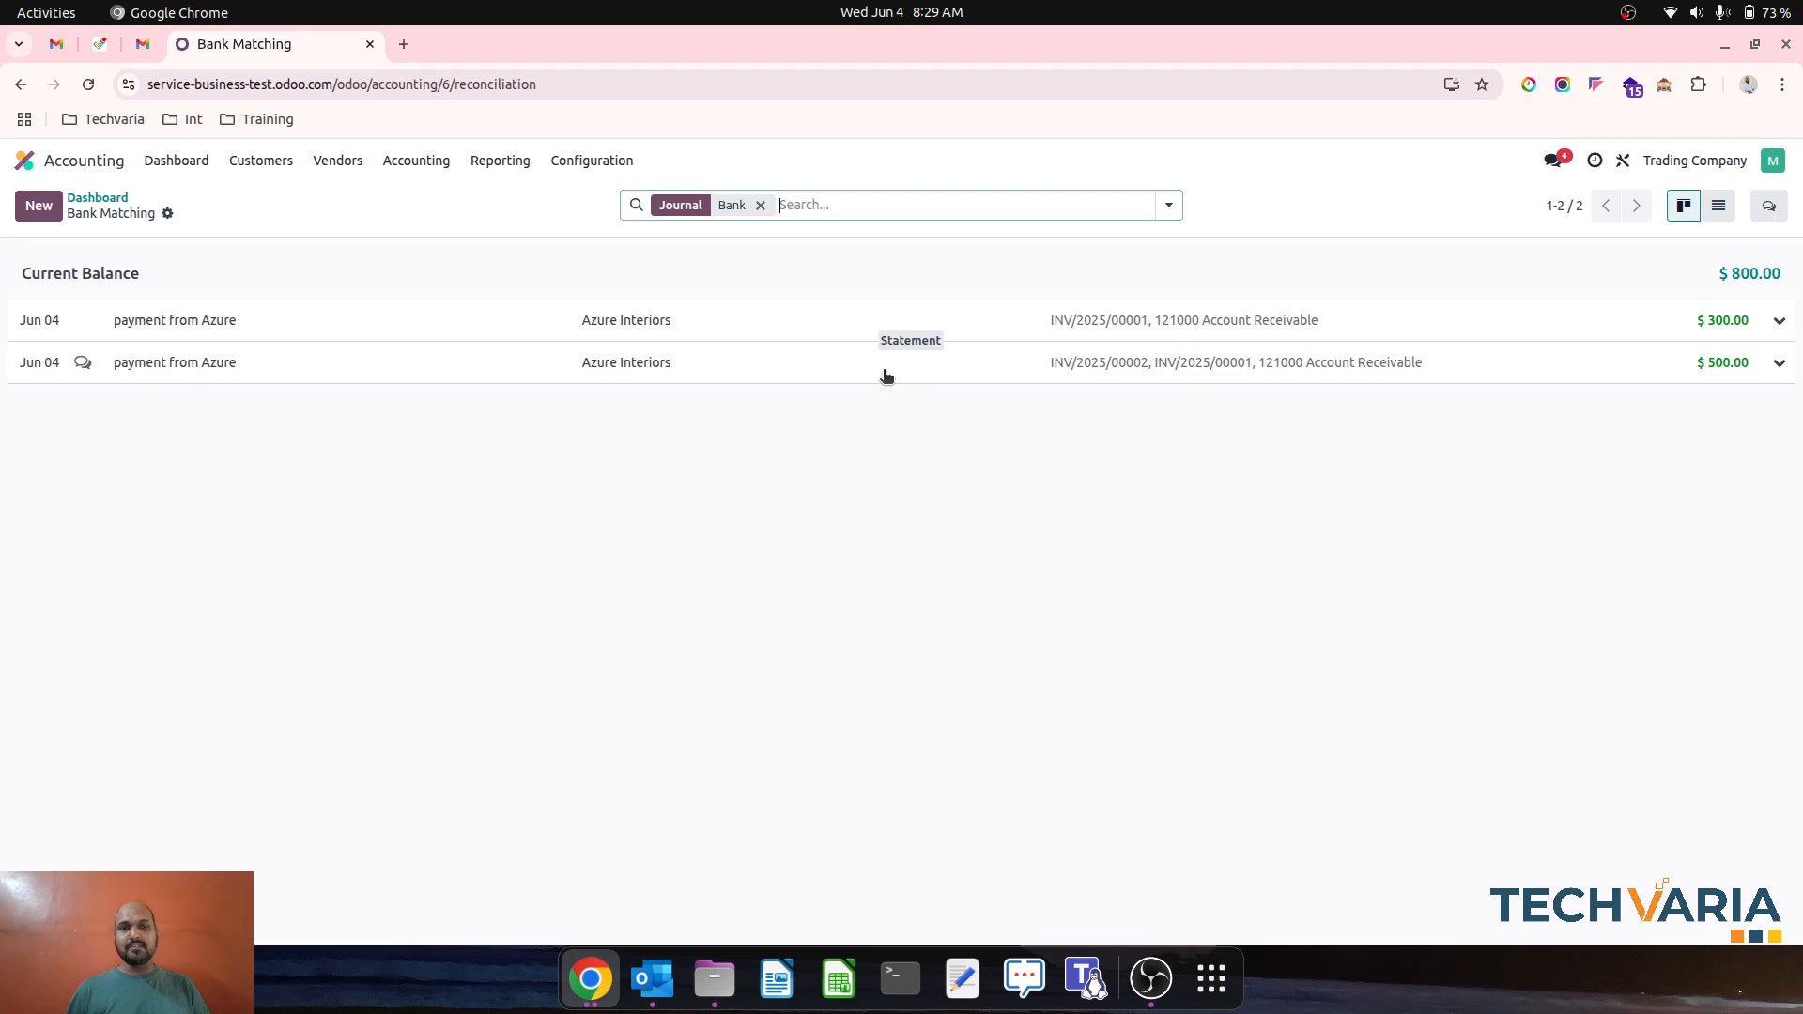
{"action": "left_click", "coordinate": [1780, 362]}
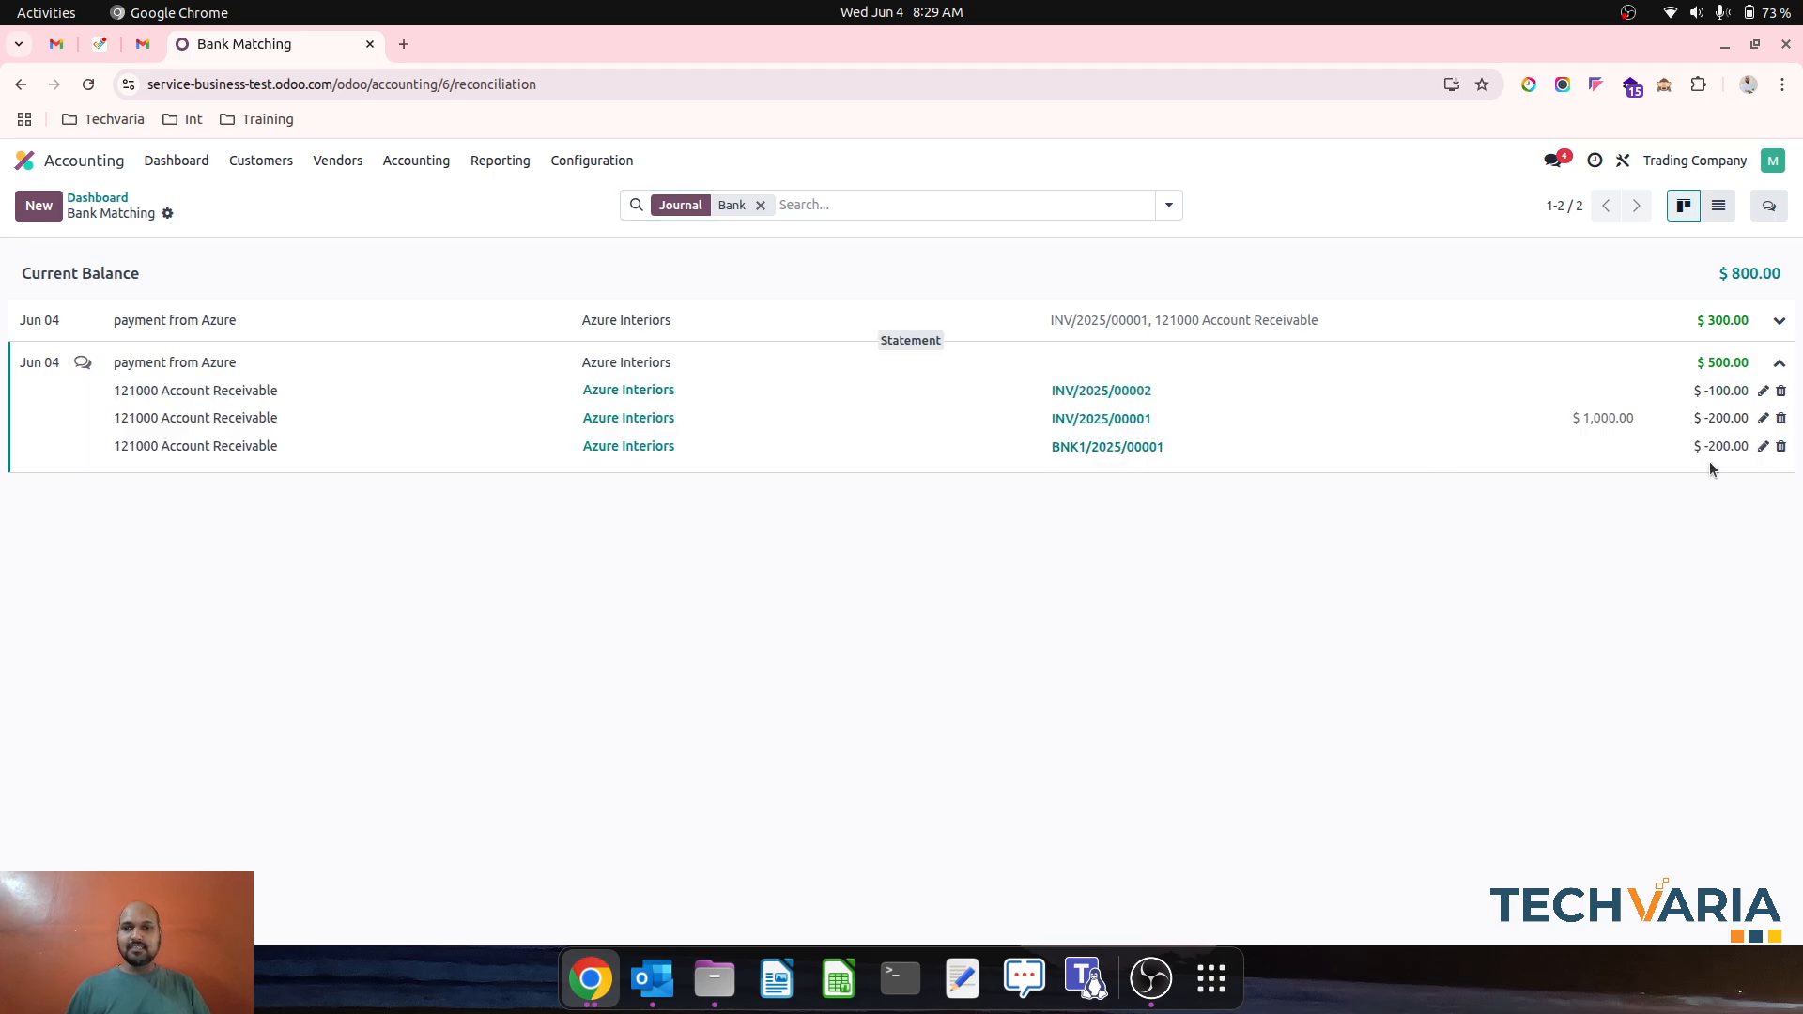
{"action": "left_click", "coordinate": [1761, 445]}
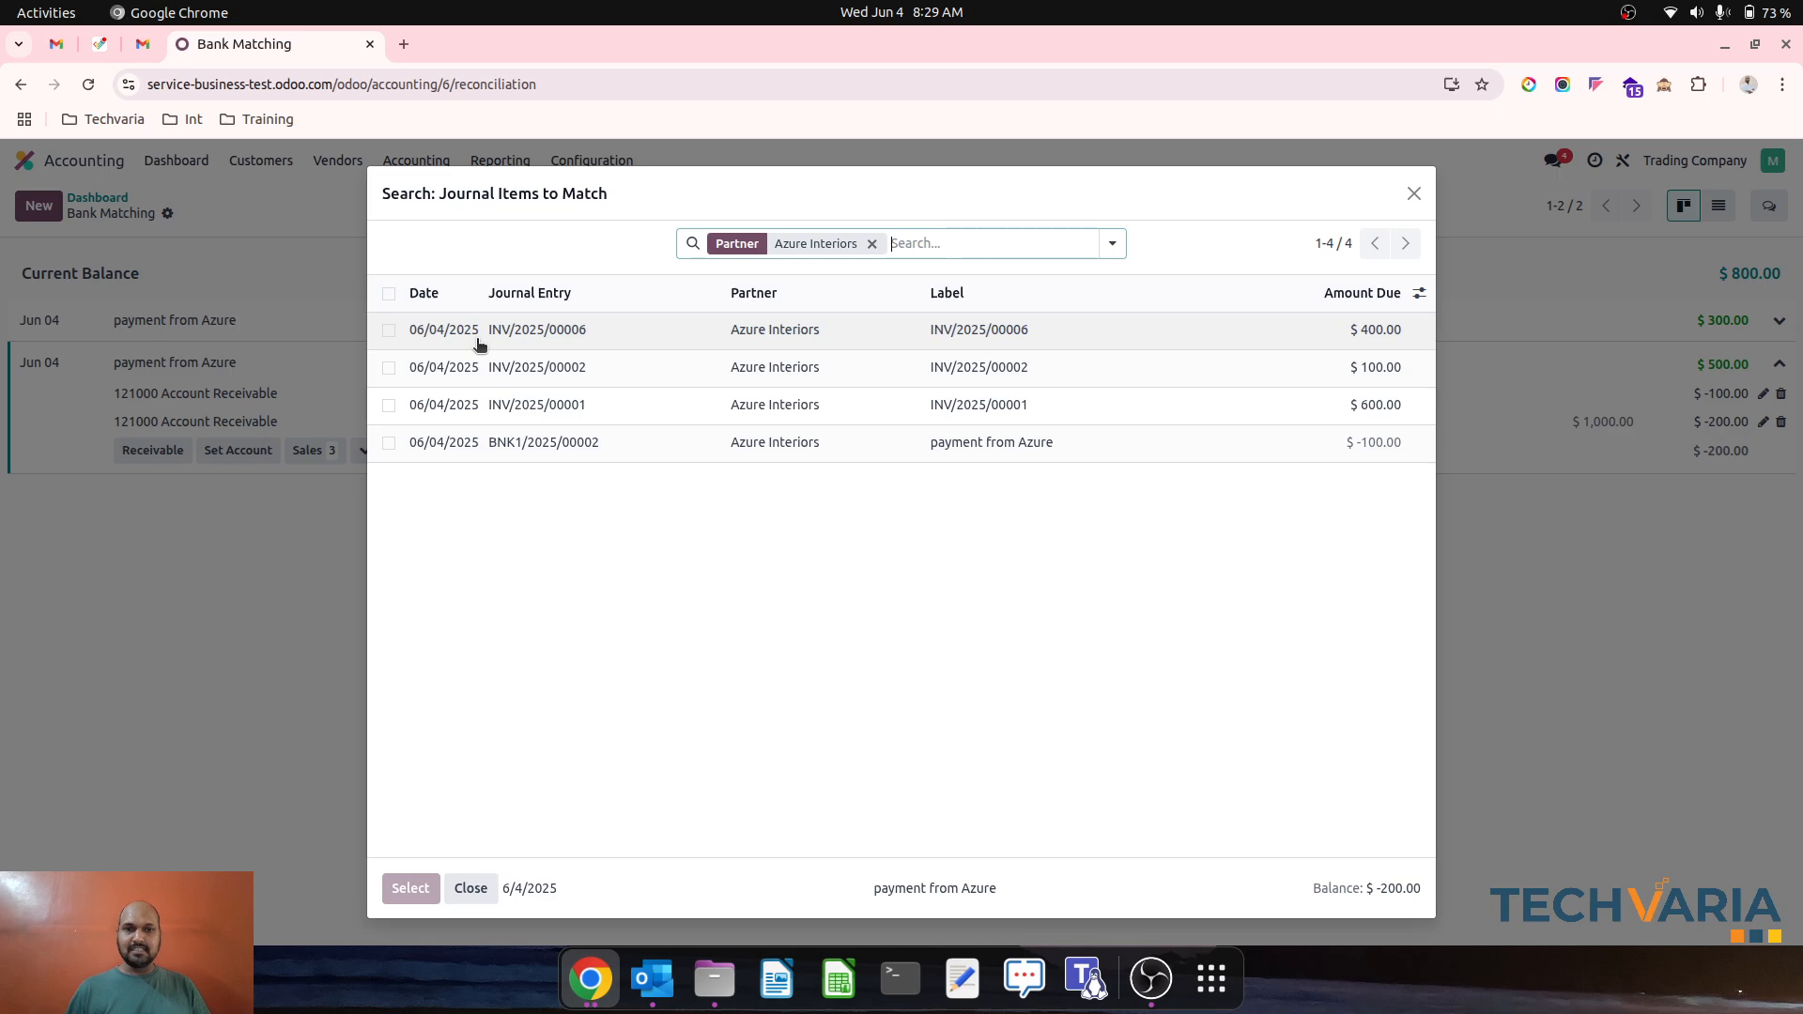
- Match INV/2025/00006 to the $500 payment for $200 and save
{"action": "left_click", "coordinate": [389, 329]}
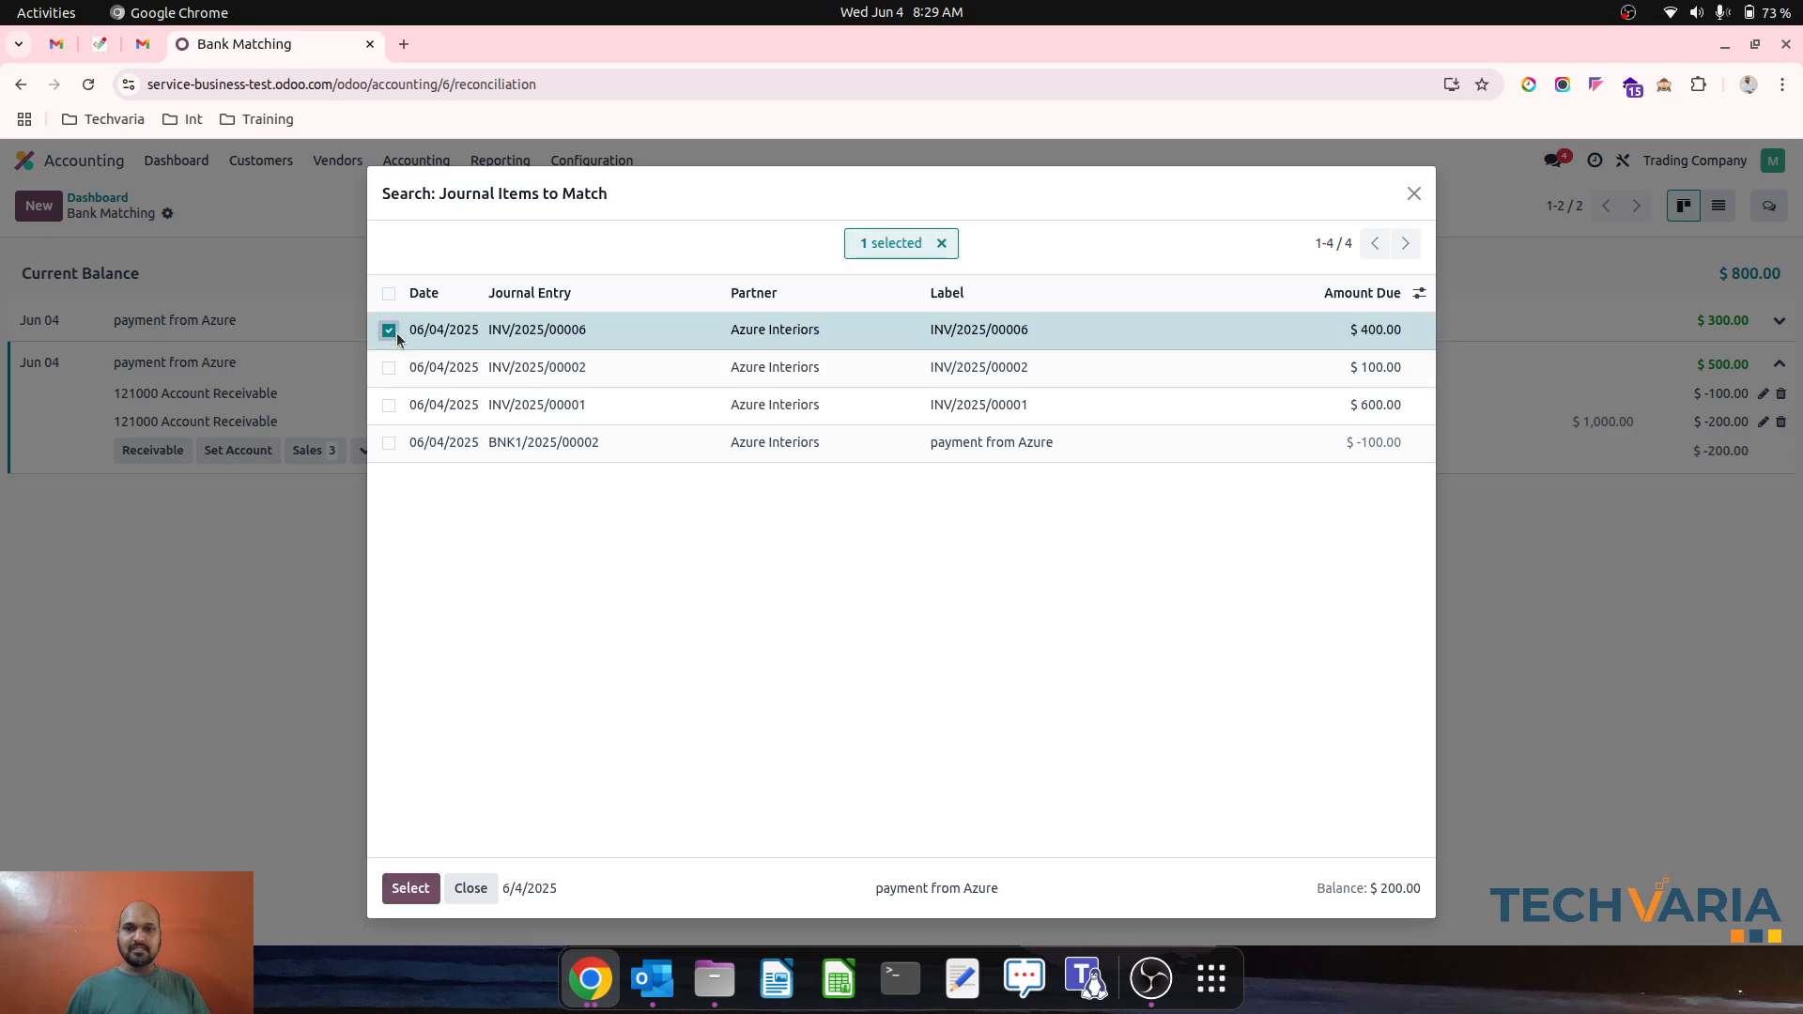
{"action": "left_click", "coordinate": [410, 888]}
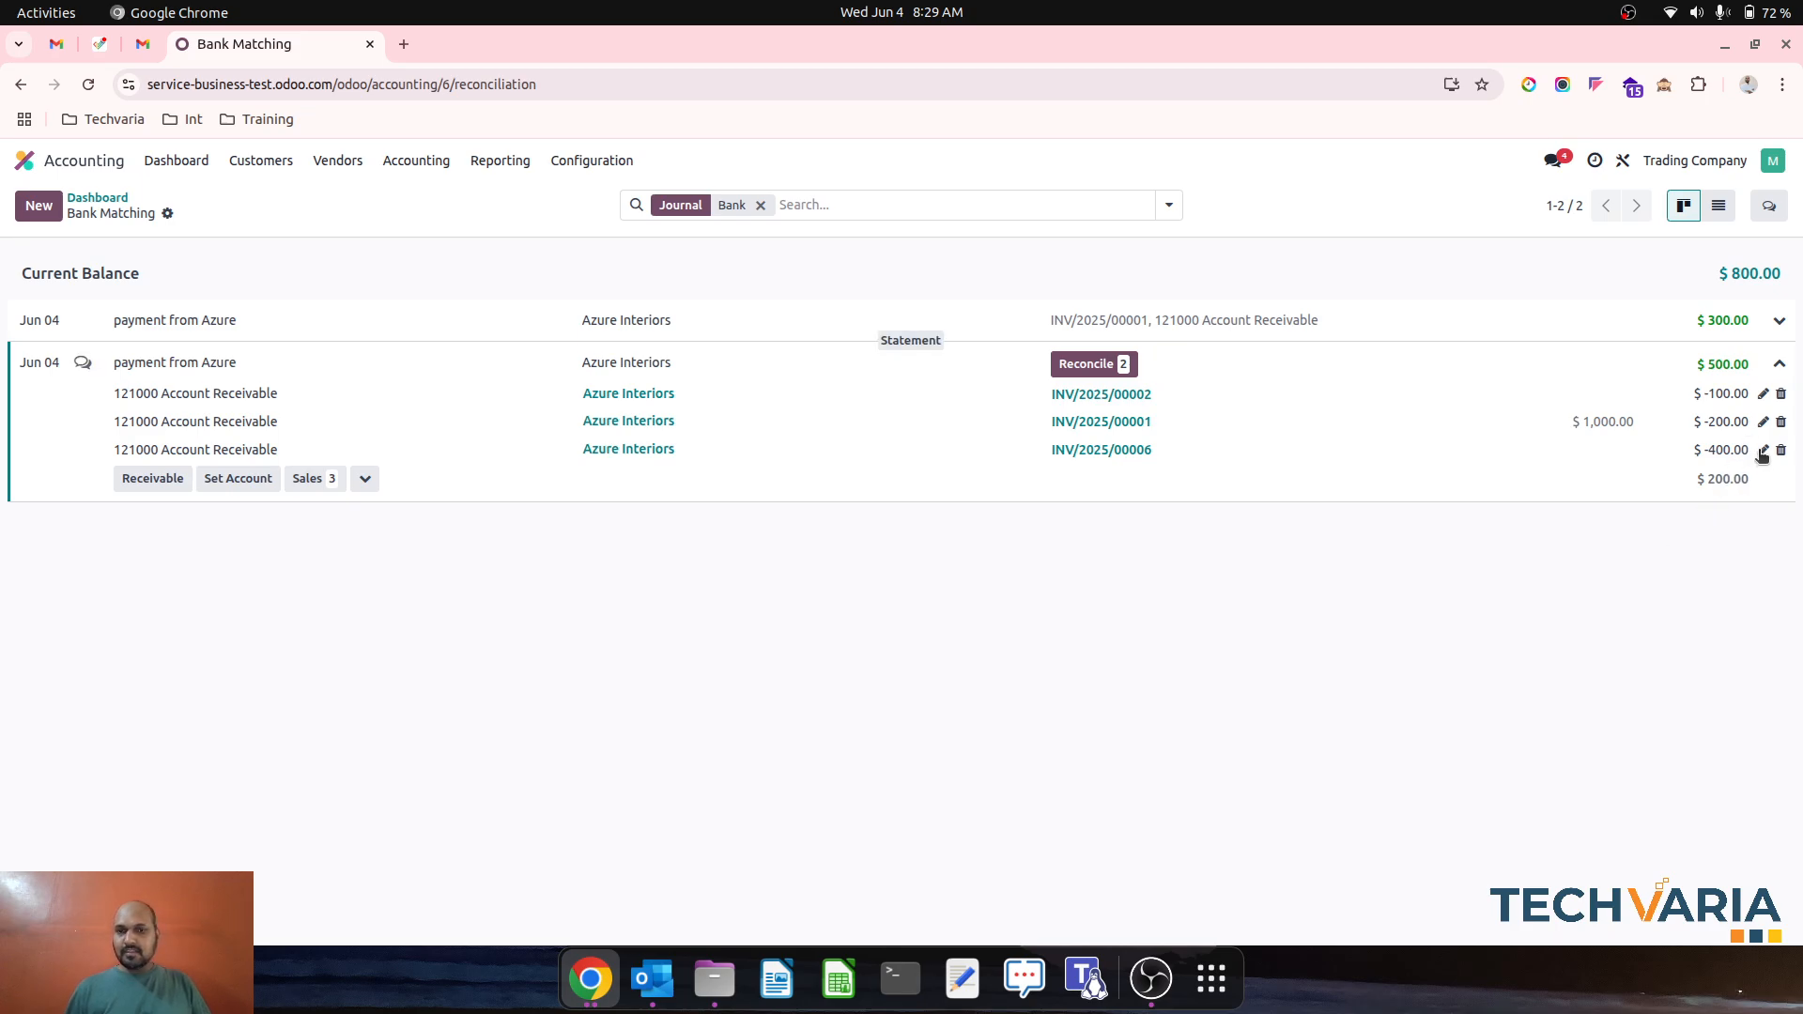
{"action": "left_click", "coordinate": [1762, 451]}
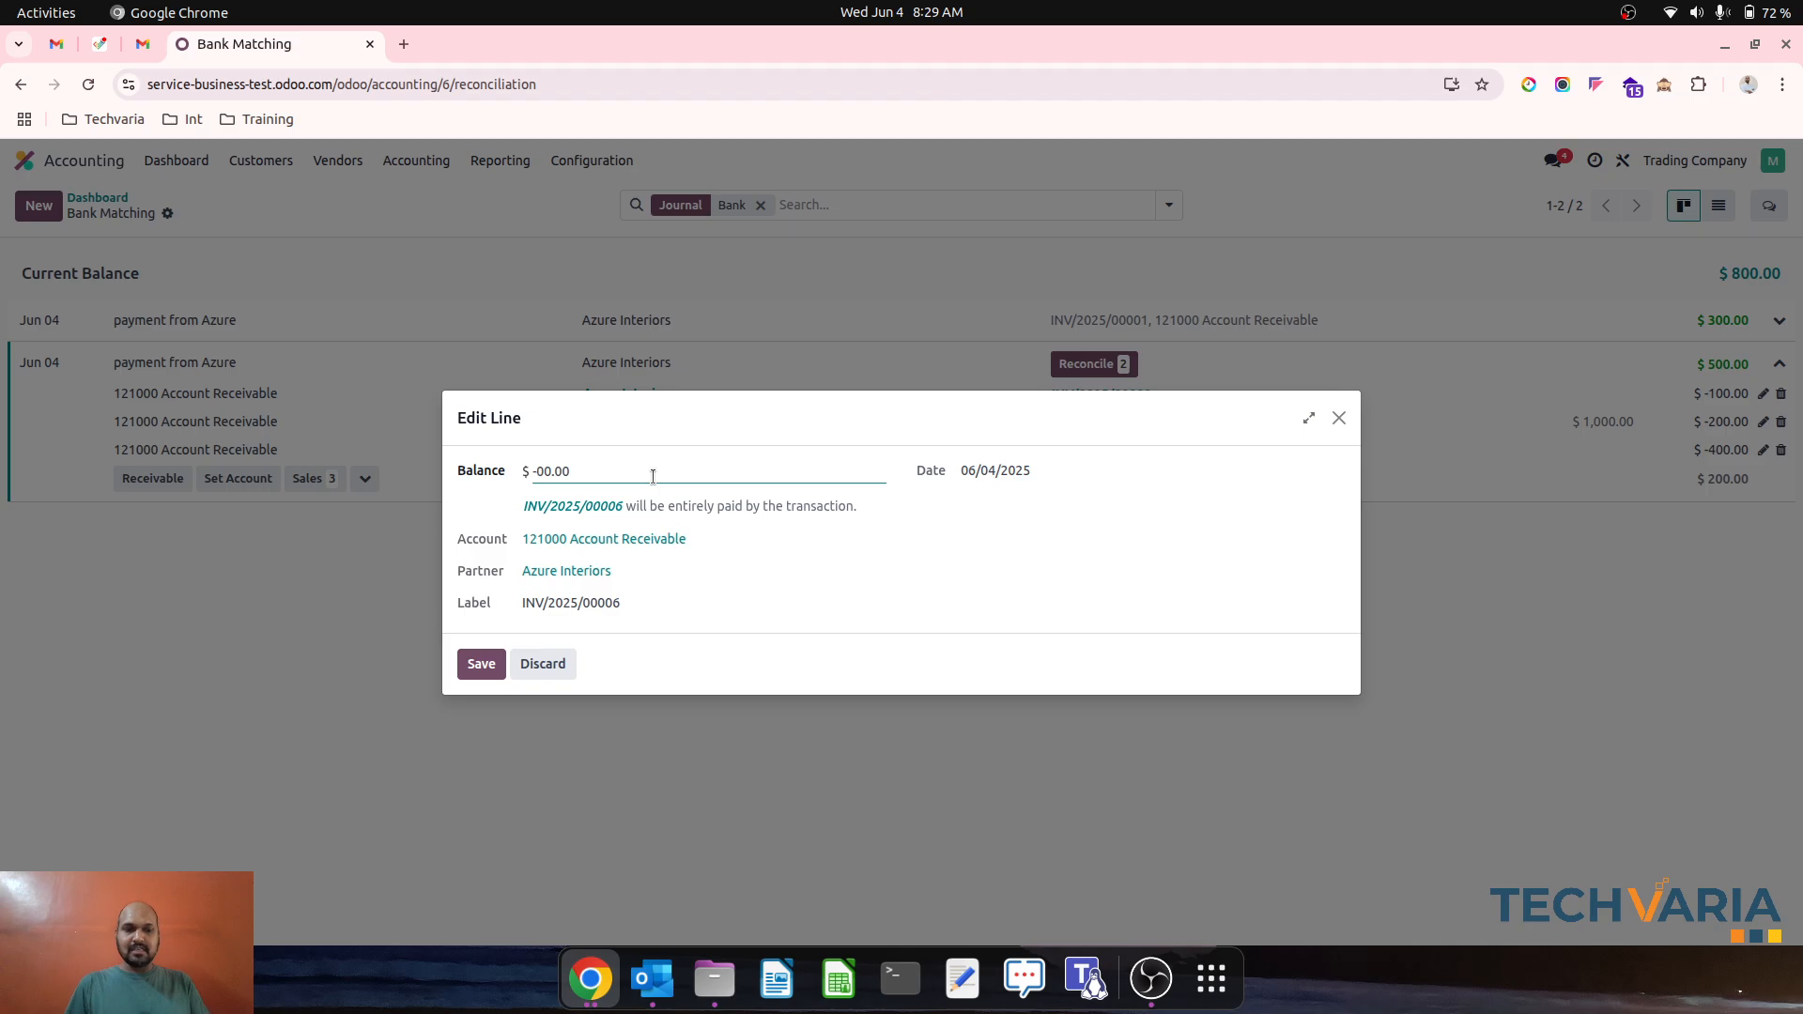
{"action": "left_click", "coordinate": [481, 665]}
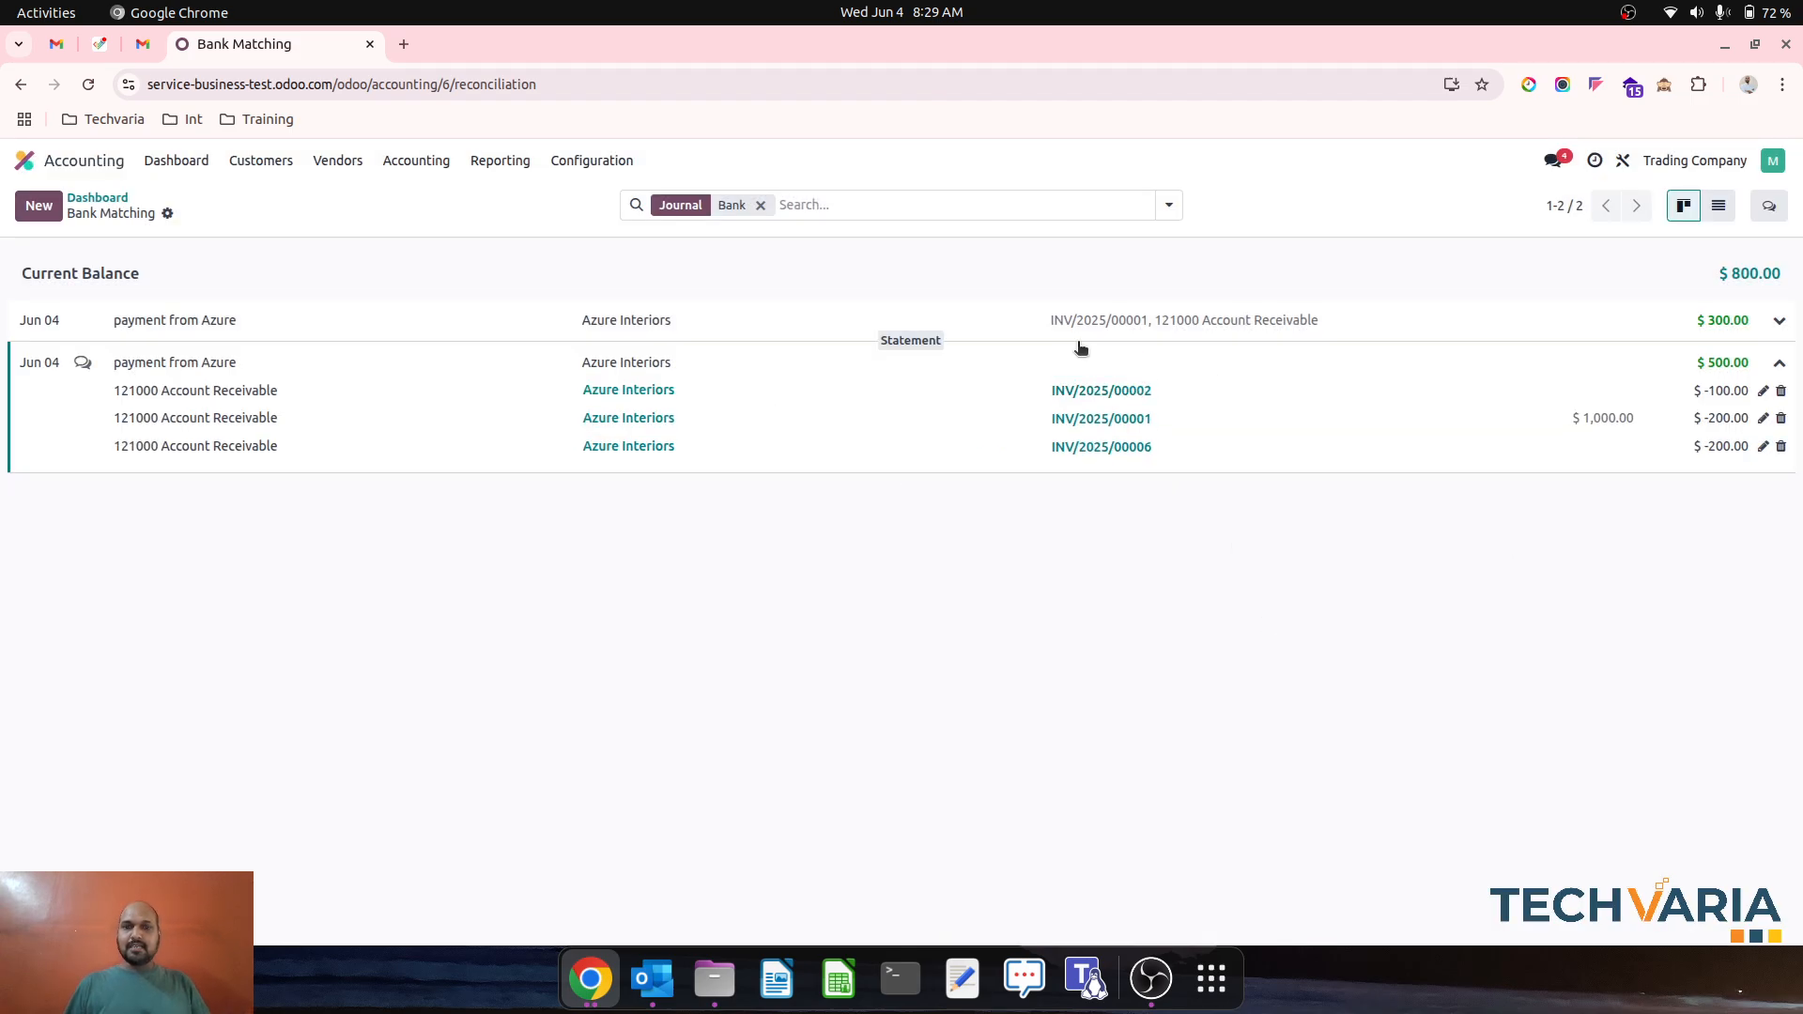
- On the $300 Azure payment, match INV/2025/00006 for -100.00 and save
{"action": "left_click", "coordinate": [1781, 319]}
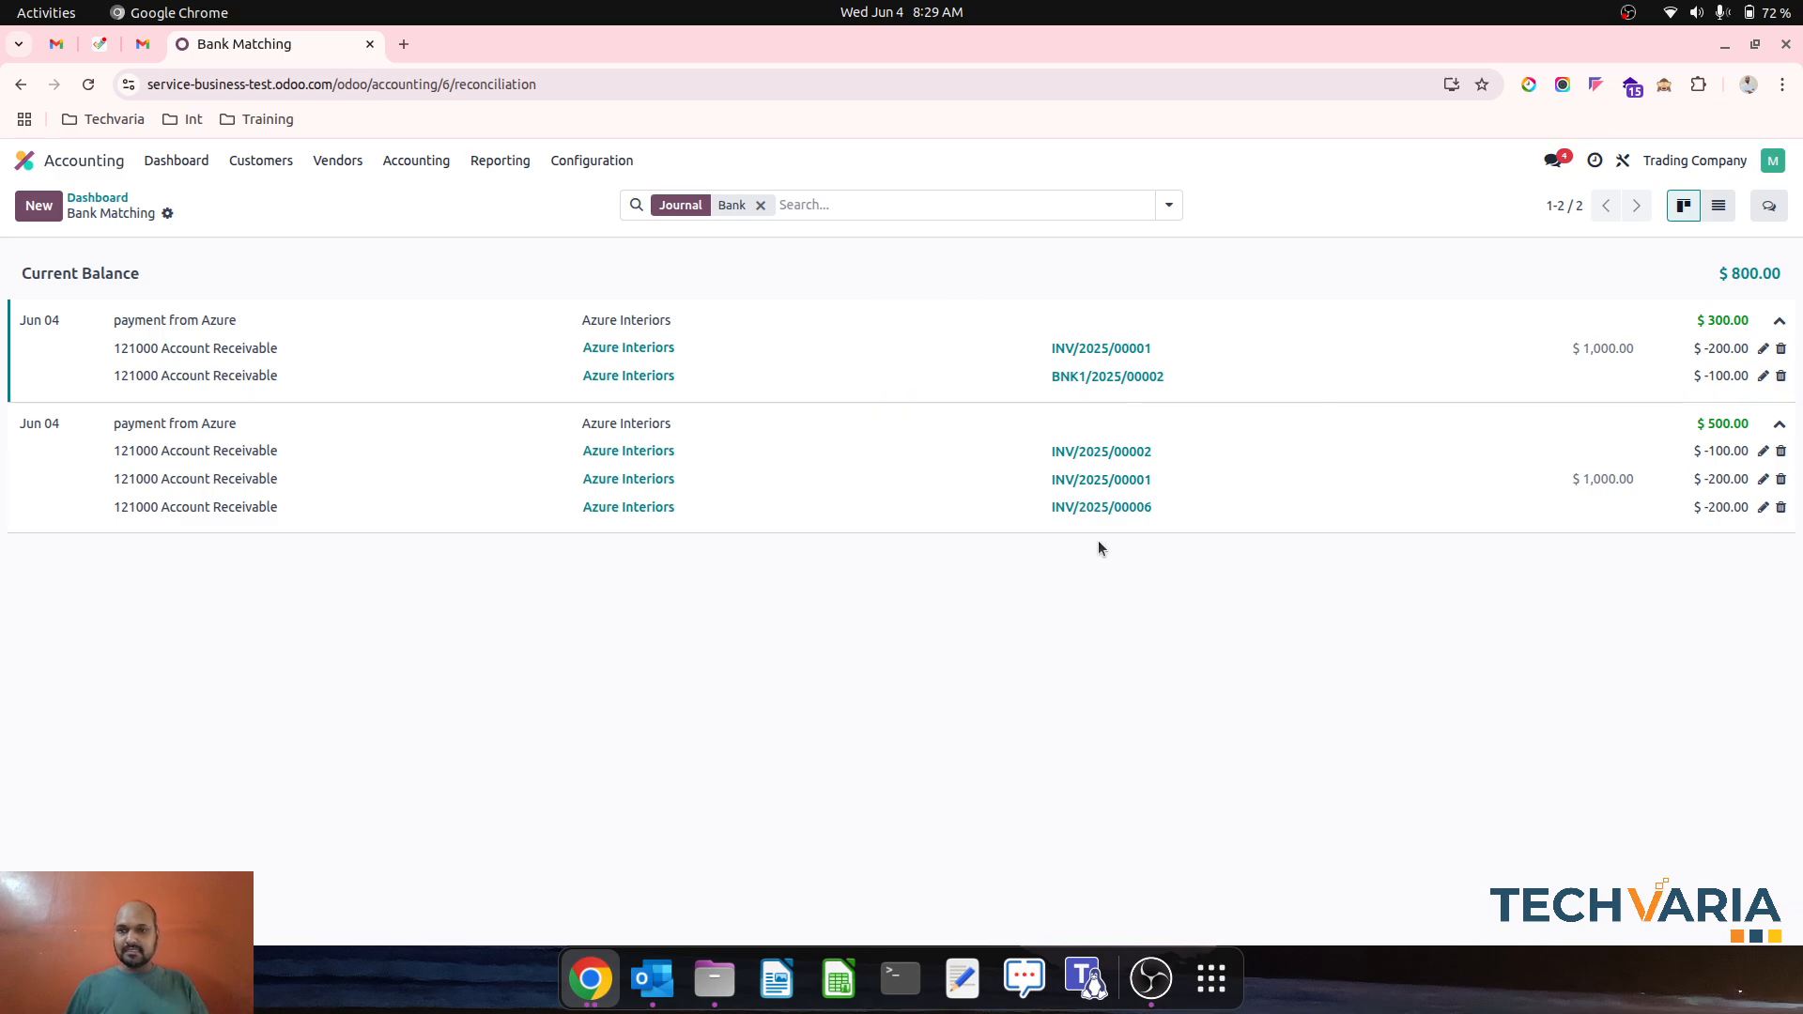
{"action": "mouse_move", "coordinate": [1239, 571]}
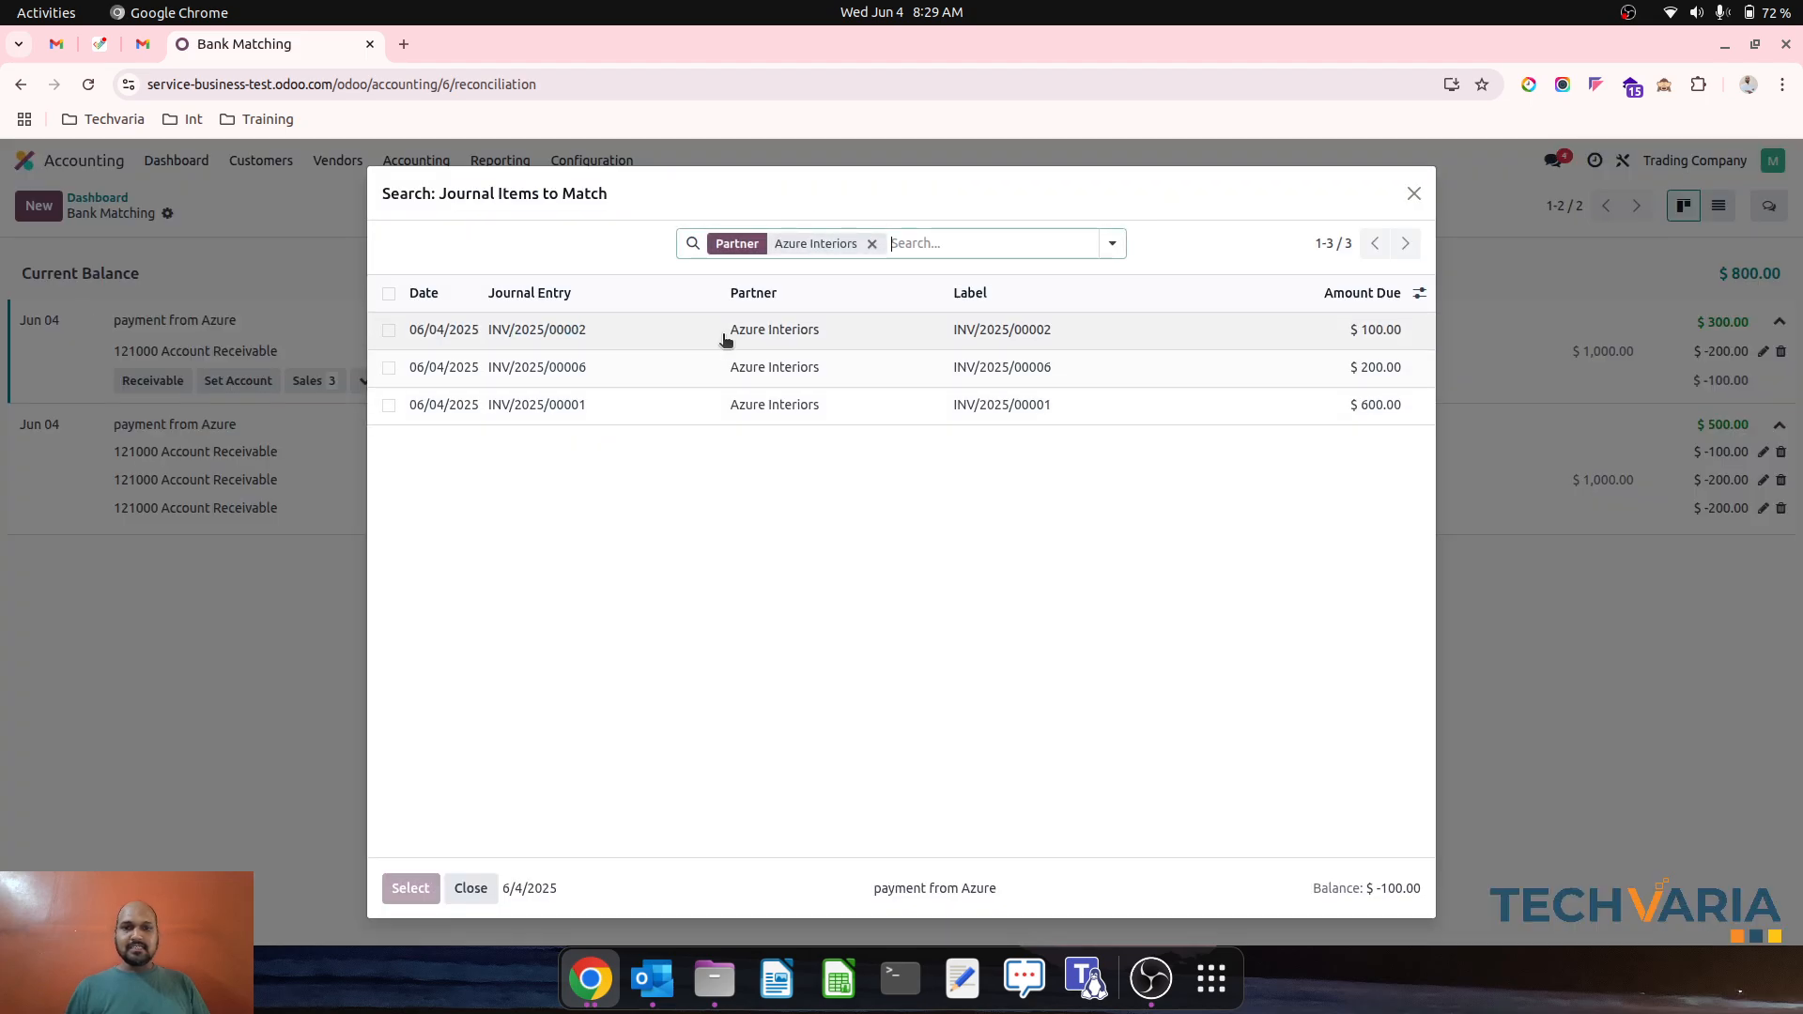
{"action": "mouse_move", "coordinate": [469, 400]}
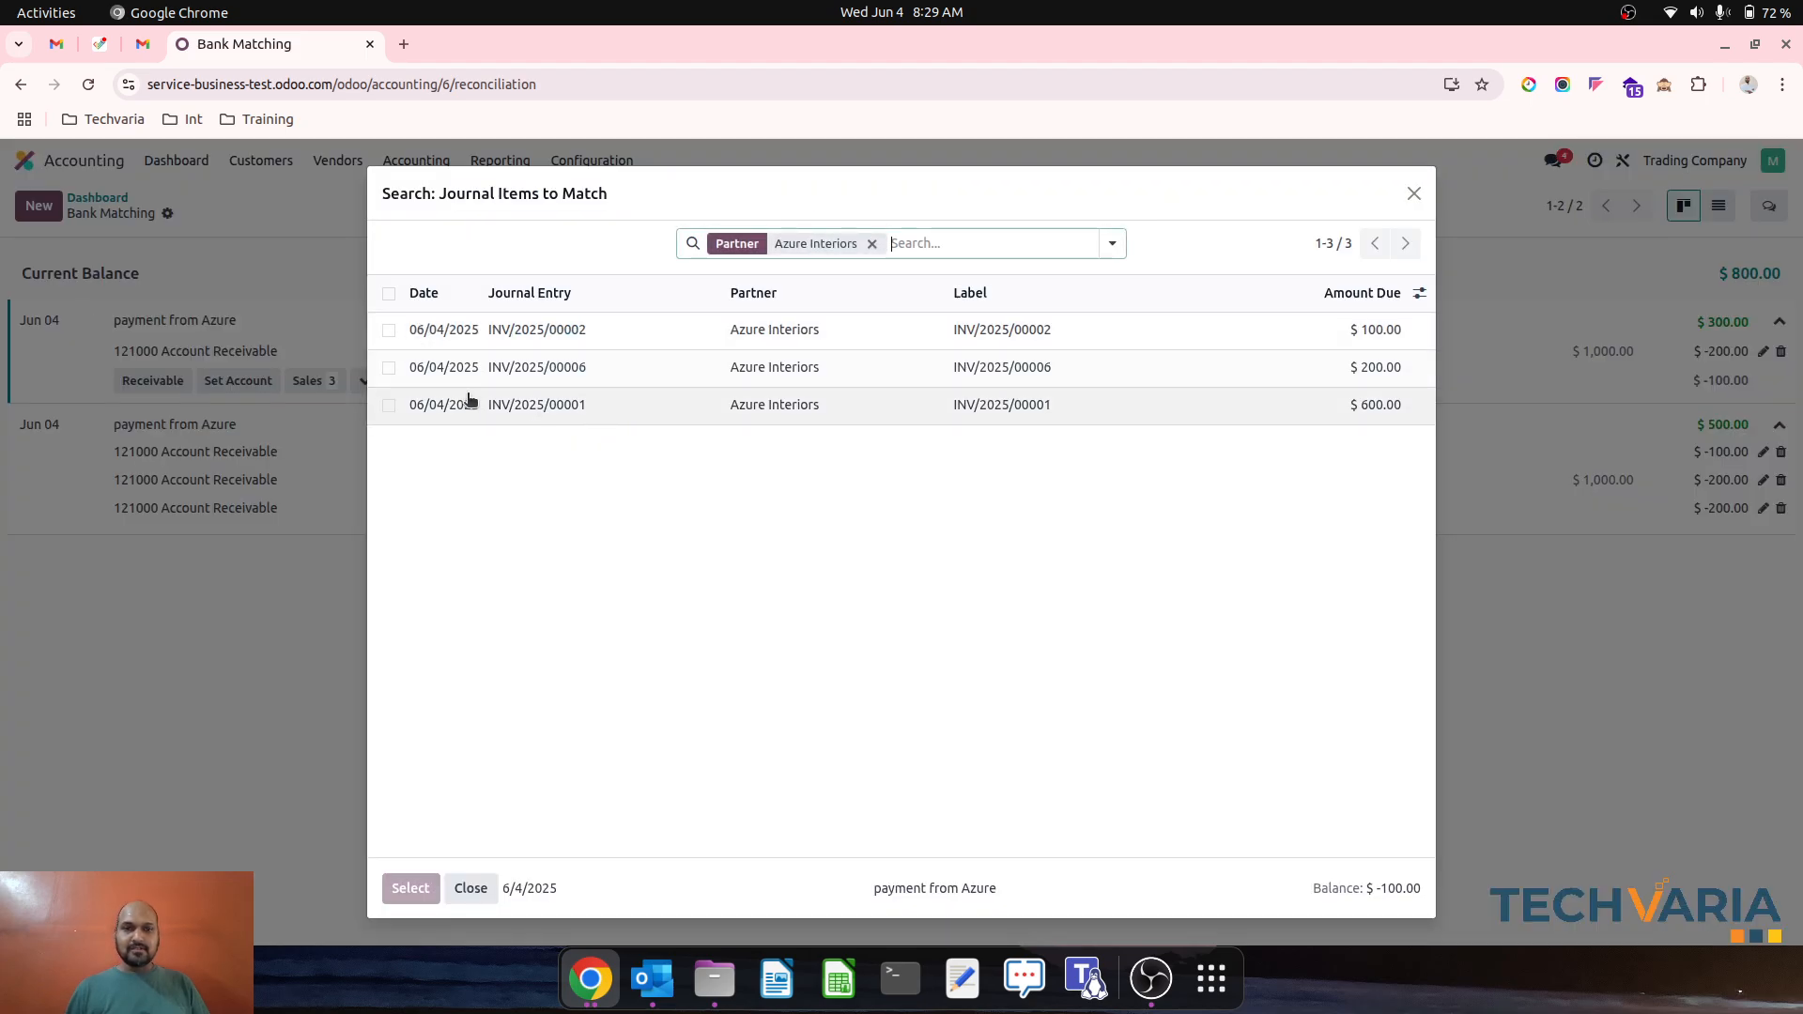
{"action": "left_click", "coordinate": [389, 368]}
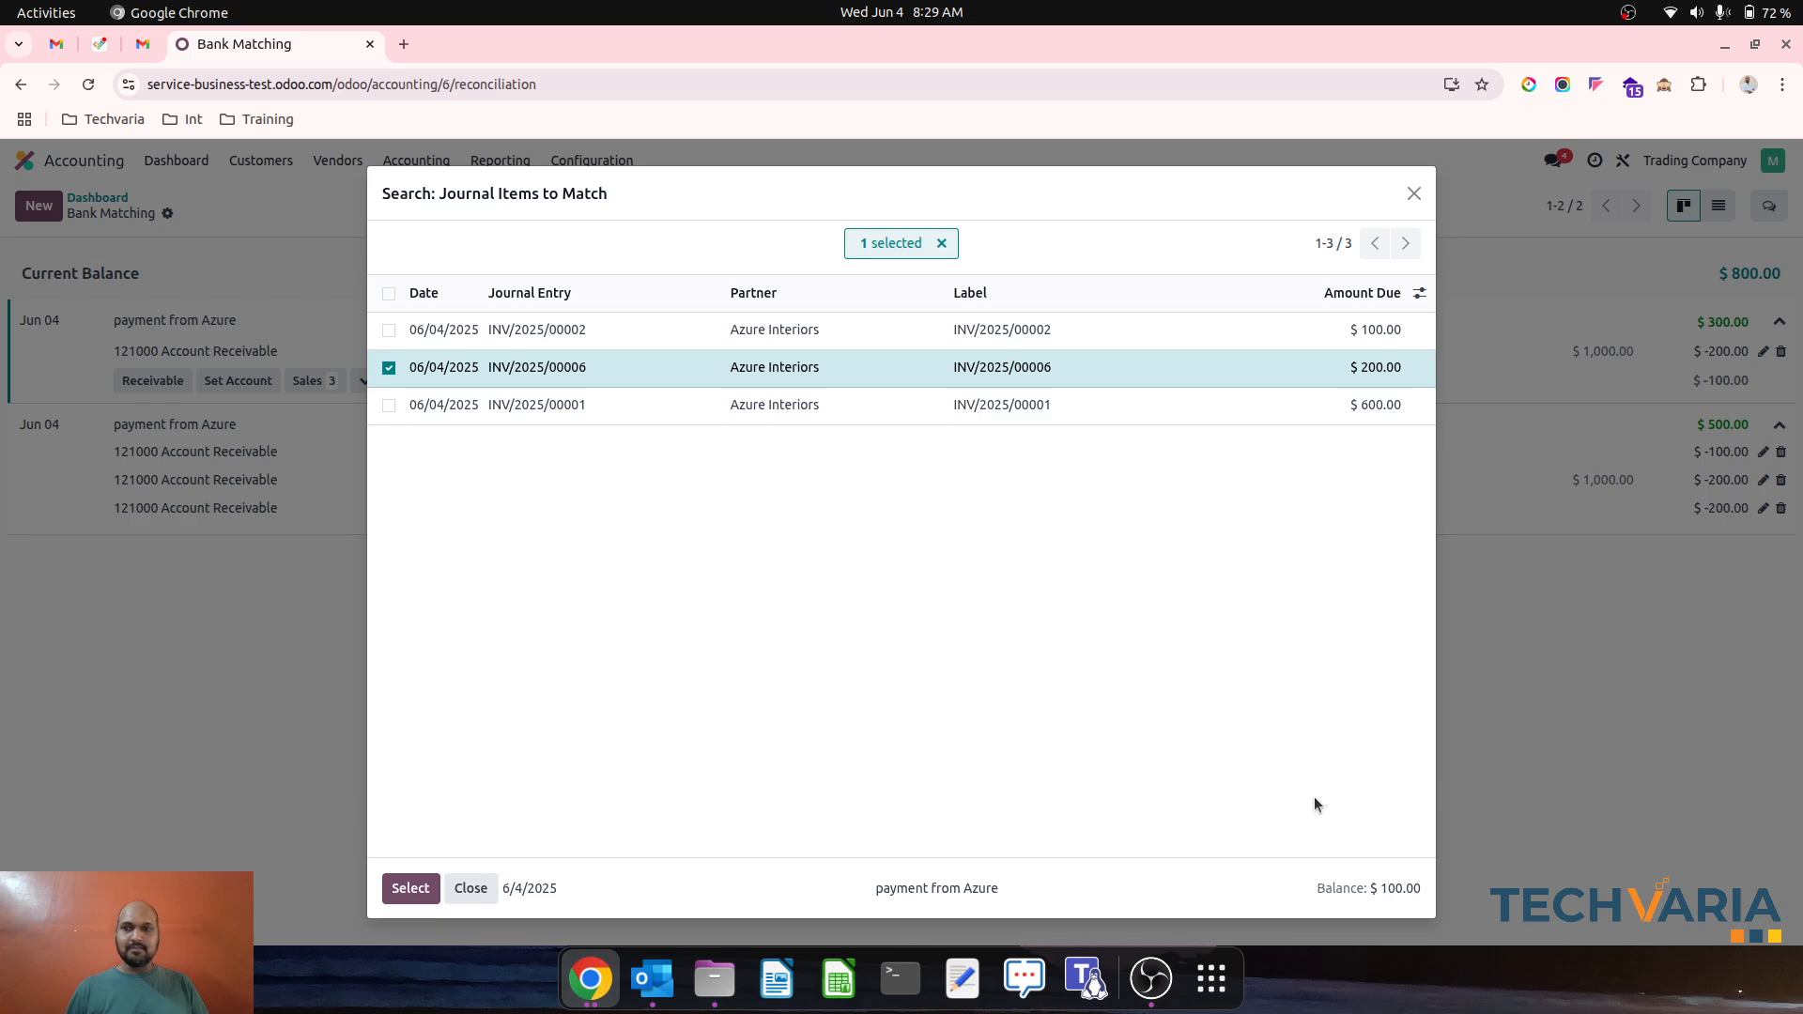
{"action": "left_click", "coordinate": [409, 888]}
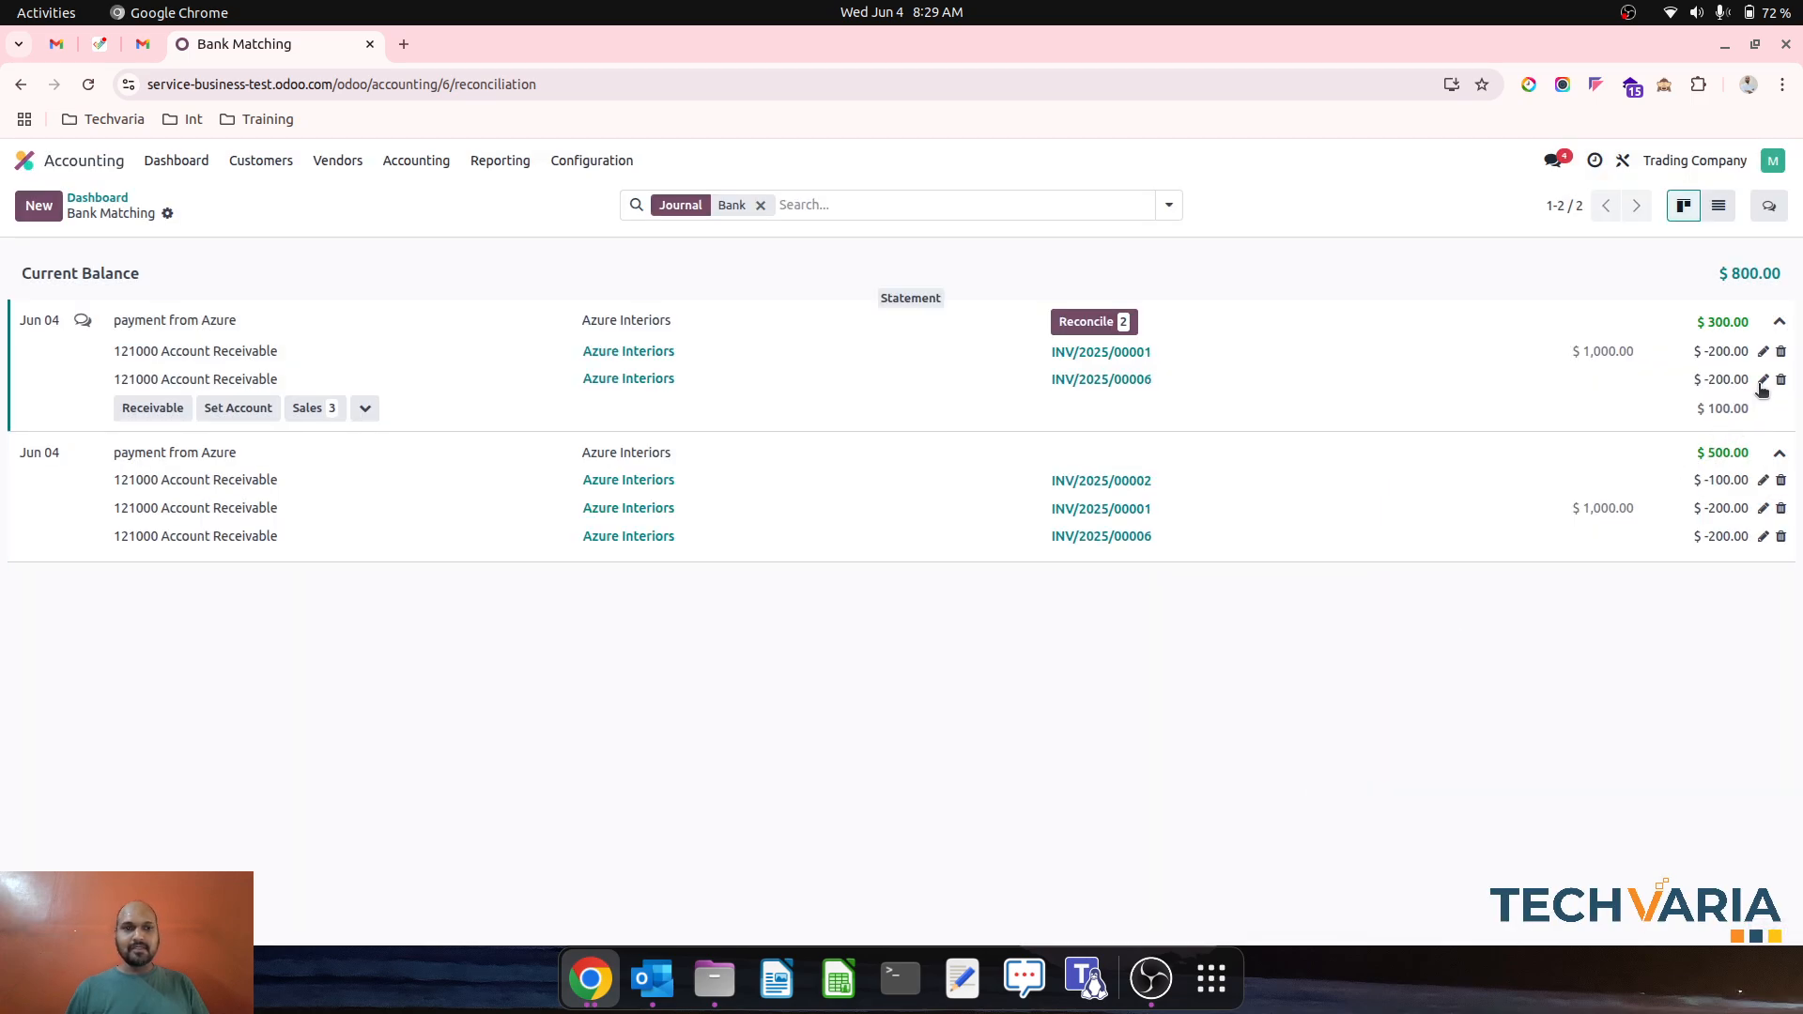
{"action": "left_click", "coordinate": [1762, 380]}
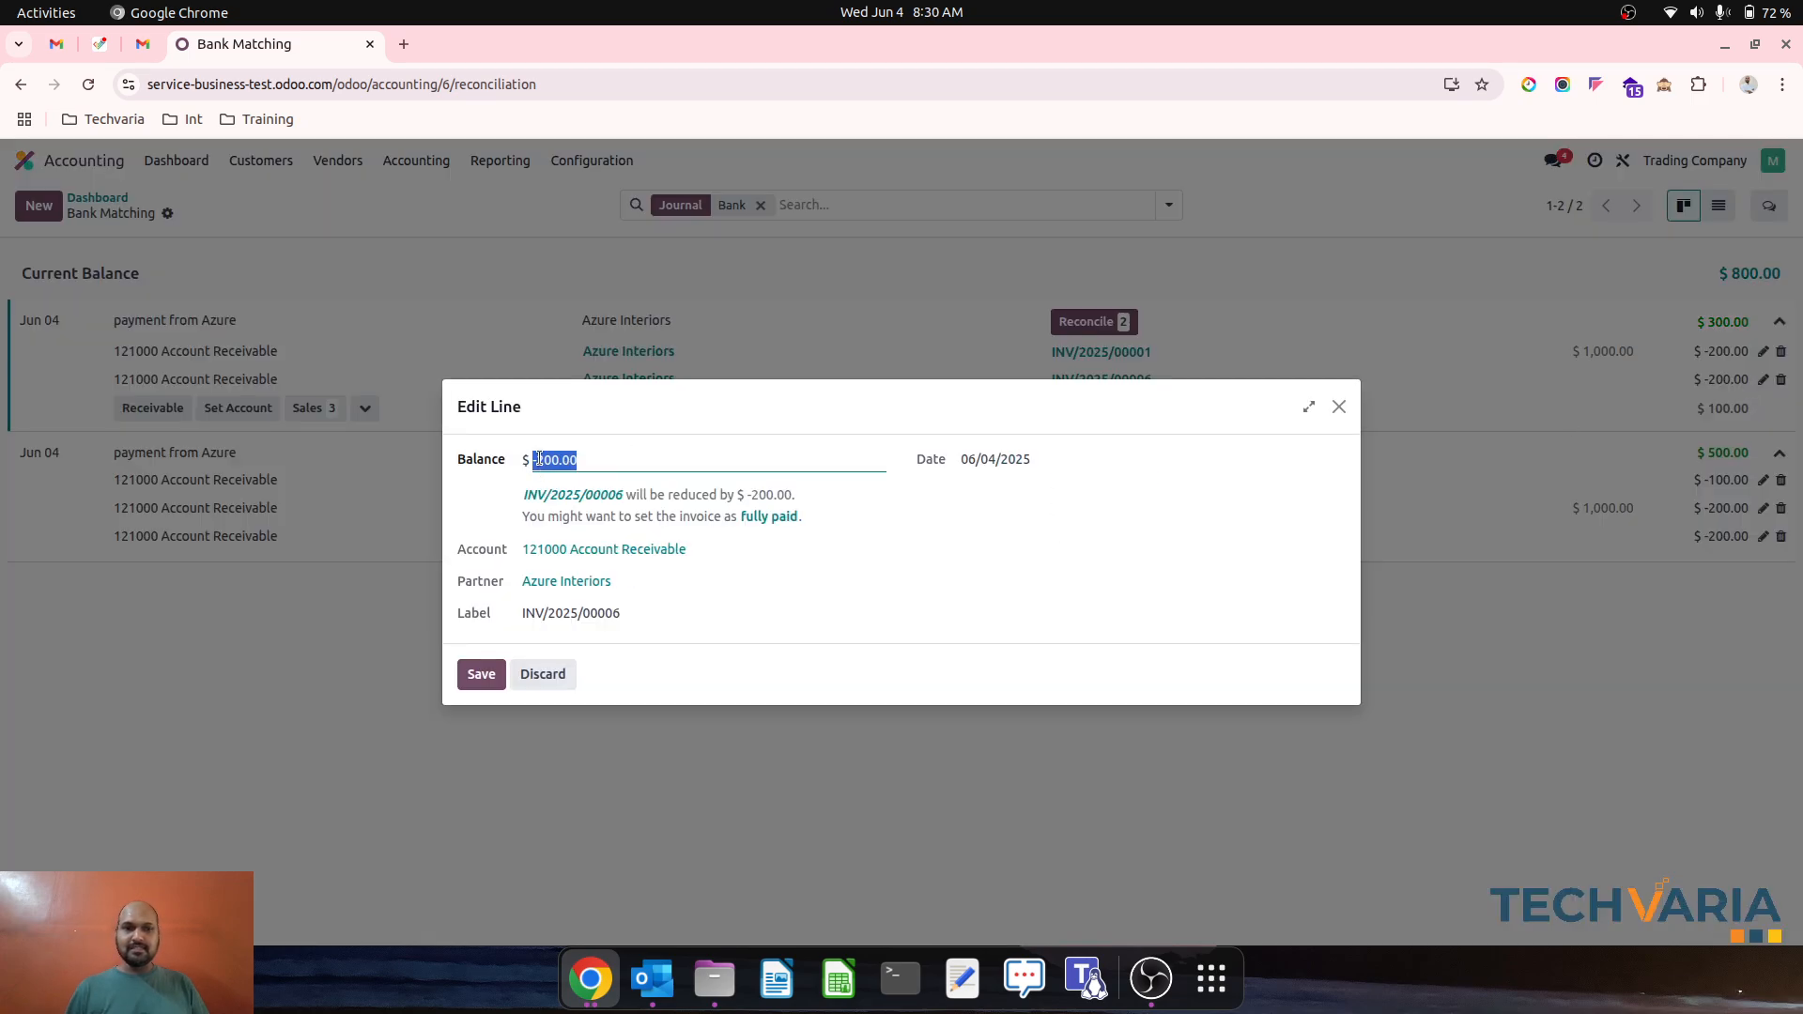
{"action": "type", "text": "-100.00"}
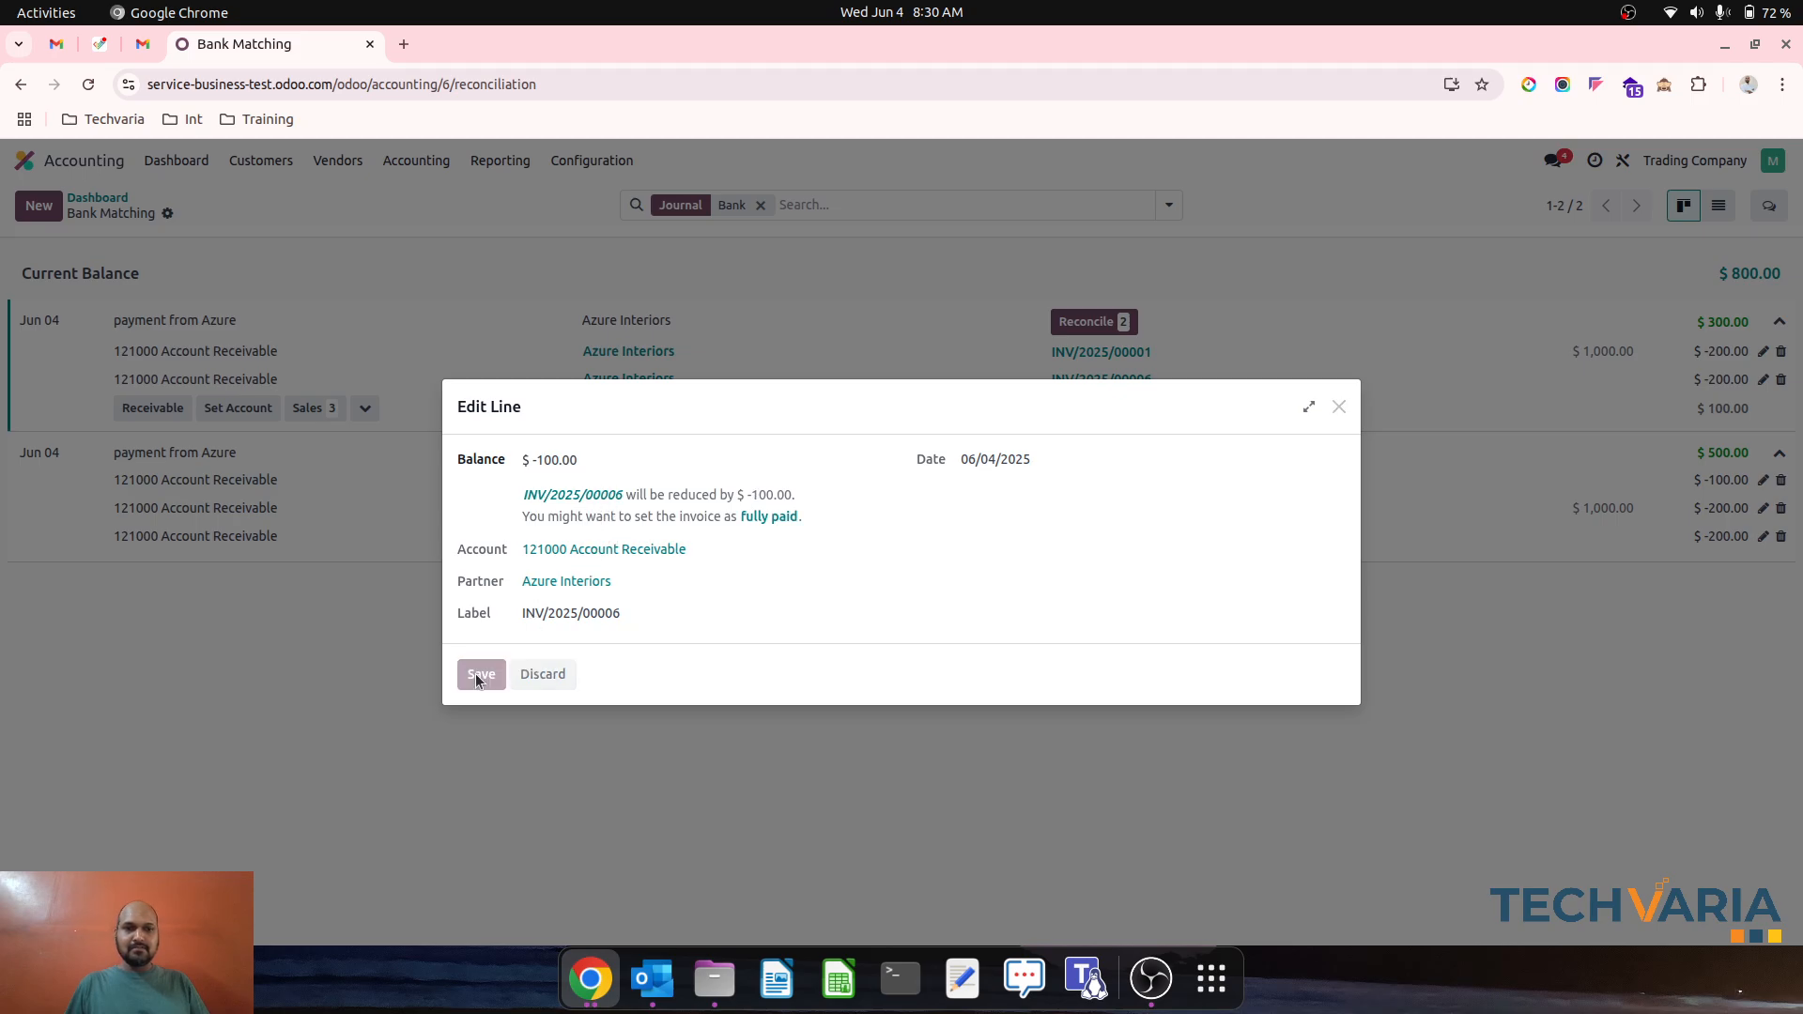
{"action": "left_click", "coordinate": [481, 674]}
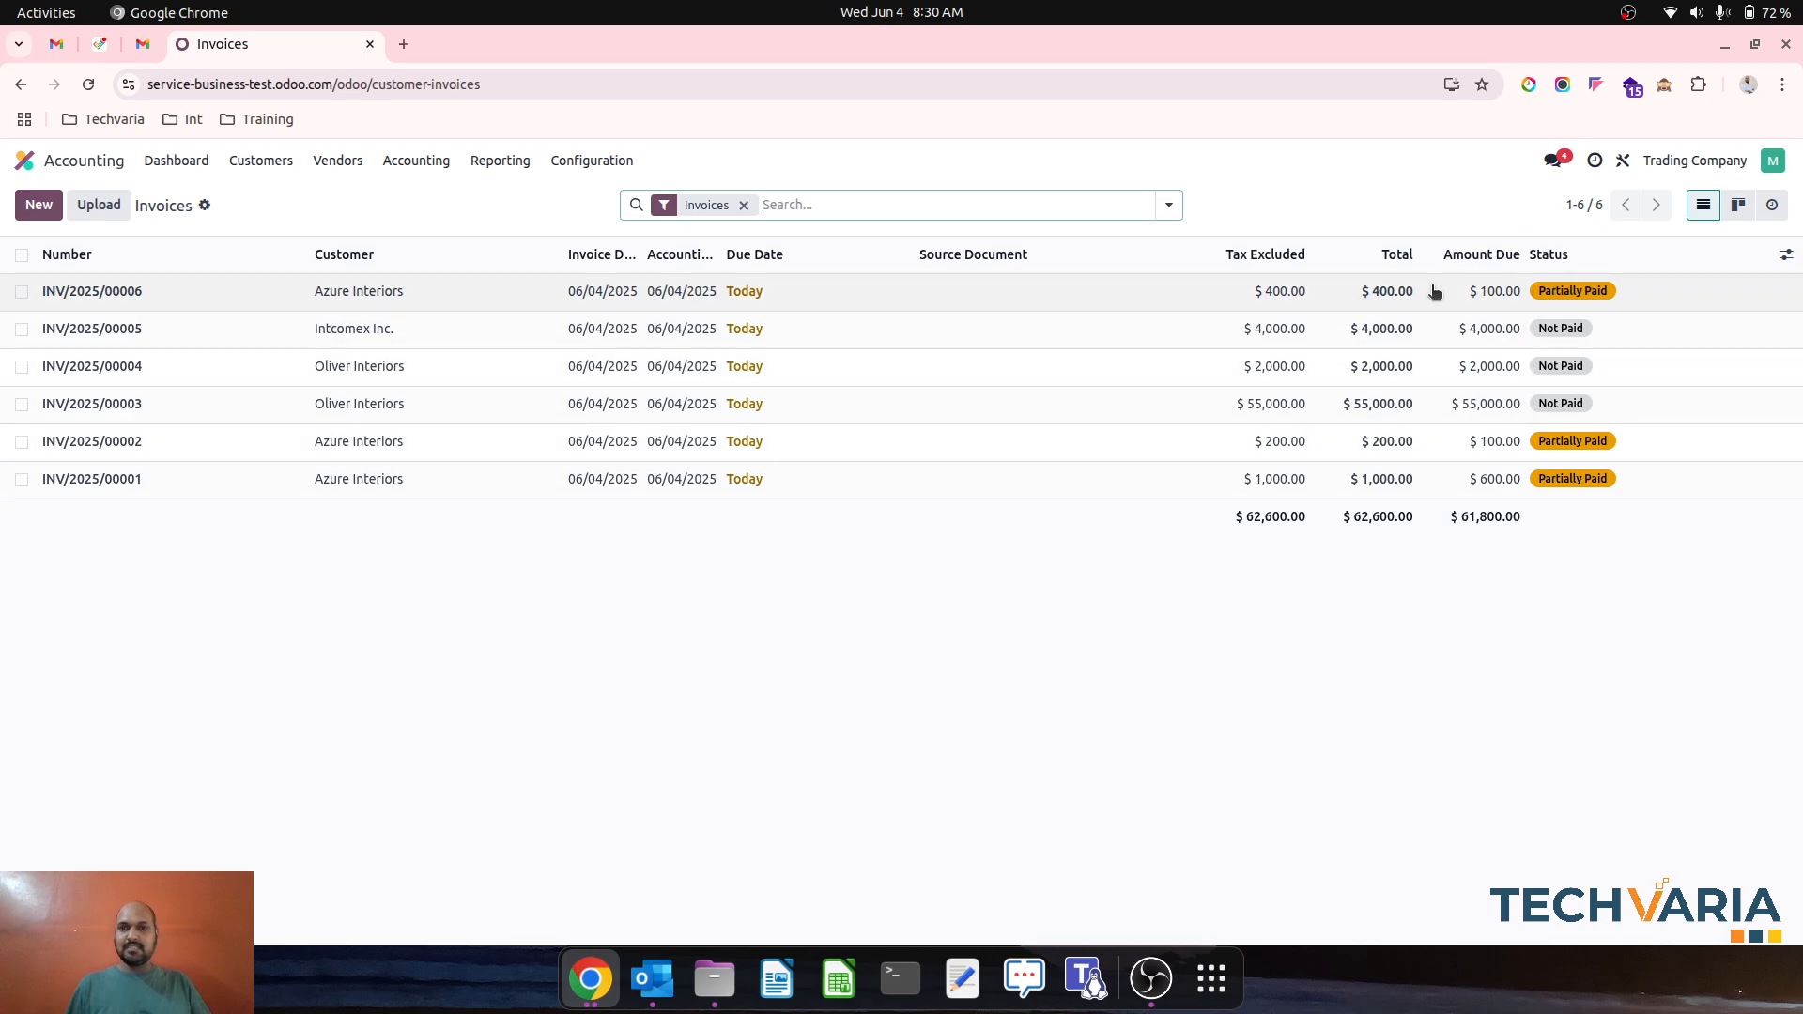
- Open the Partner Ledger report showing Azure Interiors' $800.00 balance
{"action": "left_click", "coordinate": [500, 162]}
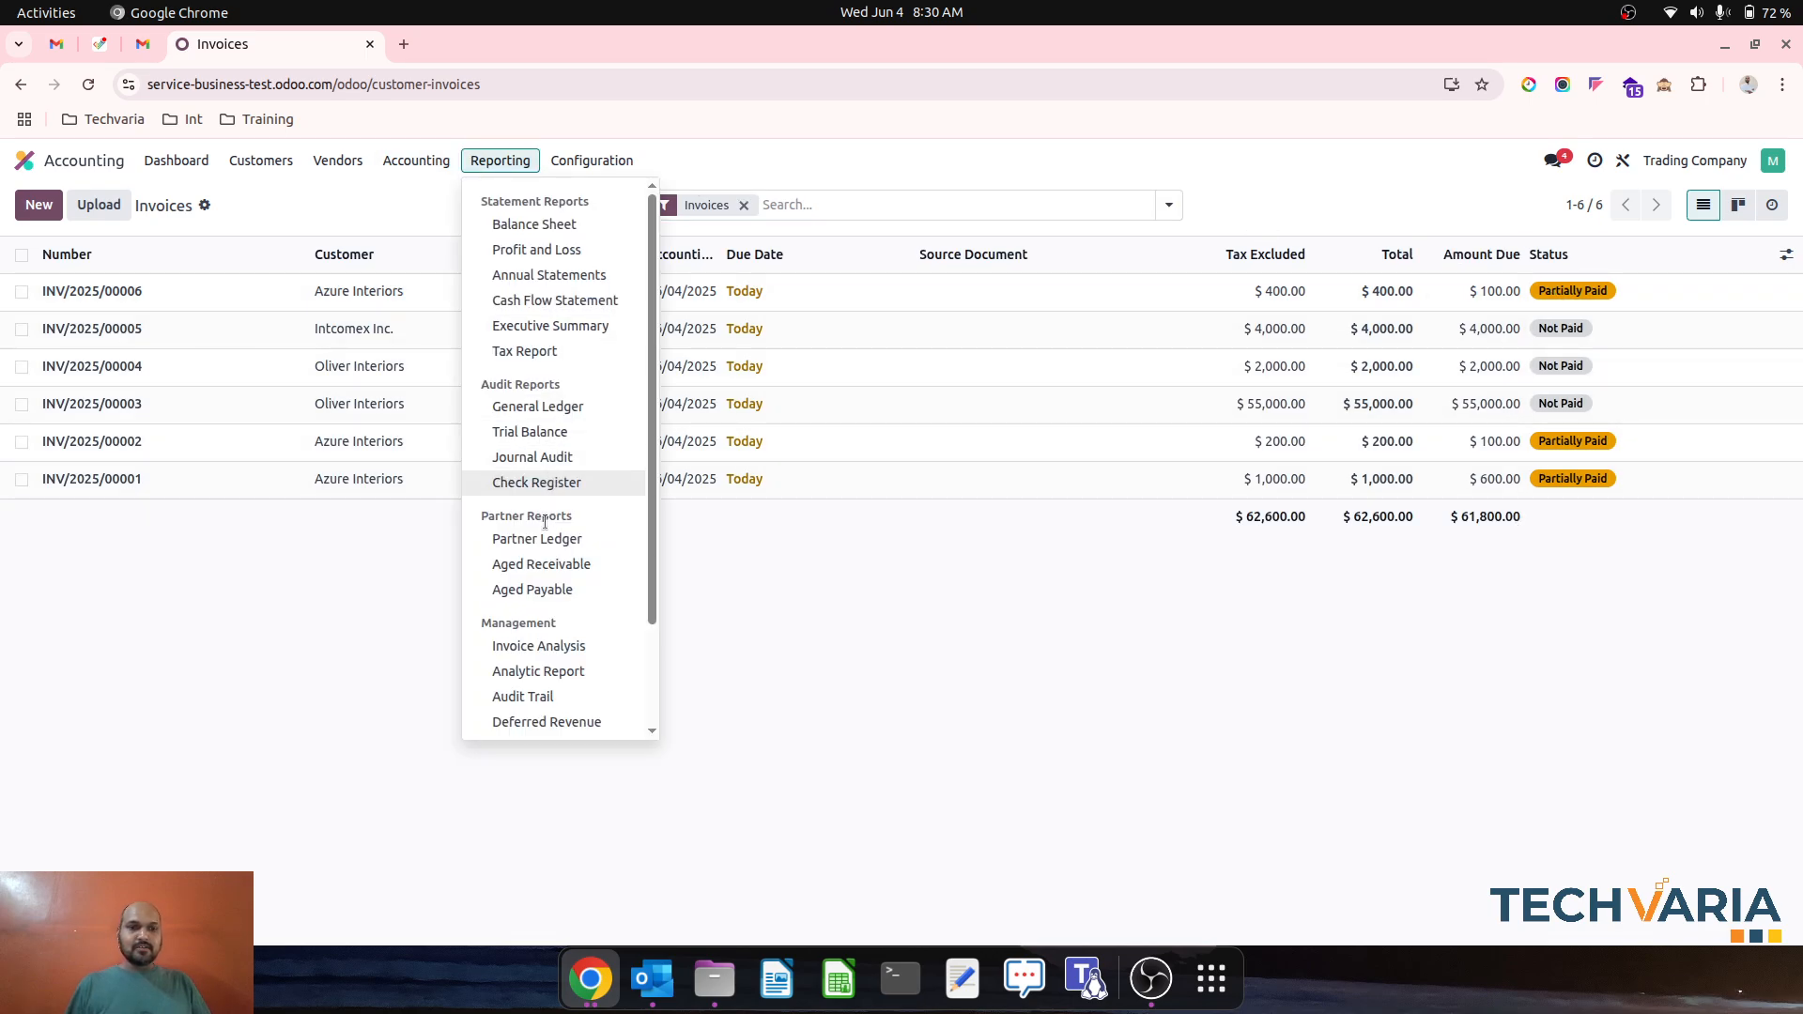
{"action": "left_click", "coordinate": [537, 539]}
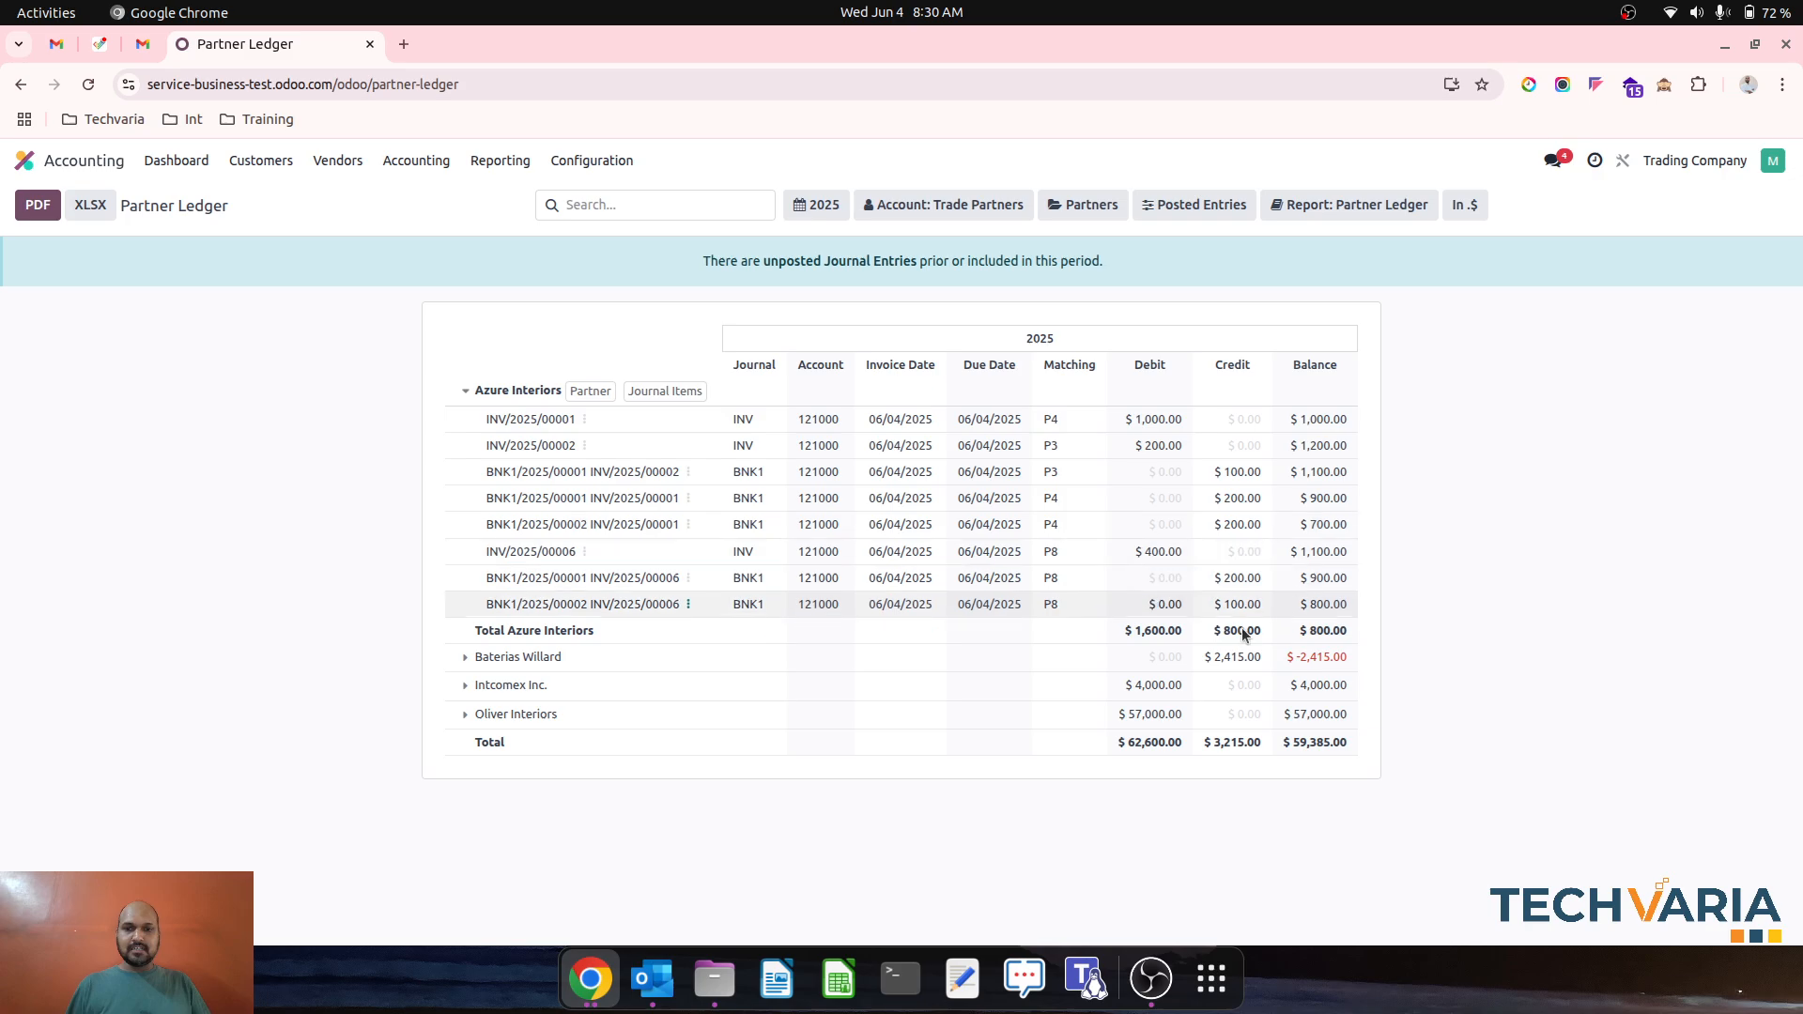
{"action": "mouse_move", "coordinate": [1453, 571]}
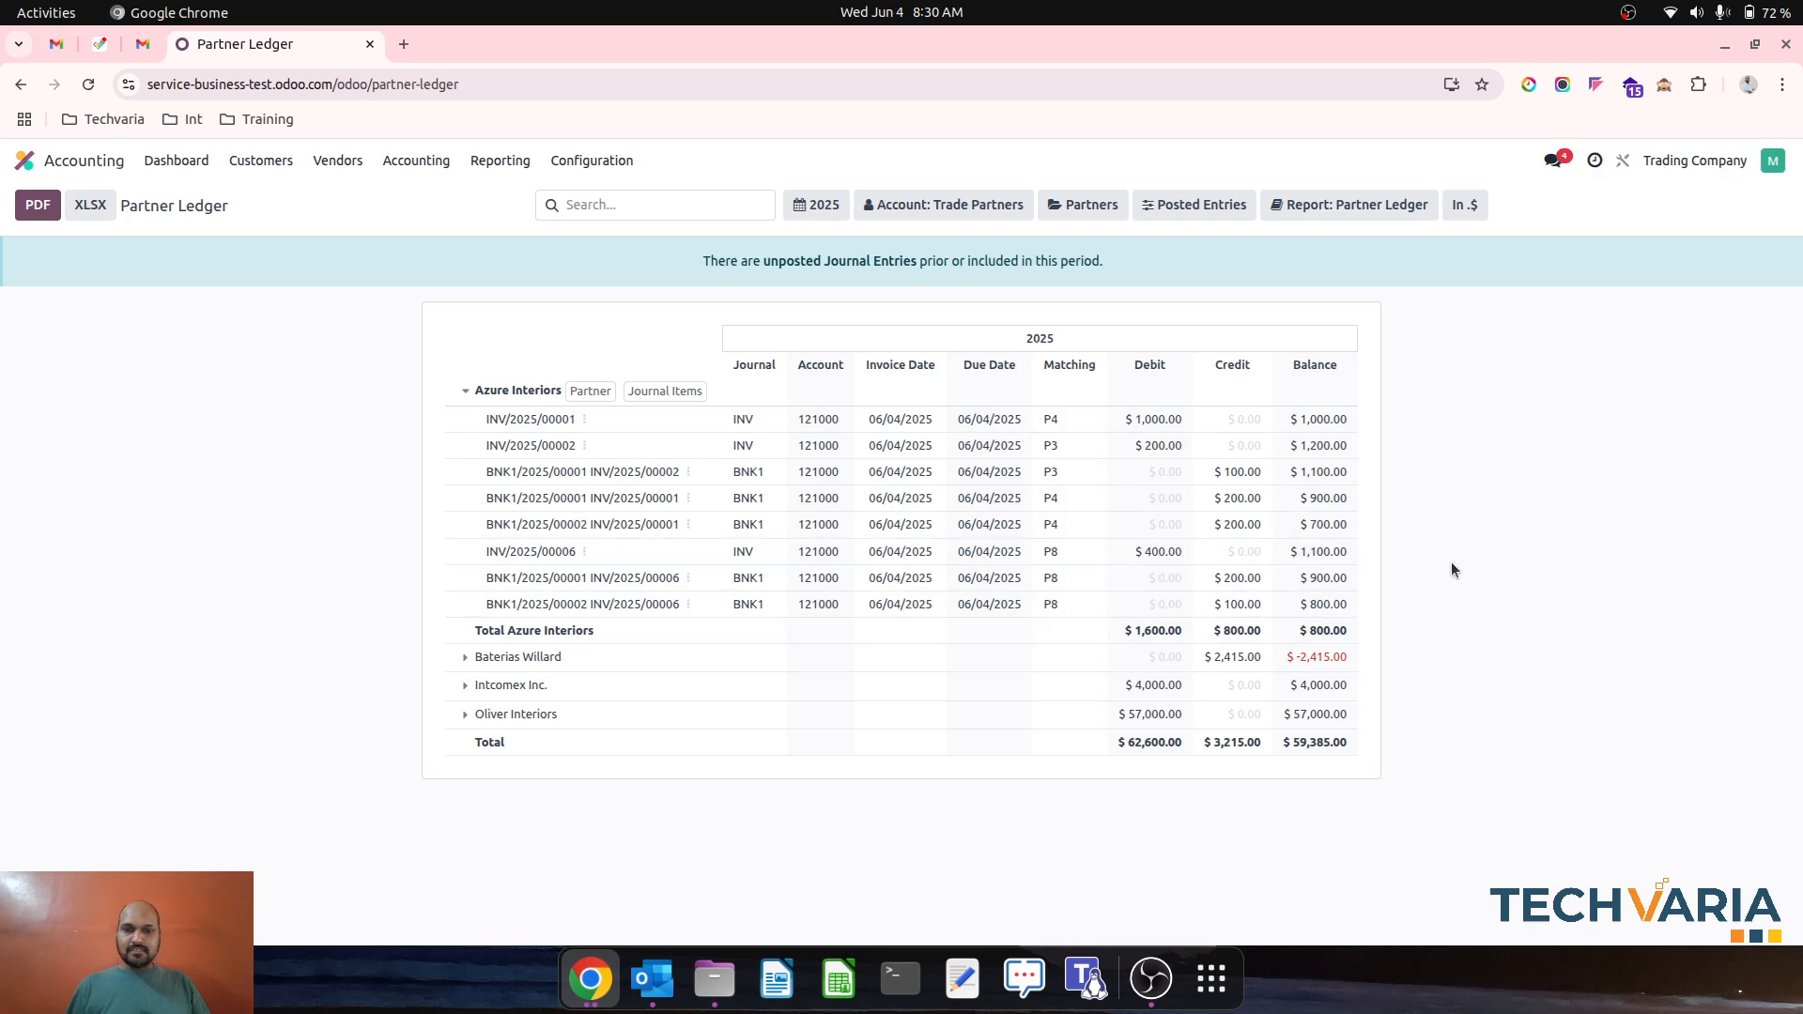